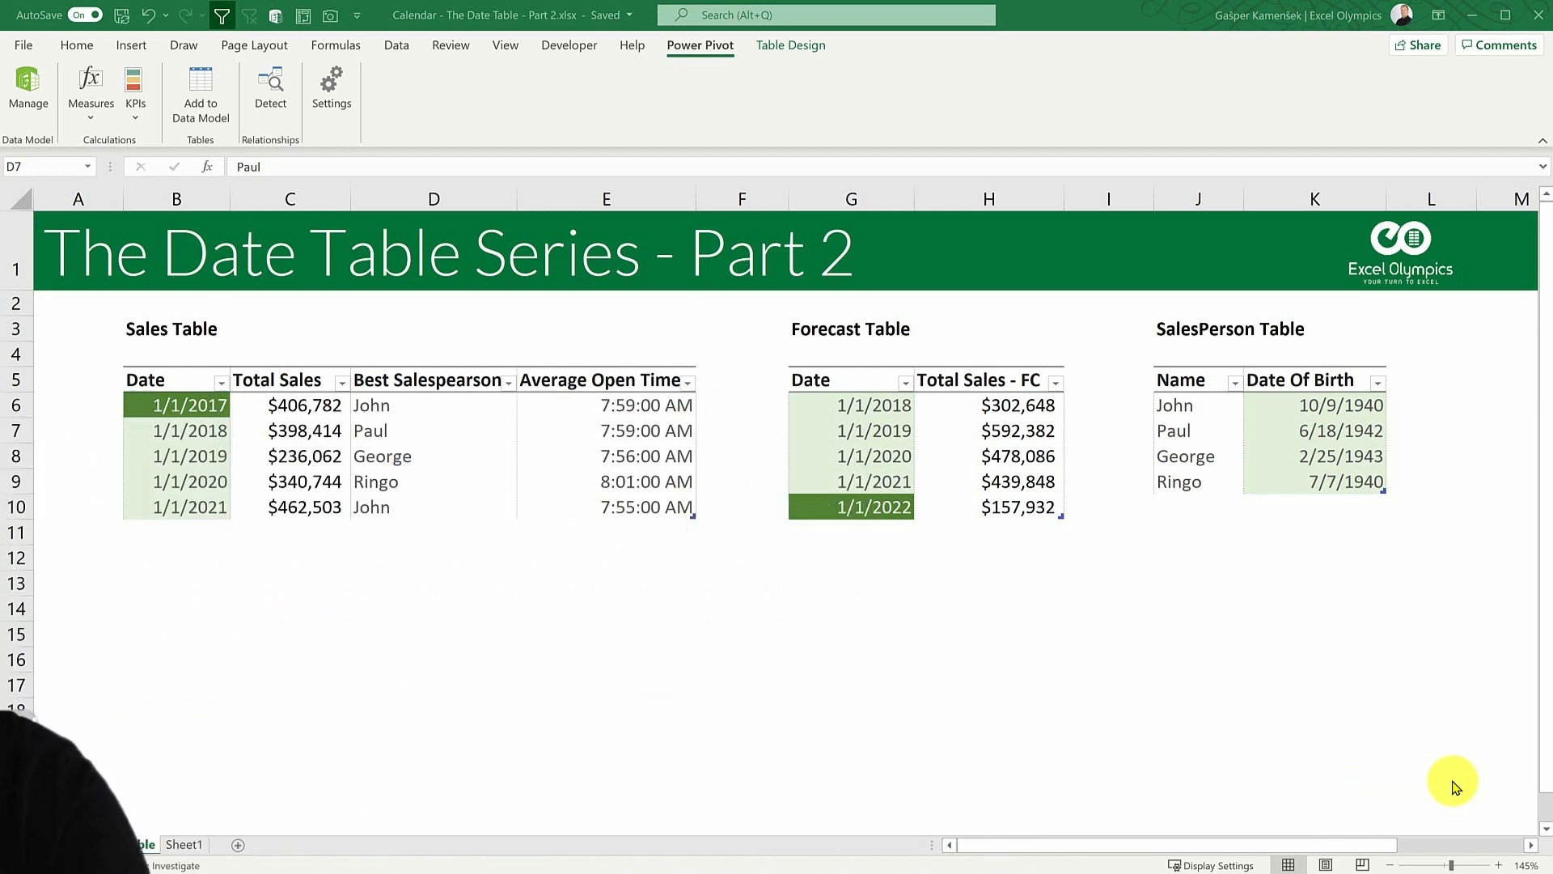
# - Browse the worksheet's tables and place the selection inside the Sales table
pyautogui.hscroll(3)
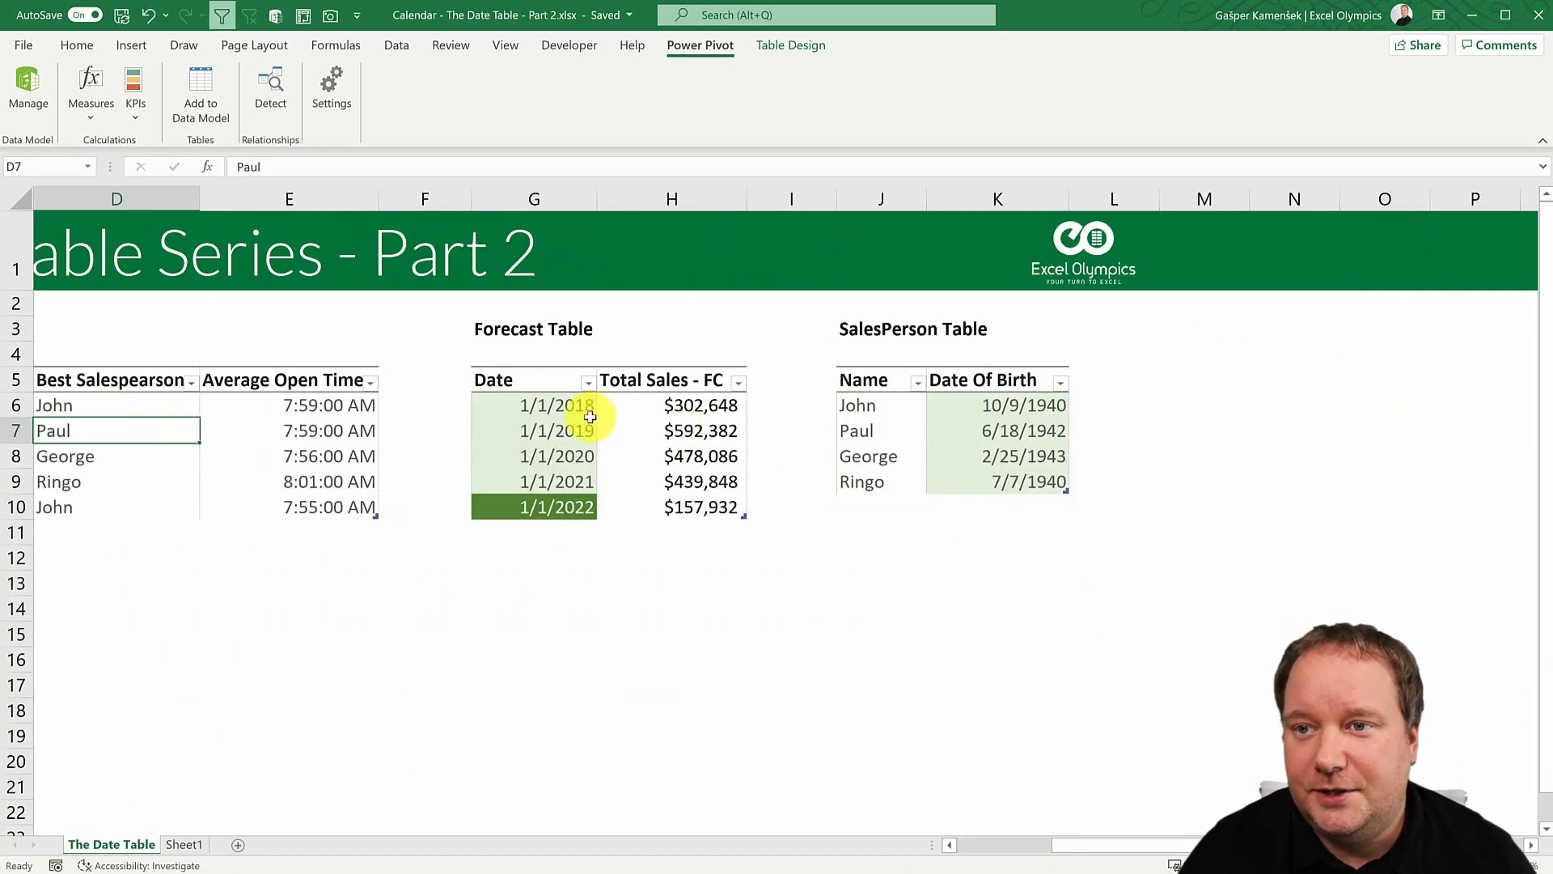
pyautogui.click(288, 455)
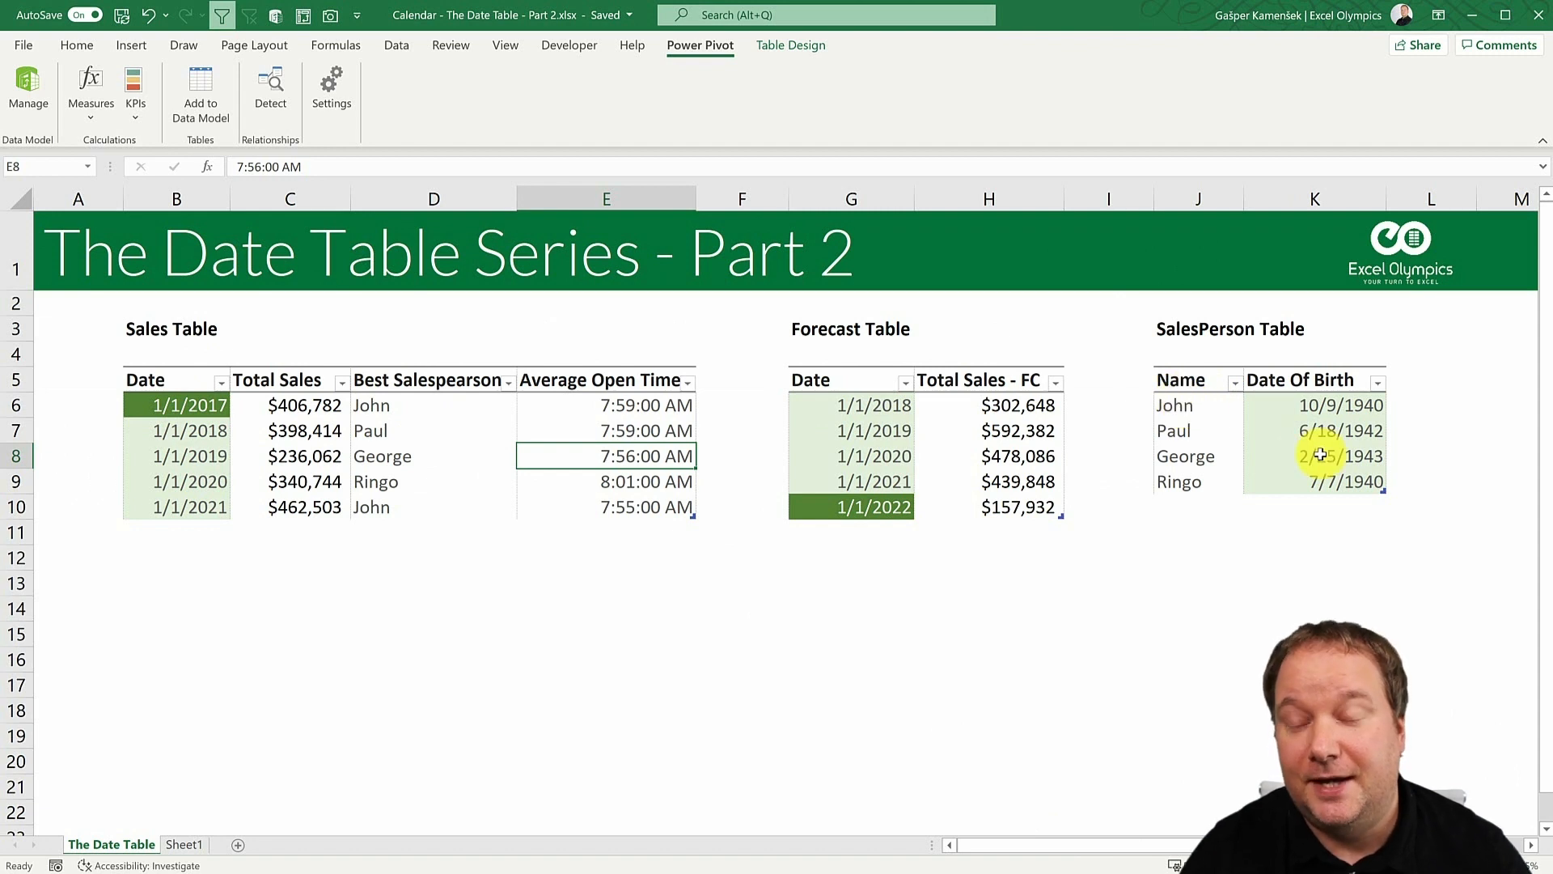
pyautogui.moveTo(1107, 457)
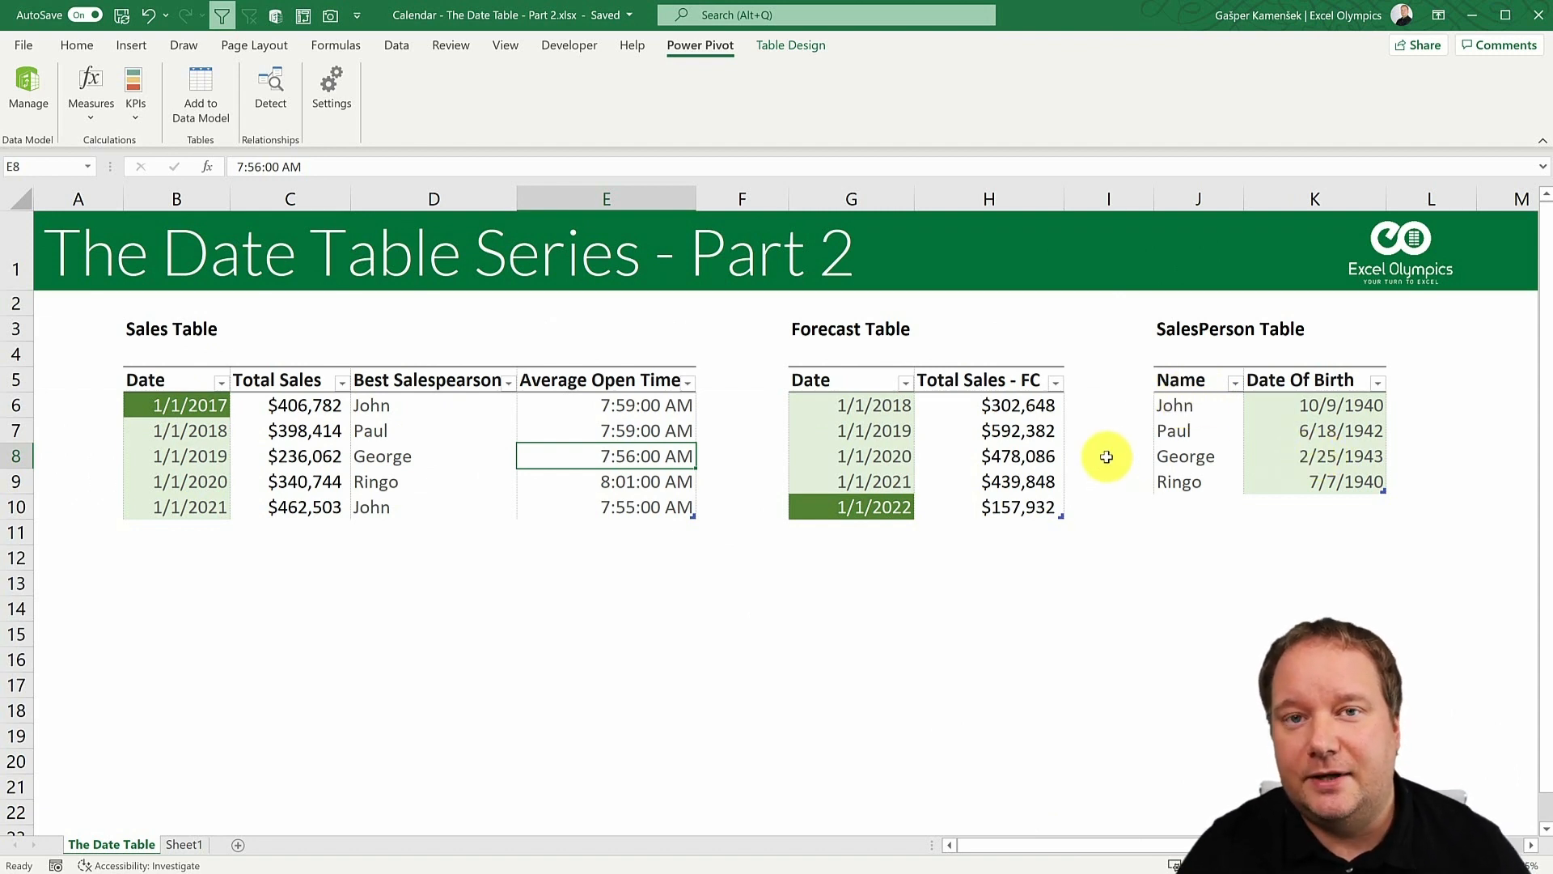
pyautogui.moveTo(1085, 456)
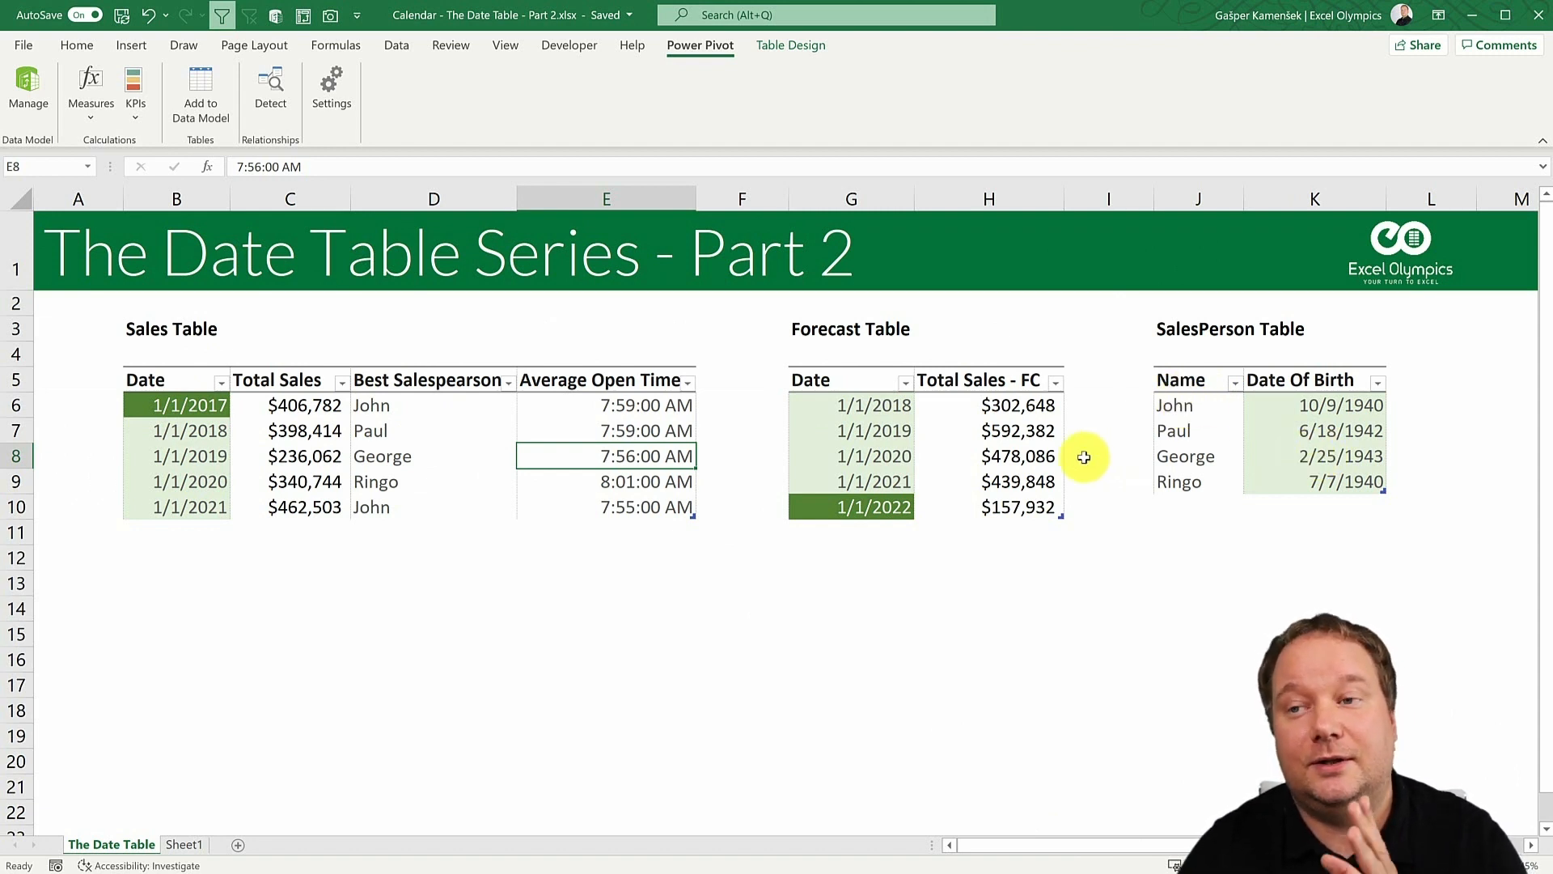
pyautogui.moveTo(342, 584)
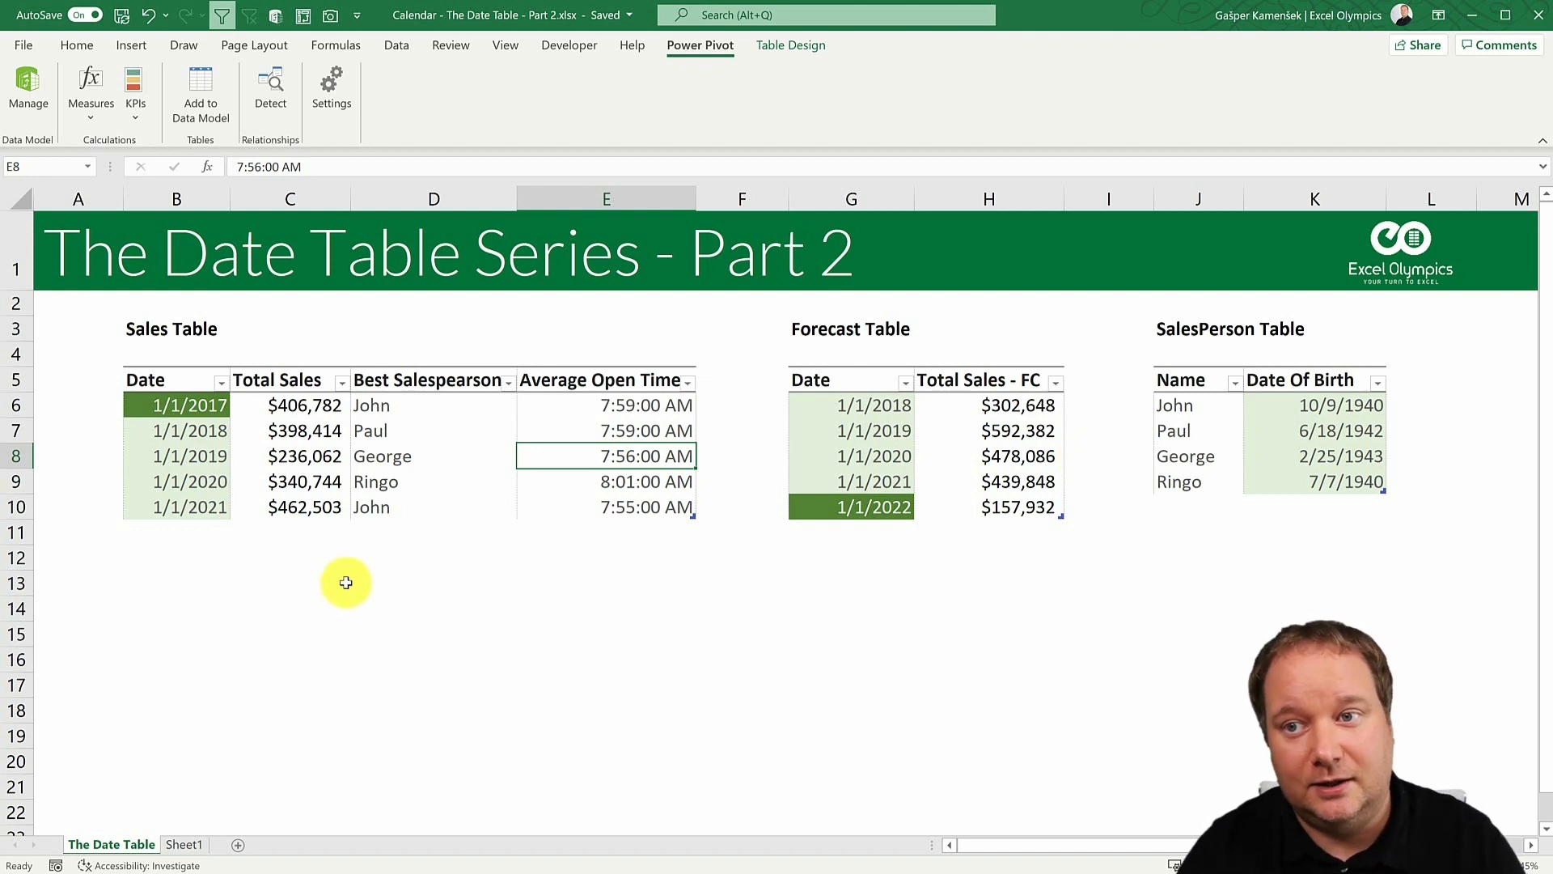
pyautogui.moveTo(728, 515)
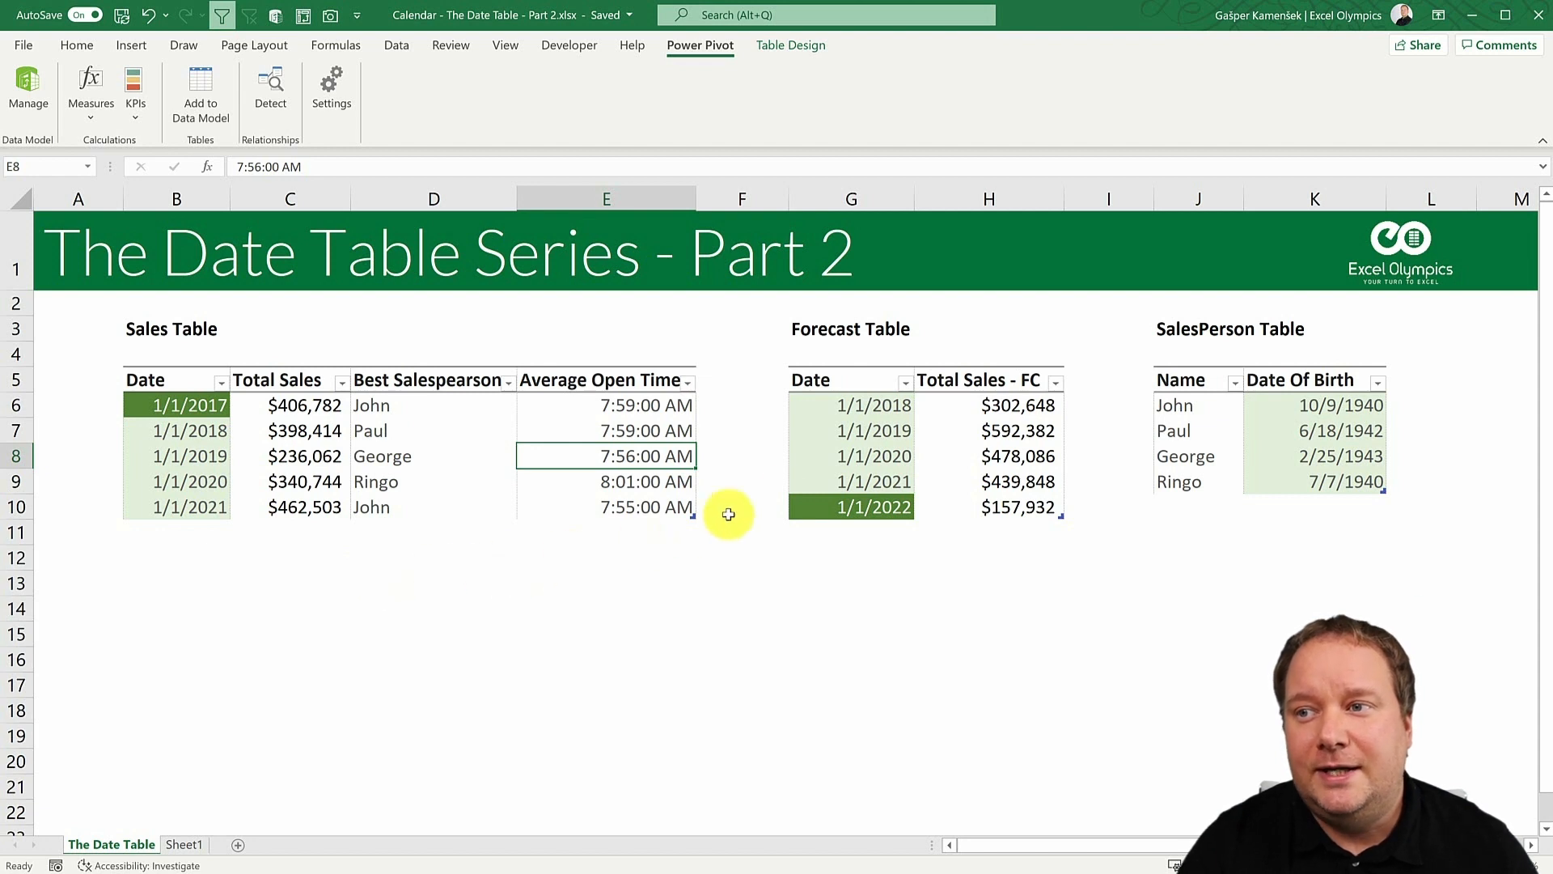
pyautogui.moveTo(983, 444)
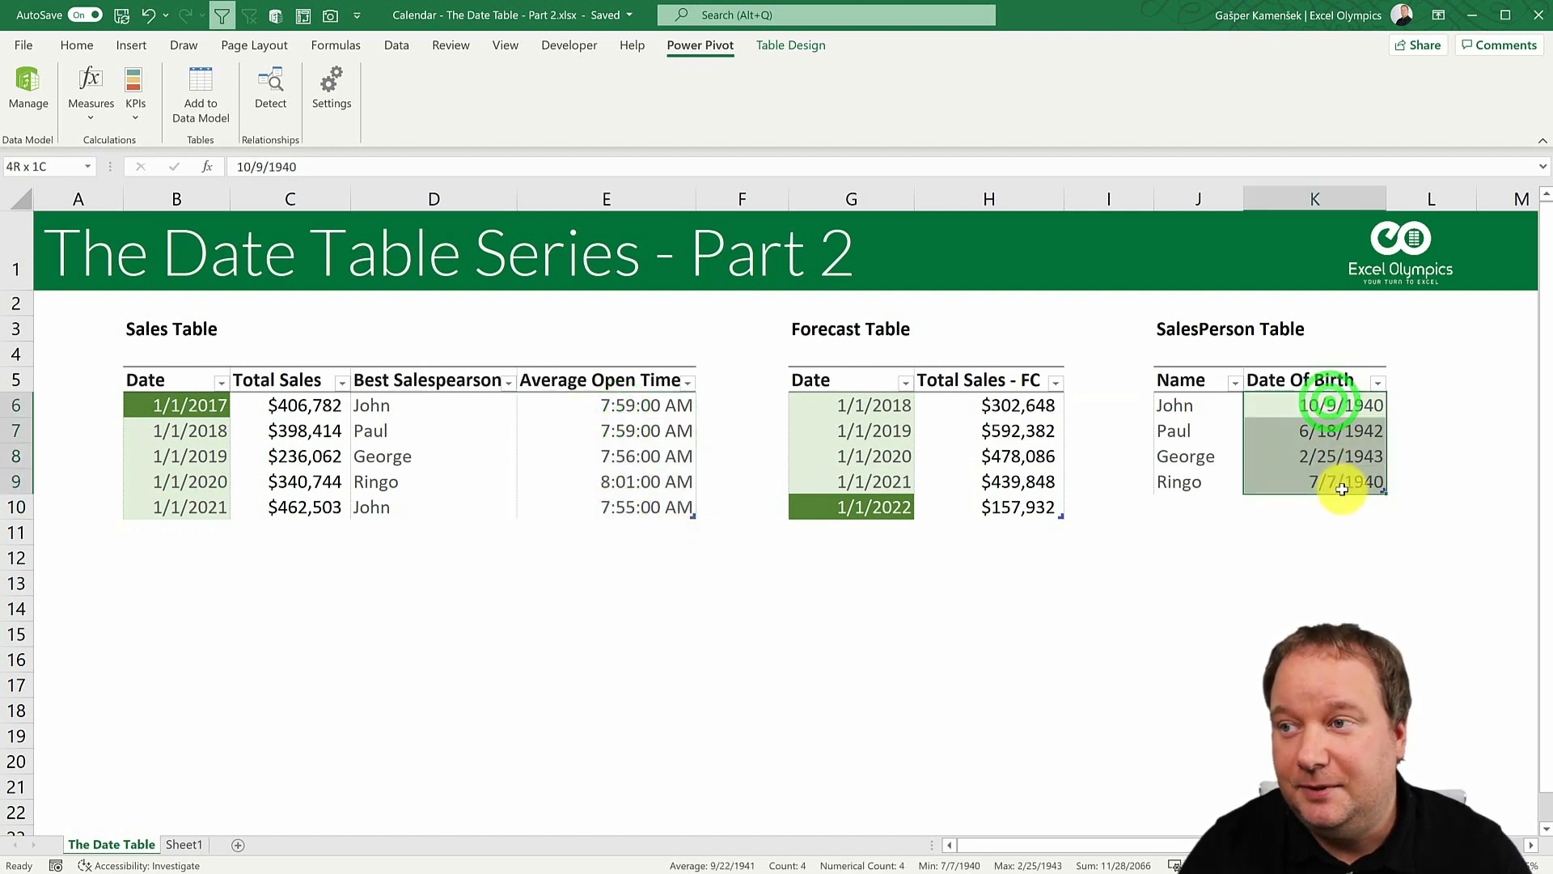
pyautogui.click(1342, 404)
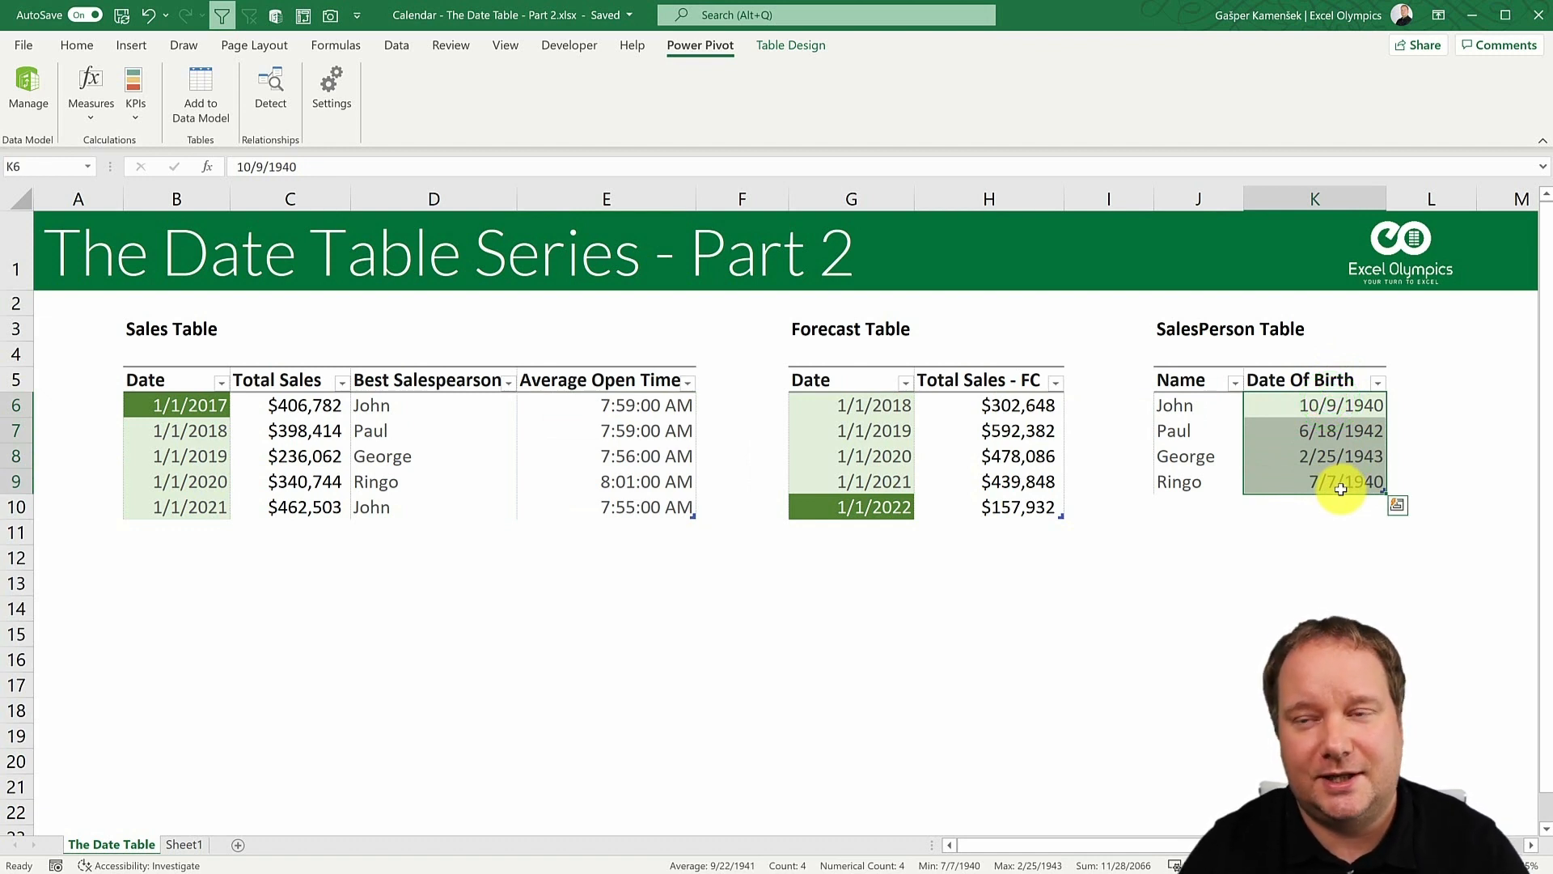
pyautogui.moveTo(1365, 414)
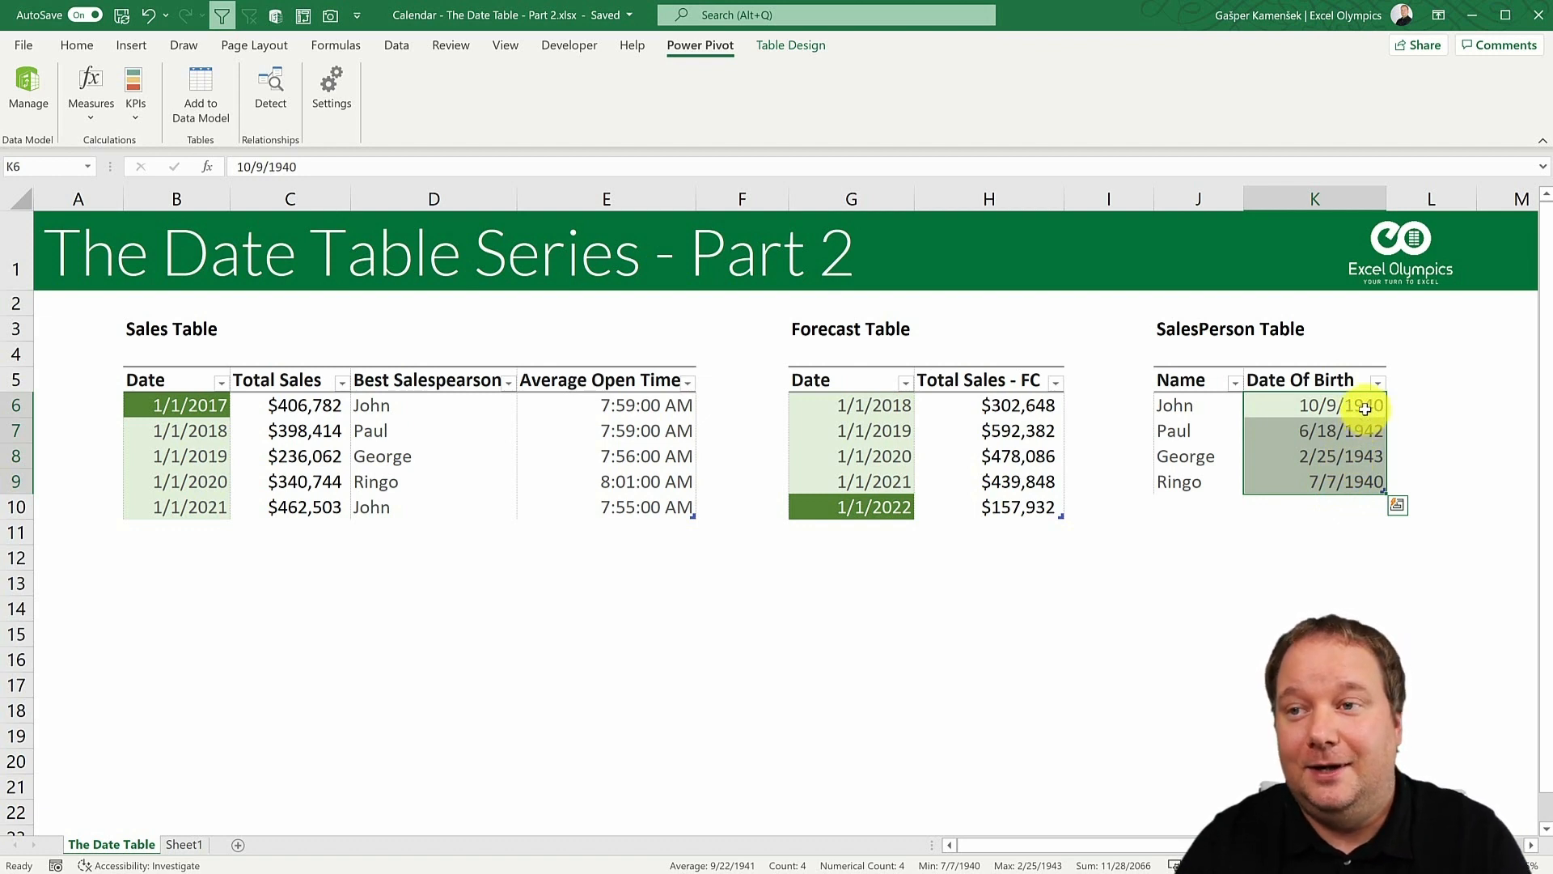
pyautogui.click(177, 405)
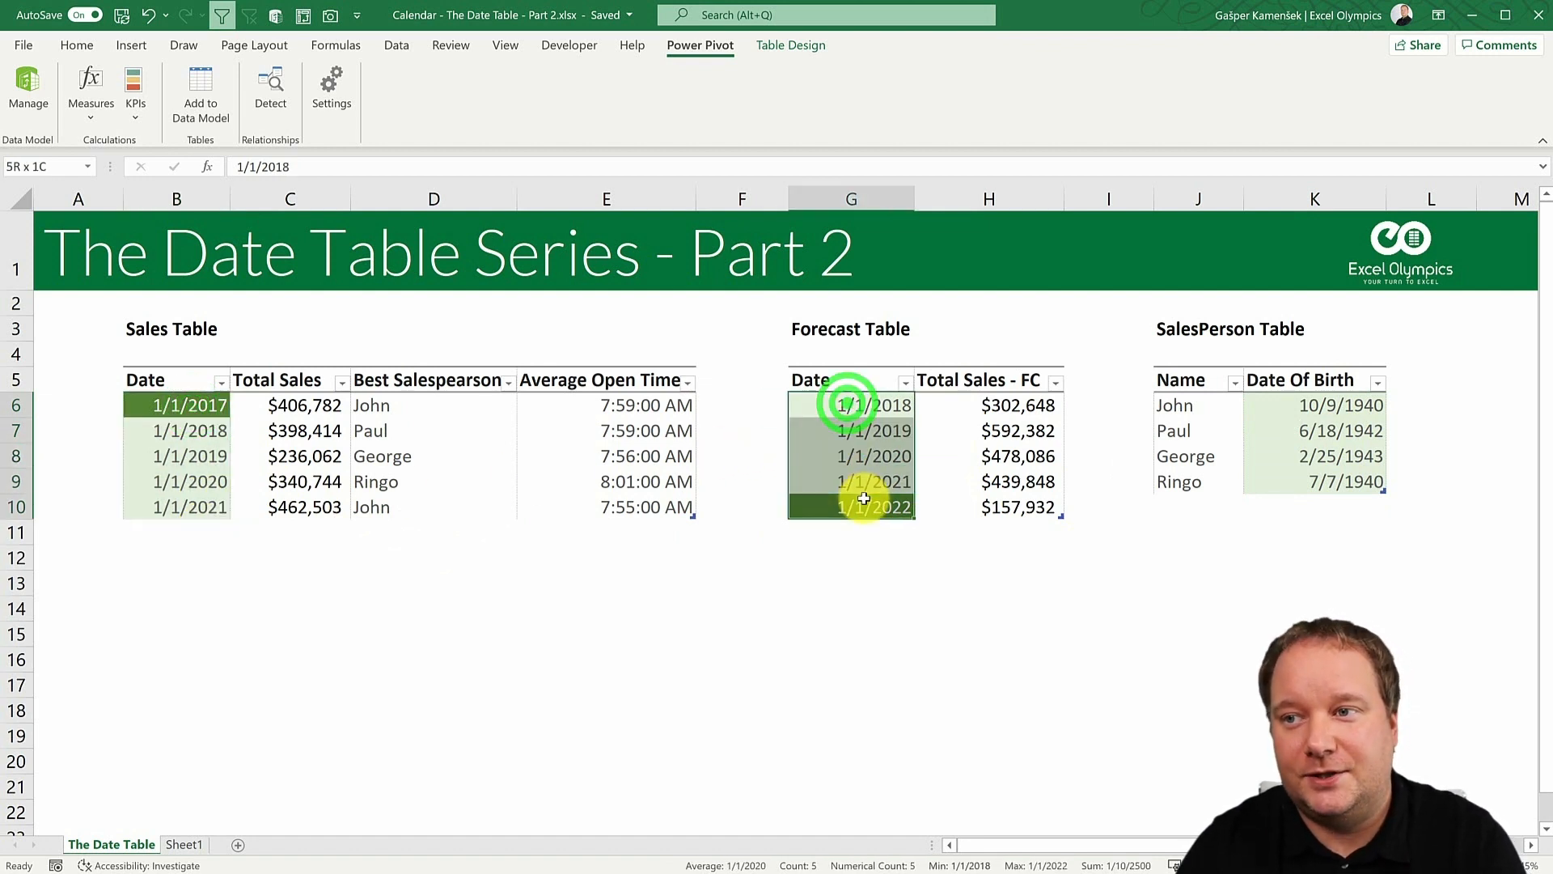
pyautogui.click(850, 404)
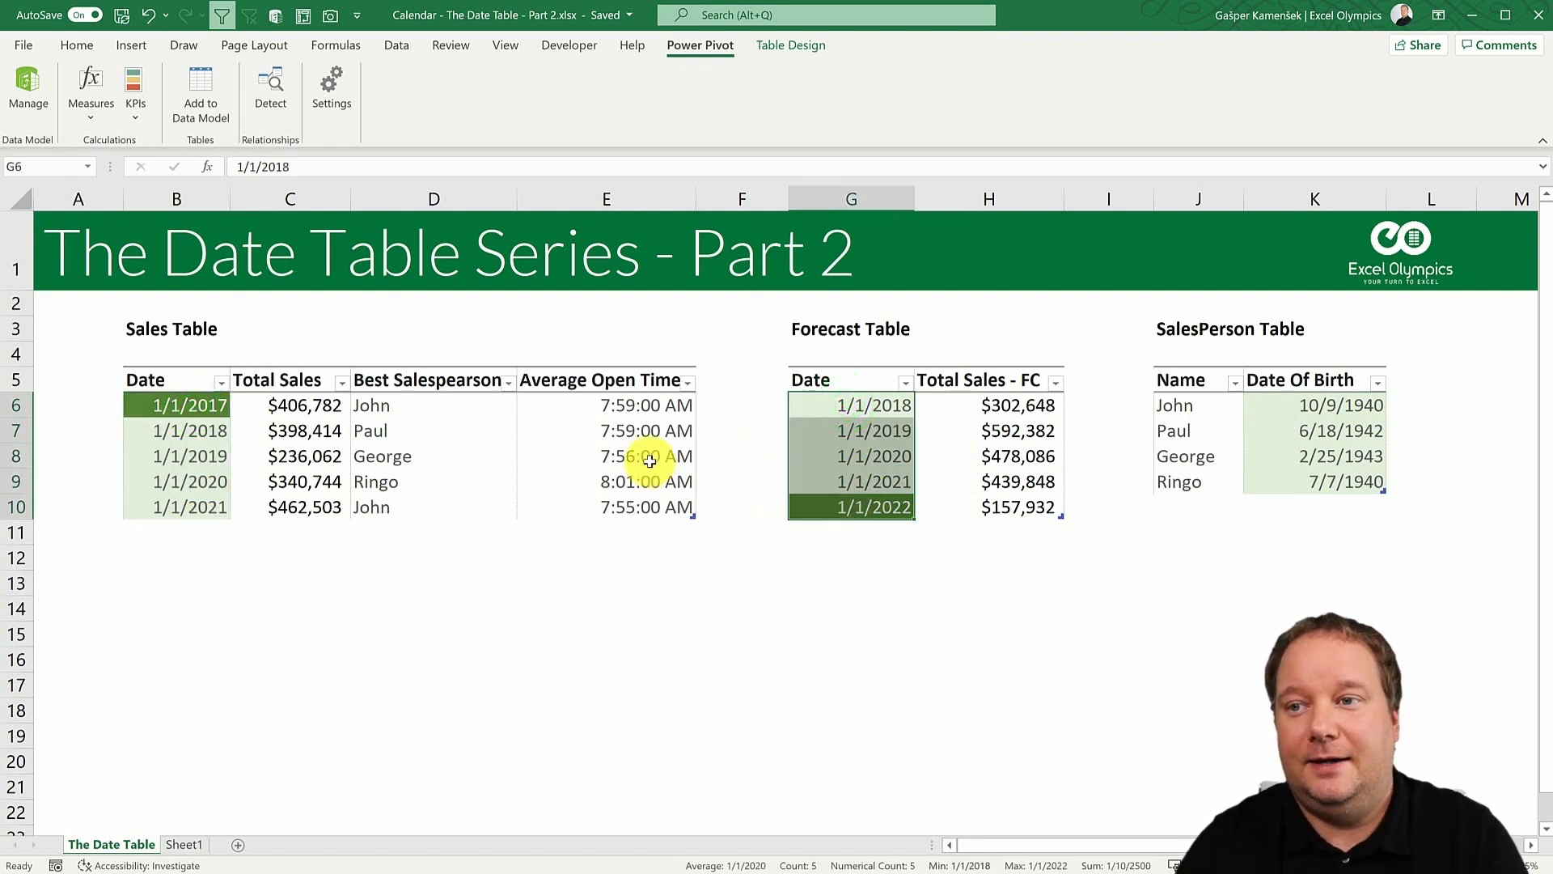
pyautogui.click(606, 456)
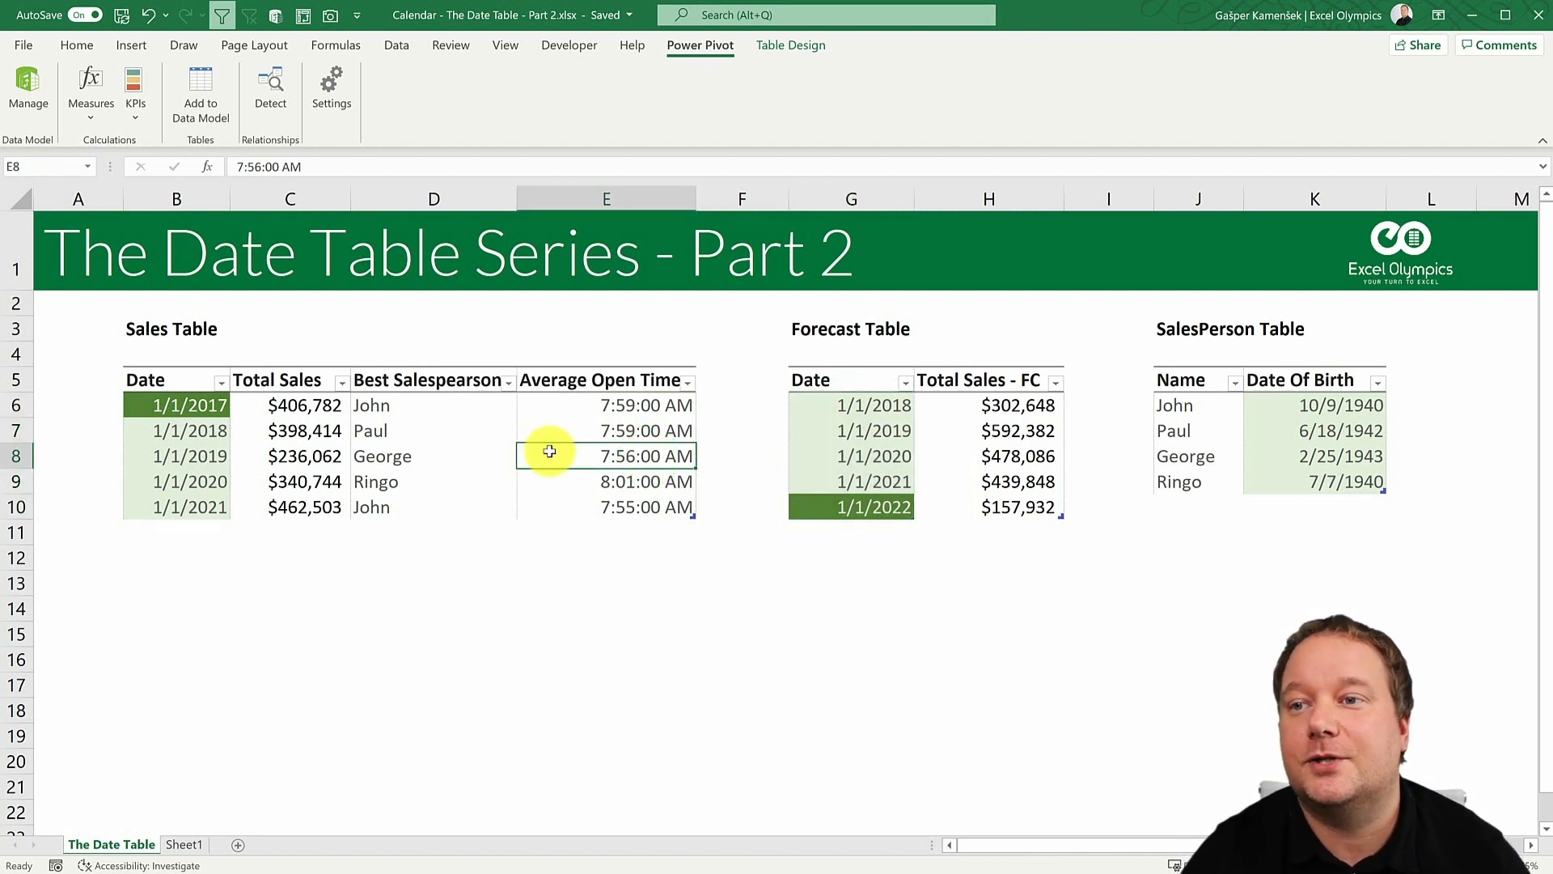
pyautogui.moveTo(1334, 429)
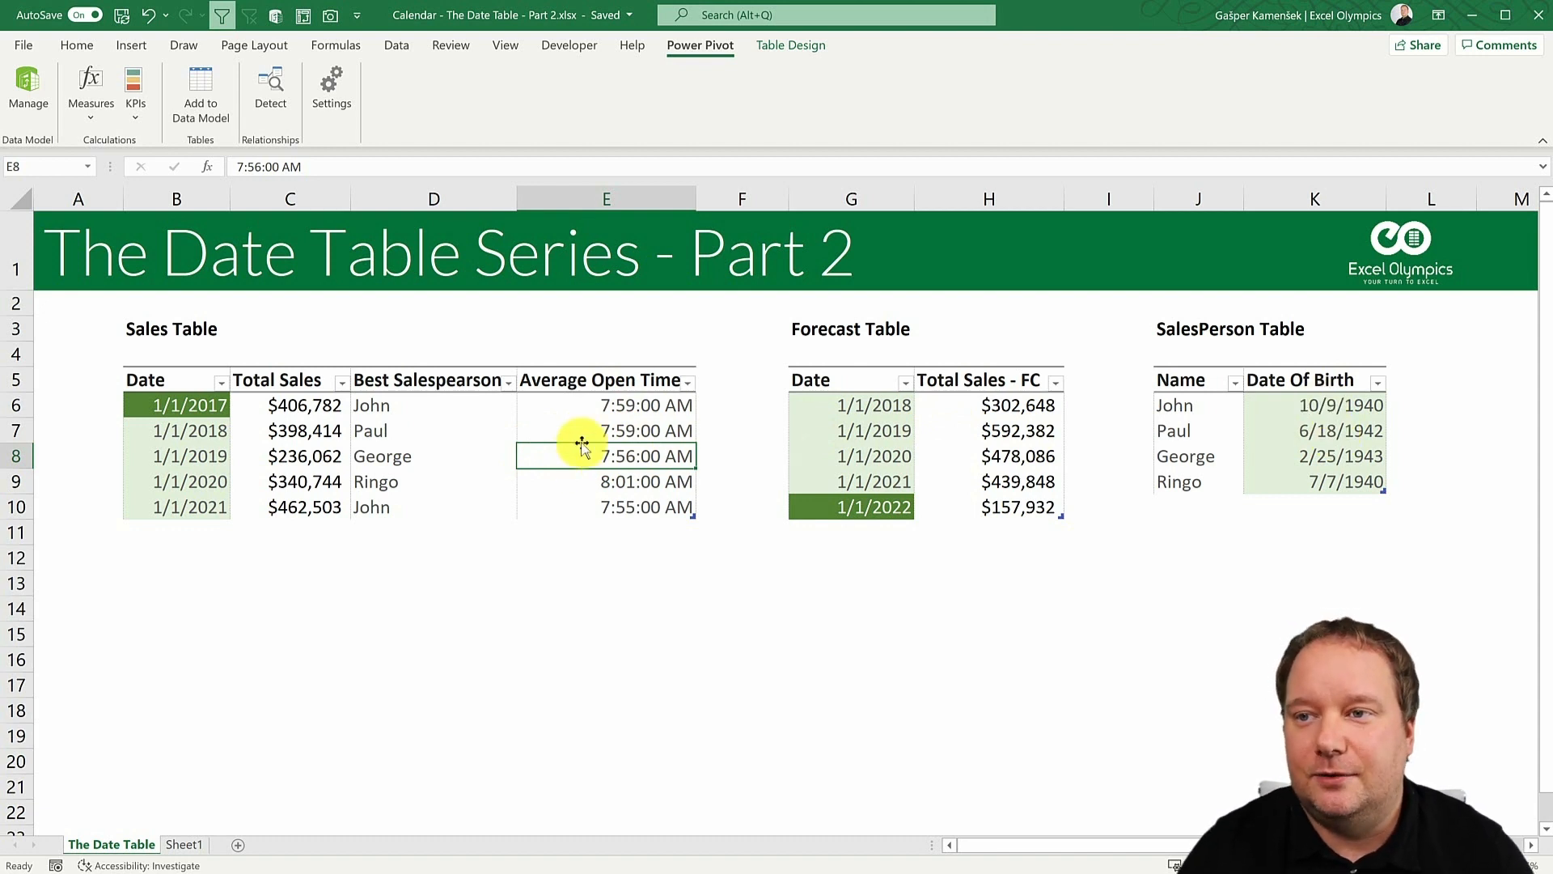
pyautogui.click(377, 429)
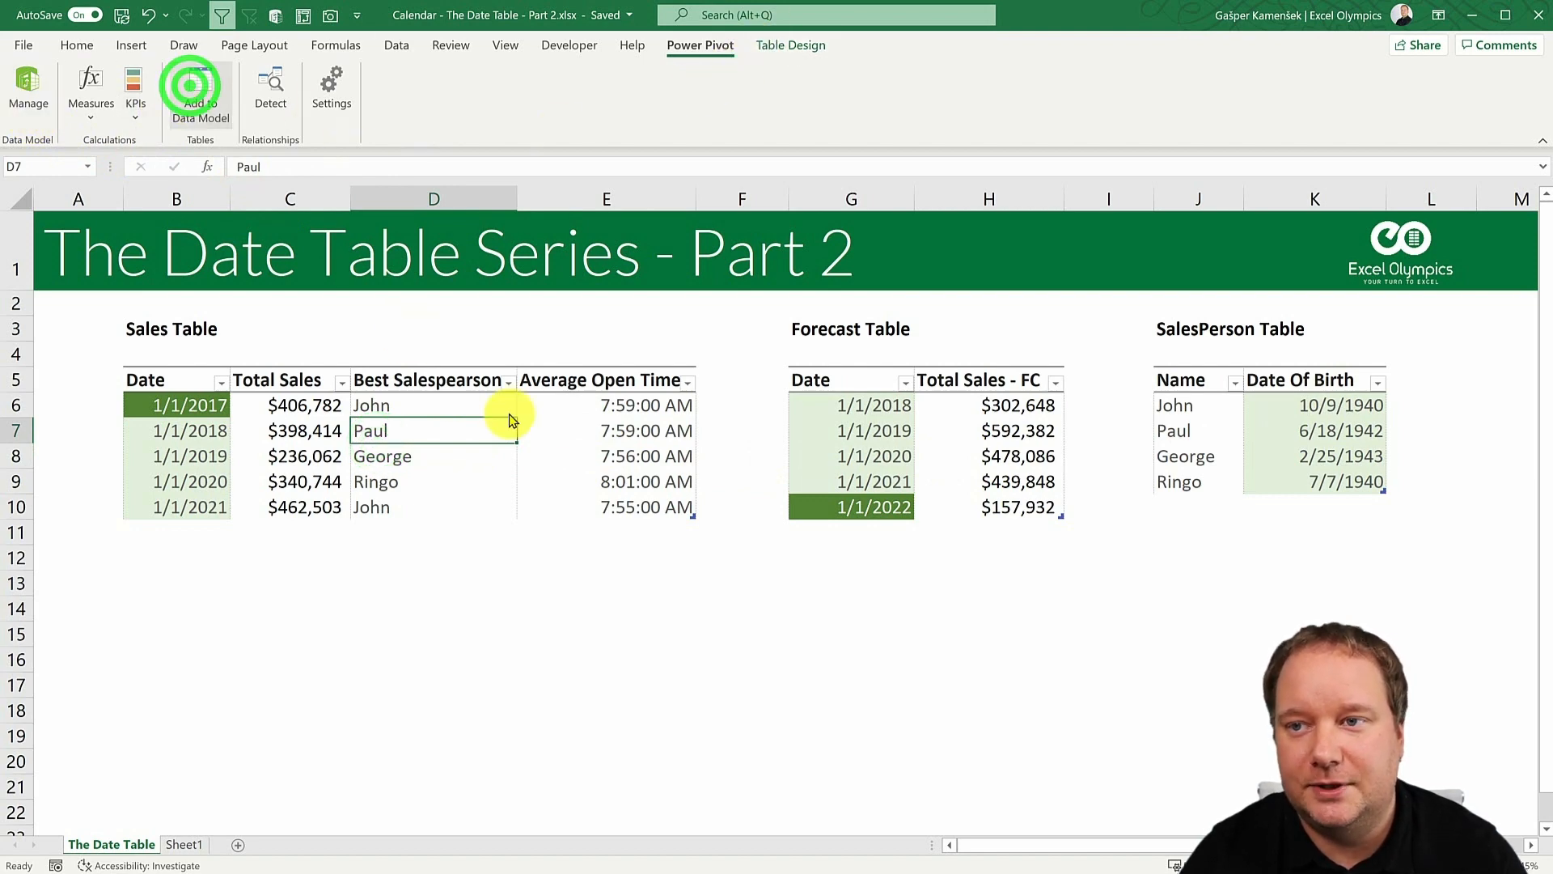
# - Add the Sales table to the data model, then return to the worksheet for Forecast
pyautogui.click(201, 89)
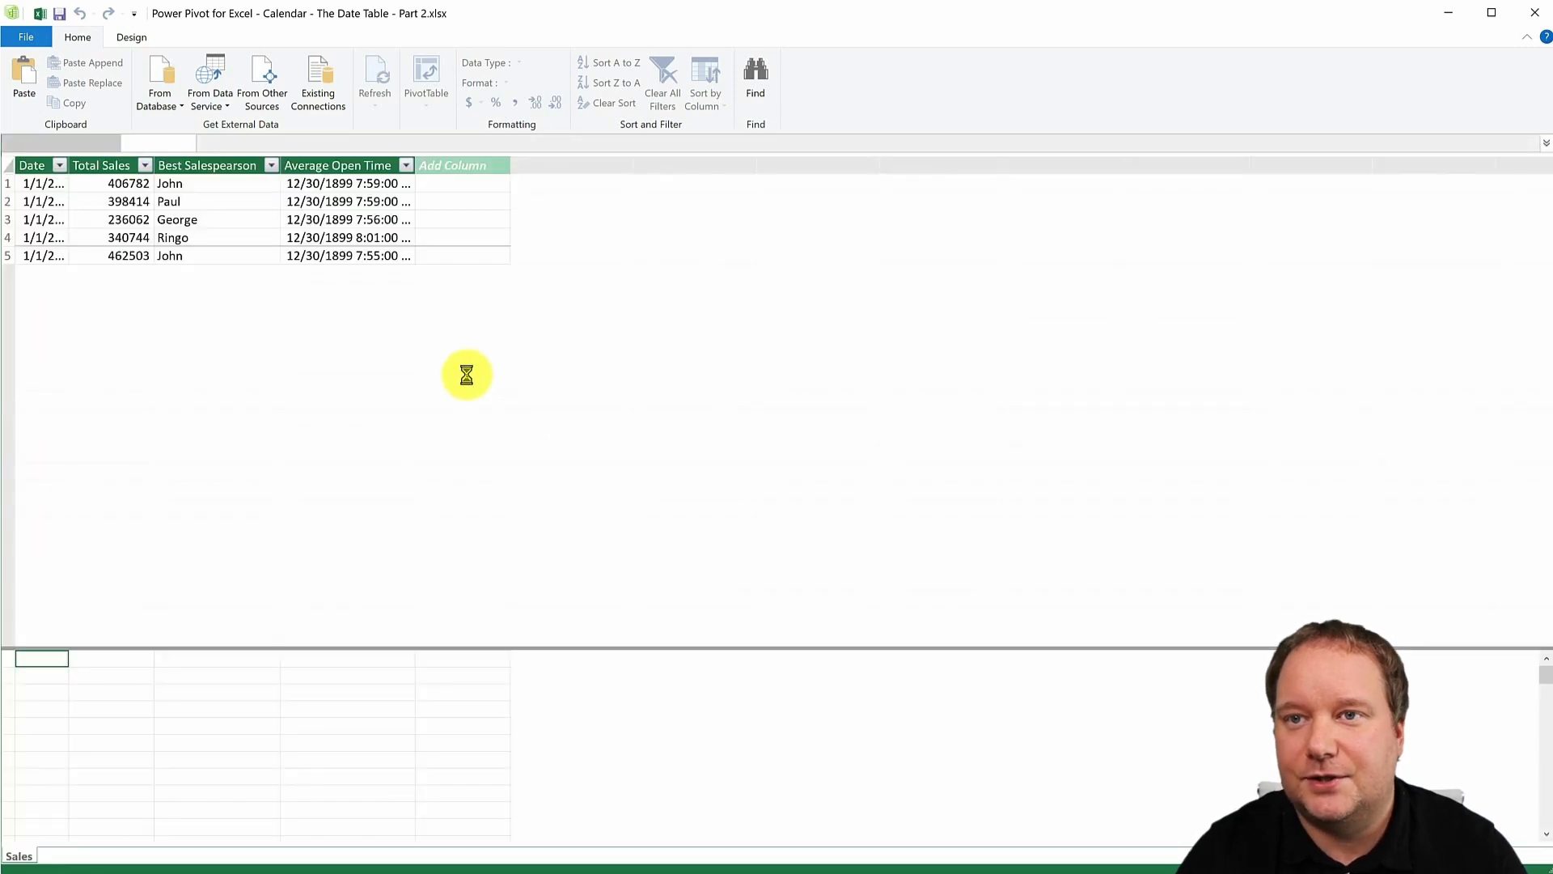
pyautogui.click(30, 165)
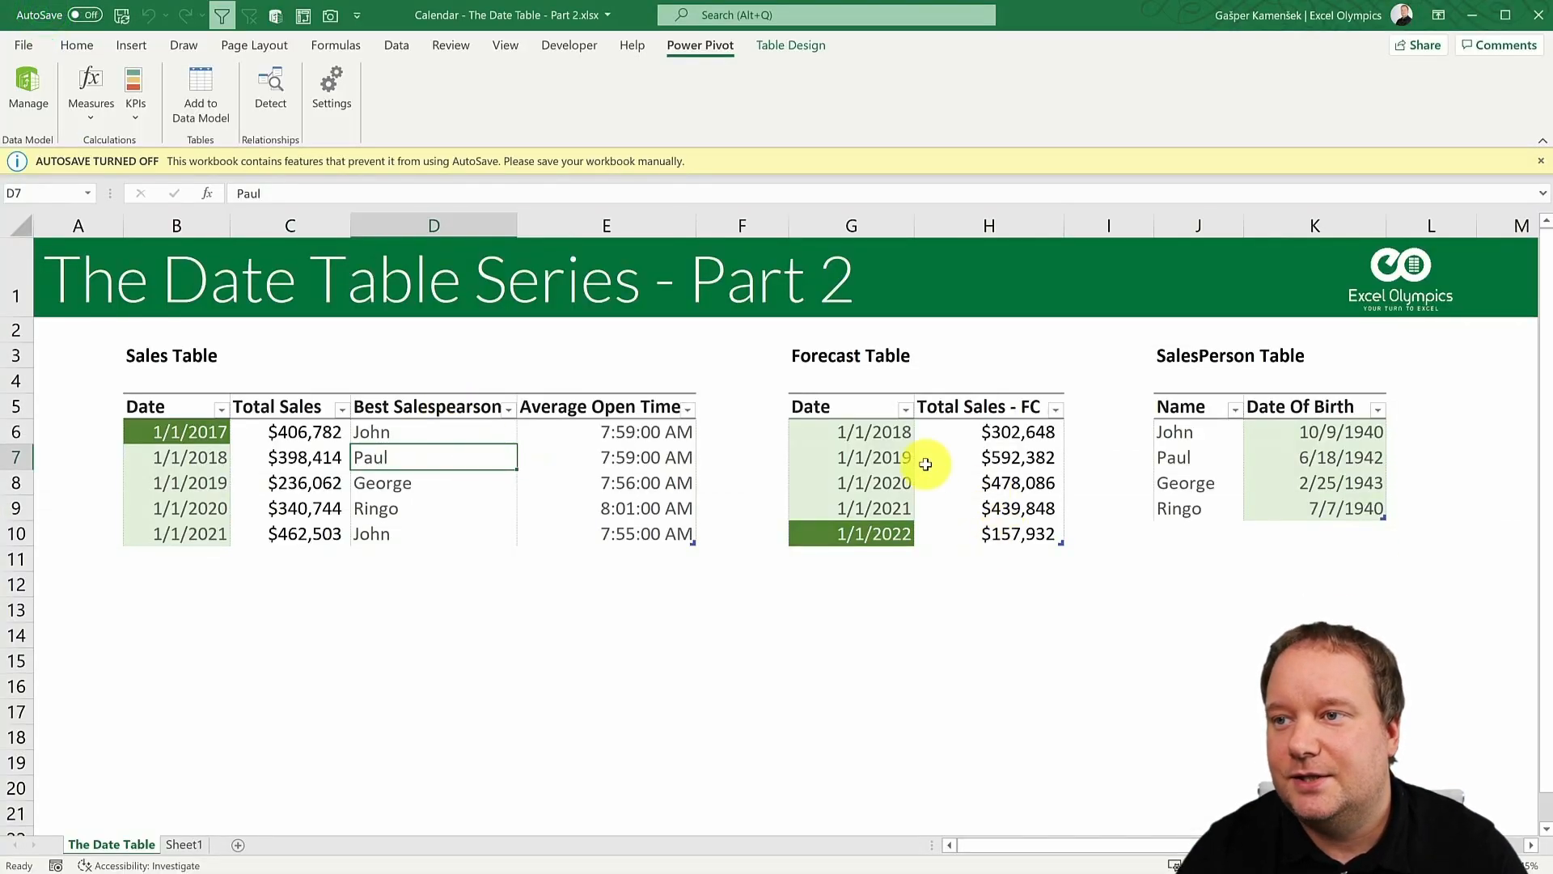
pyautogui.click(29, 89)
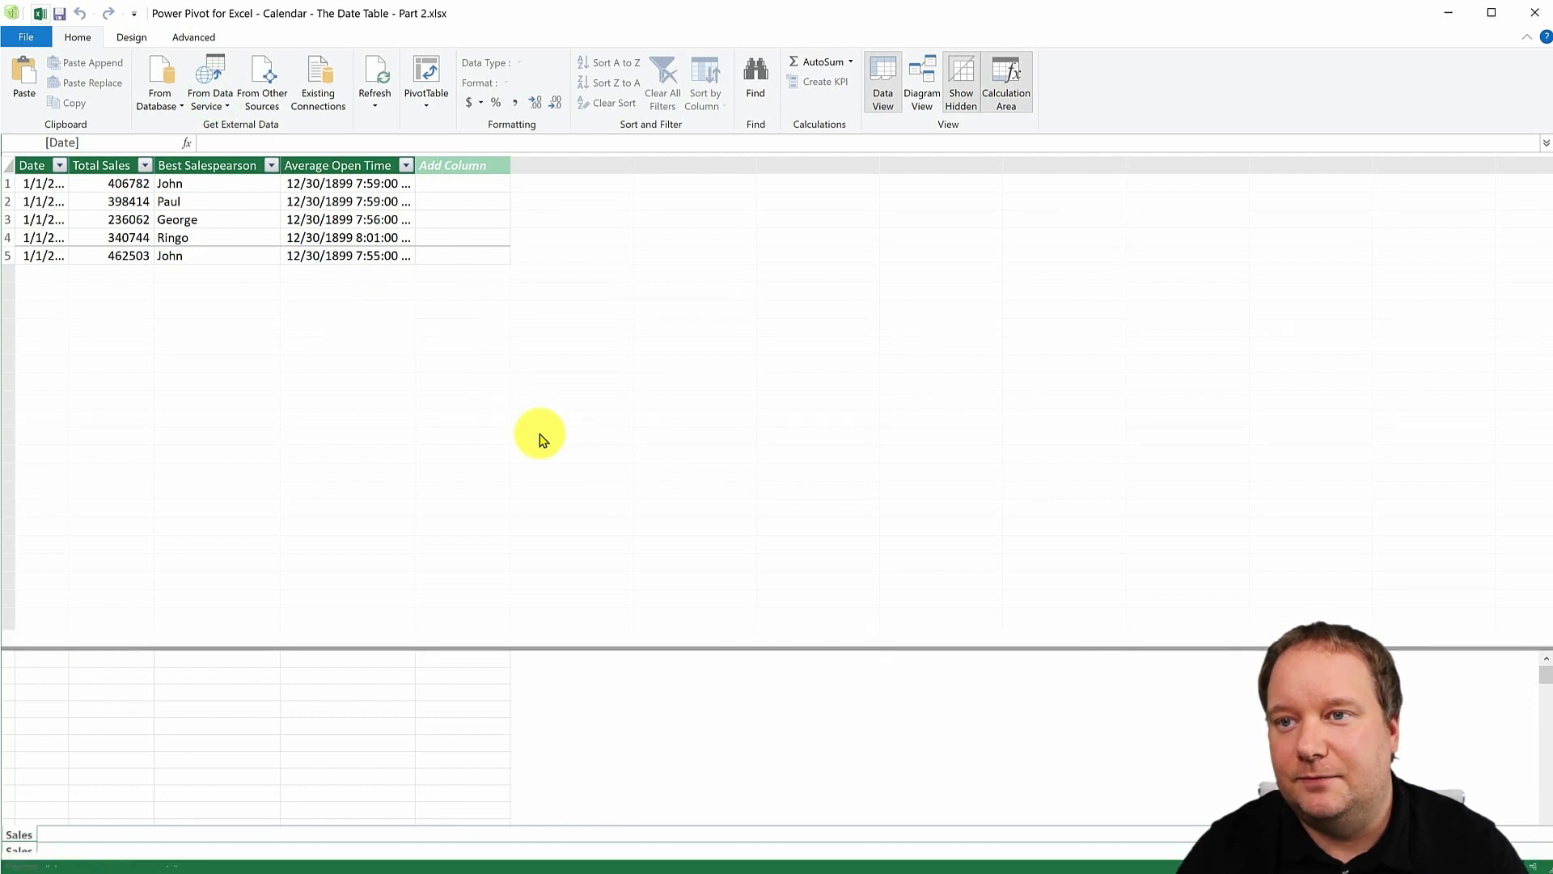
pyautogui.click(63, 834)
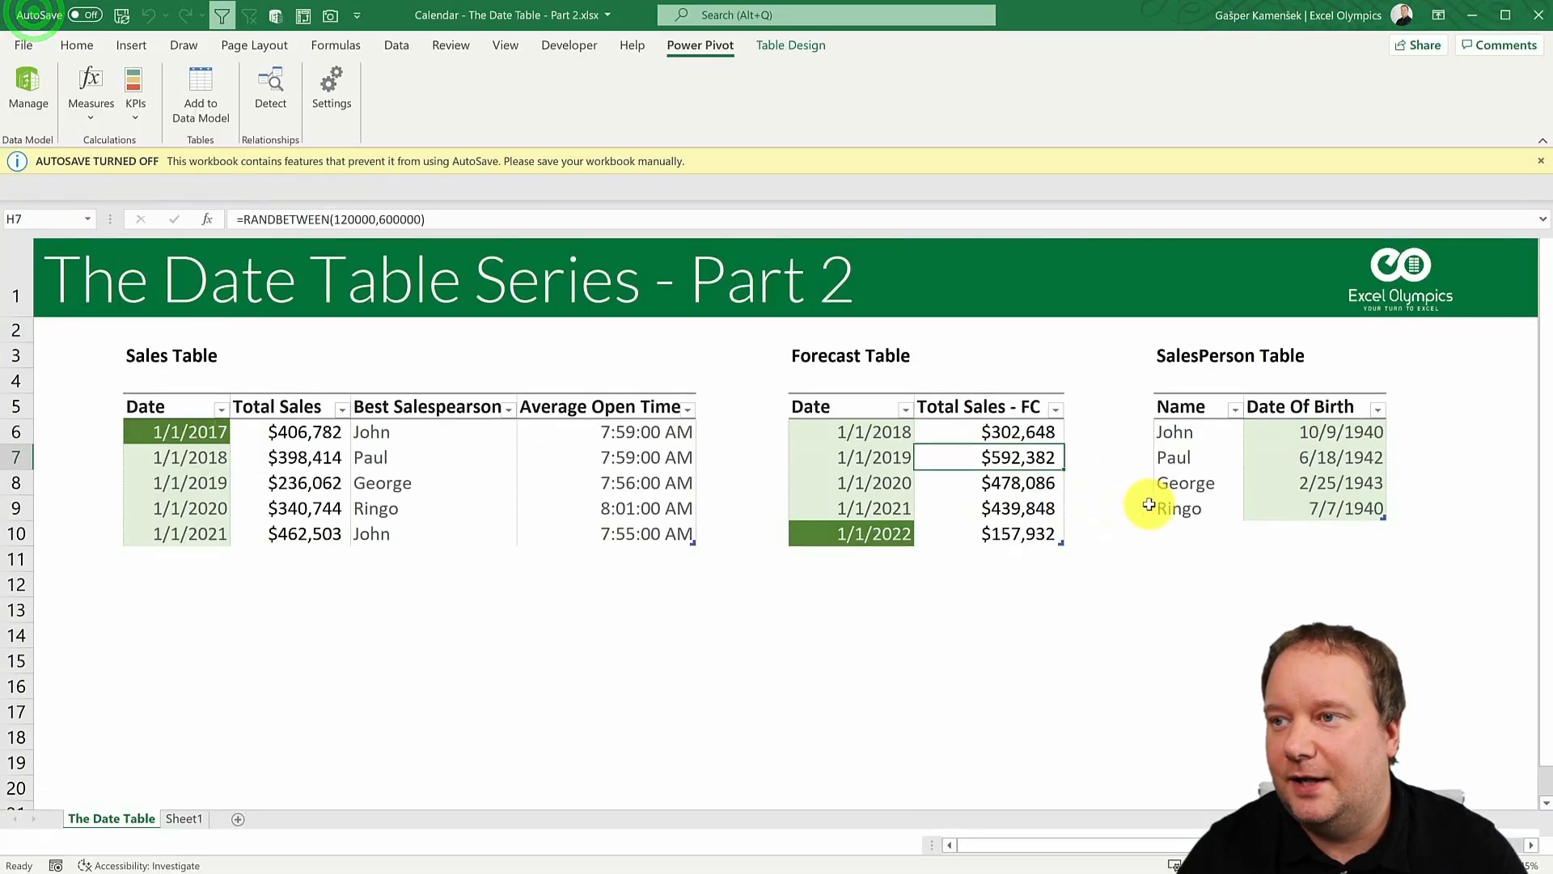
pyautogui.click(27, 94)
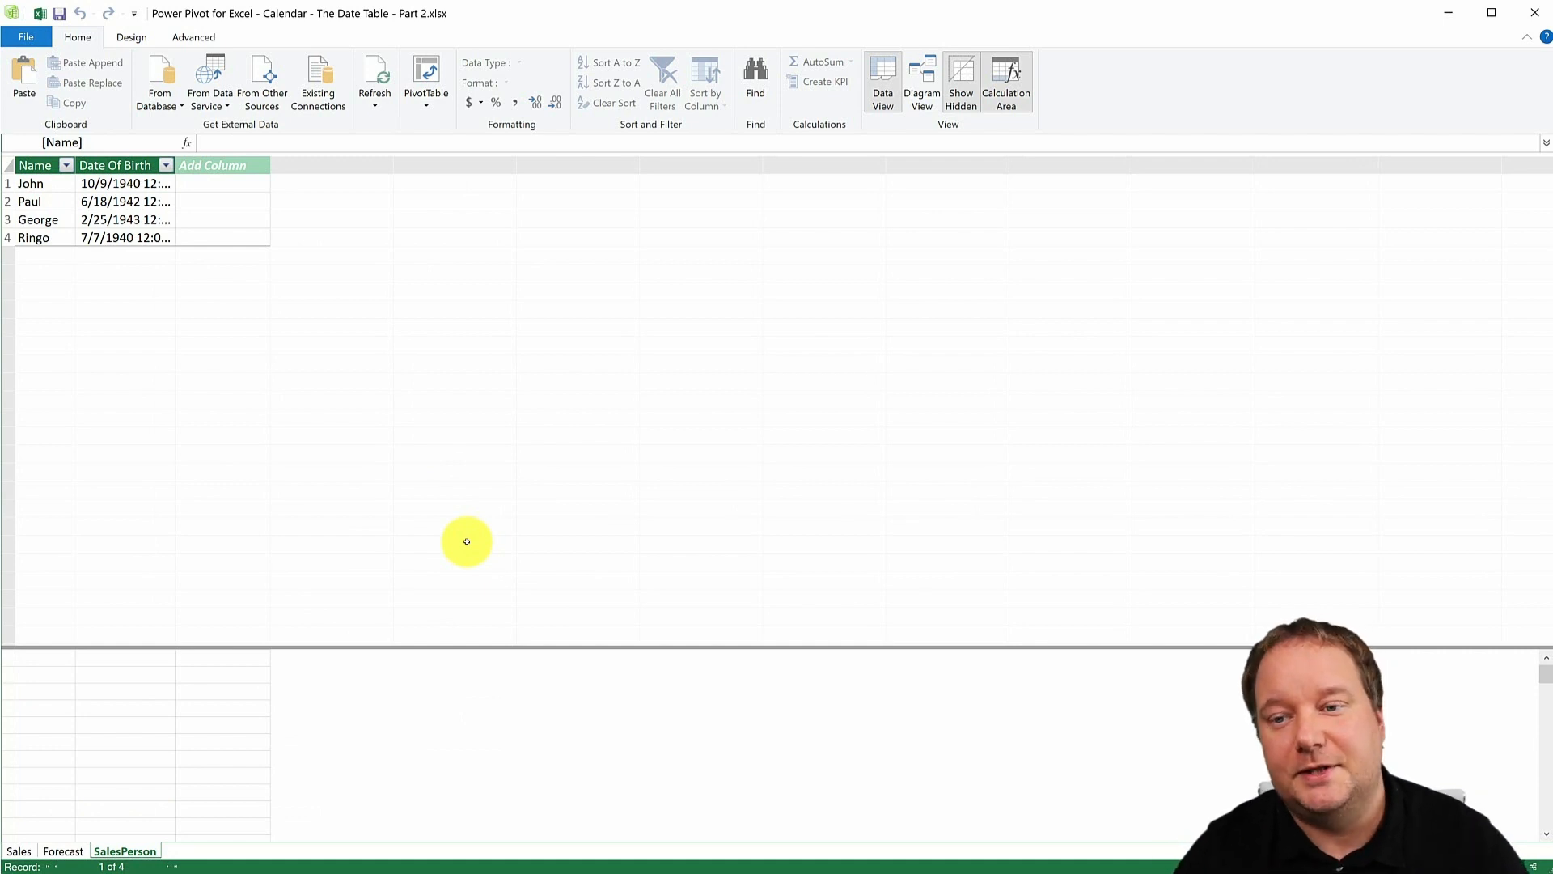
pyautogui.moveTo(428, 471)
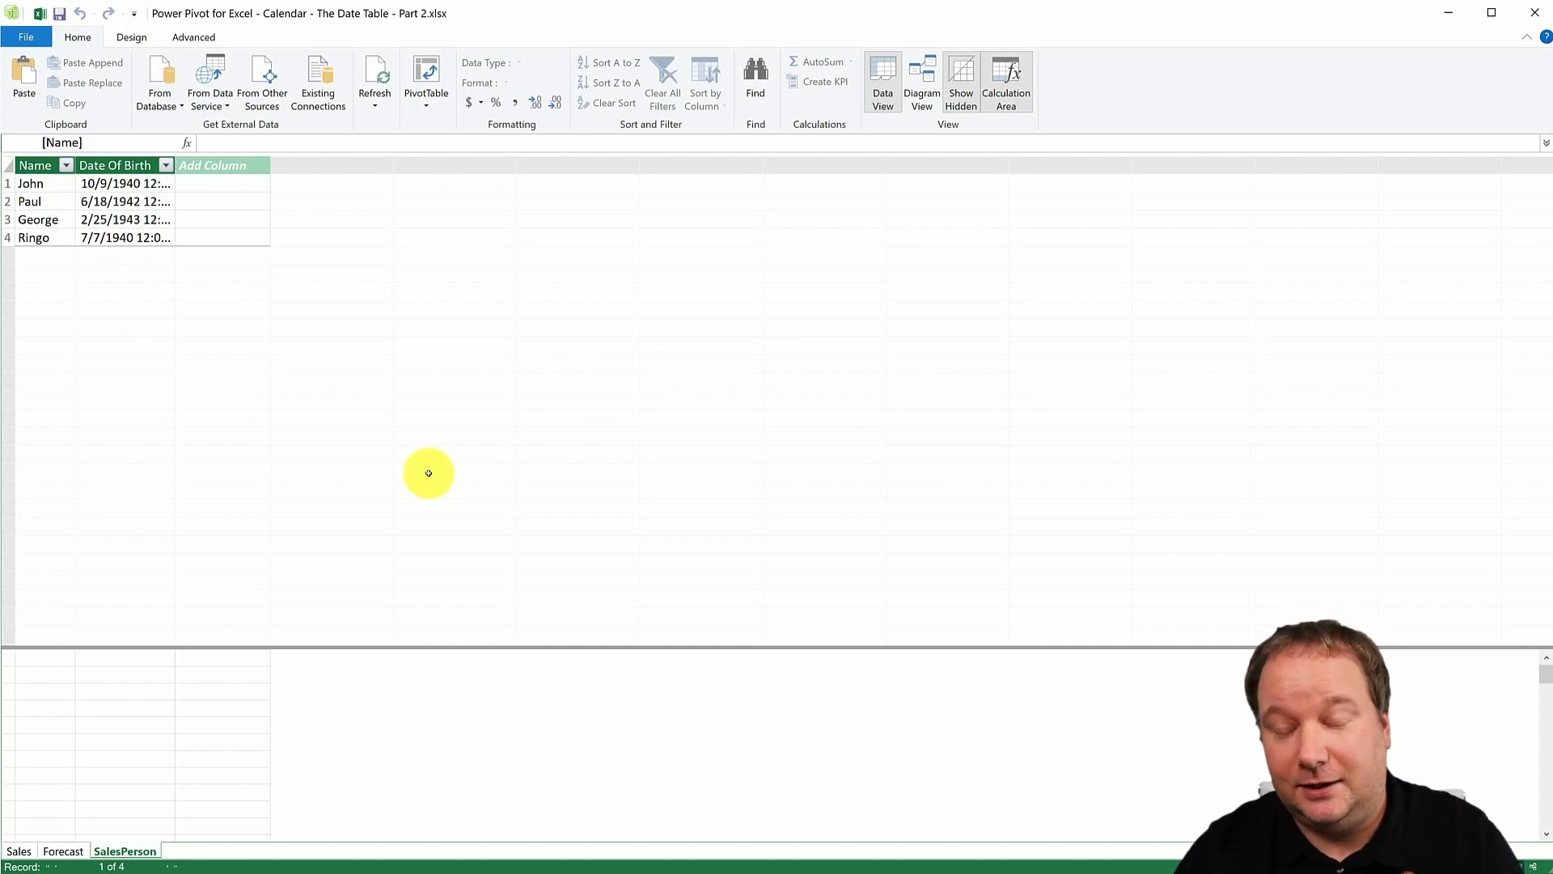
pyautogui.moveTo(484, 381)
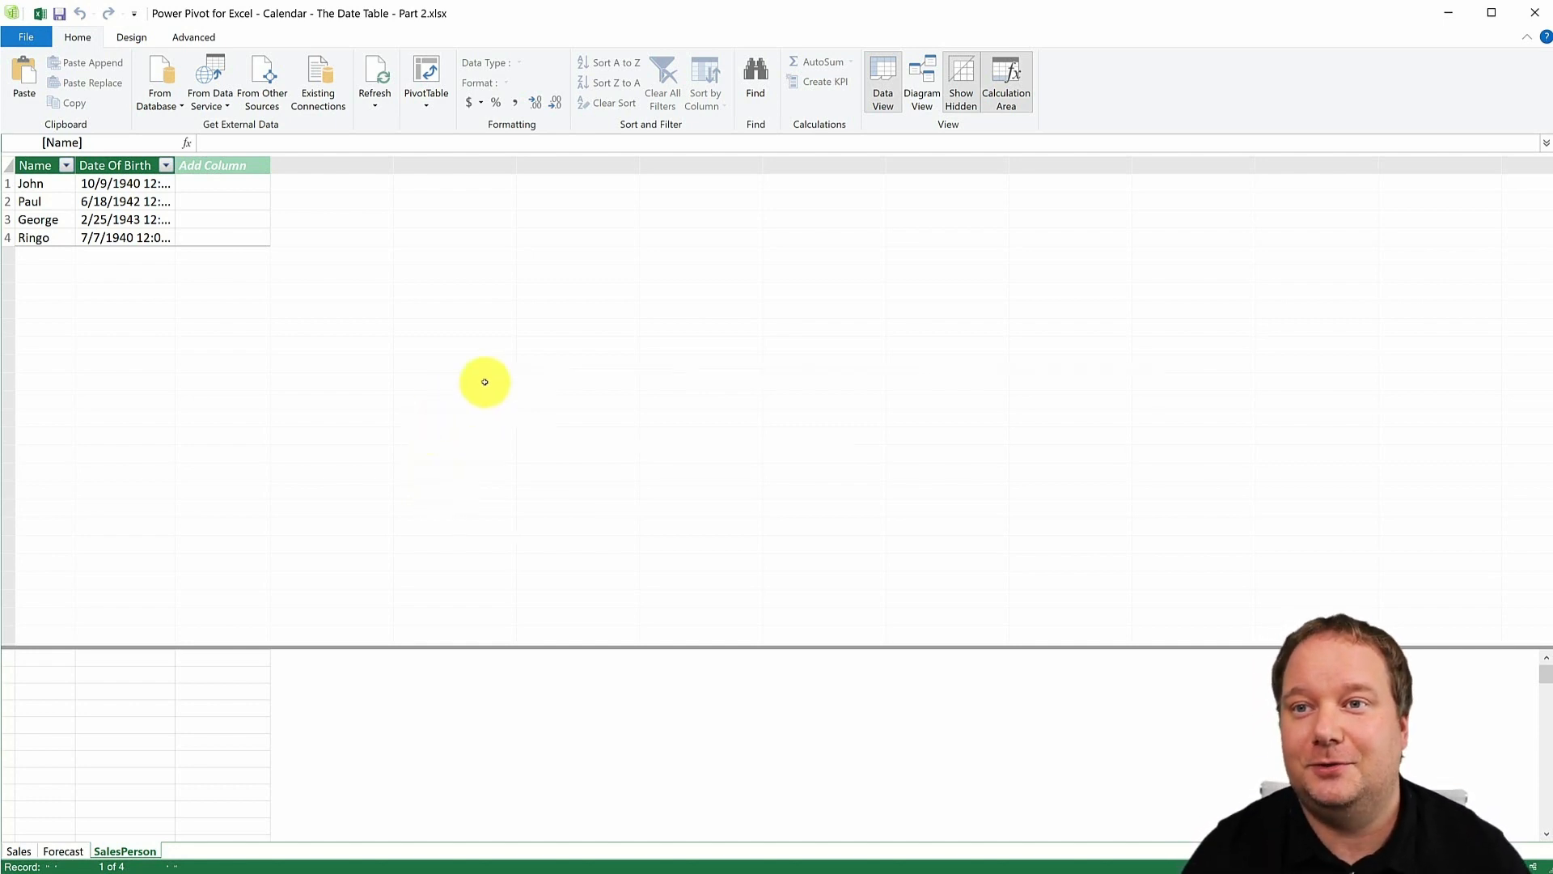
pyautogui.moveTo(131, 36)
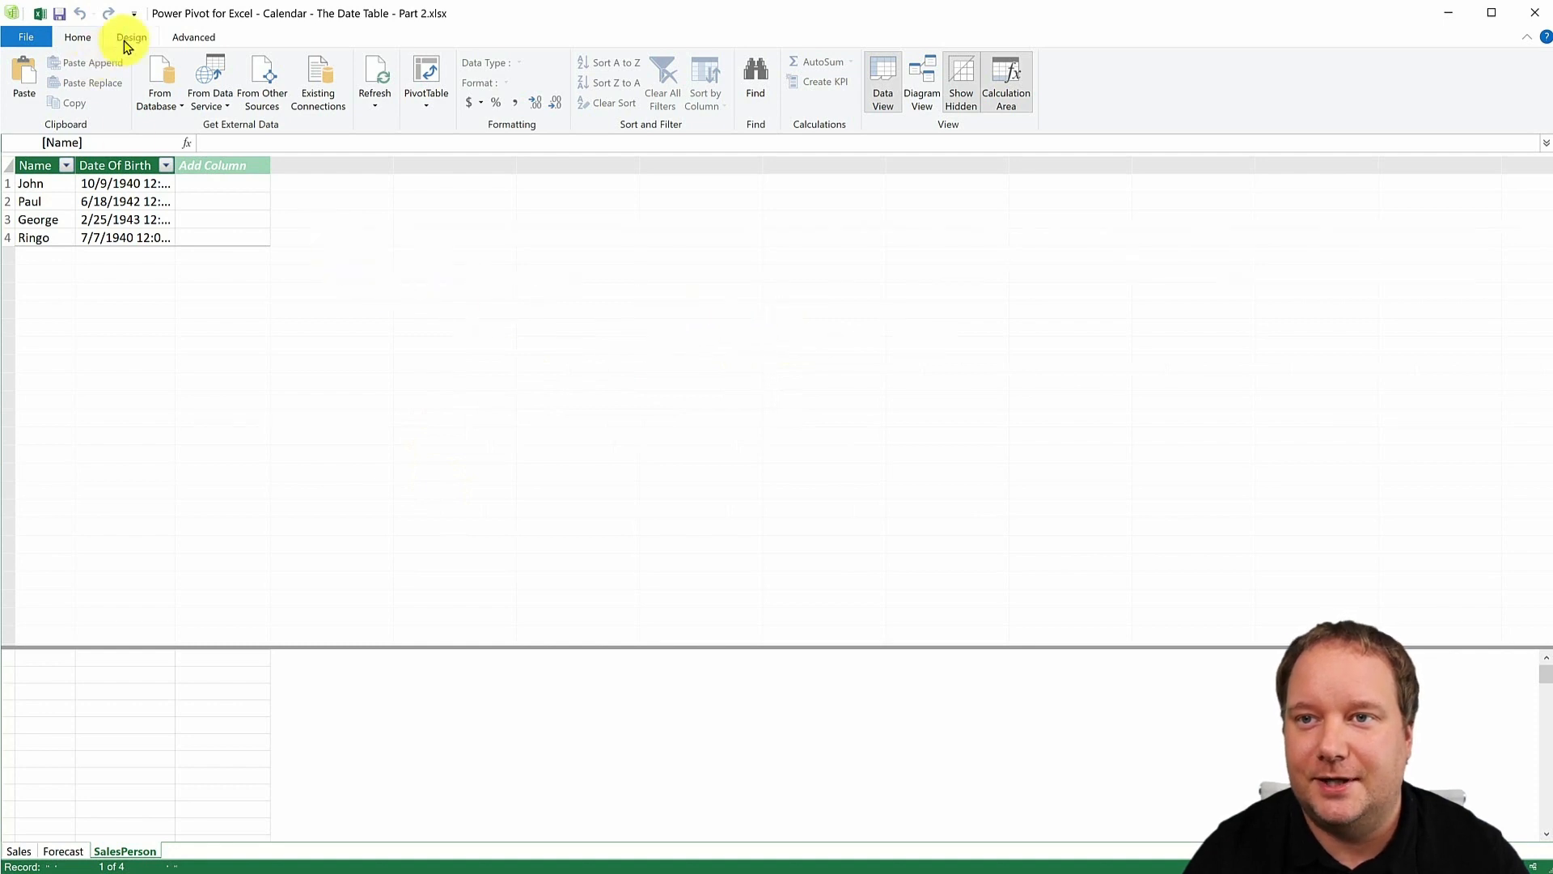
# - Generate a Calendar date table from Design > Date Table > New, then choose to delete it
pyautogui.click(131, 36)
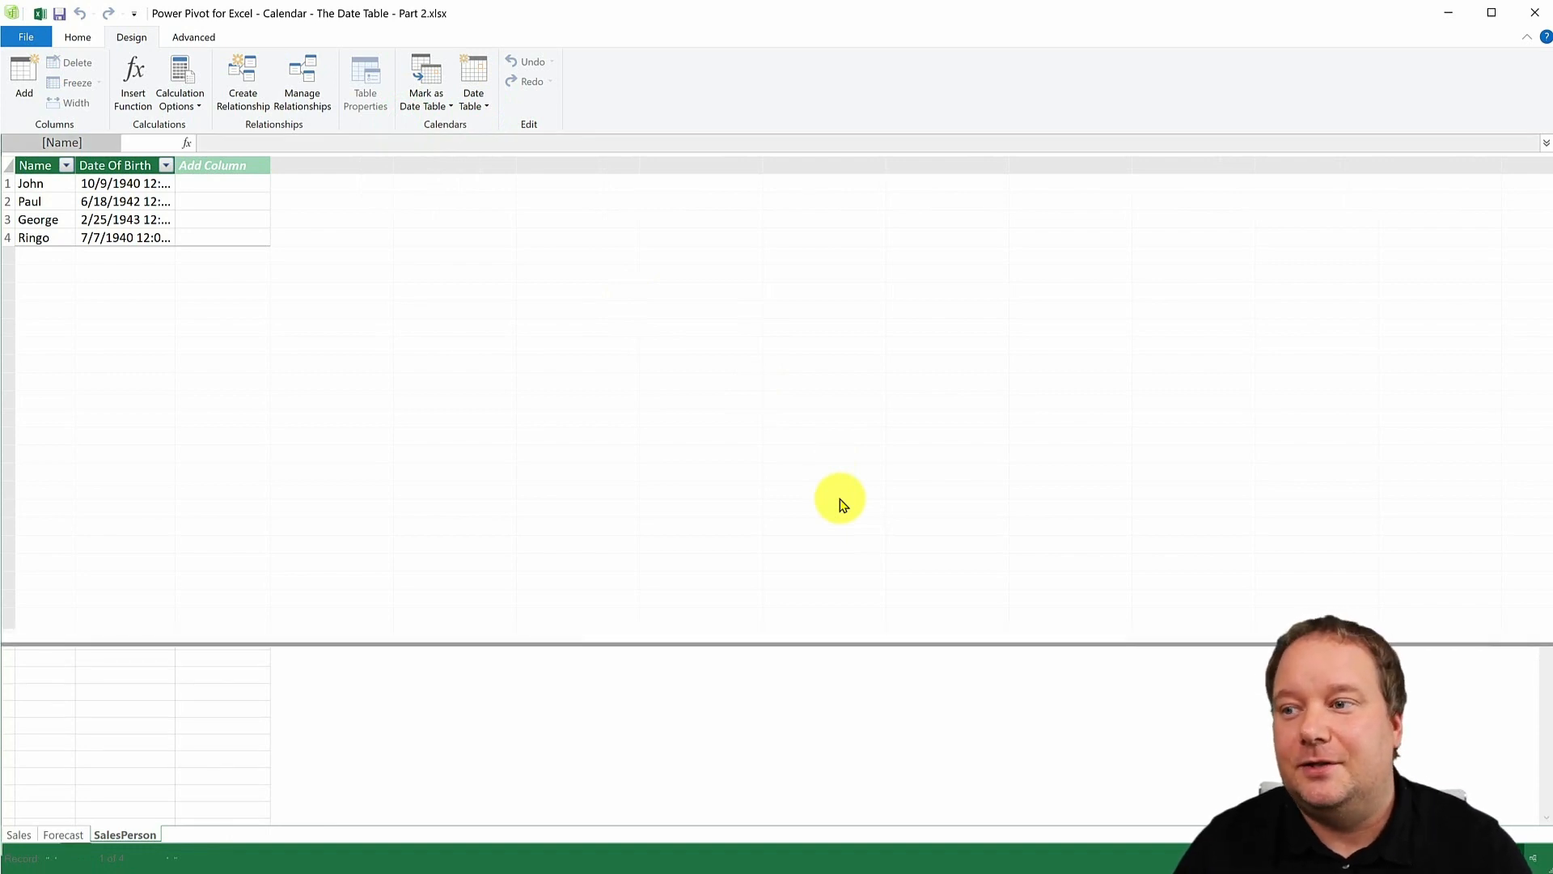
pyautogui.click(187, 851)
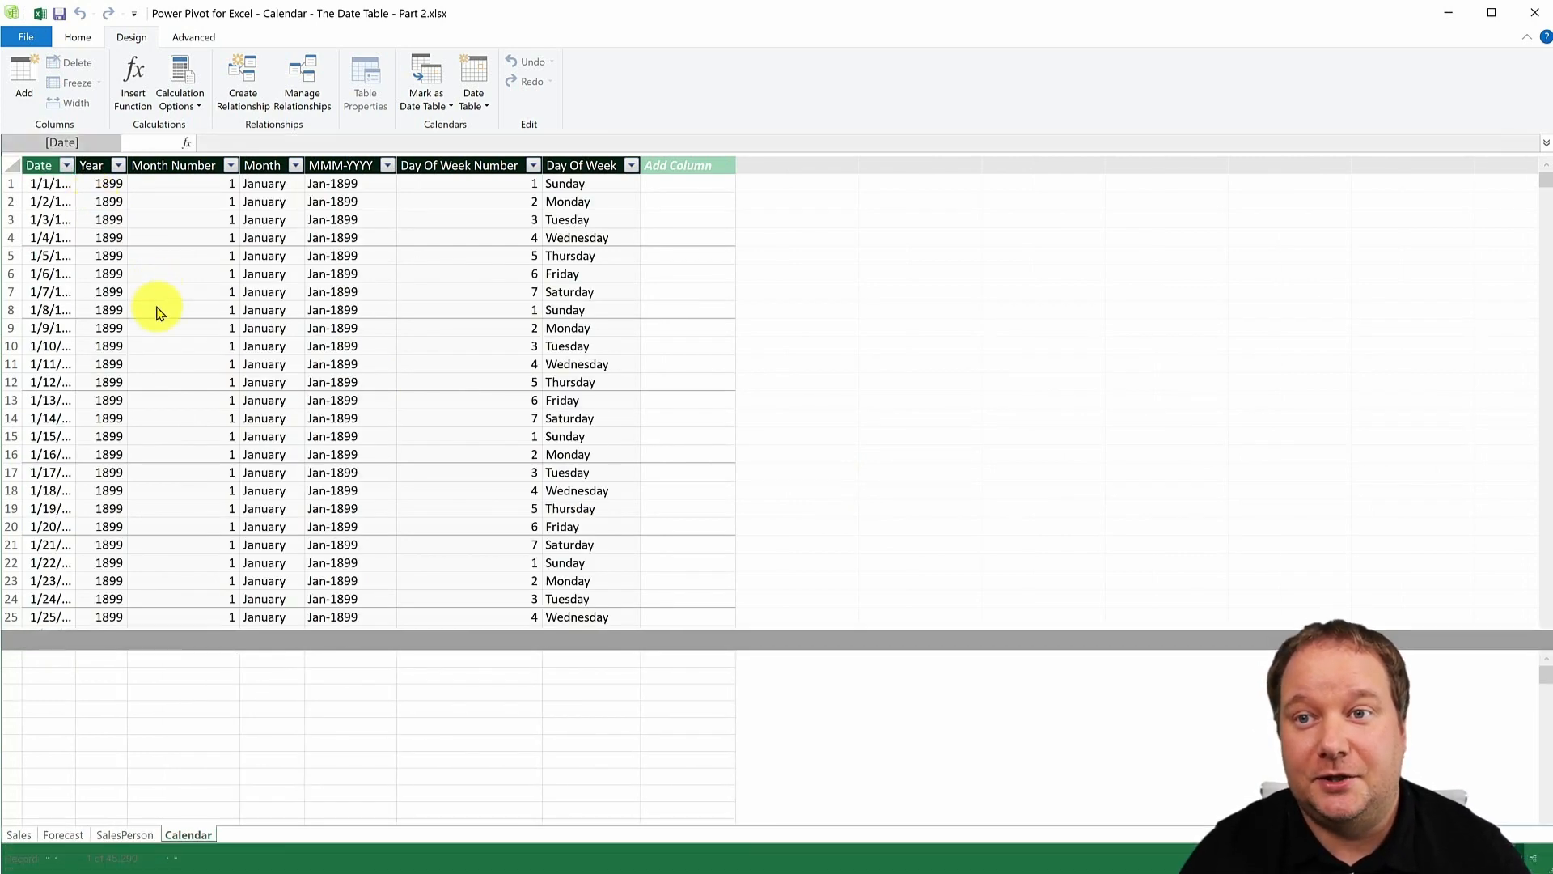
pyautogui.moveTo(149, 233)
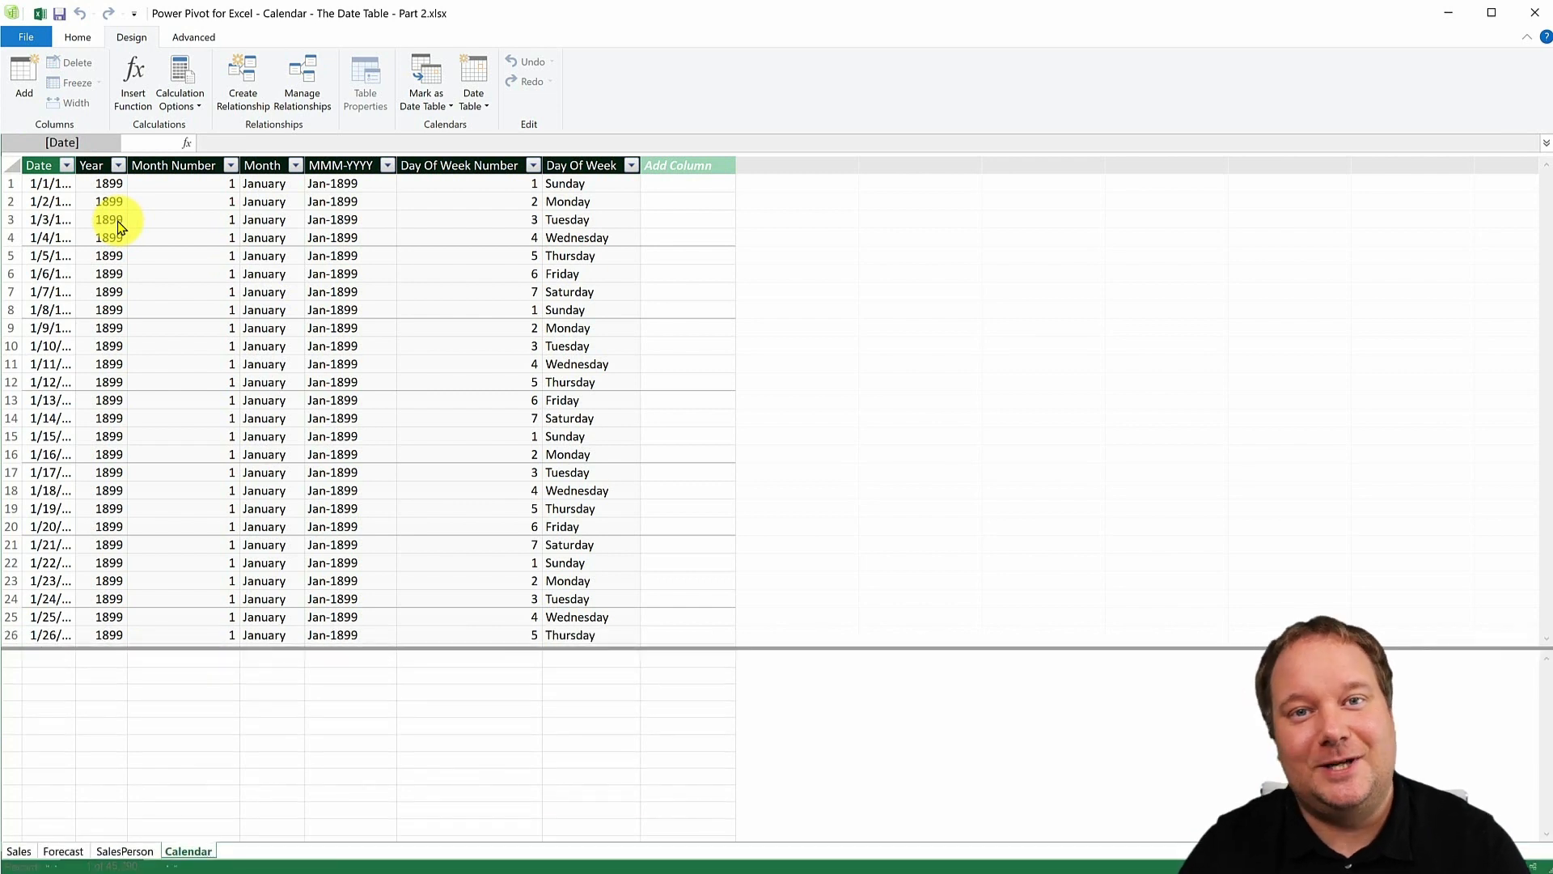
pyautogui.click(47, 658)
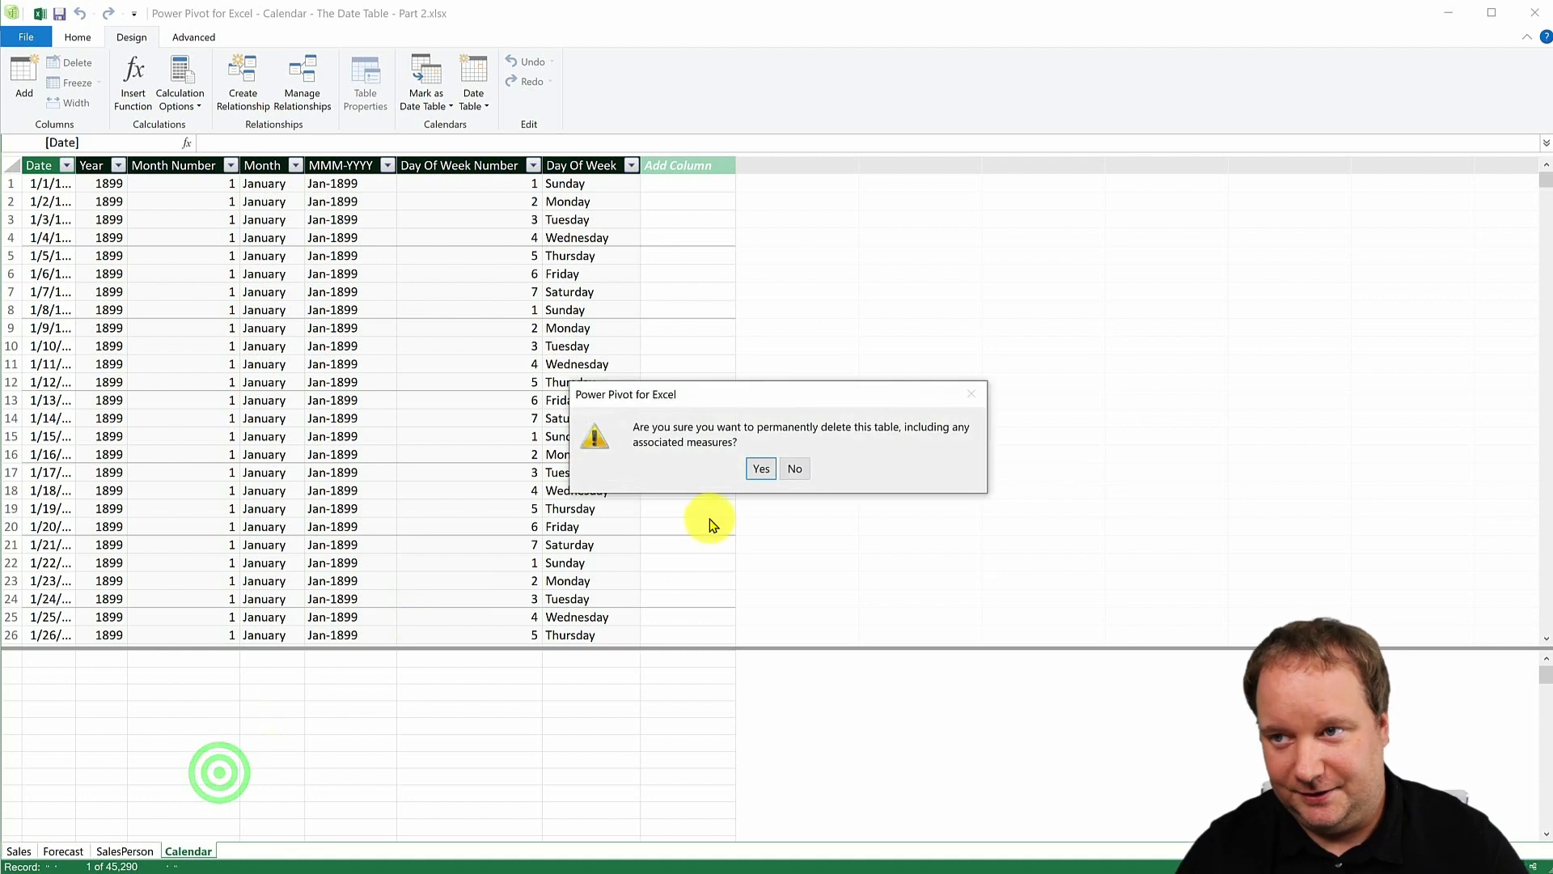
# - Confirm deleting the Calendar table, return to Excel, and reopen the data model window
pyautogui.click(794, 468)
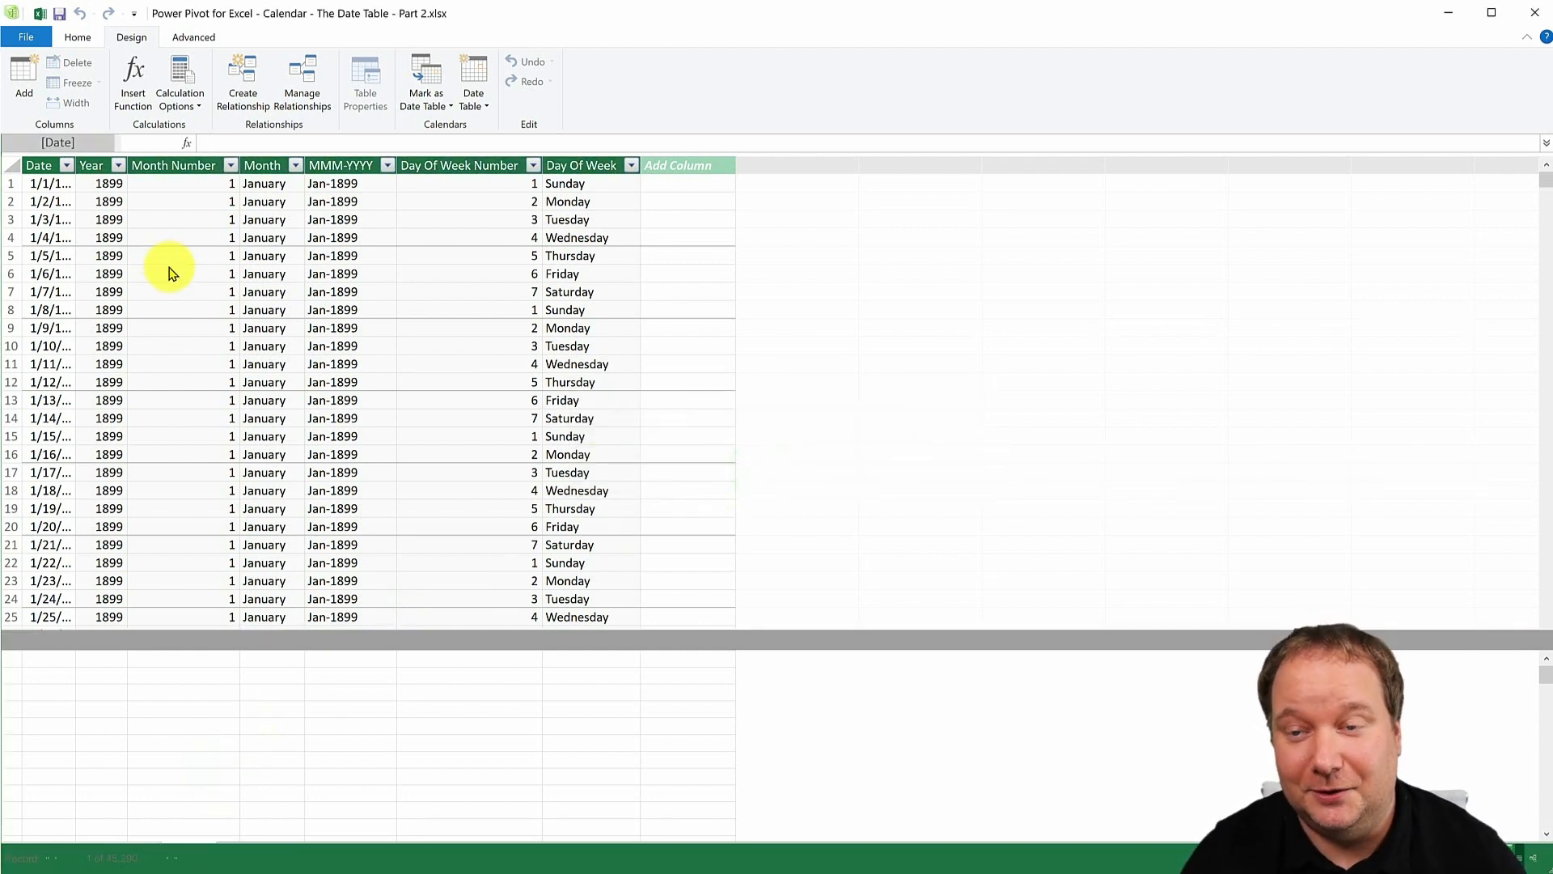
pyautogui.click(17, 851)
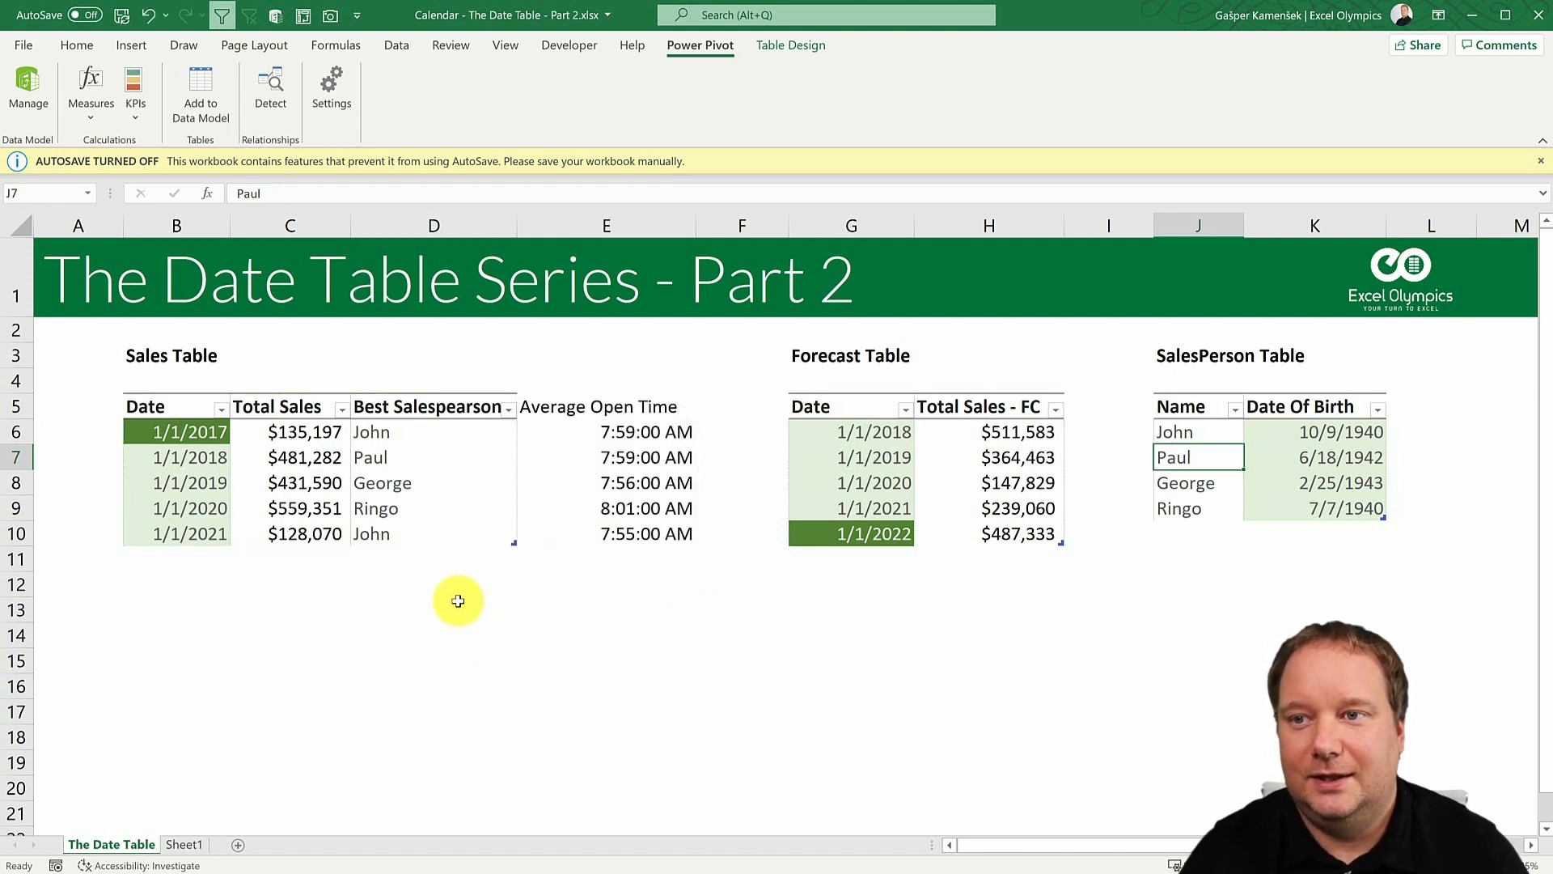
pyautogui.click(176, 406)
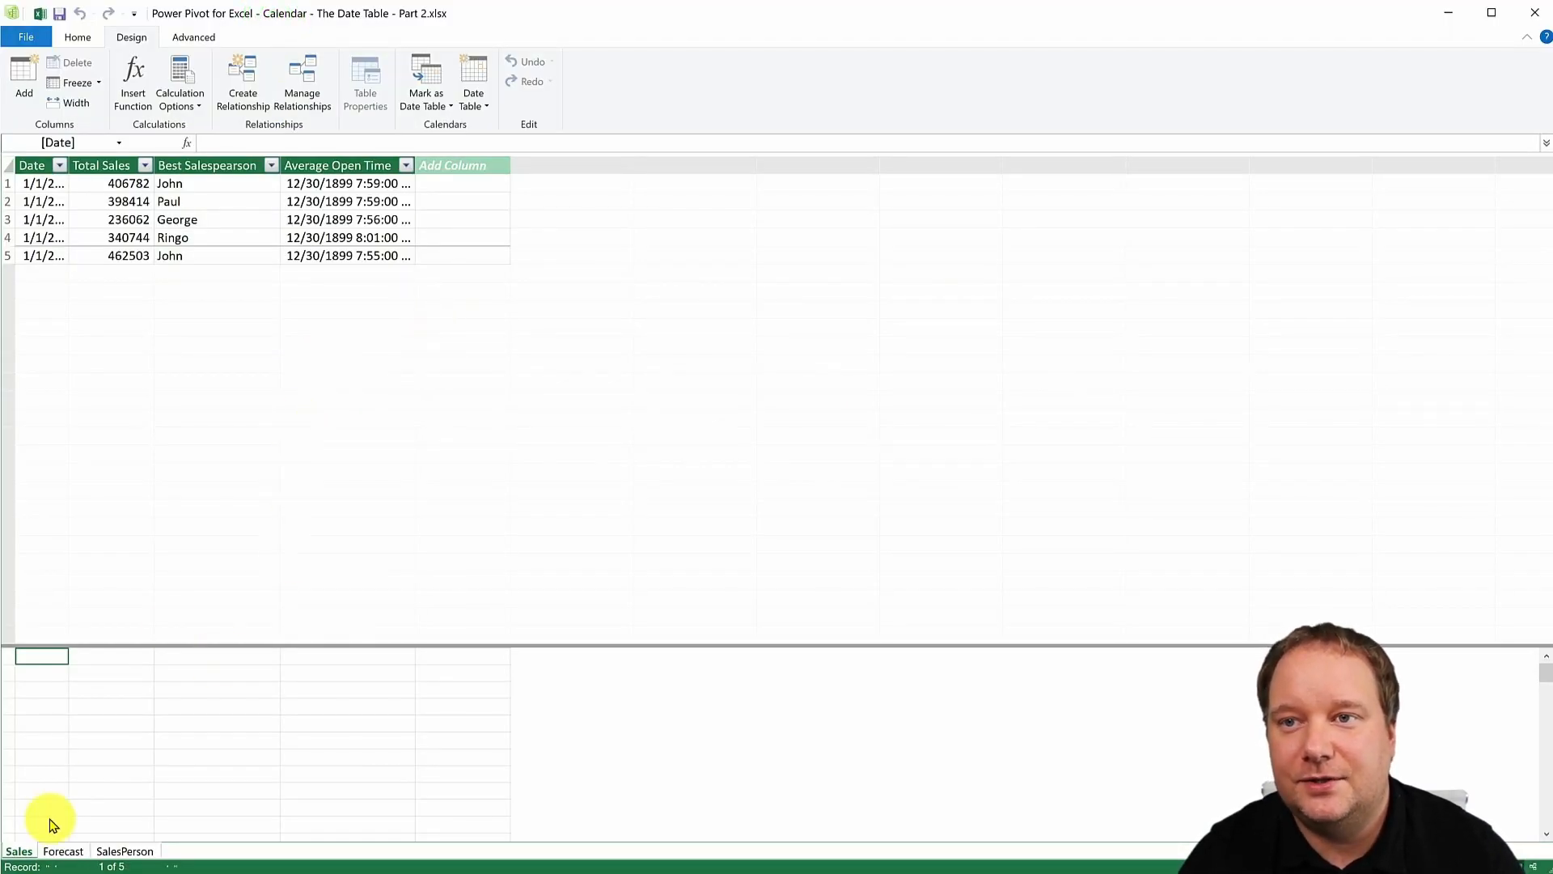
# - Refresh the Sales table from its source and close the Data Refresh results
pyautogui.click(169, 202)
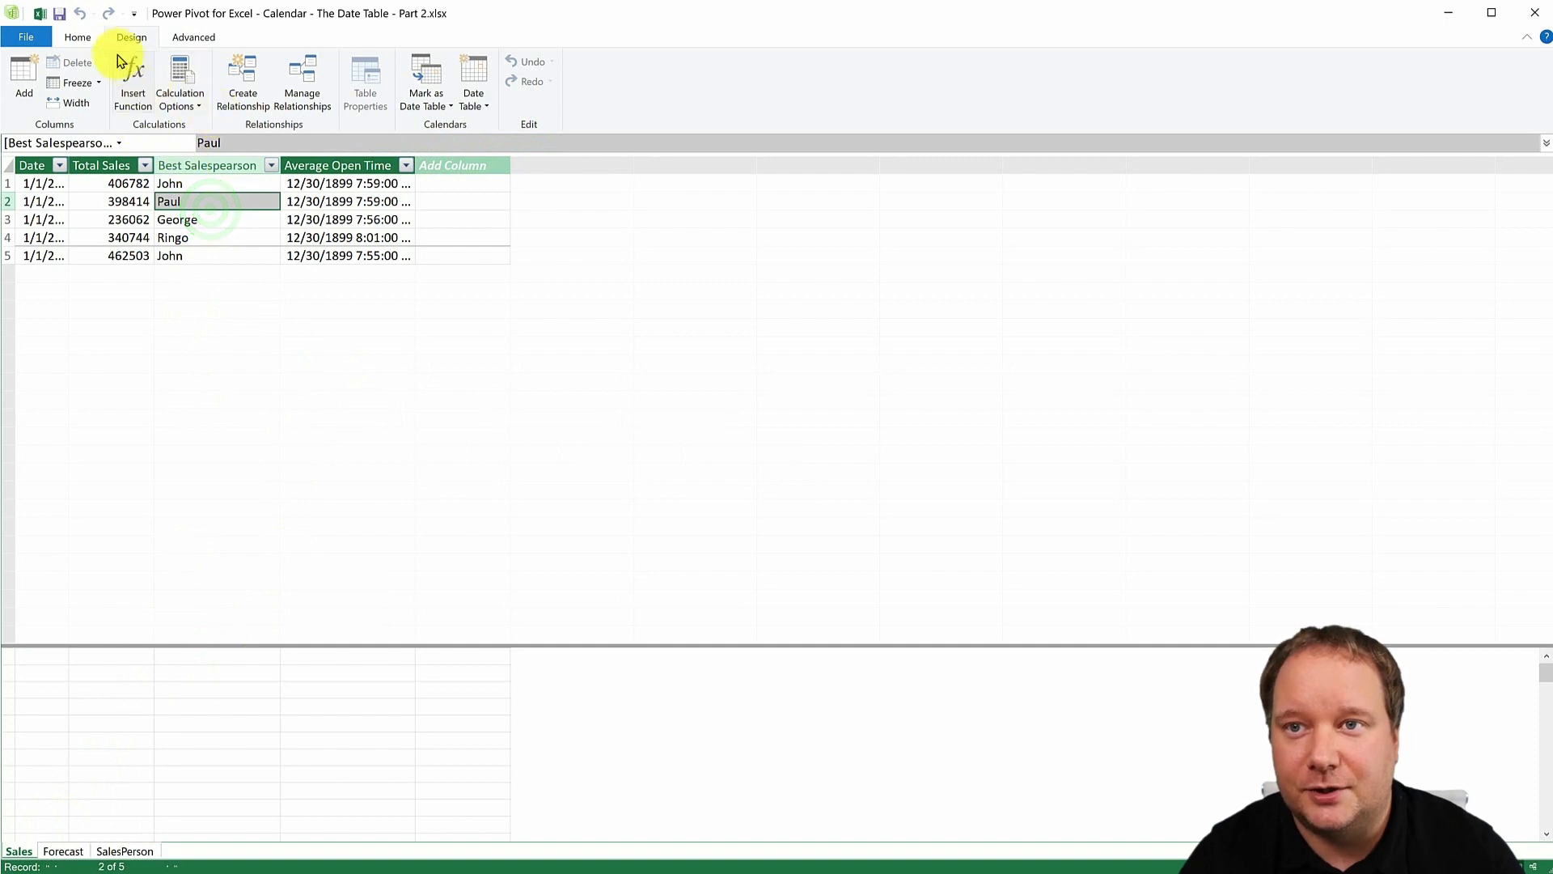
pyautogui.click(78, 36)
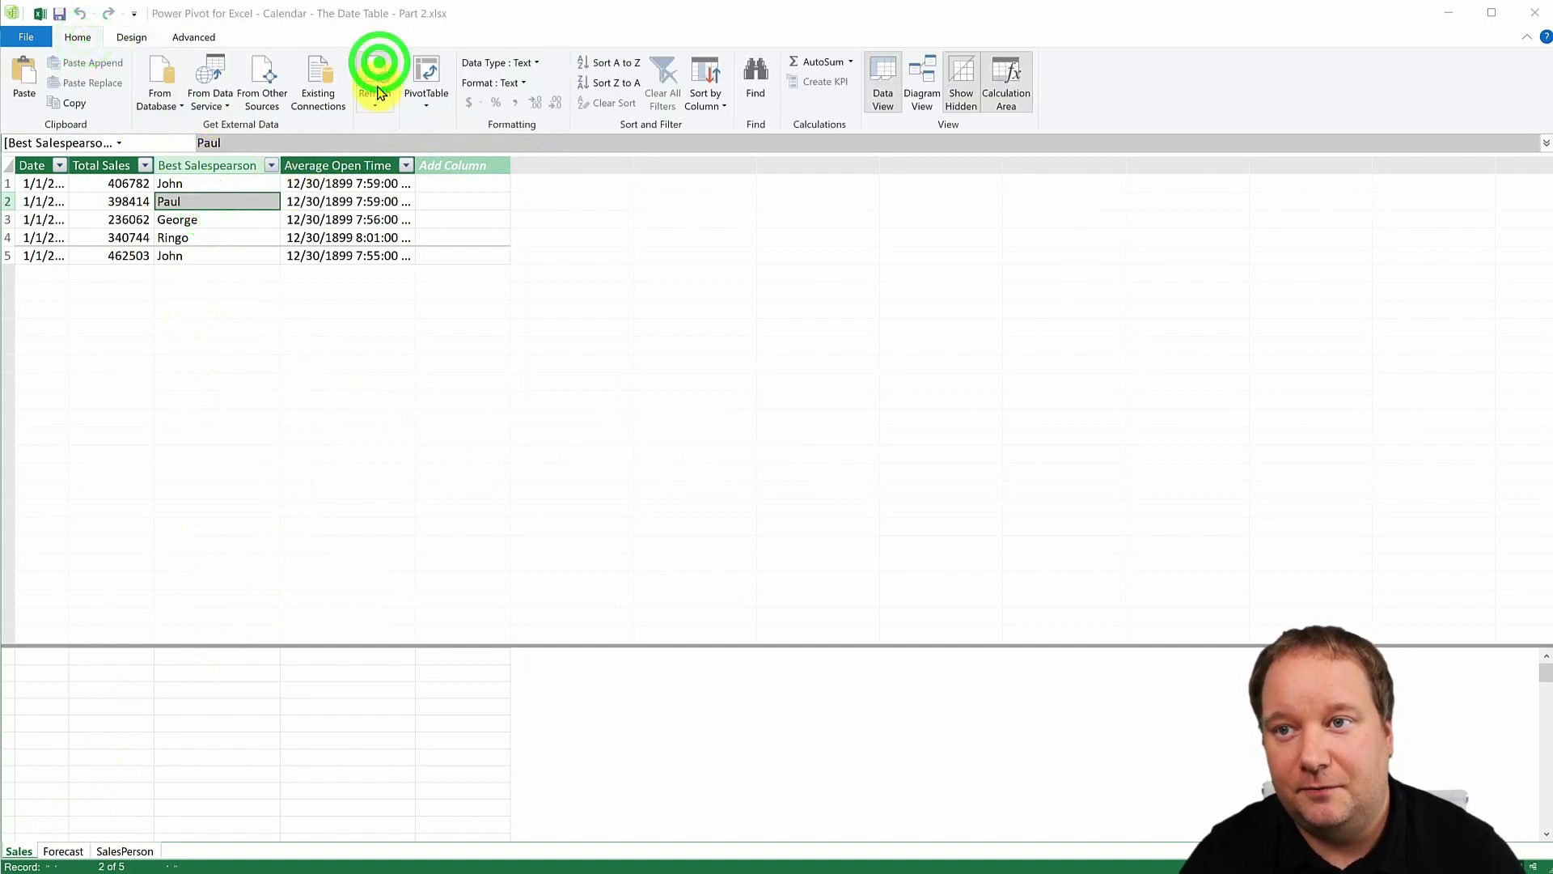
pyautogui.click(374, 81)
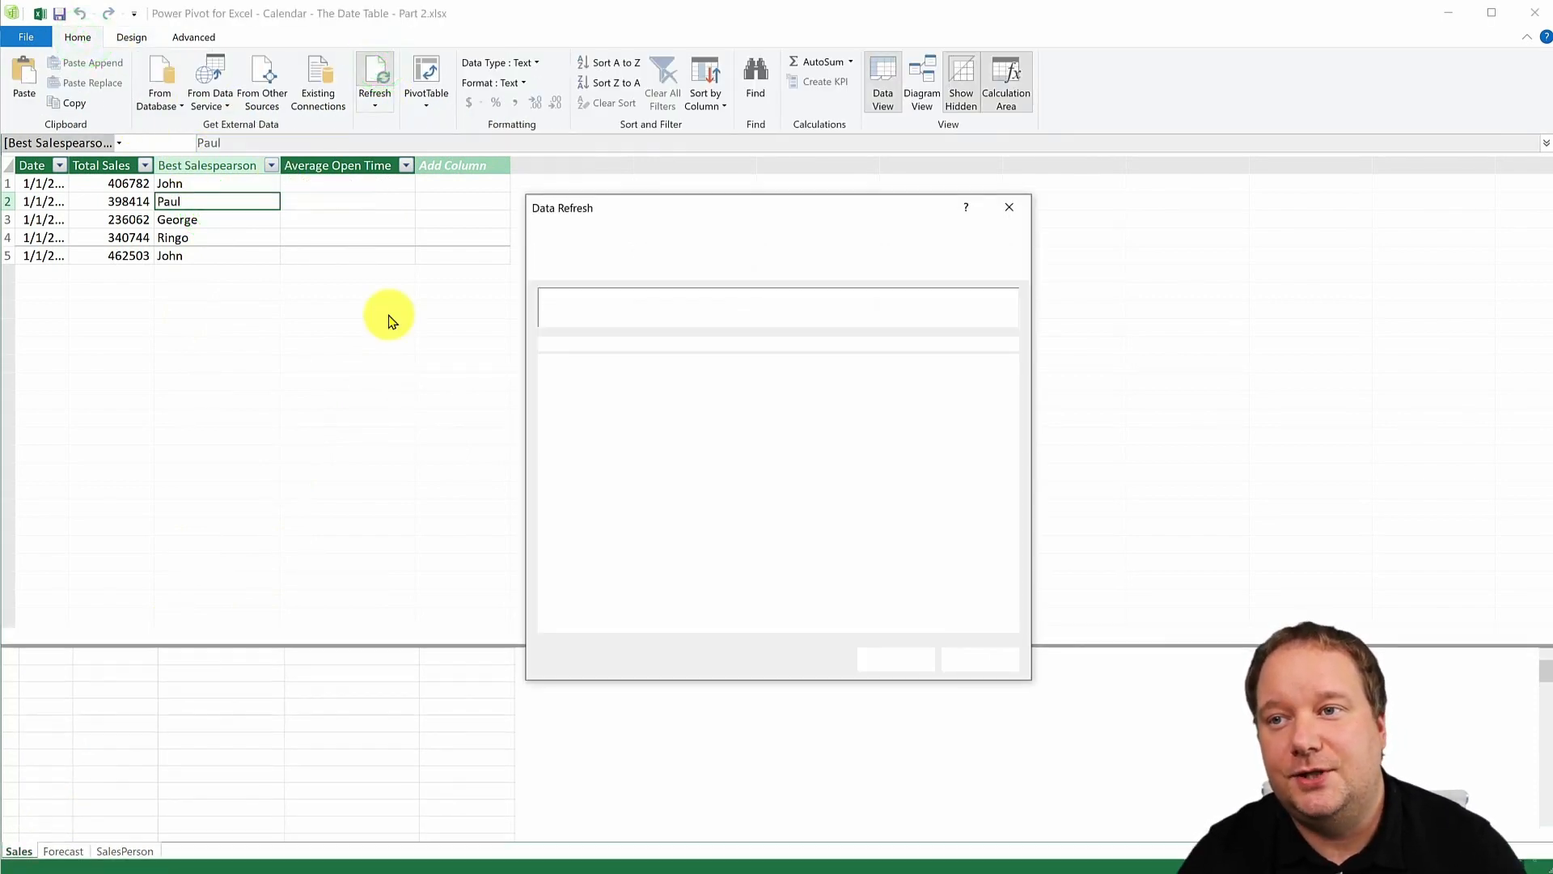
pyautogui.moveTo(344, 247)
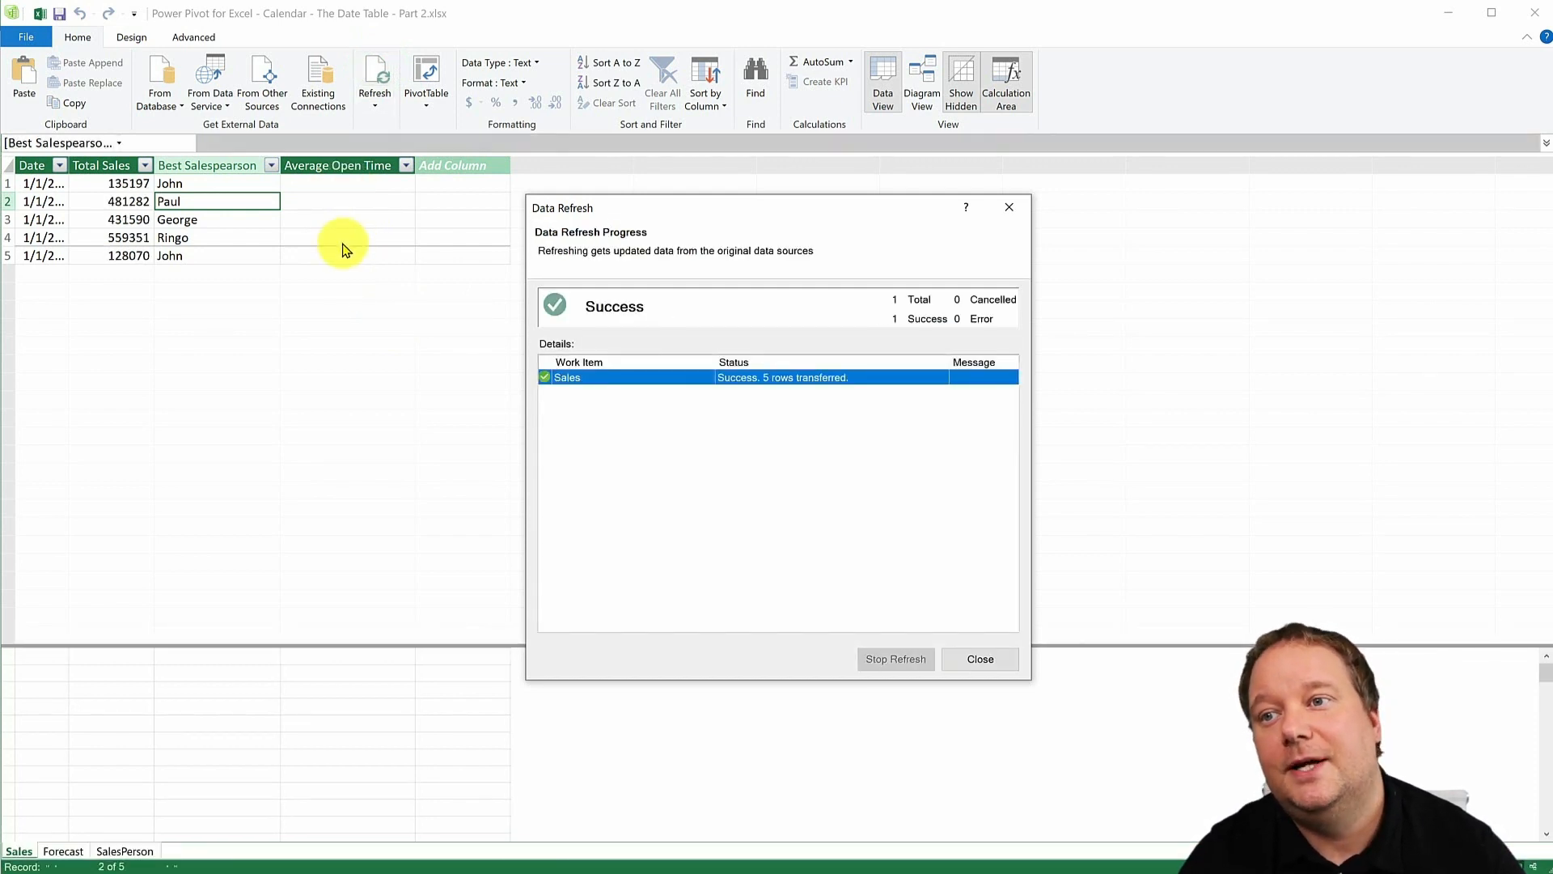
pyautogui.moveTo(176, 709)
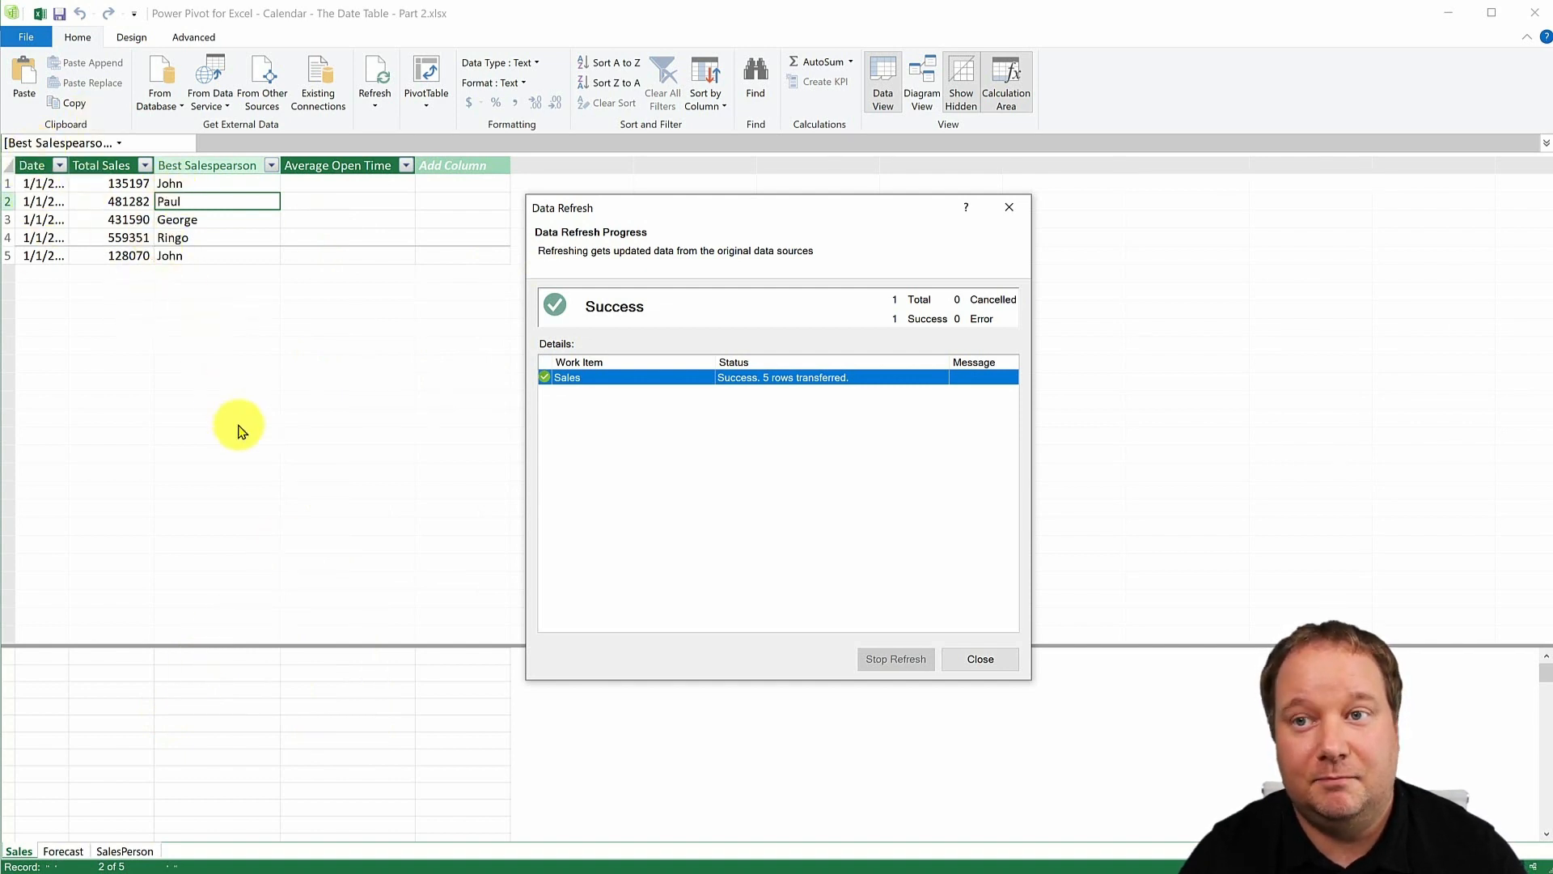
pyautogui.moveTo(979, 659)
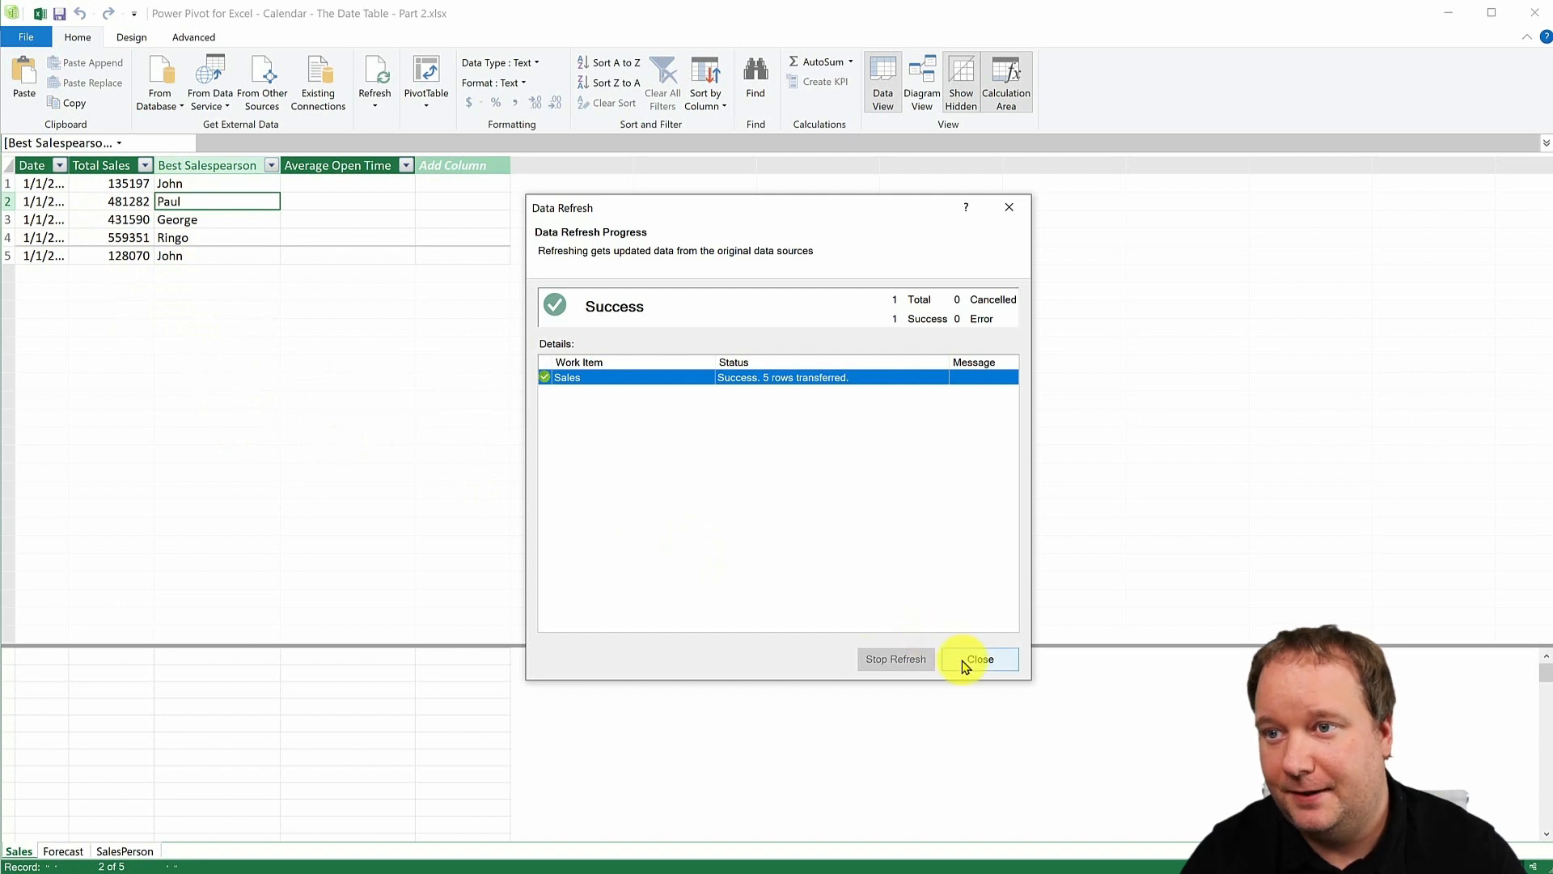
pyautogui.click(980, 659)
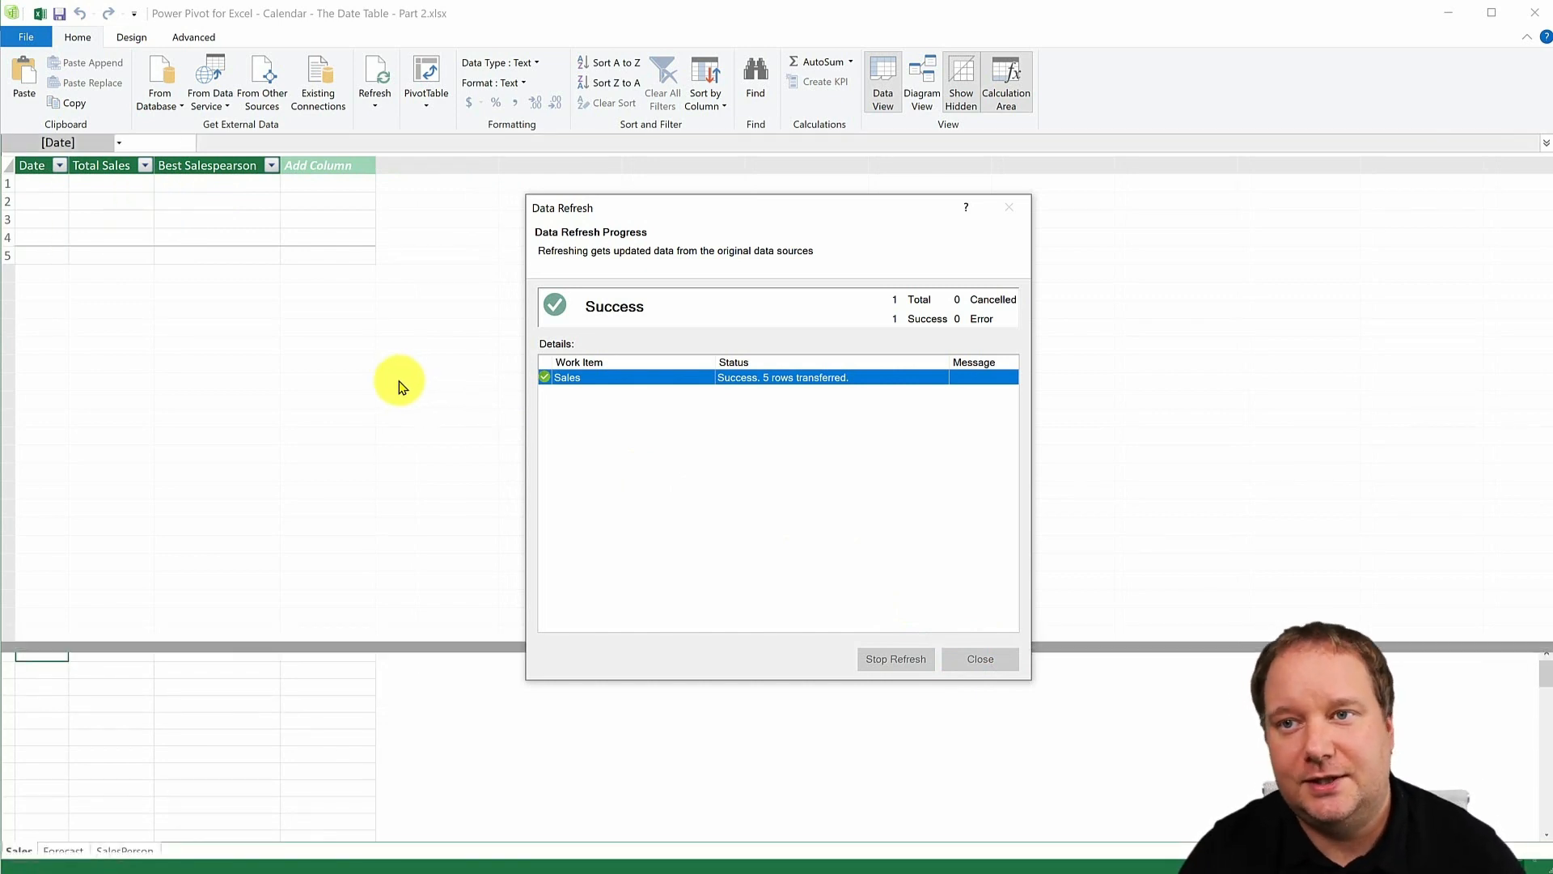
pyautogui.click(978, 659)
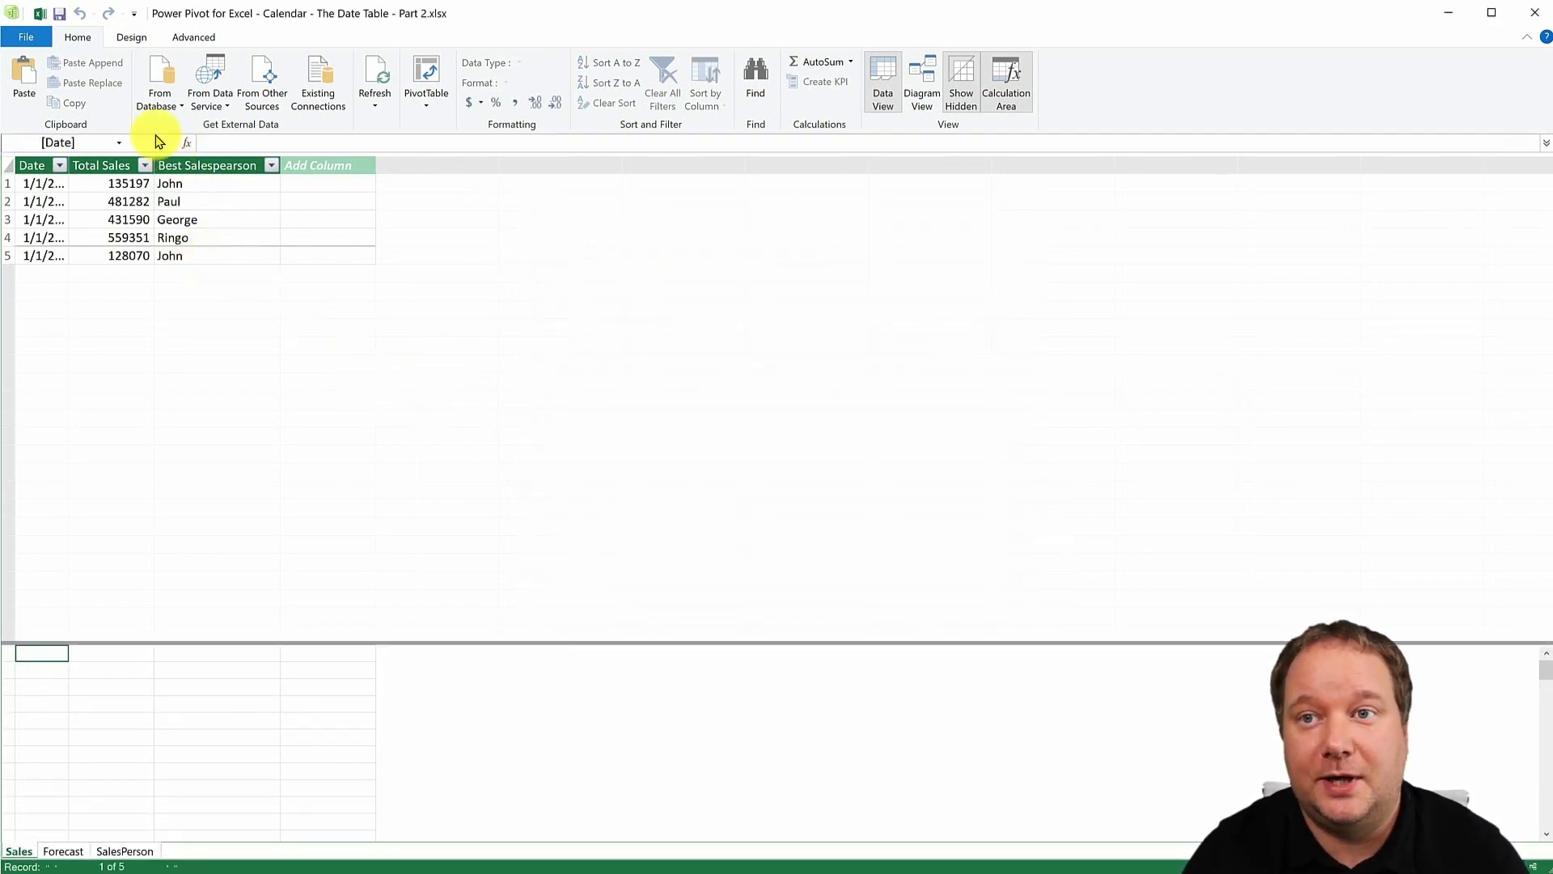
# - Generate a new Calendar date table with Design > Date Table > New
pyautogui.click(131, 38)
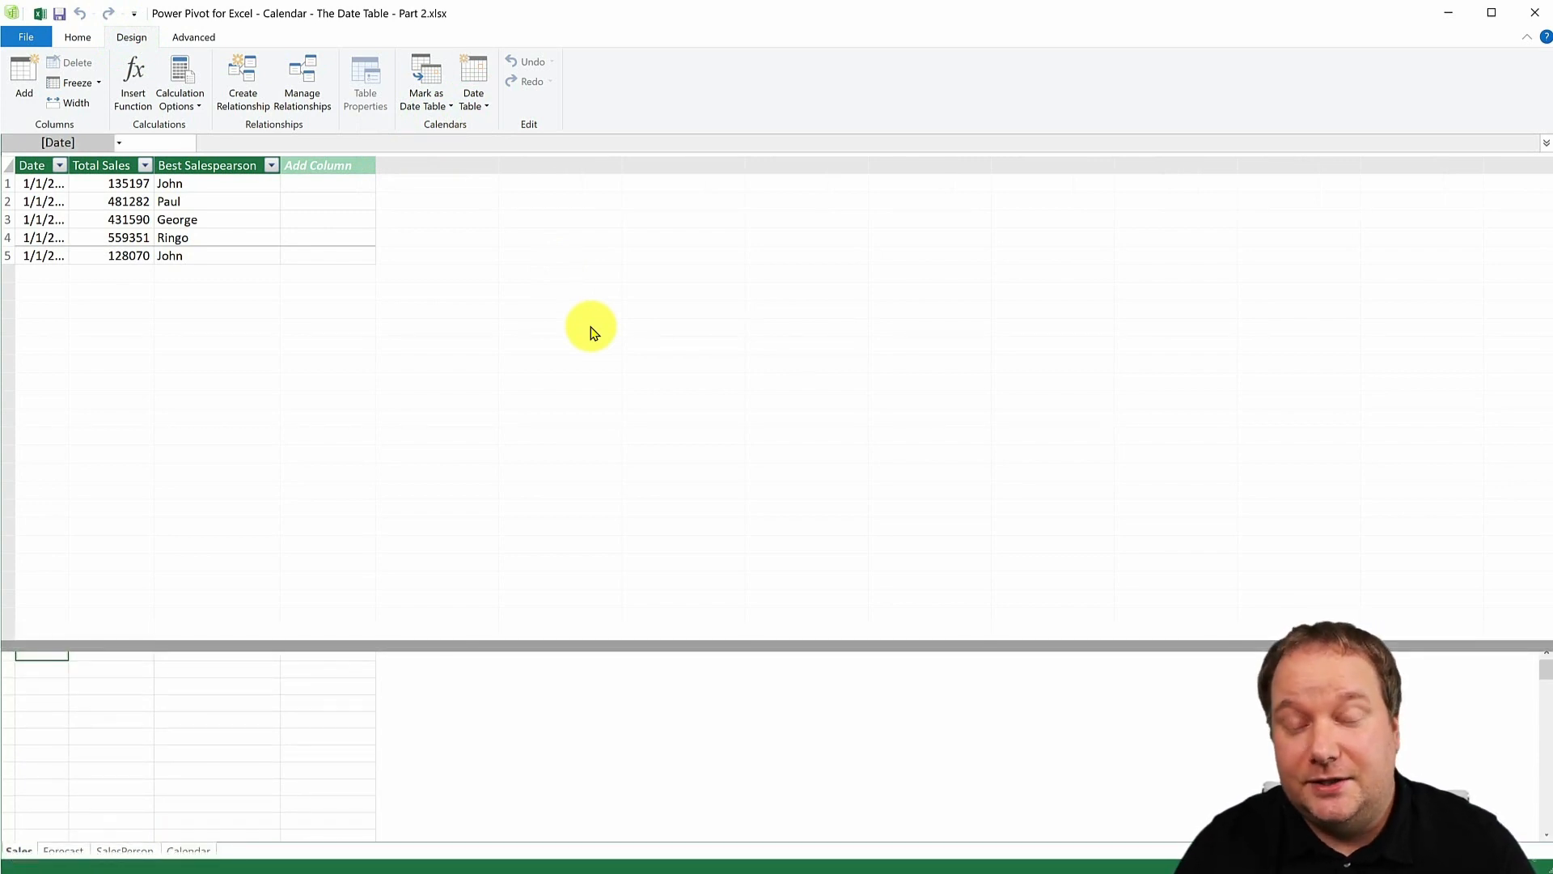
pyautogui.click(187, 849)
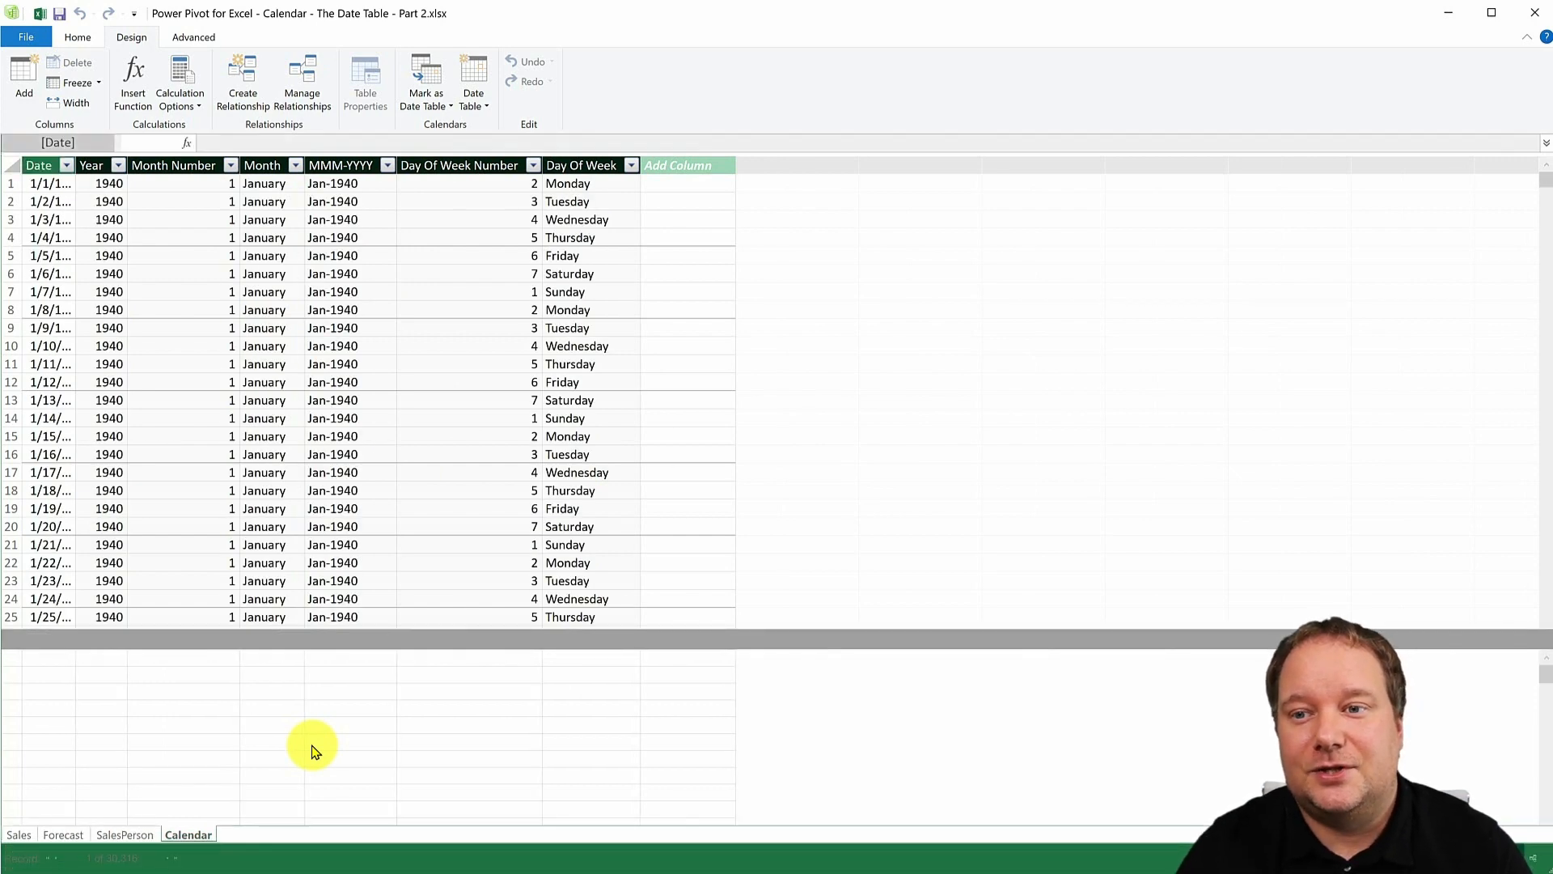
pyautogui.moveTo(133, 840)
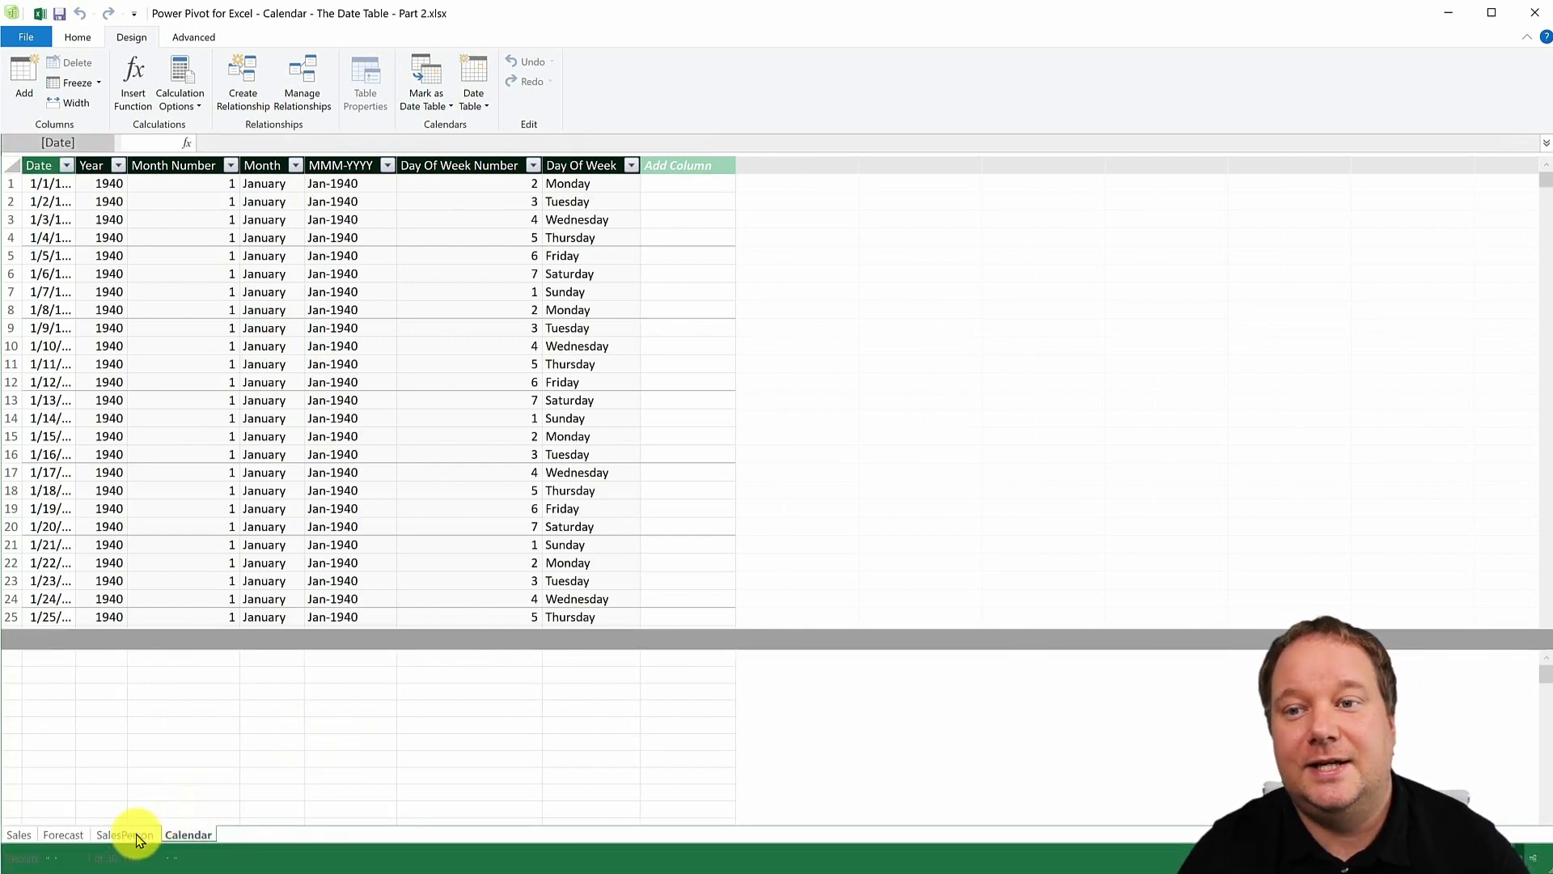
pyautogui.moveTo(247, 785)
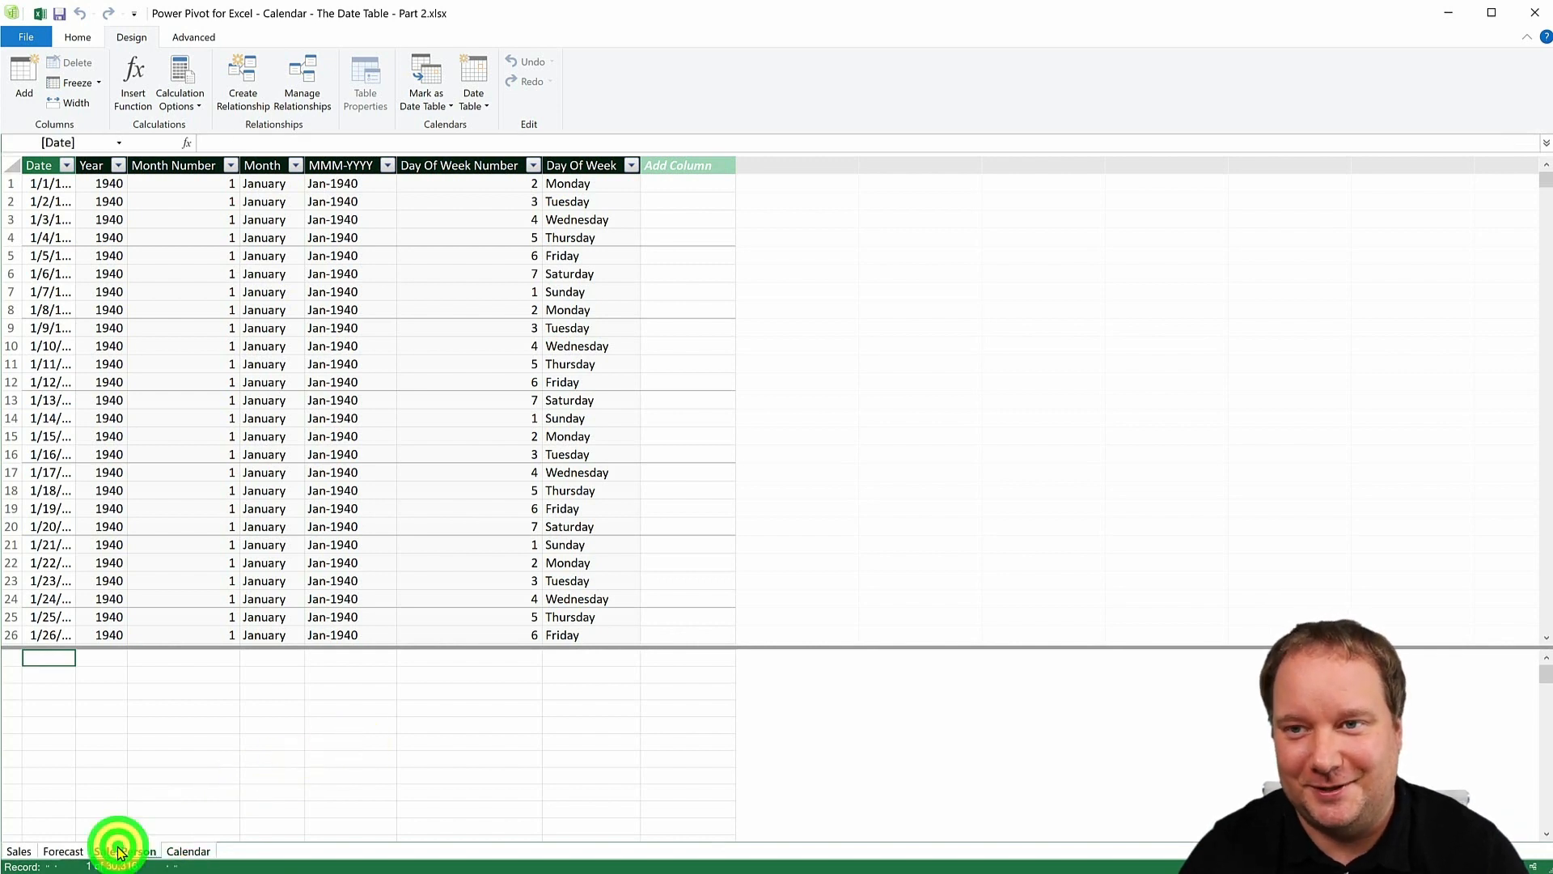
pyautogui.click(124, 851)
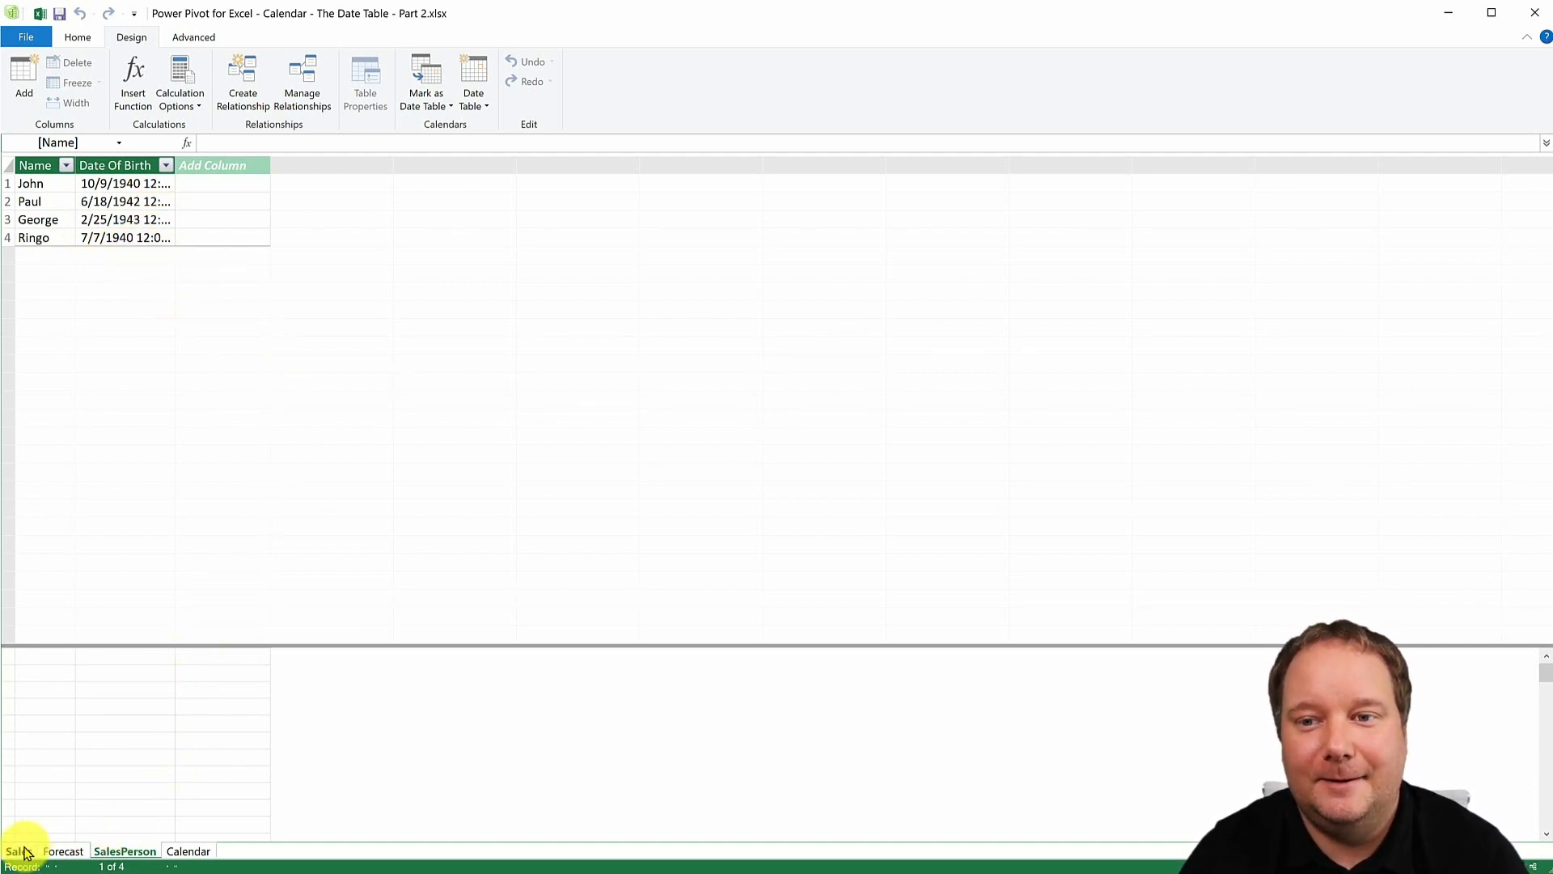
# - Delete the Calendar table from its tab menu, then view the SalesPerson and Forecast tables
pyautogui.click(187, 852)
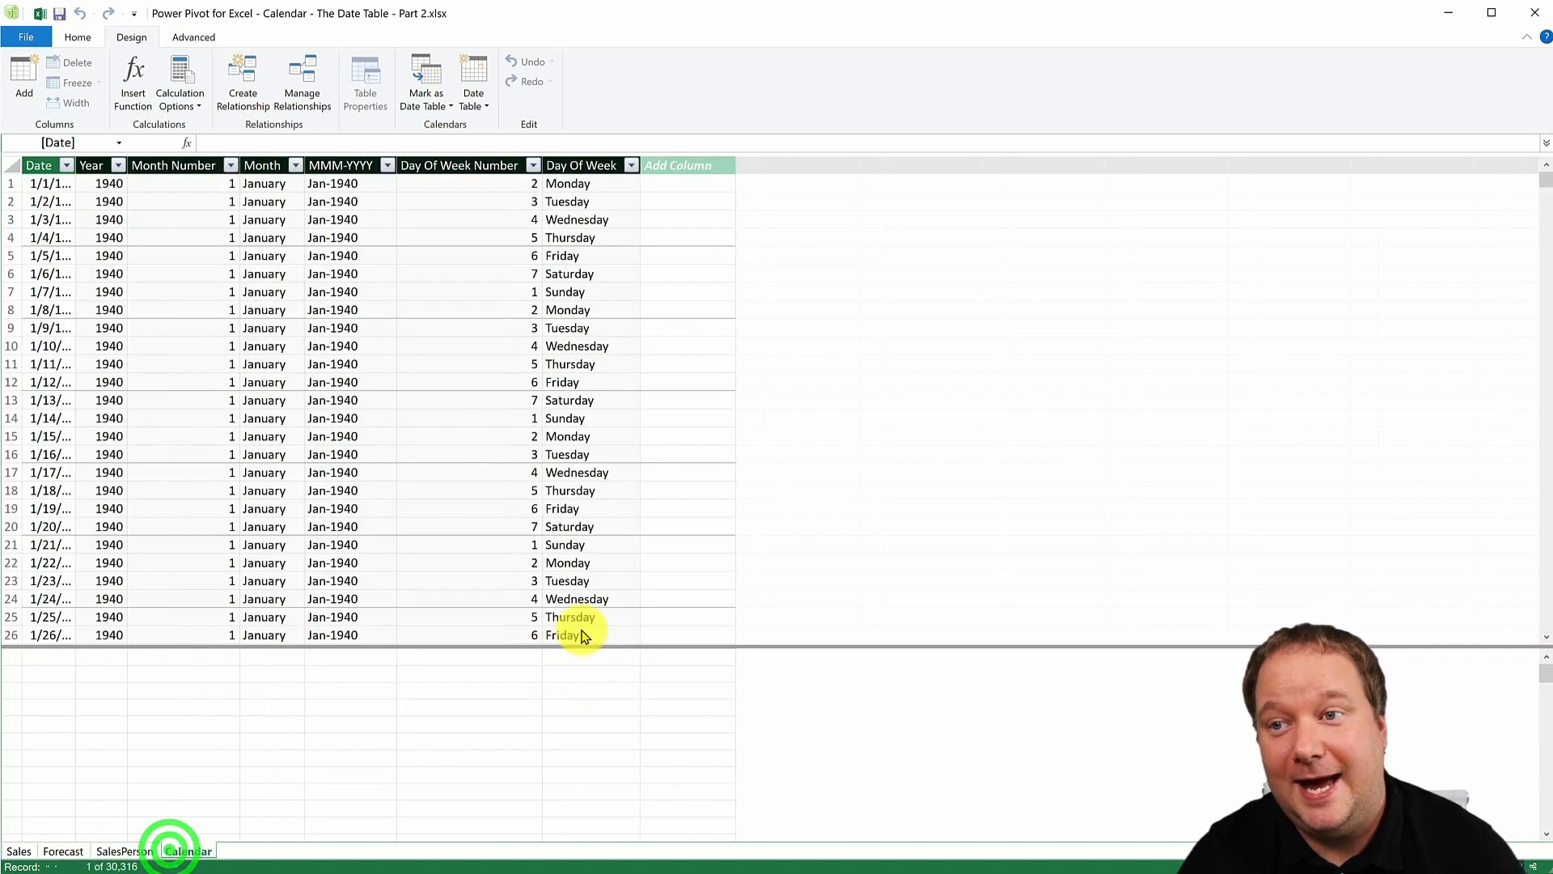
pyautogui.click(342, 165)
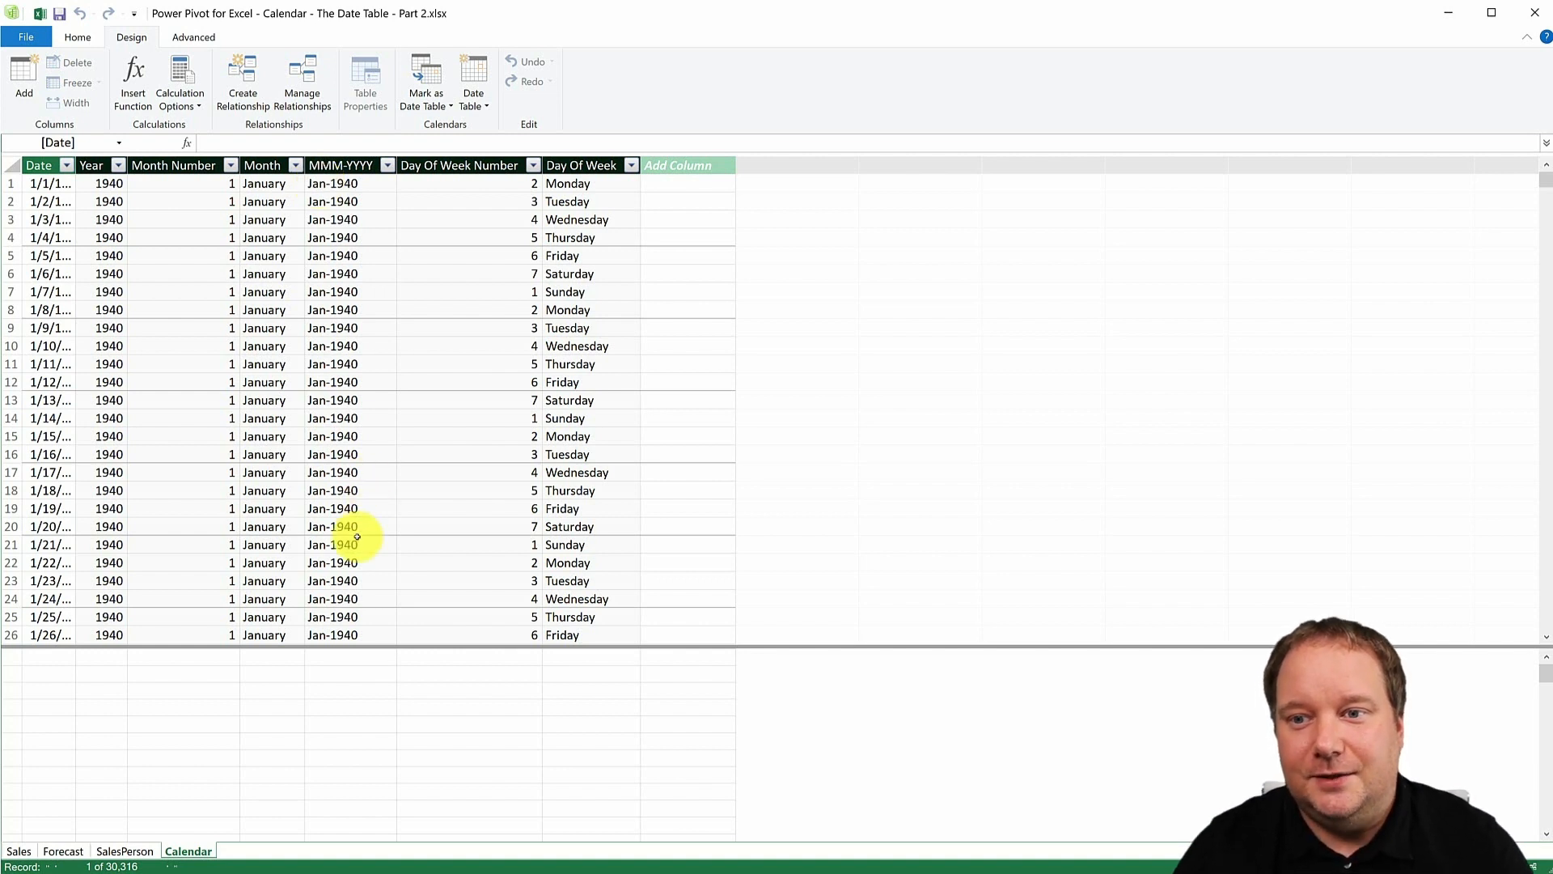
pyautogui.rightClick(188, 851)
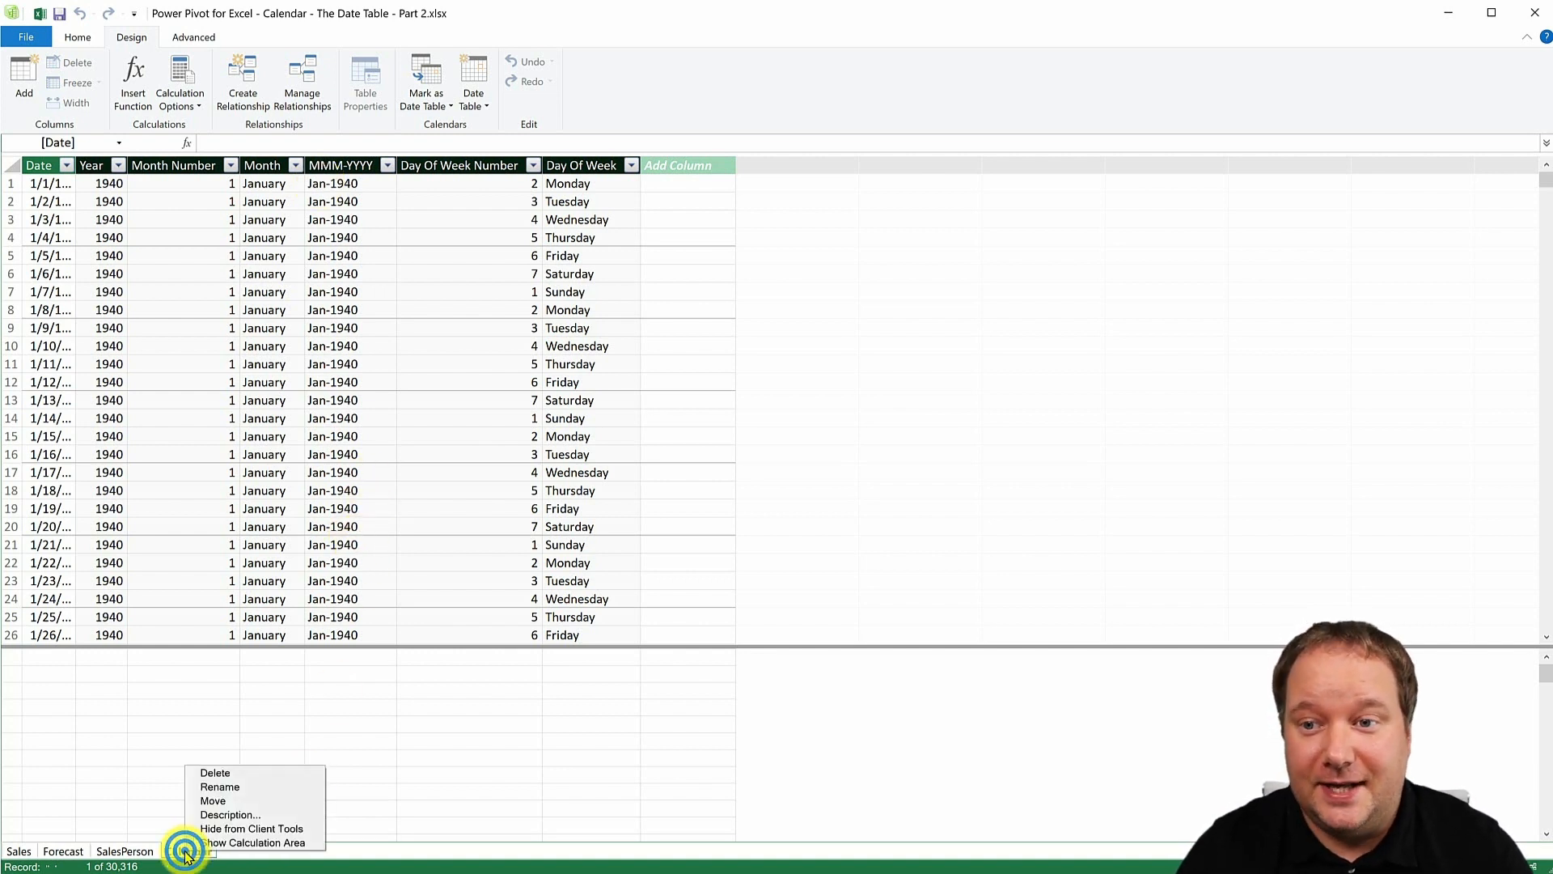
pyautogui.click(215, 773)
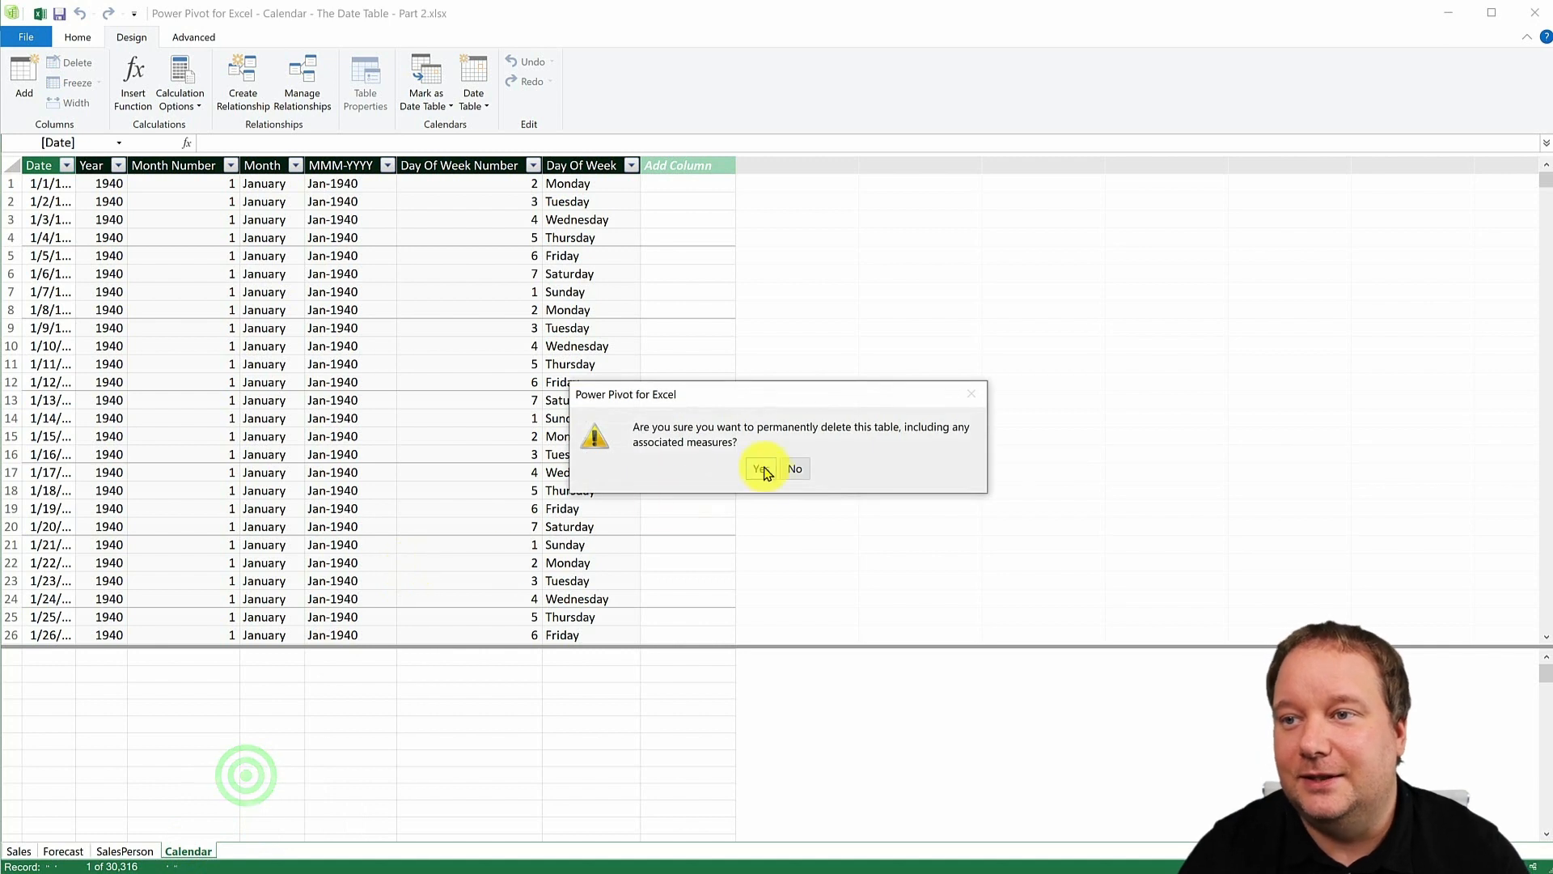
pyautogui.click(762, 468)
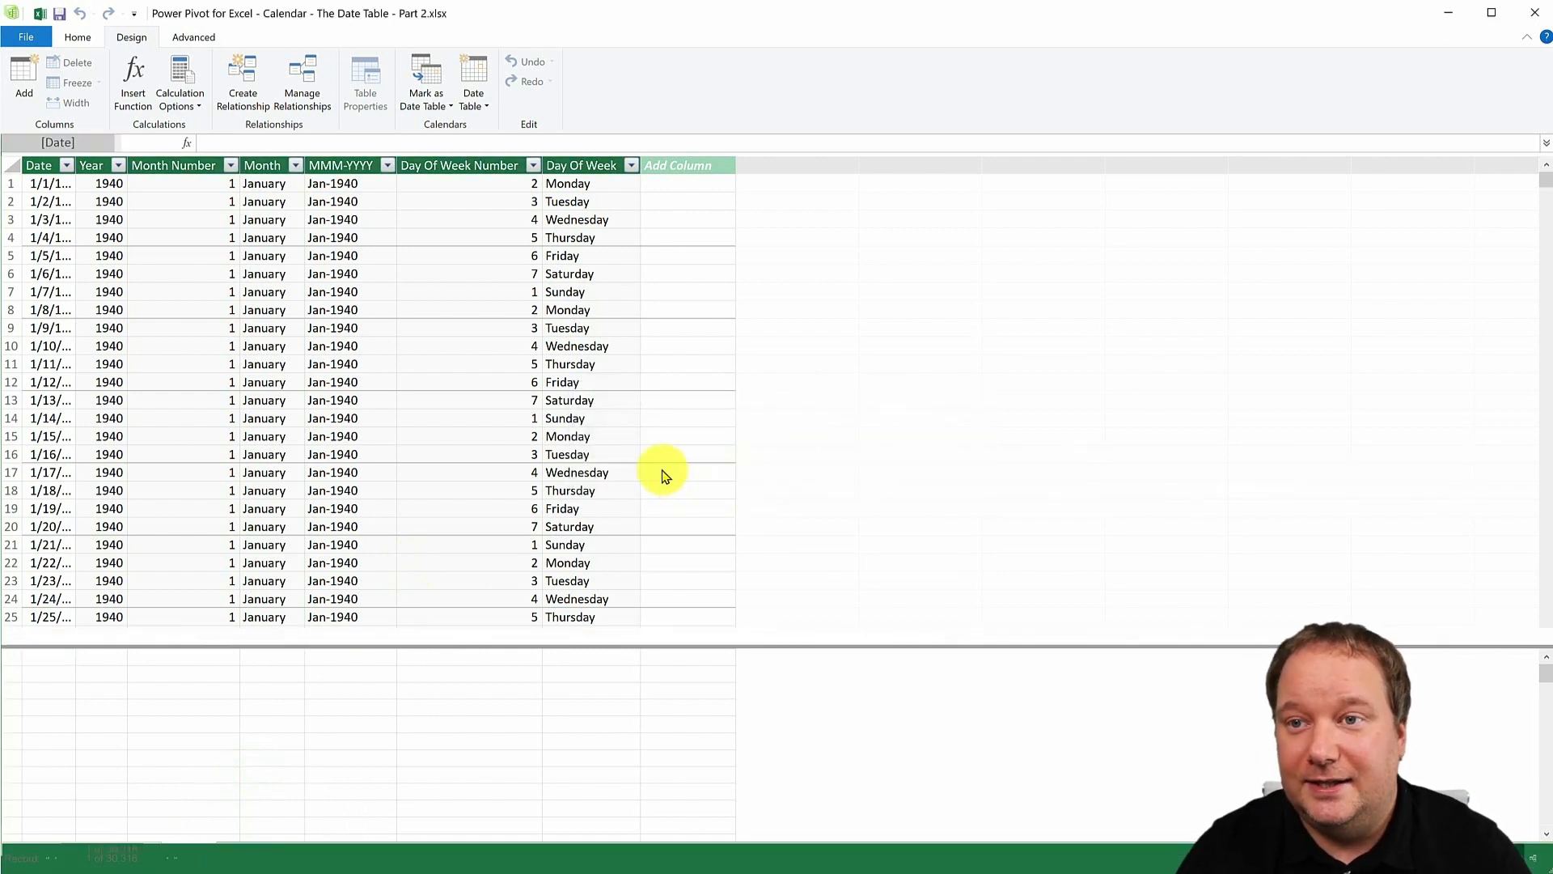
pyautogui.moveTo(388, 389)
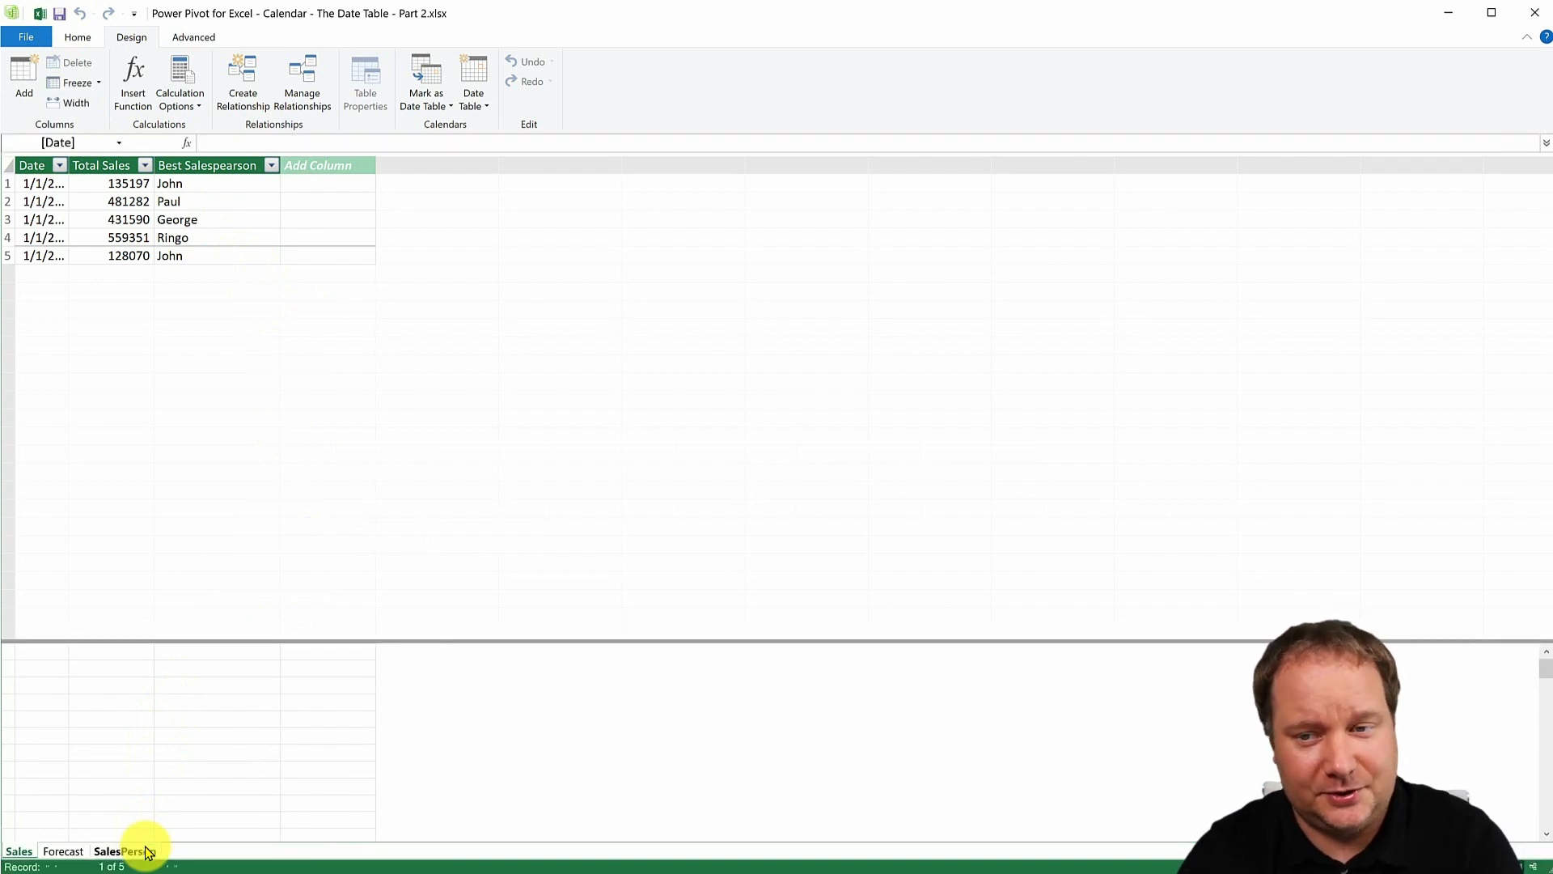
pyautogui.click(124, 852)
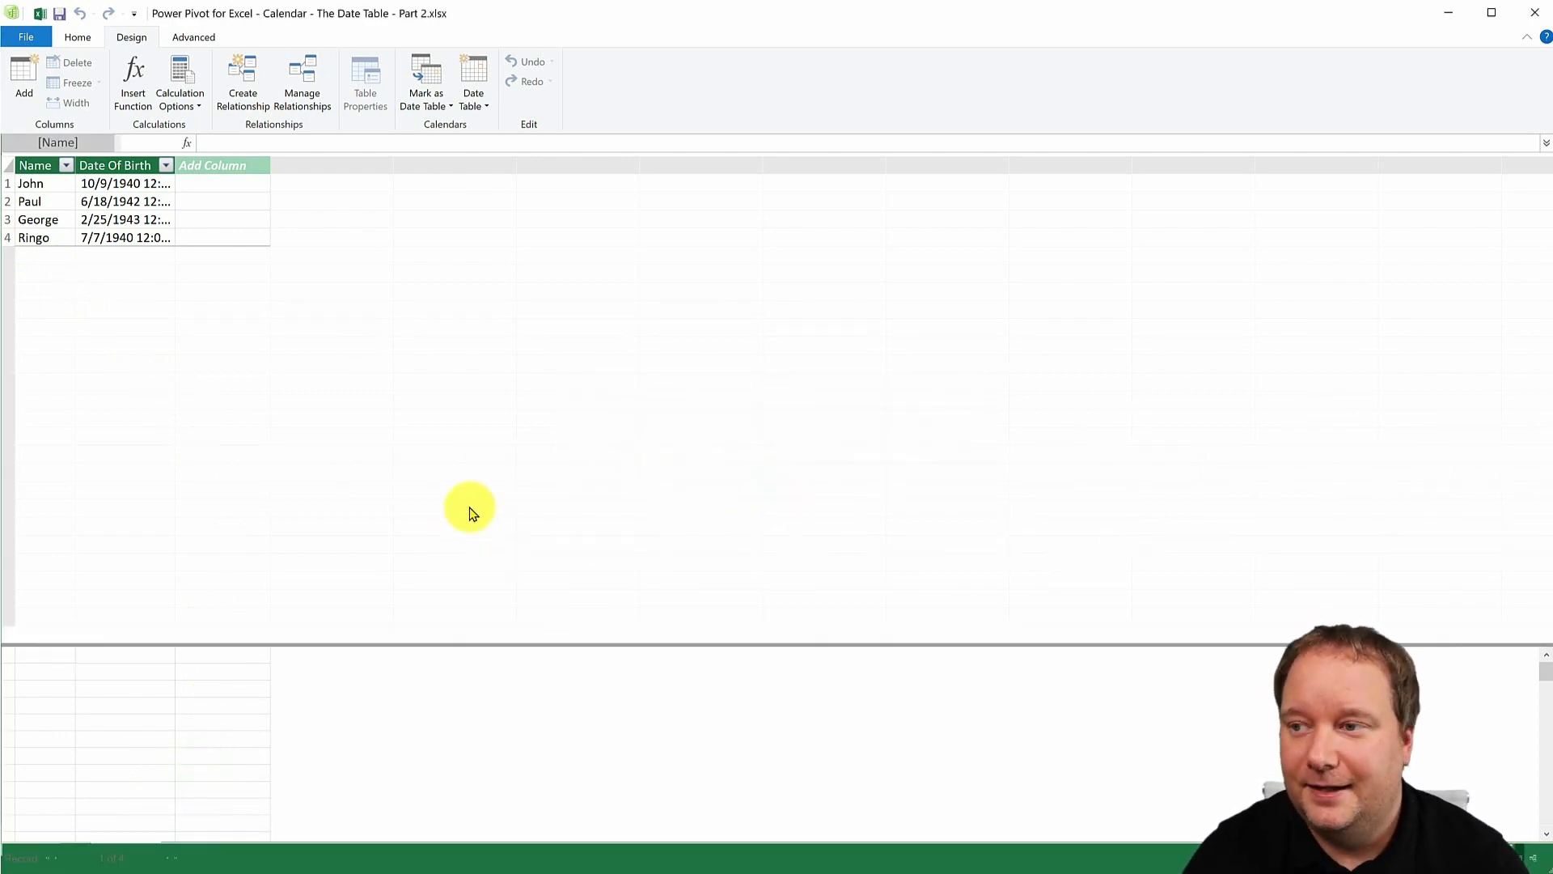
pyautogui.click(61, 851)
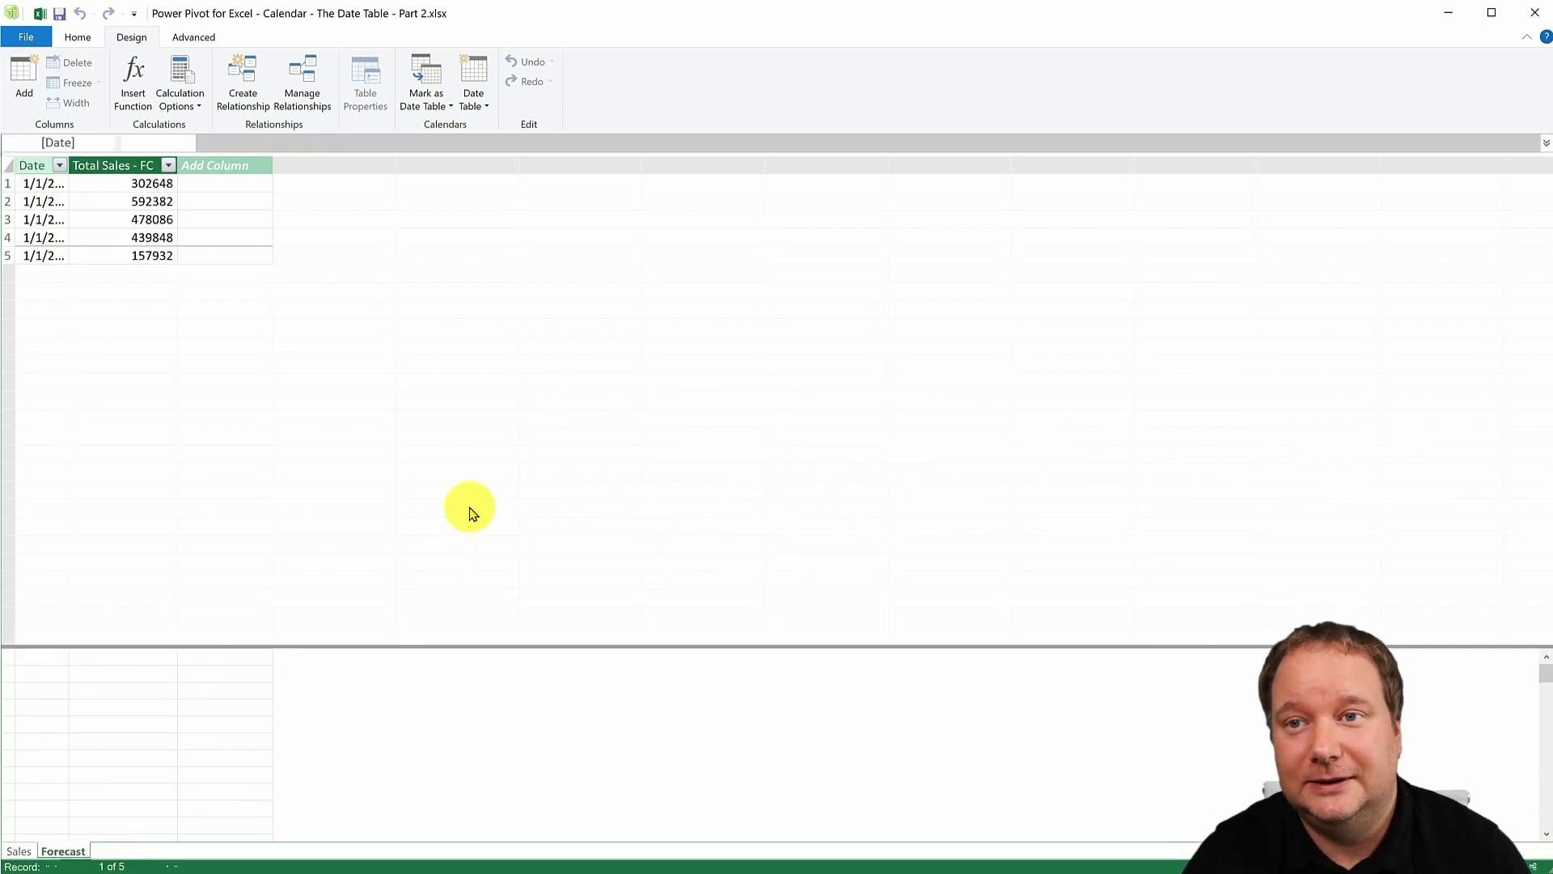
pyautogui.moveTo(520, 511)
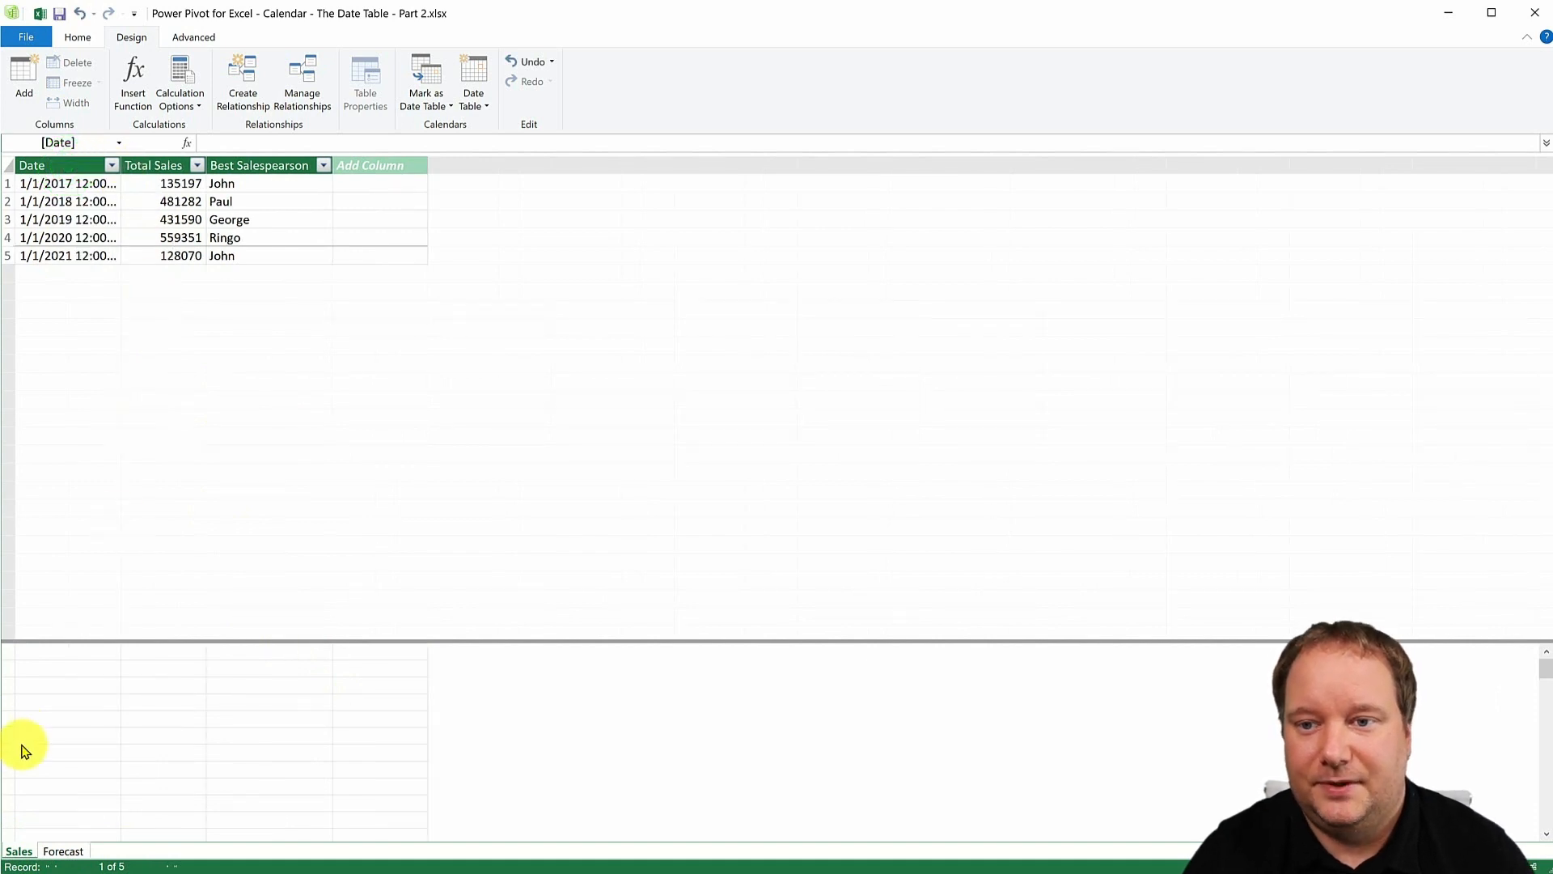
# - Create a new Calendar table, dismiss the 'Specified method is not supported' error, and open it
pyautogui.click(63, 852)
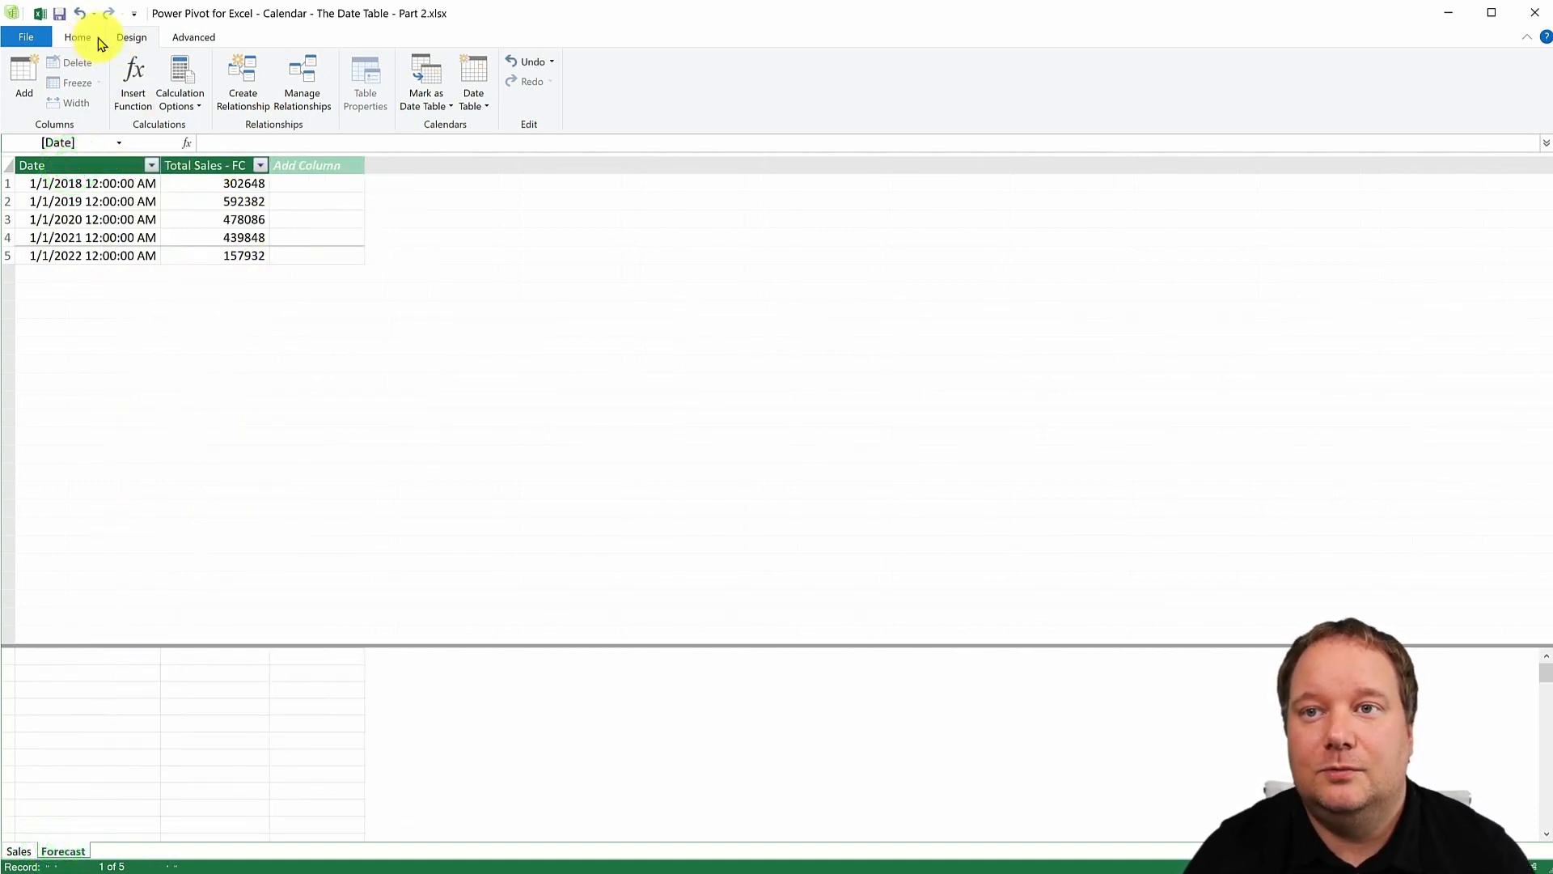
pyautogui.click(472, 81)
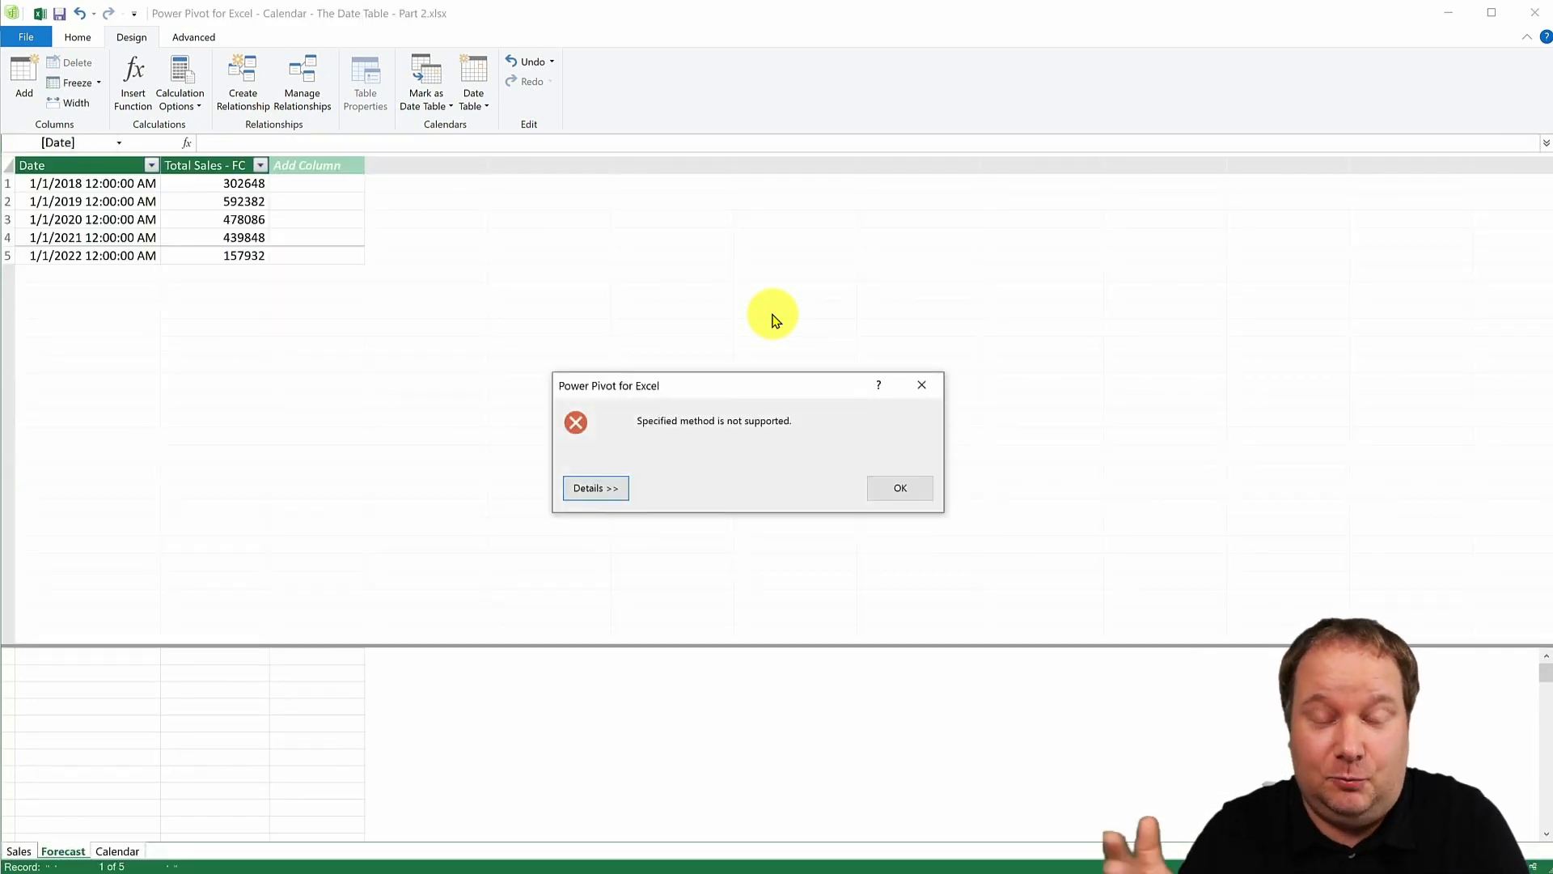
pyautogui.moveTo(777, 371)
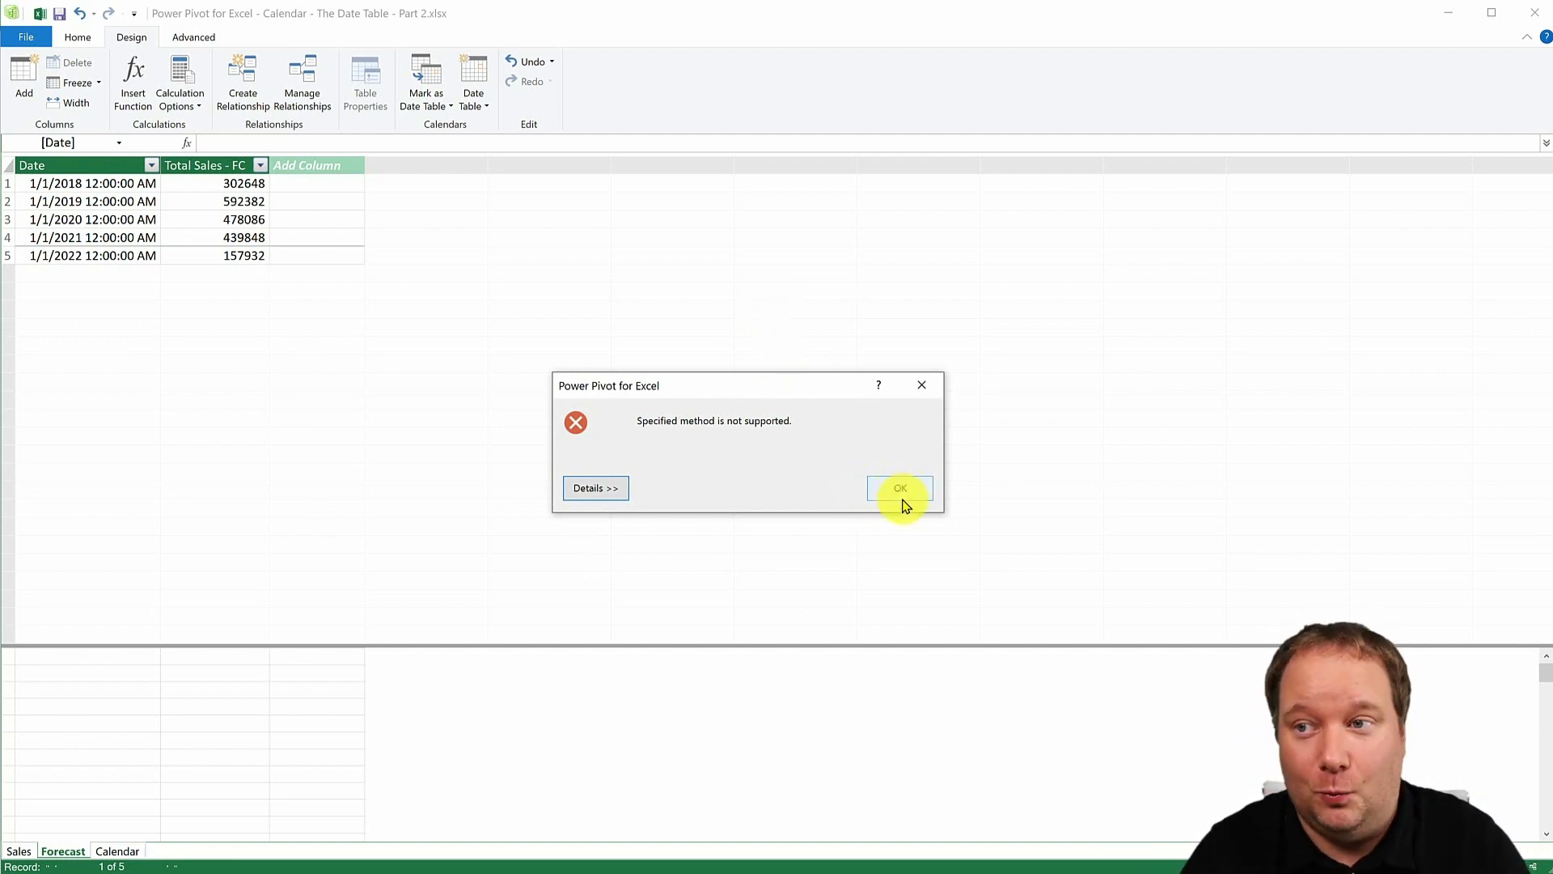
pyautogui.click(900, 487)
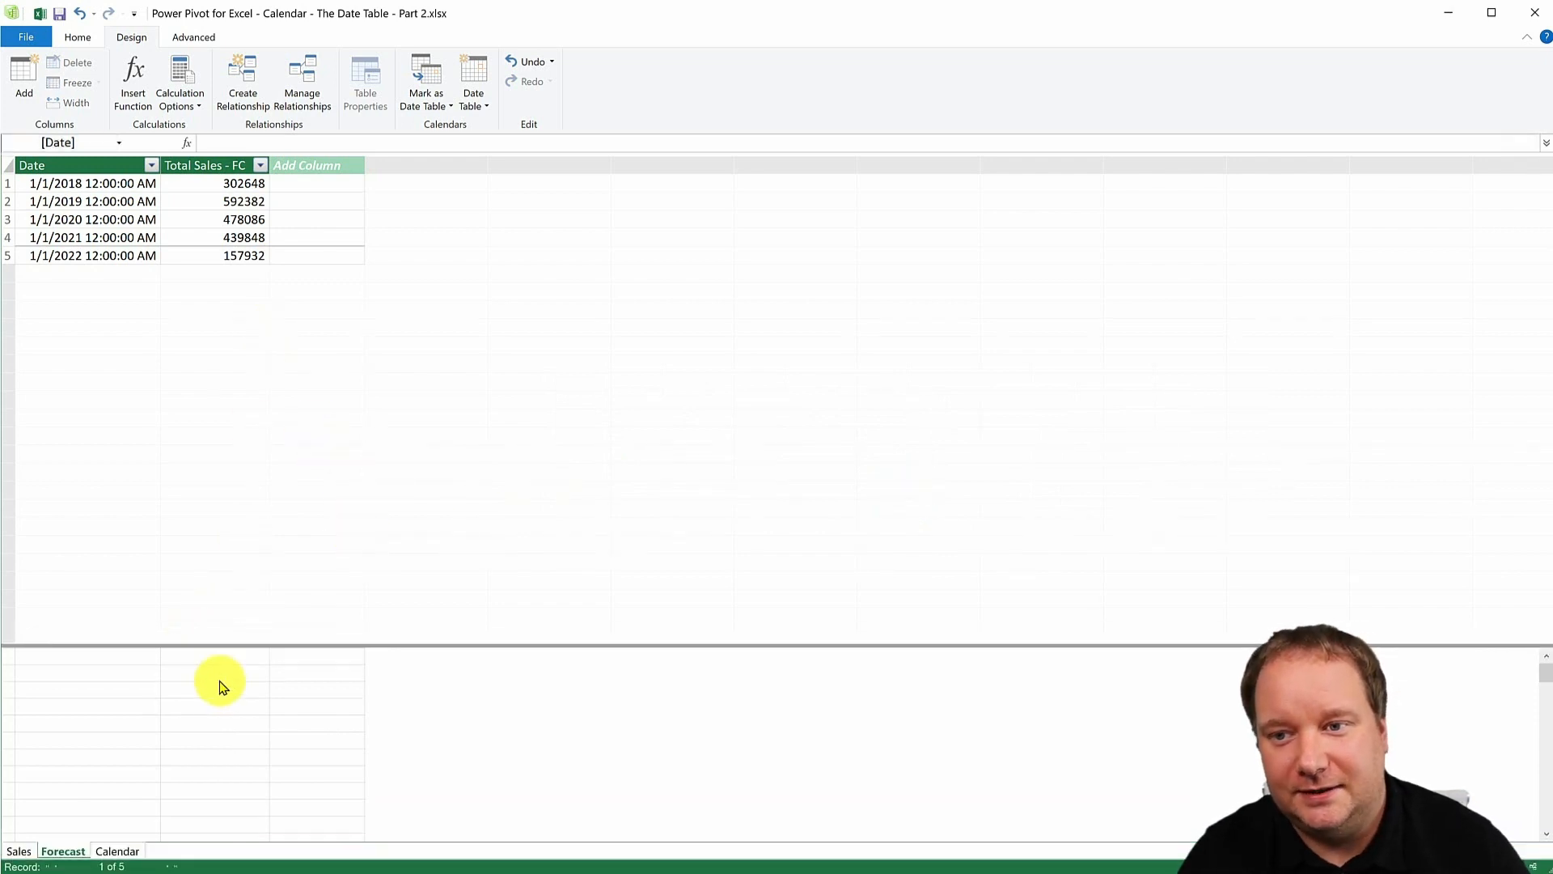
pyautogui.click(116, 851)
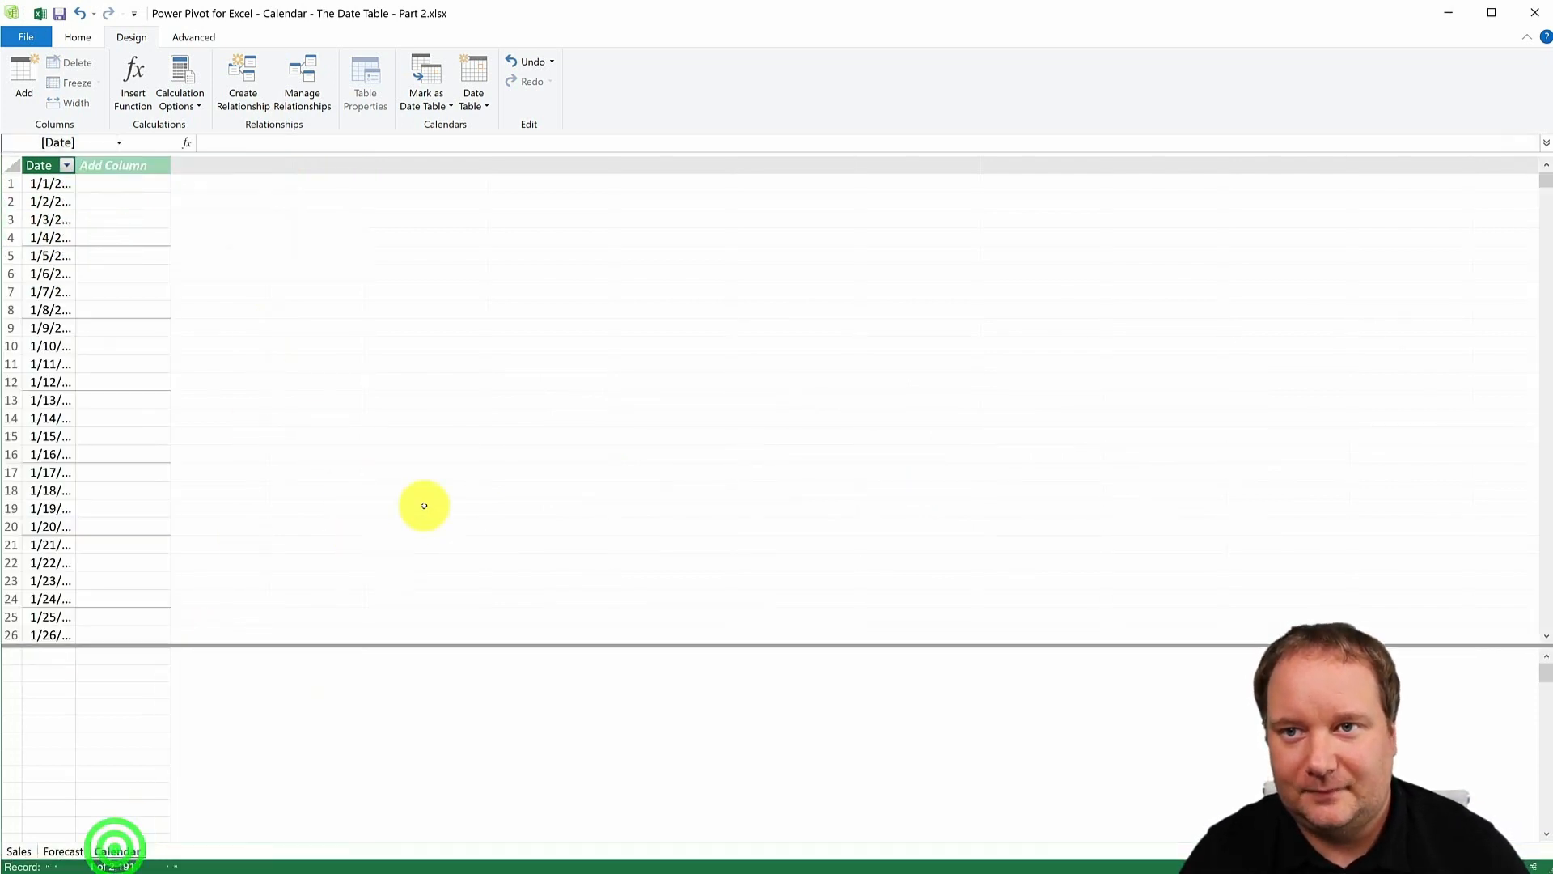
# - Widen the Calendar table's Date column to show full dates from 1/1/2017
pyautogui.click(66, 165)
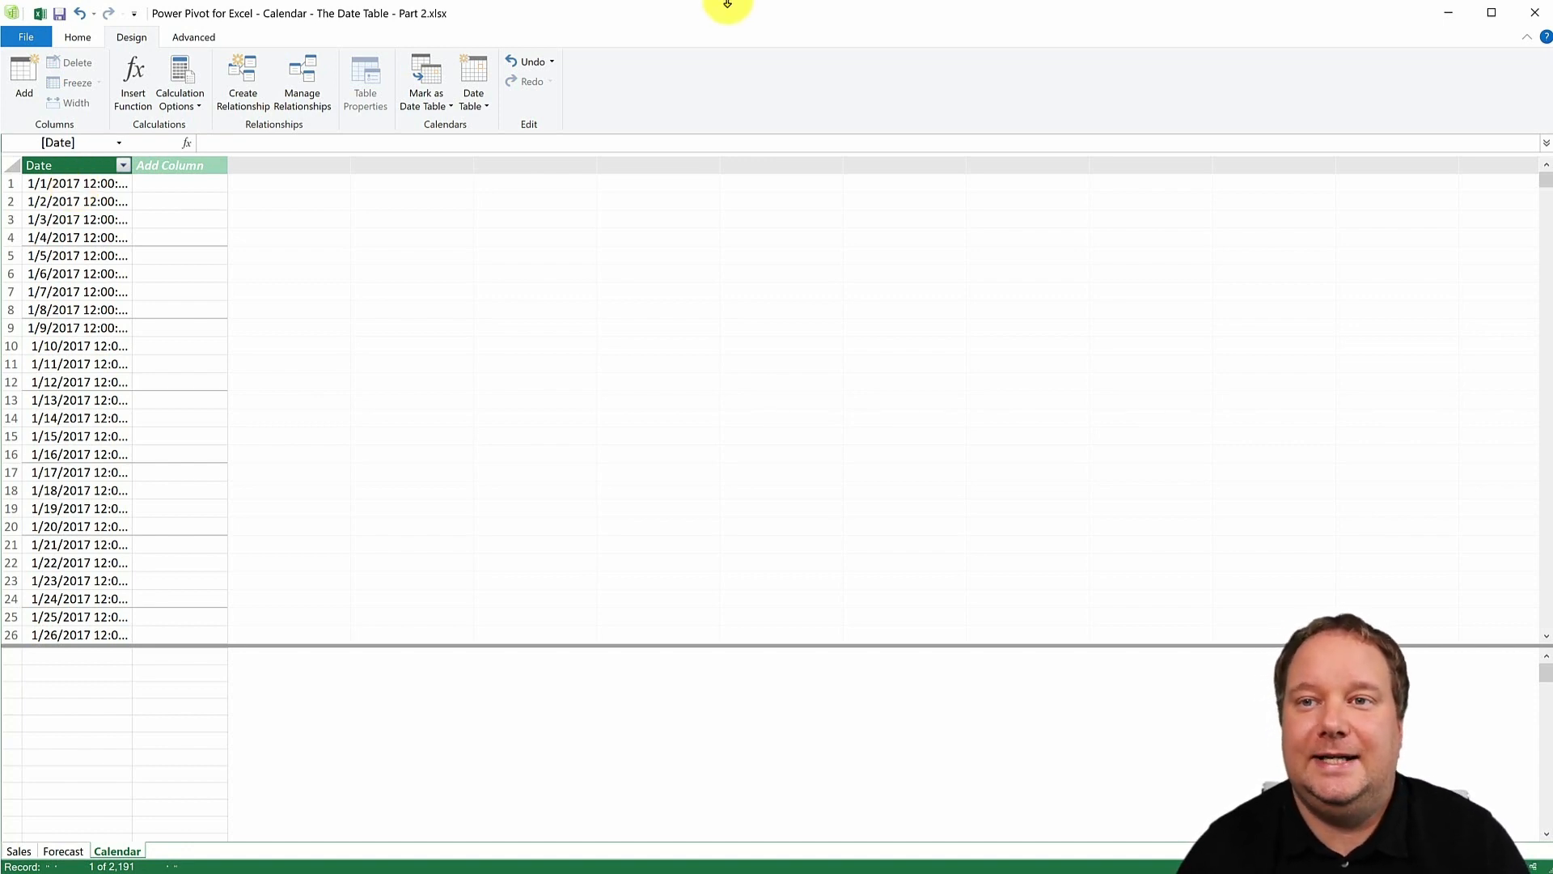
pyautogui.moveTo(528, 444)
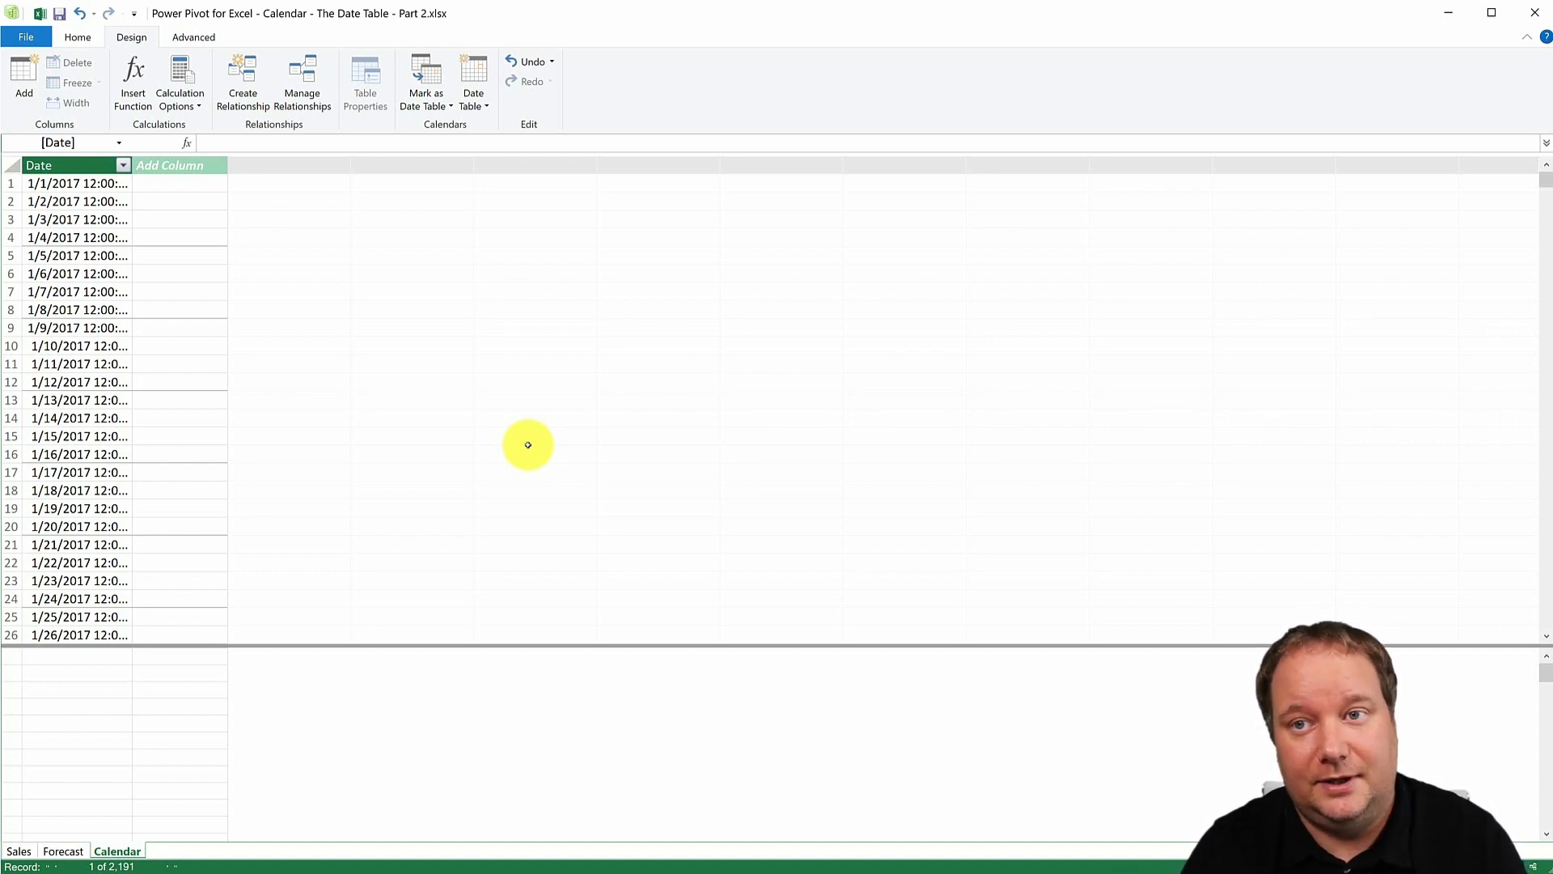
pyautogui.moveTo(641, 320)
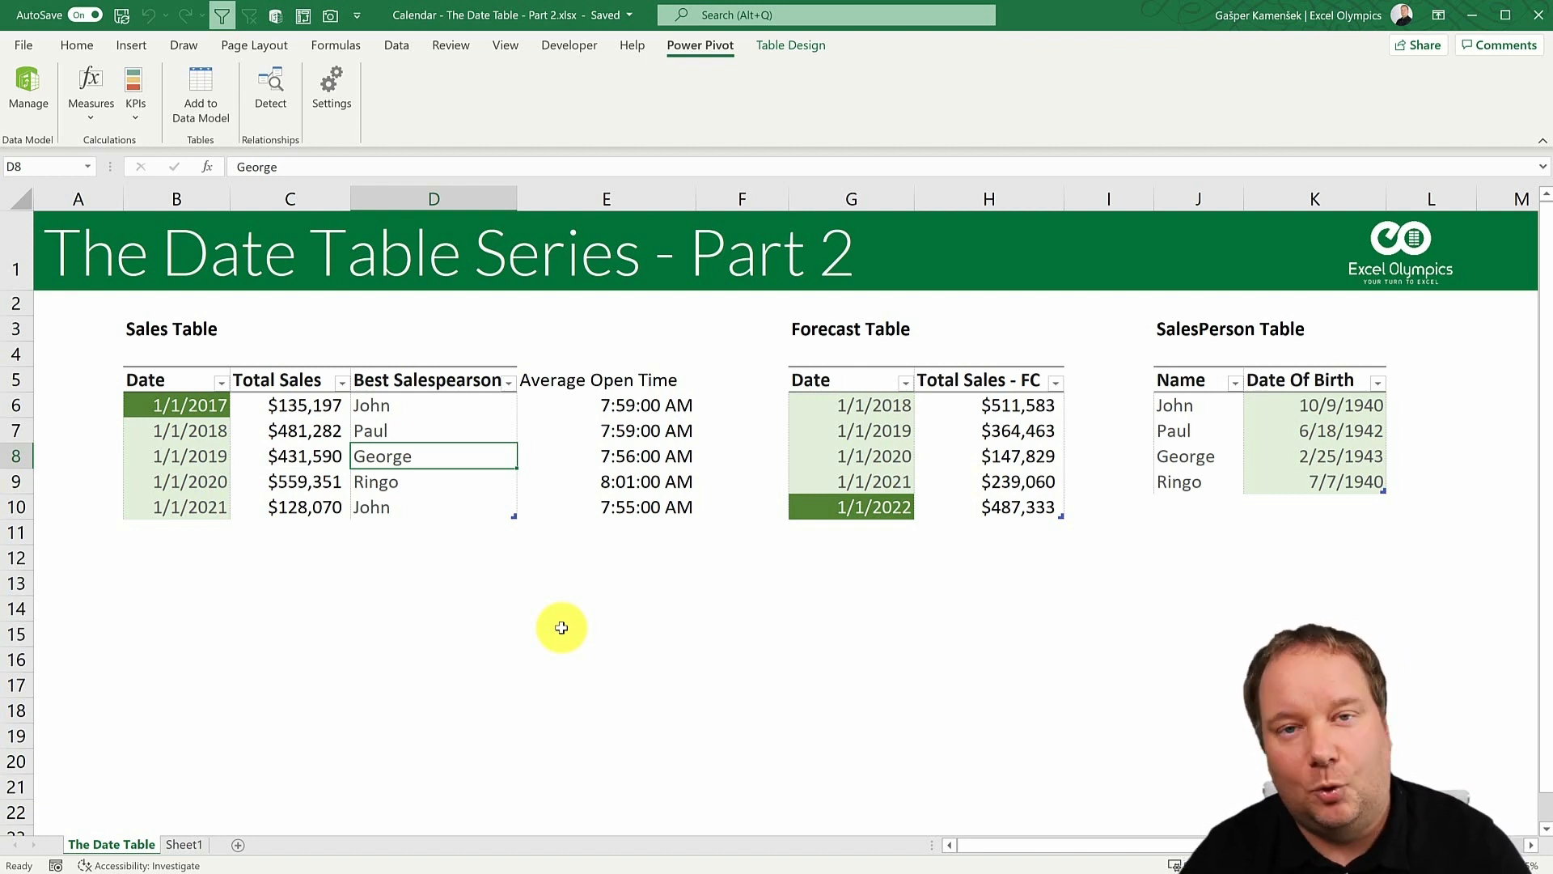
pyautogui.press('alt+tab')
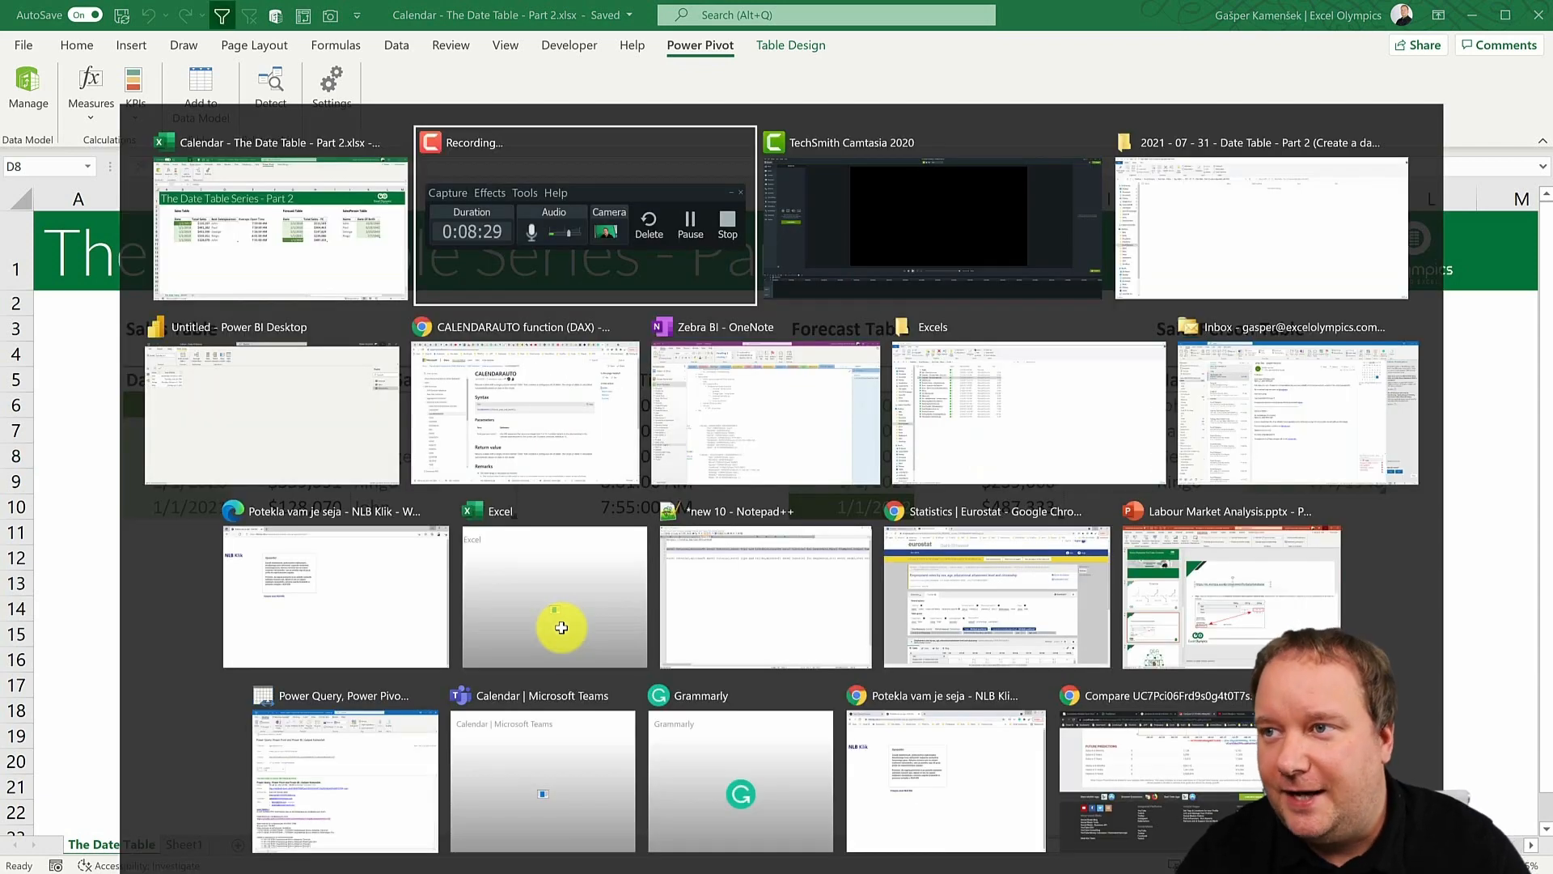
pyautogui.click(270, 416)
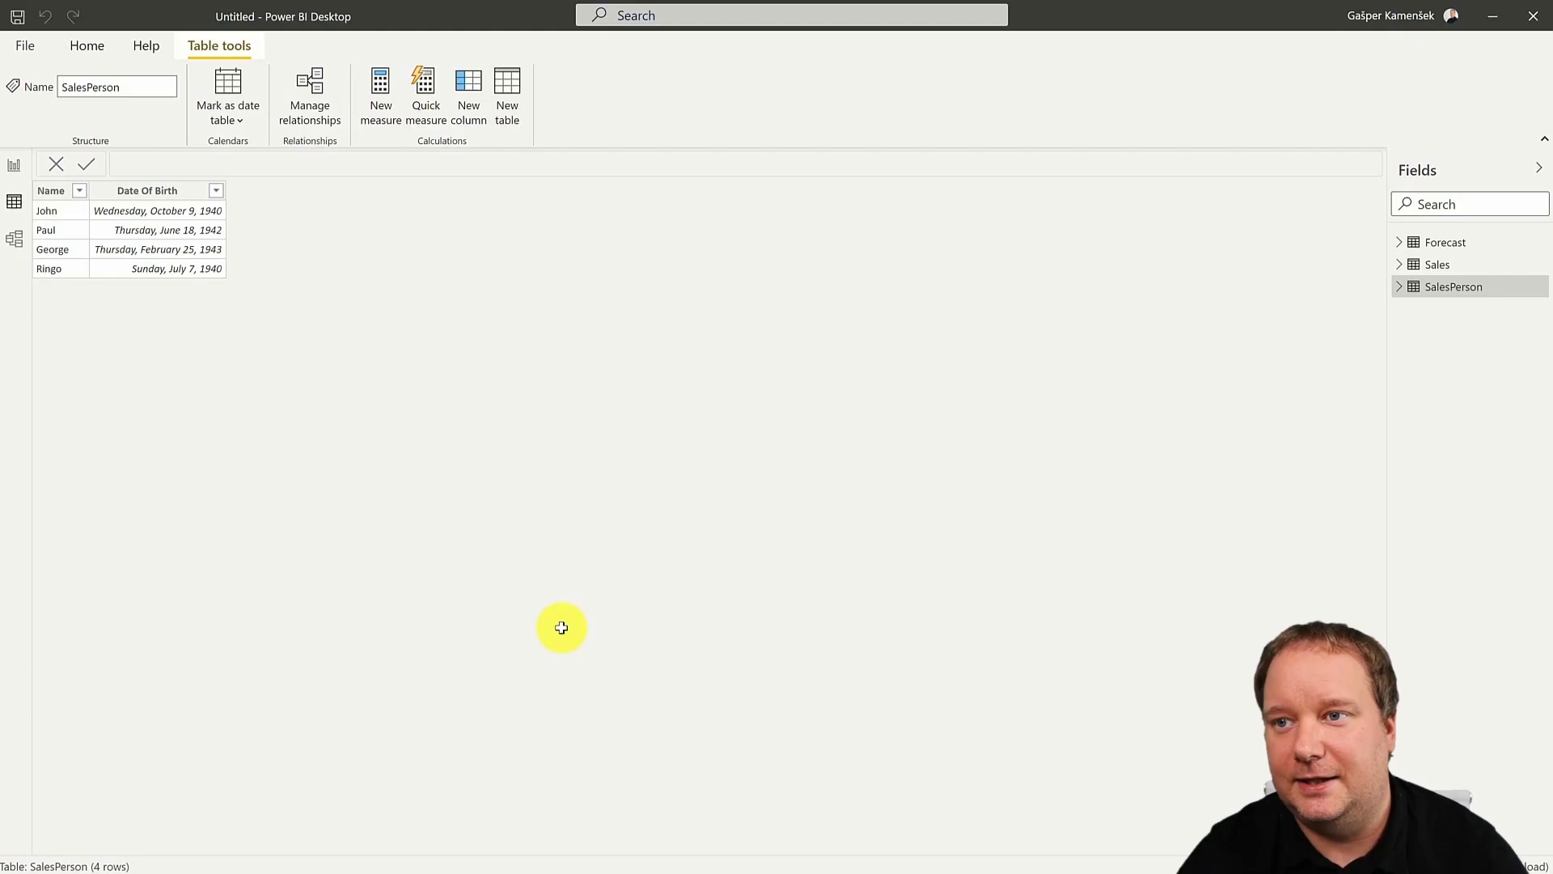
pyautogui.moveTo(106, 282)
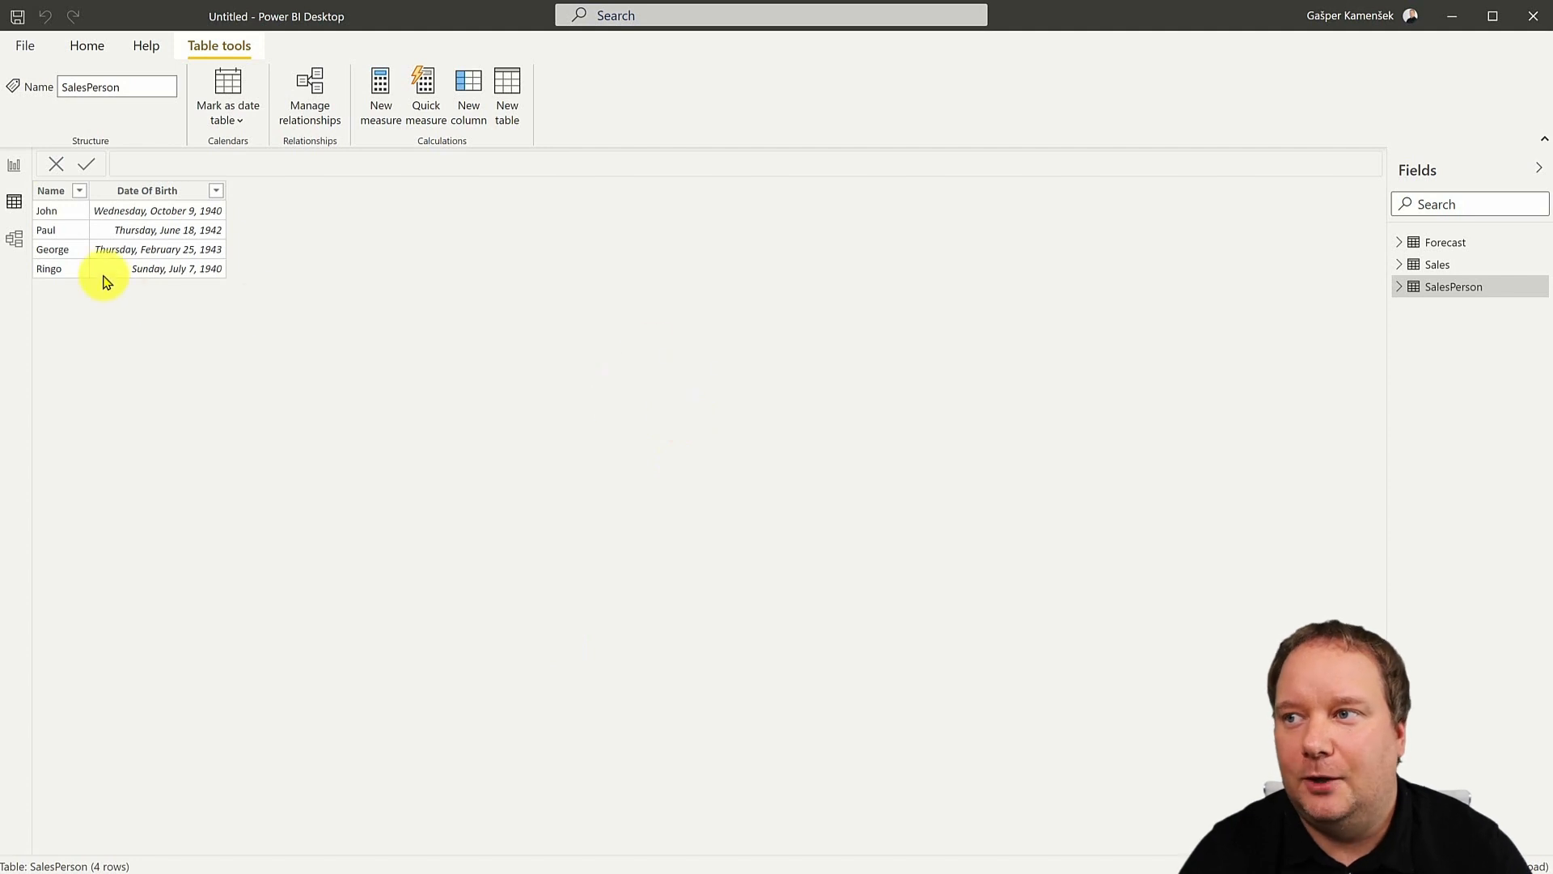
pyautogui.click(1451, 264)
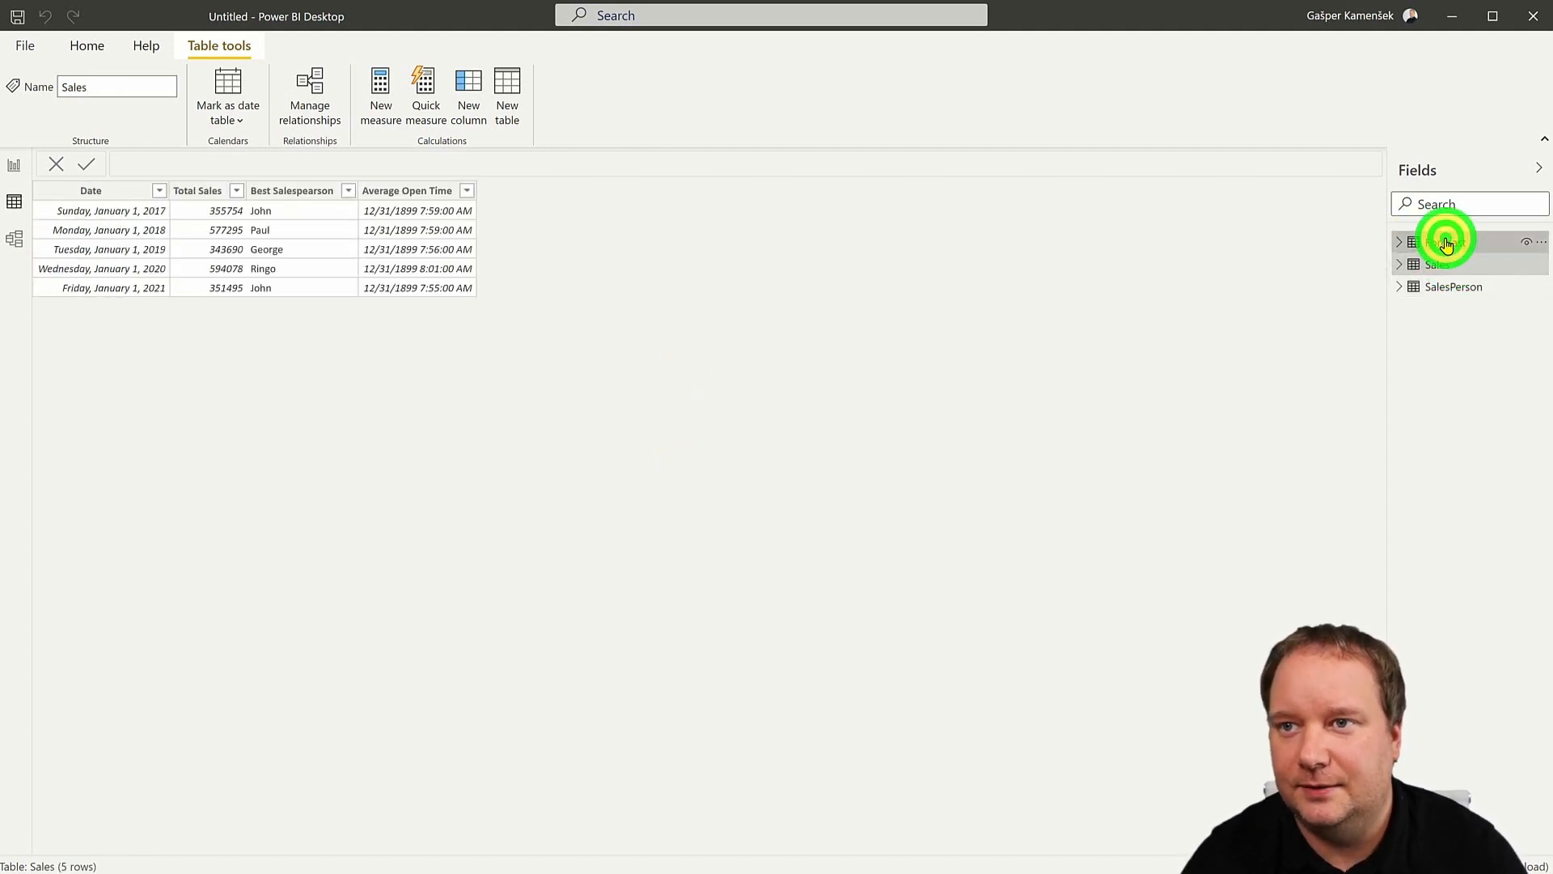
pyautogui.click(1446, 242)
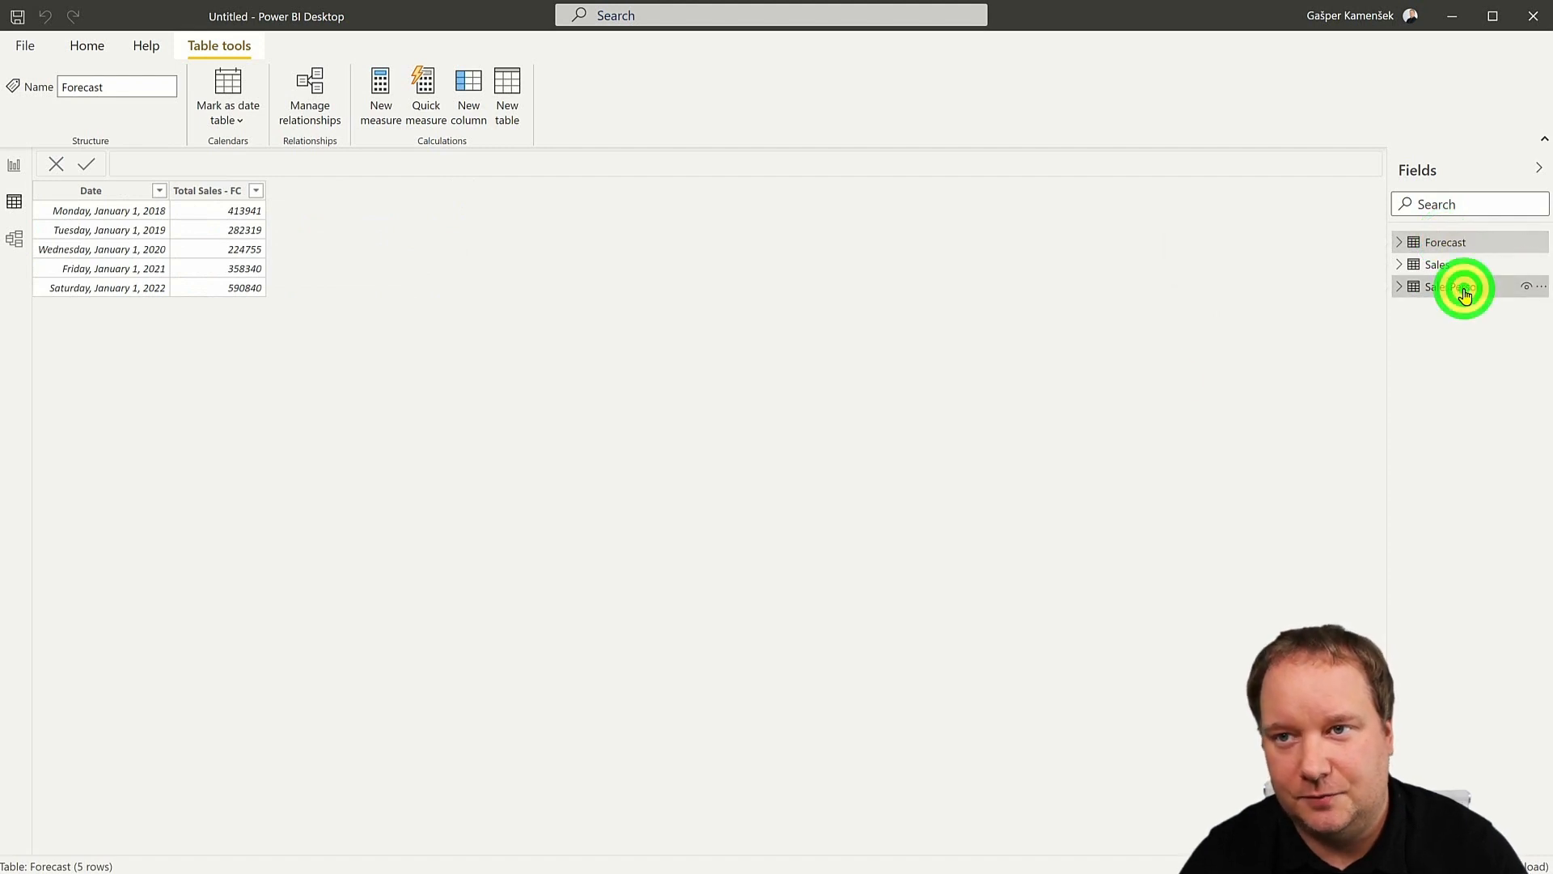
pyautogui.click(1451, 287)
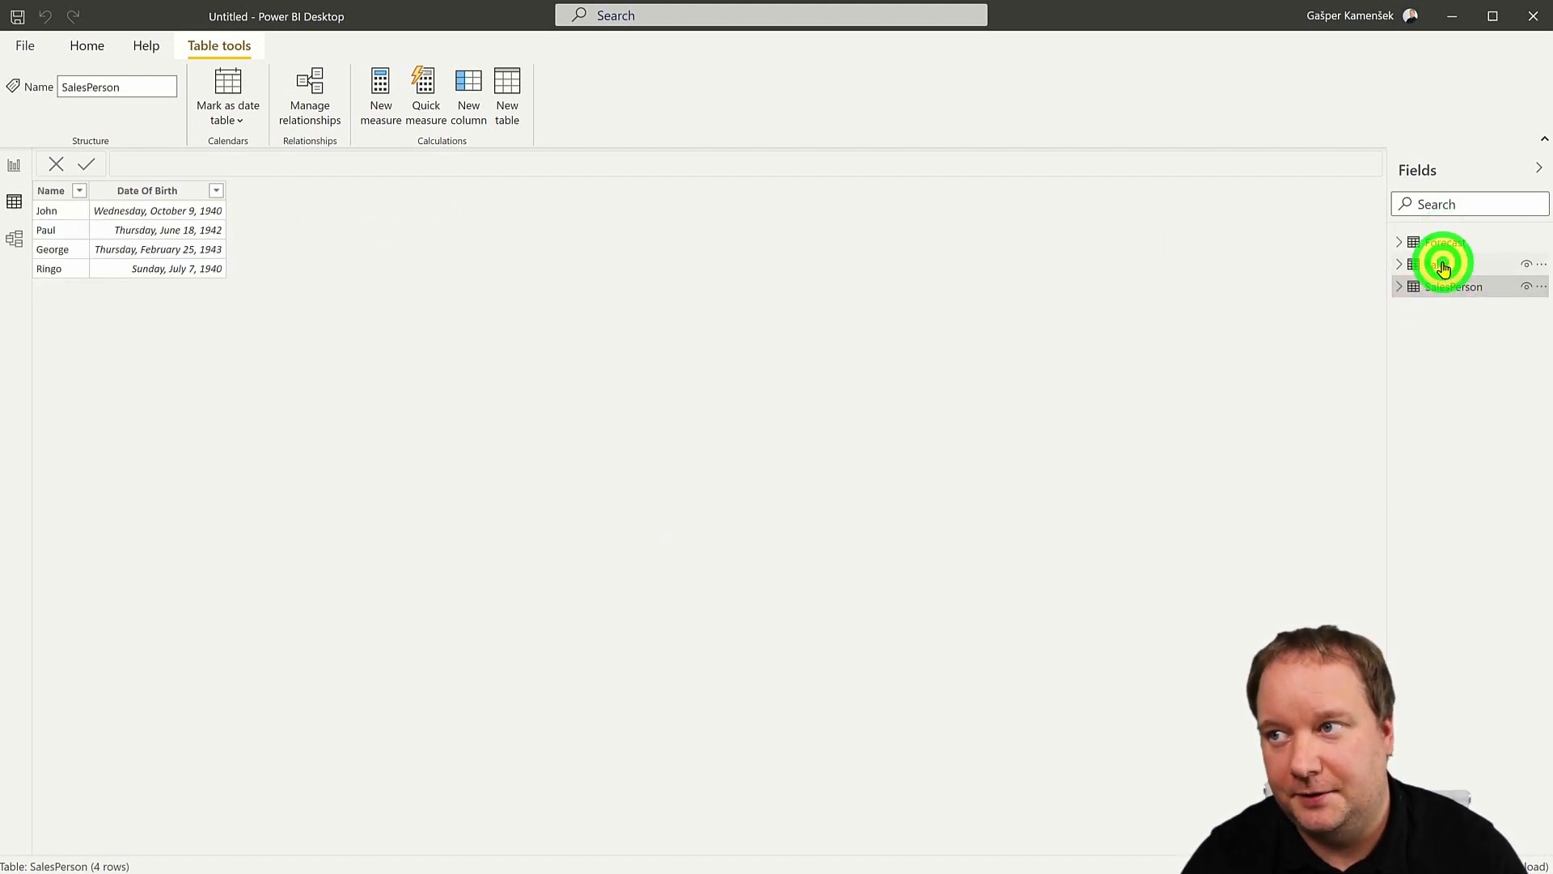
pyautogui.click(1438, 264)
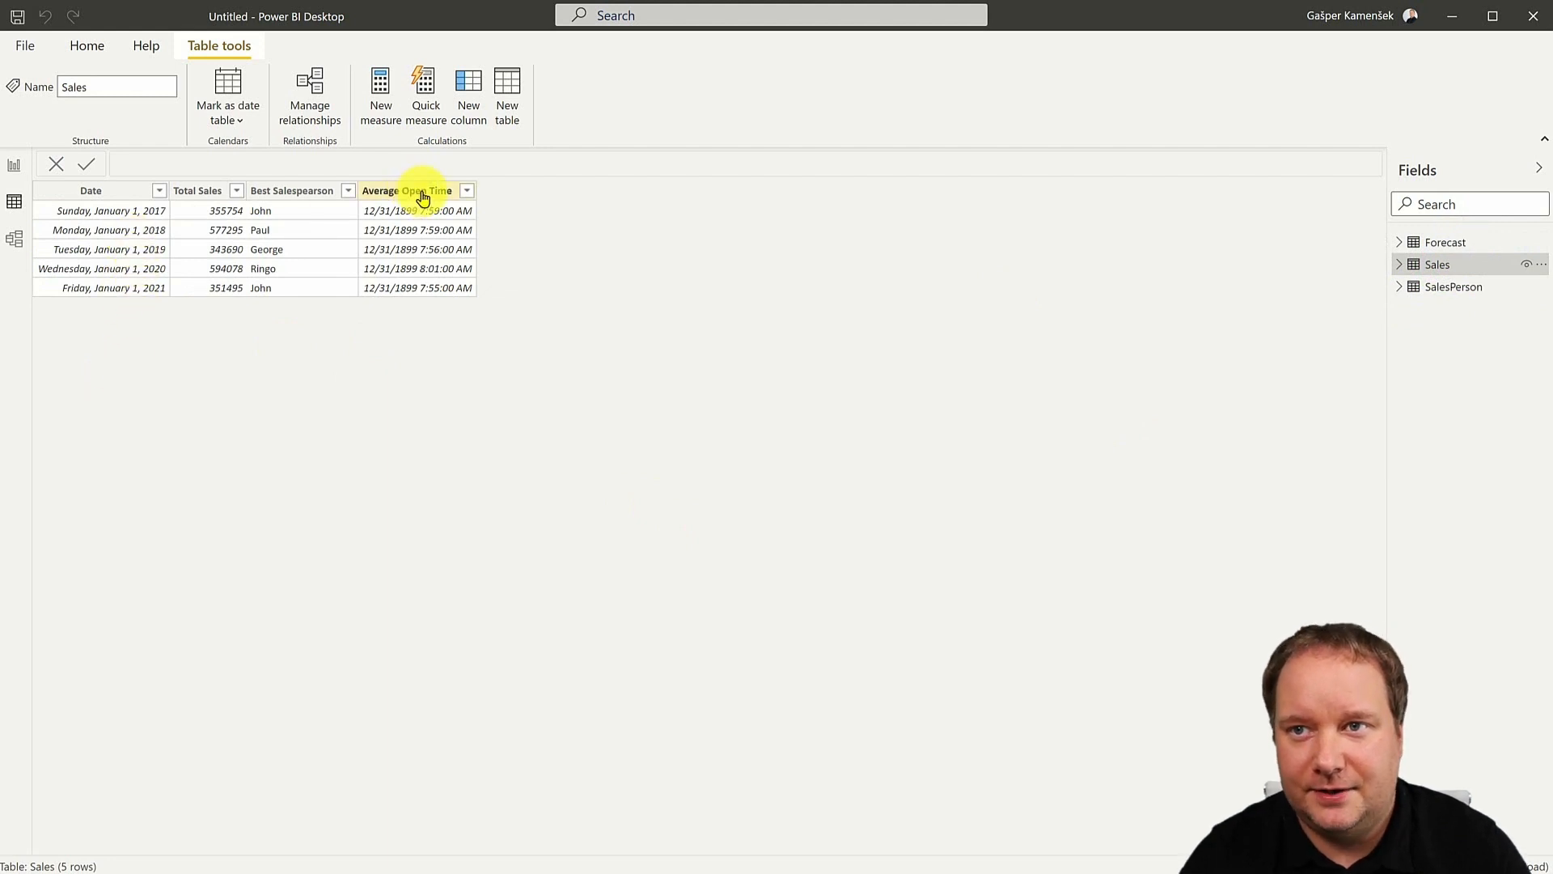
pyautogui.click(406, 190)
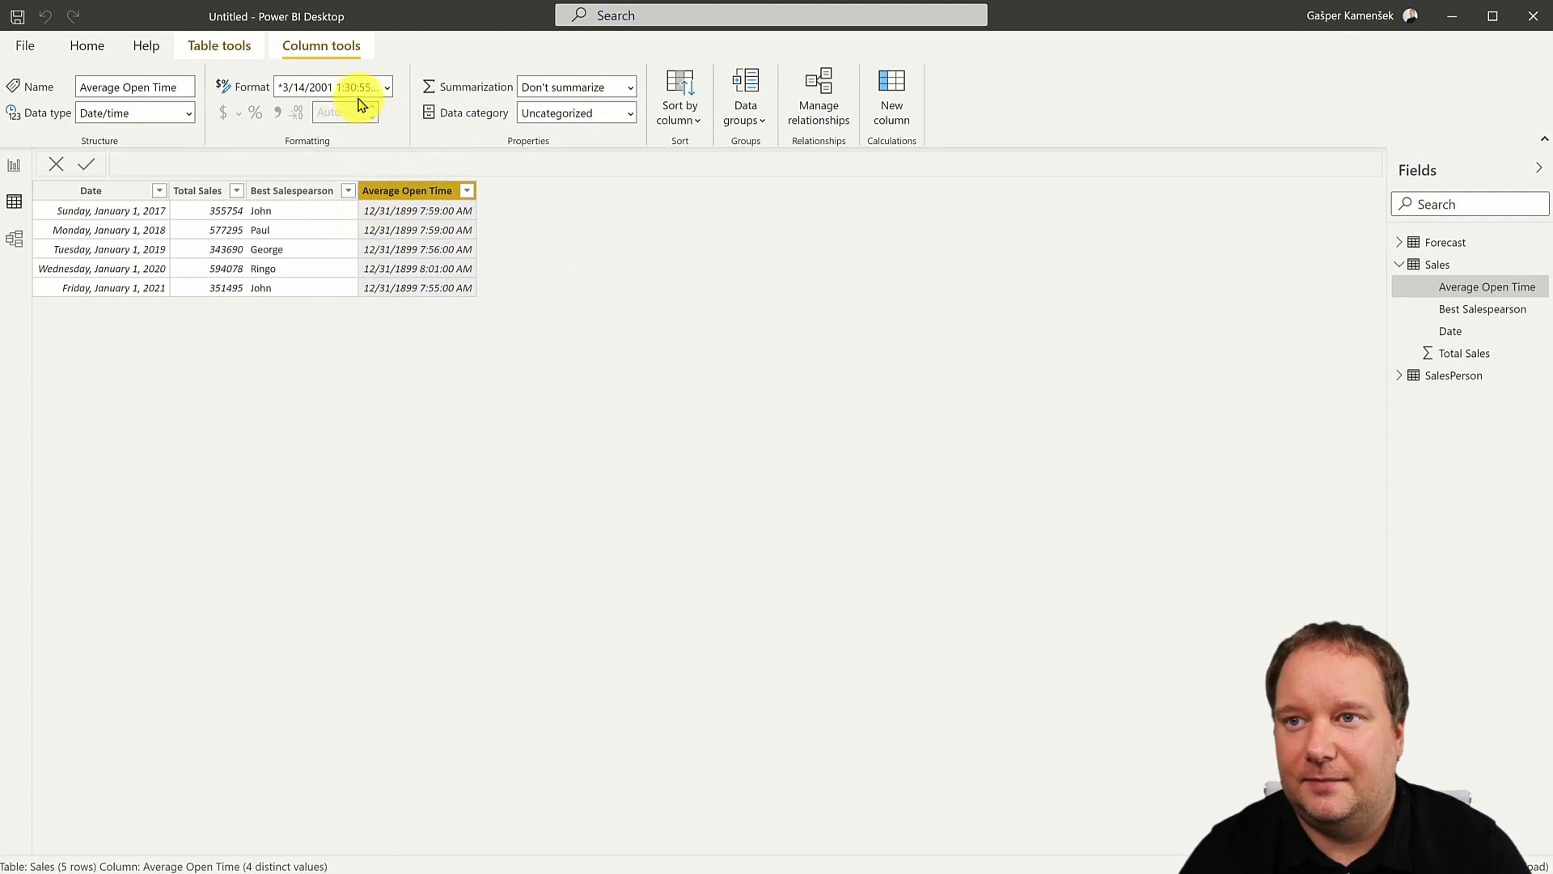
pyautogui.click(387, 87)
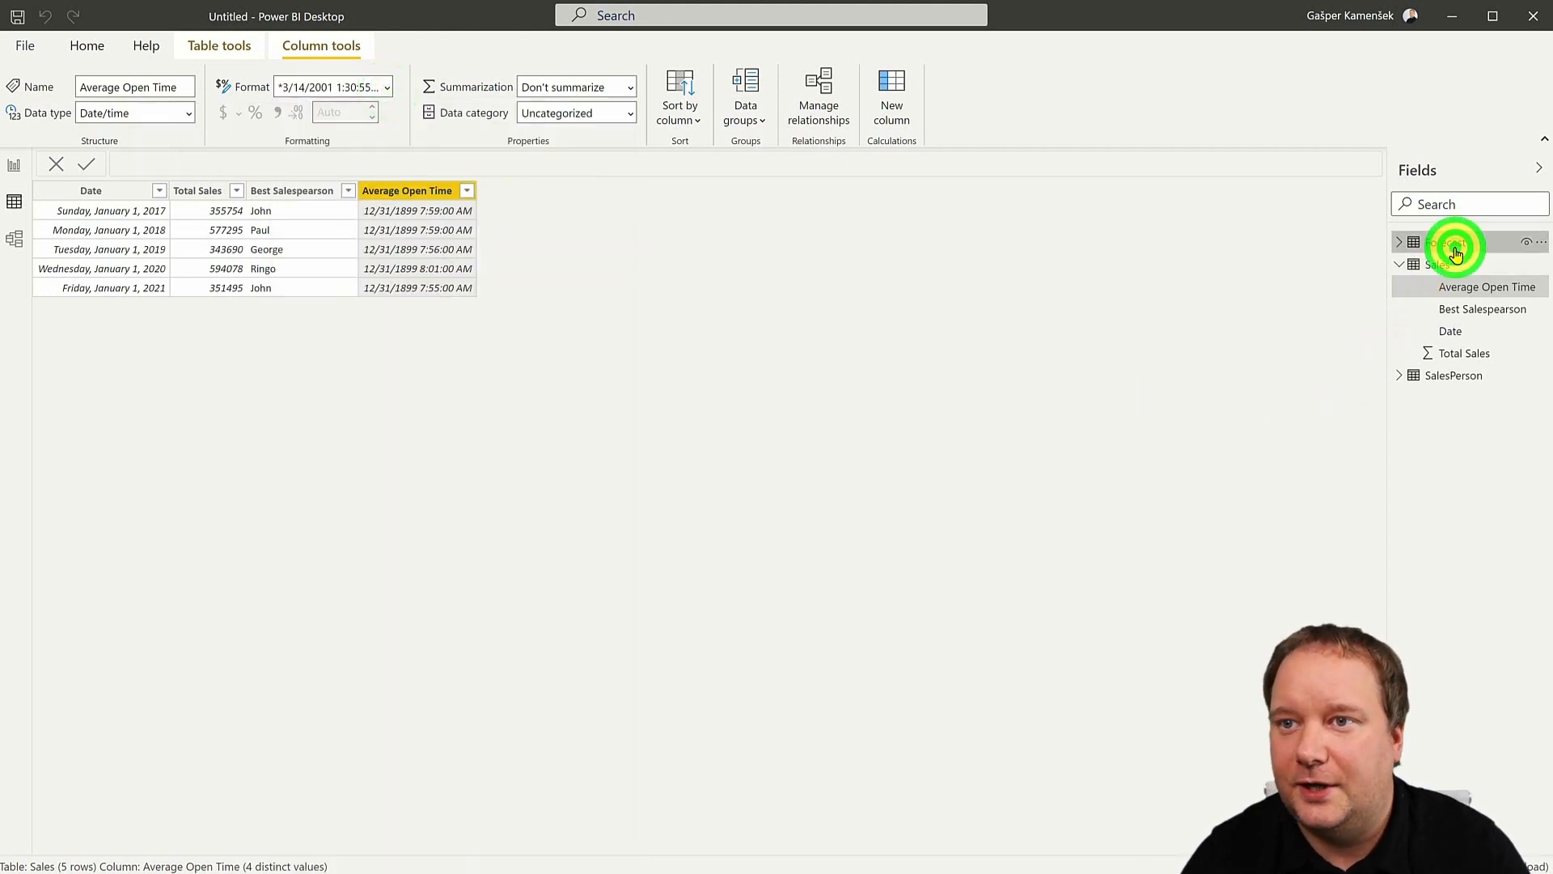
pyautogui.click(1445, 242)
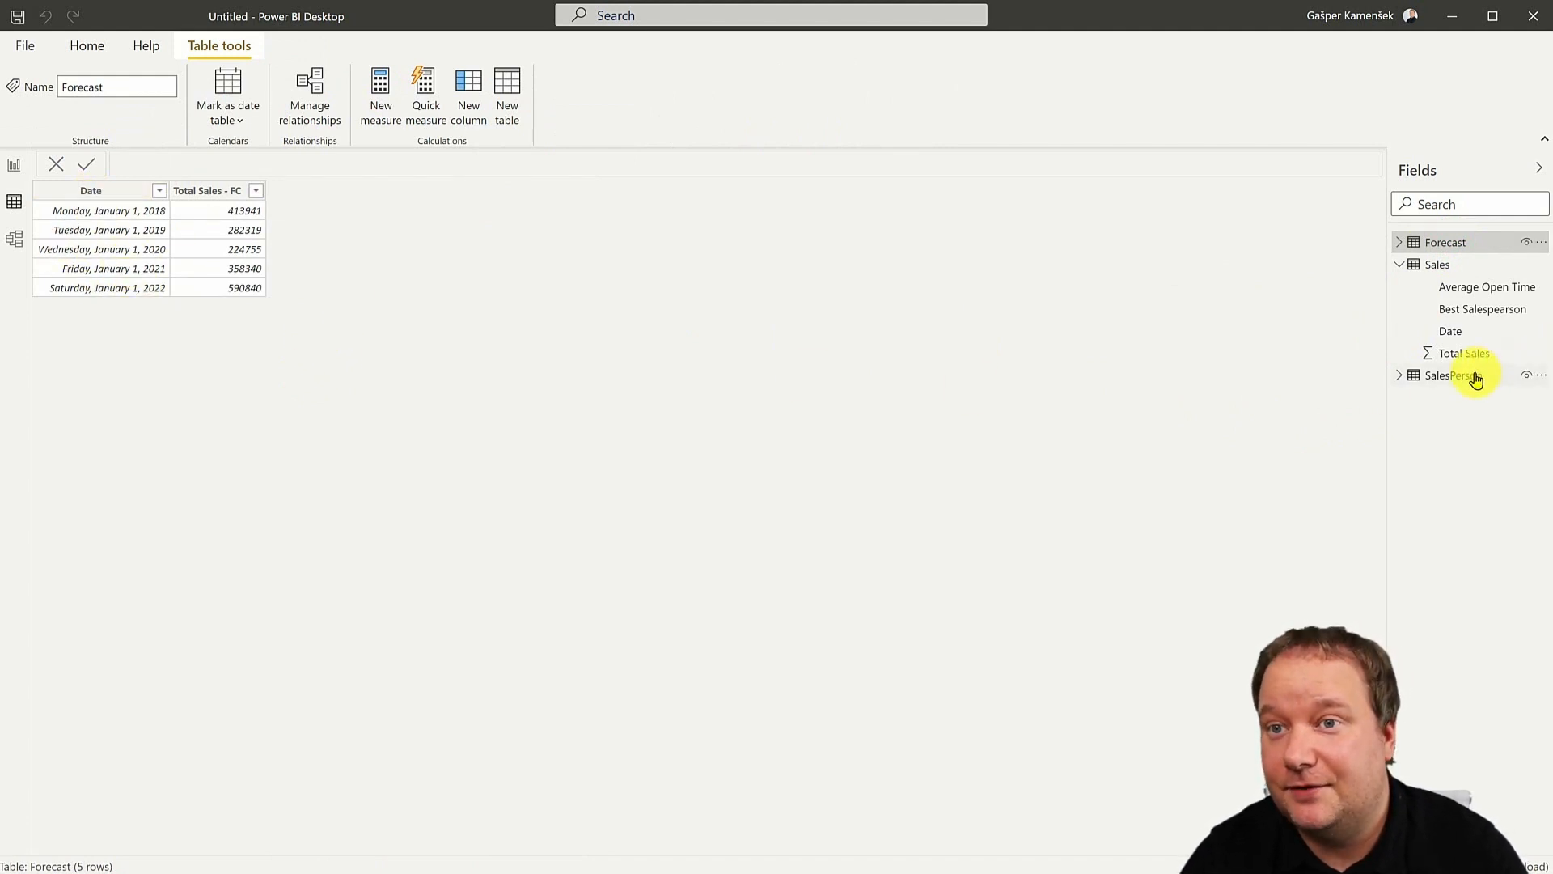
pyautogui.click(1452, 375)
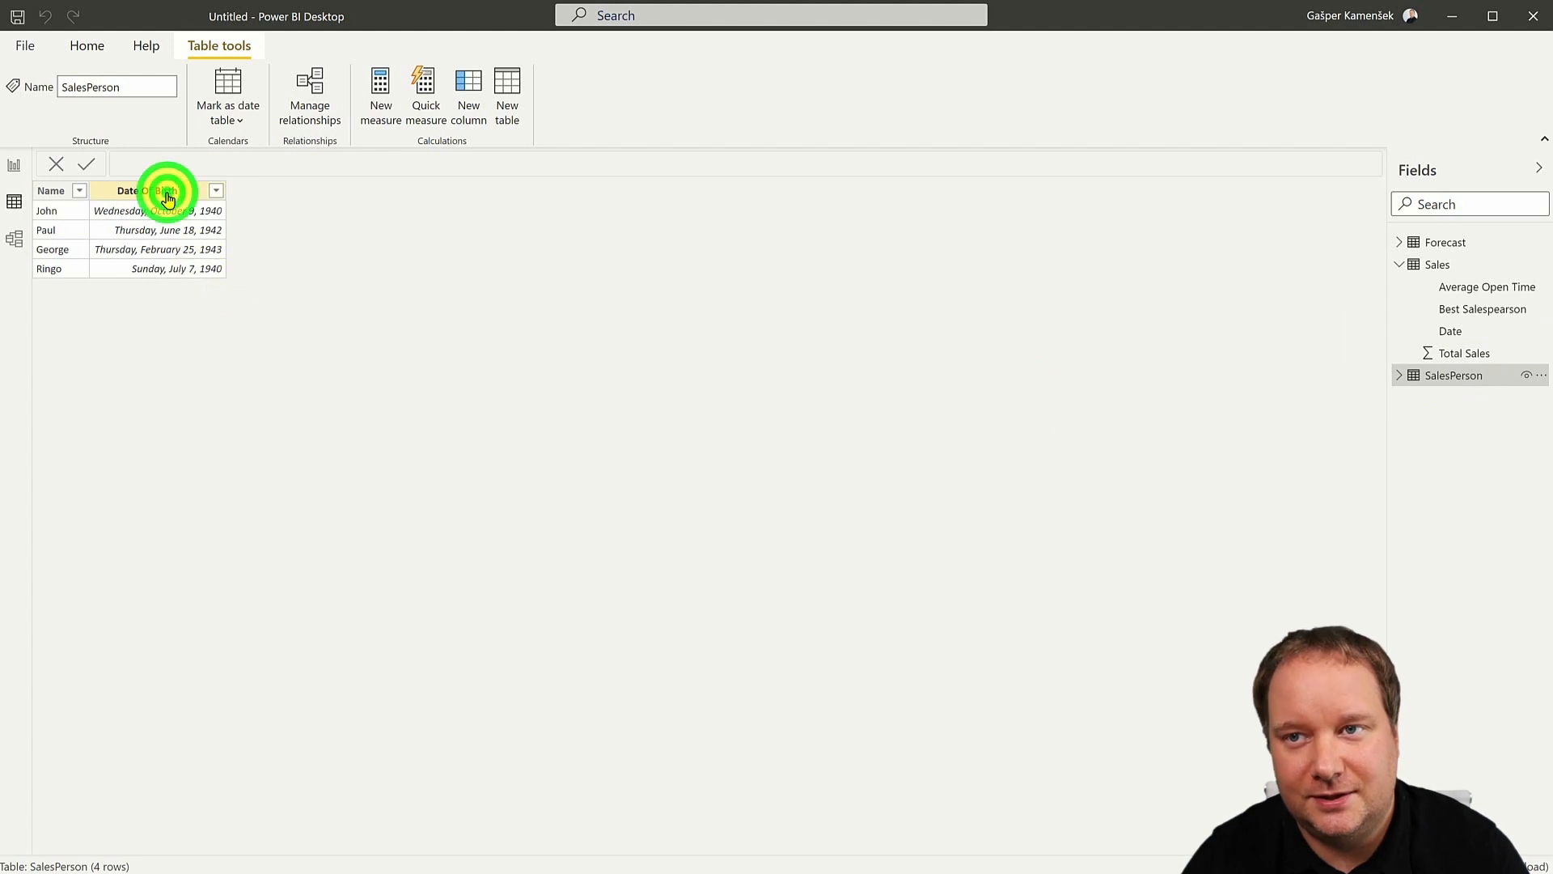
pyautogui.click(148, 190)
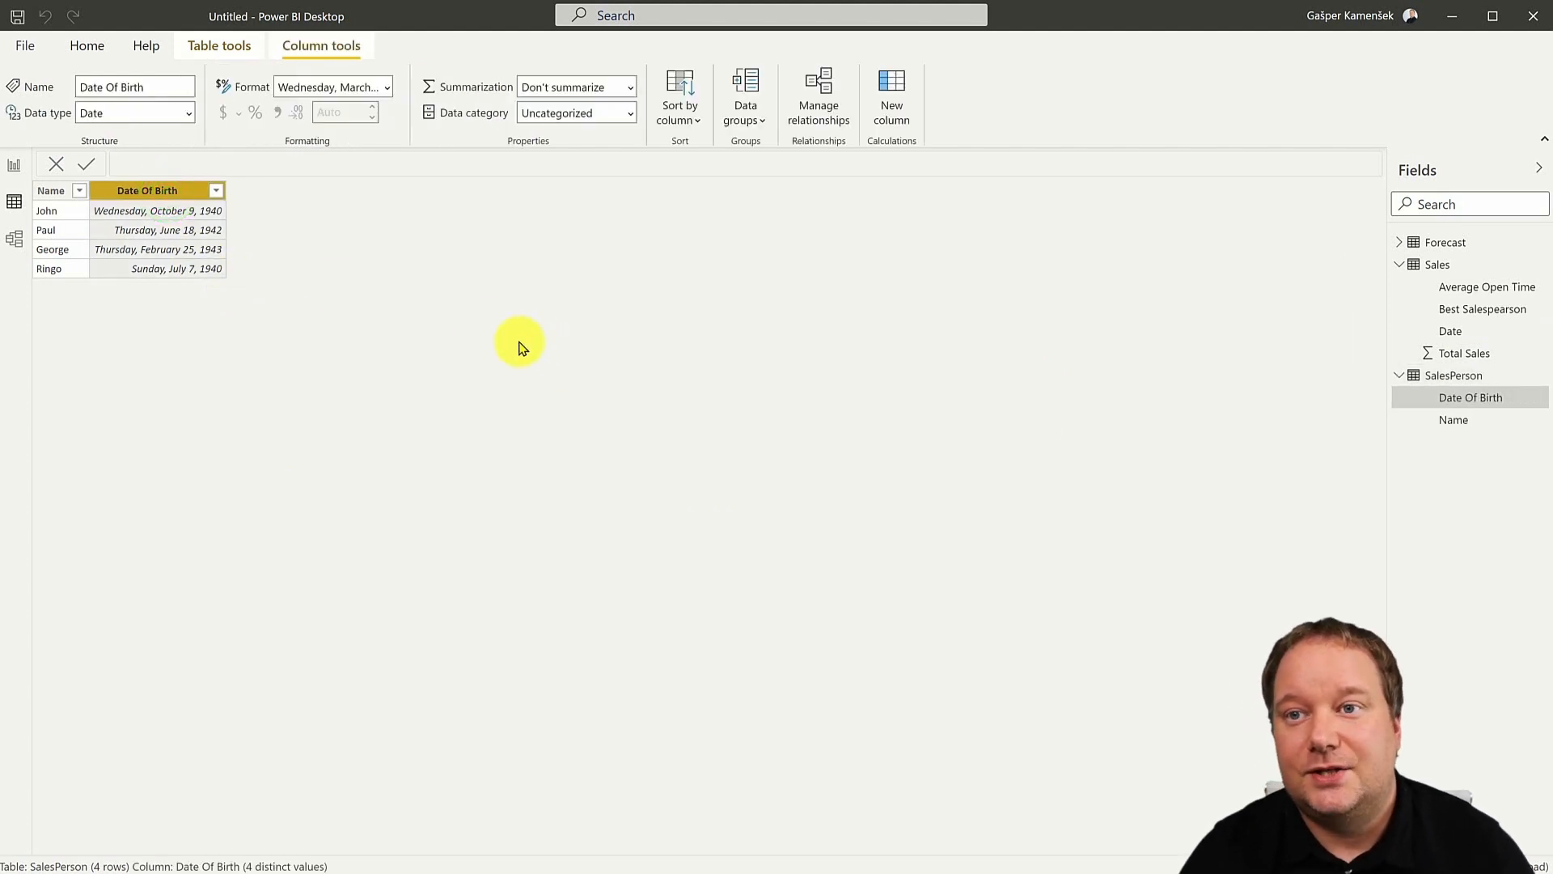
pyautogui.moveTo(159, 203)
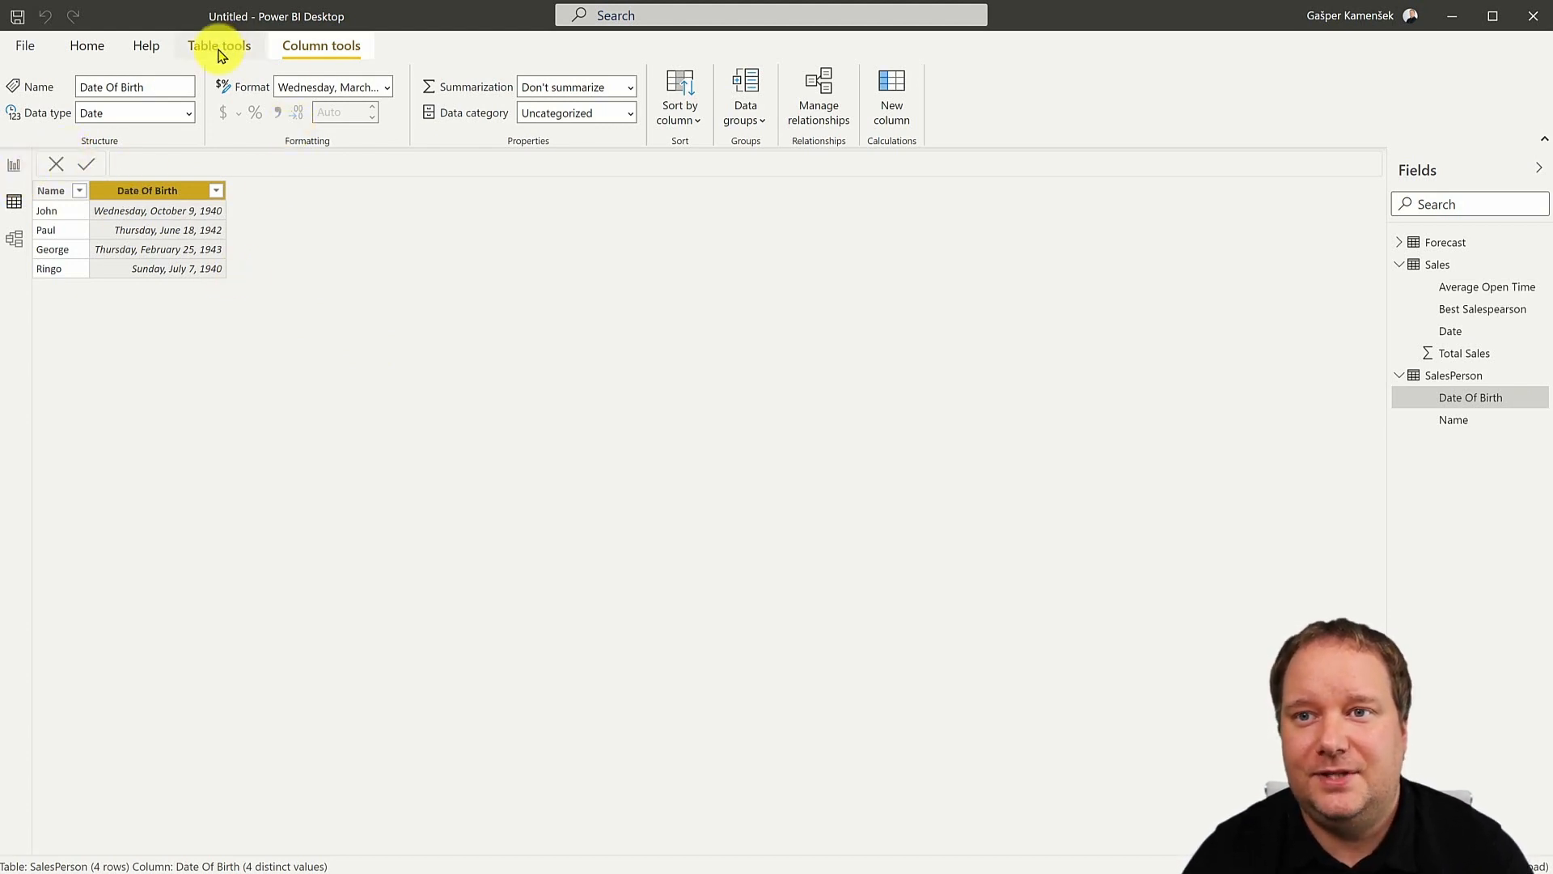
pyautogui.click(219, 45)
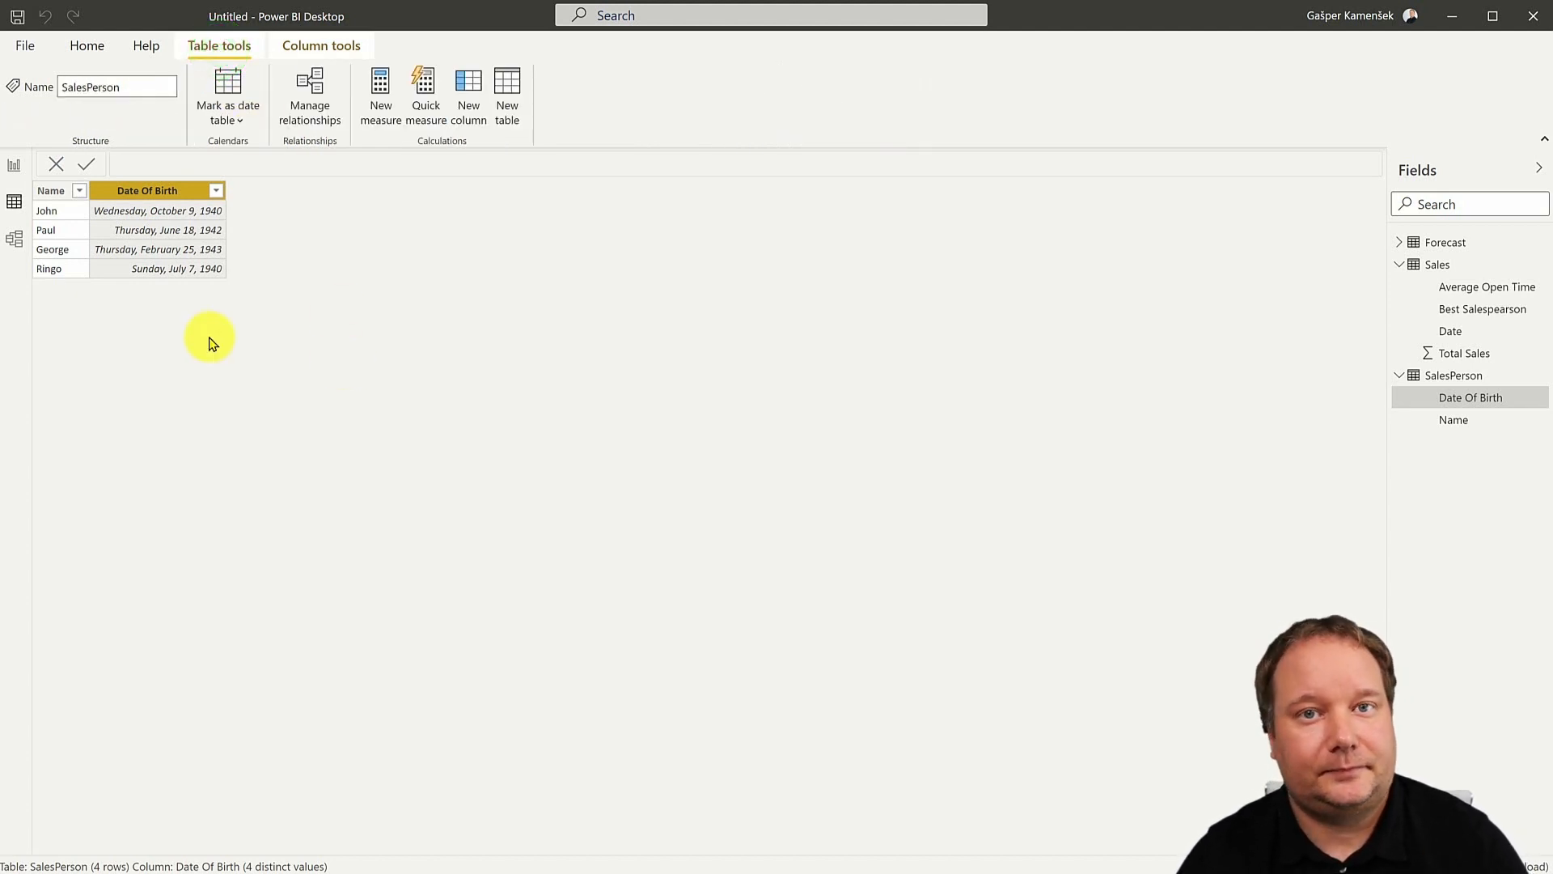
pyautogui.click(227, 94)
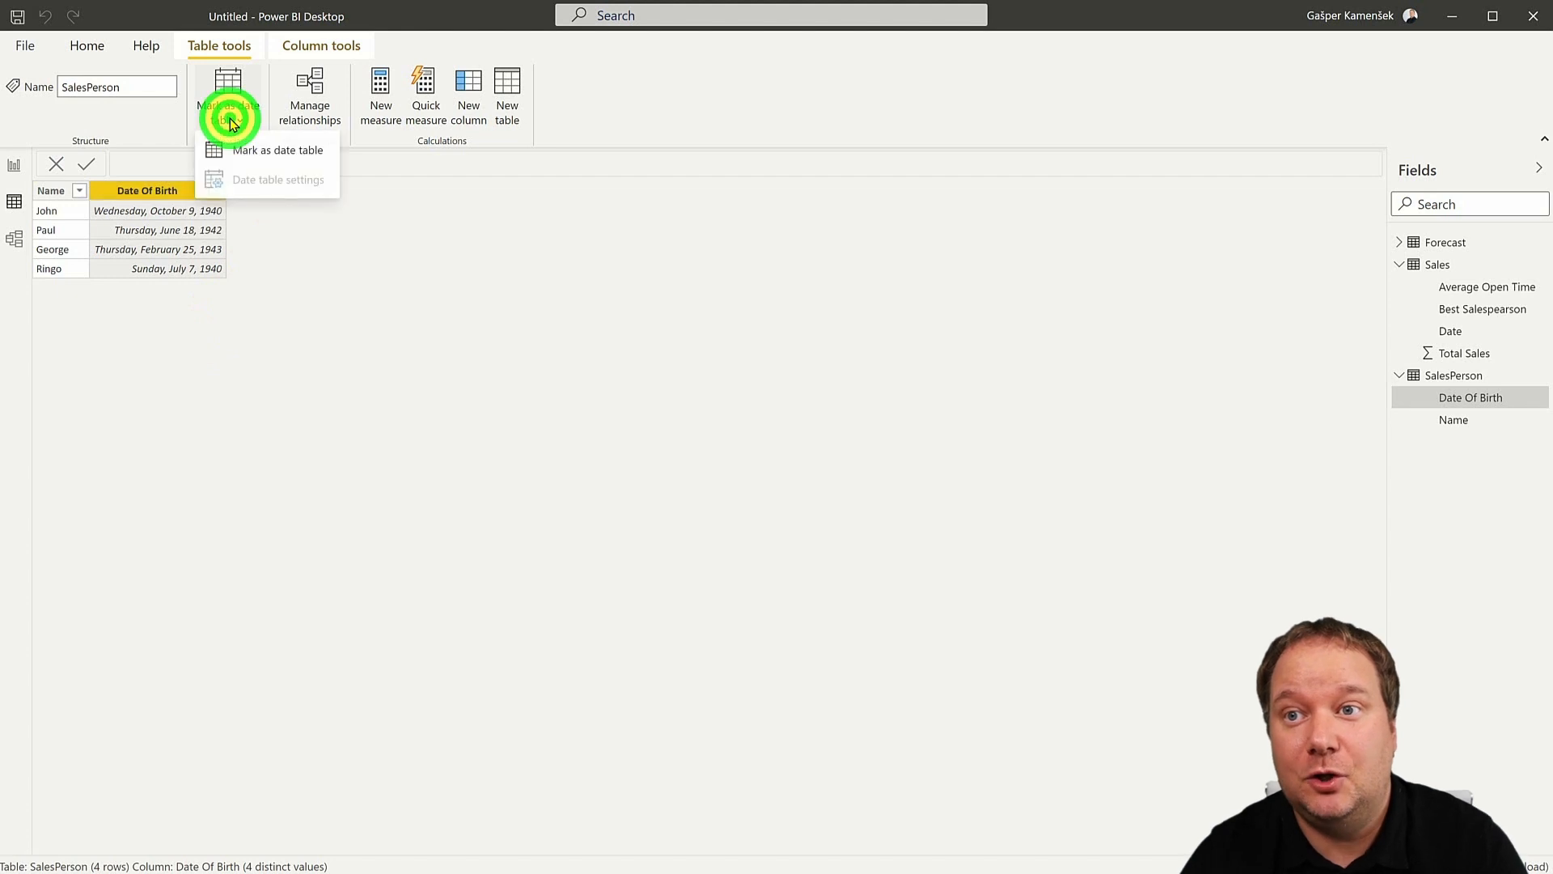
pyautogui.moveTo(300, 189)
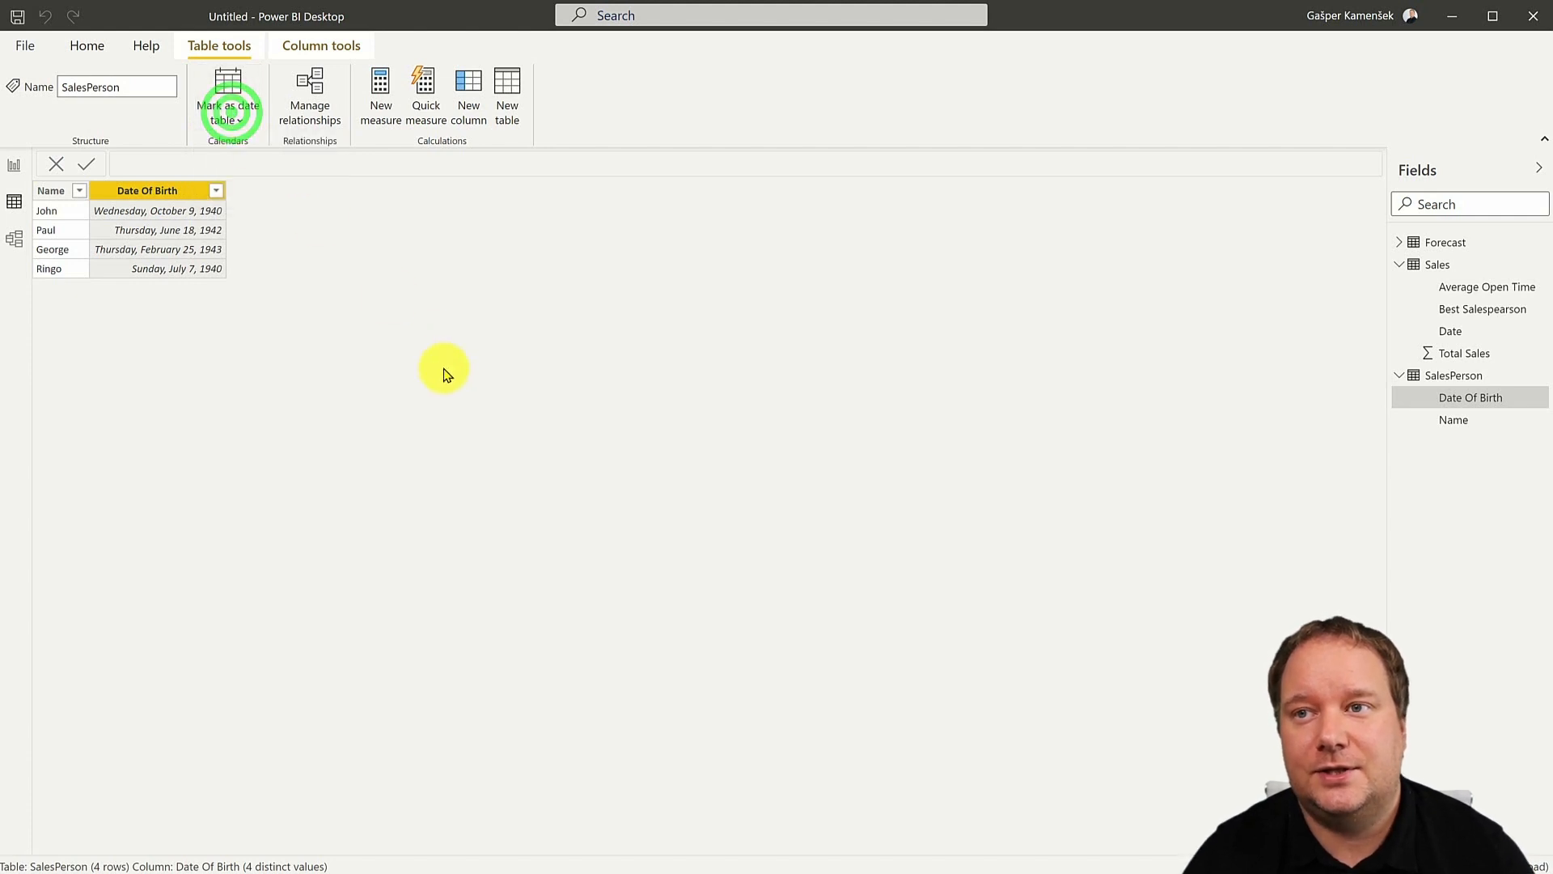
pyautogui.moveTo(506, 94)
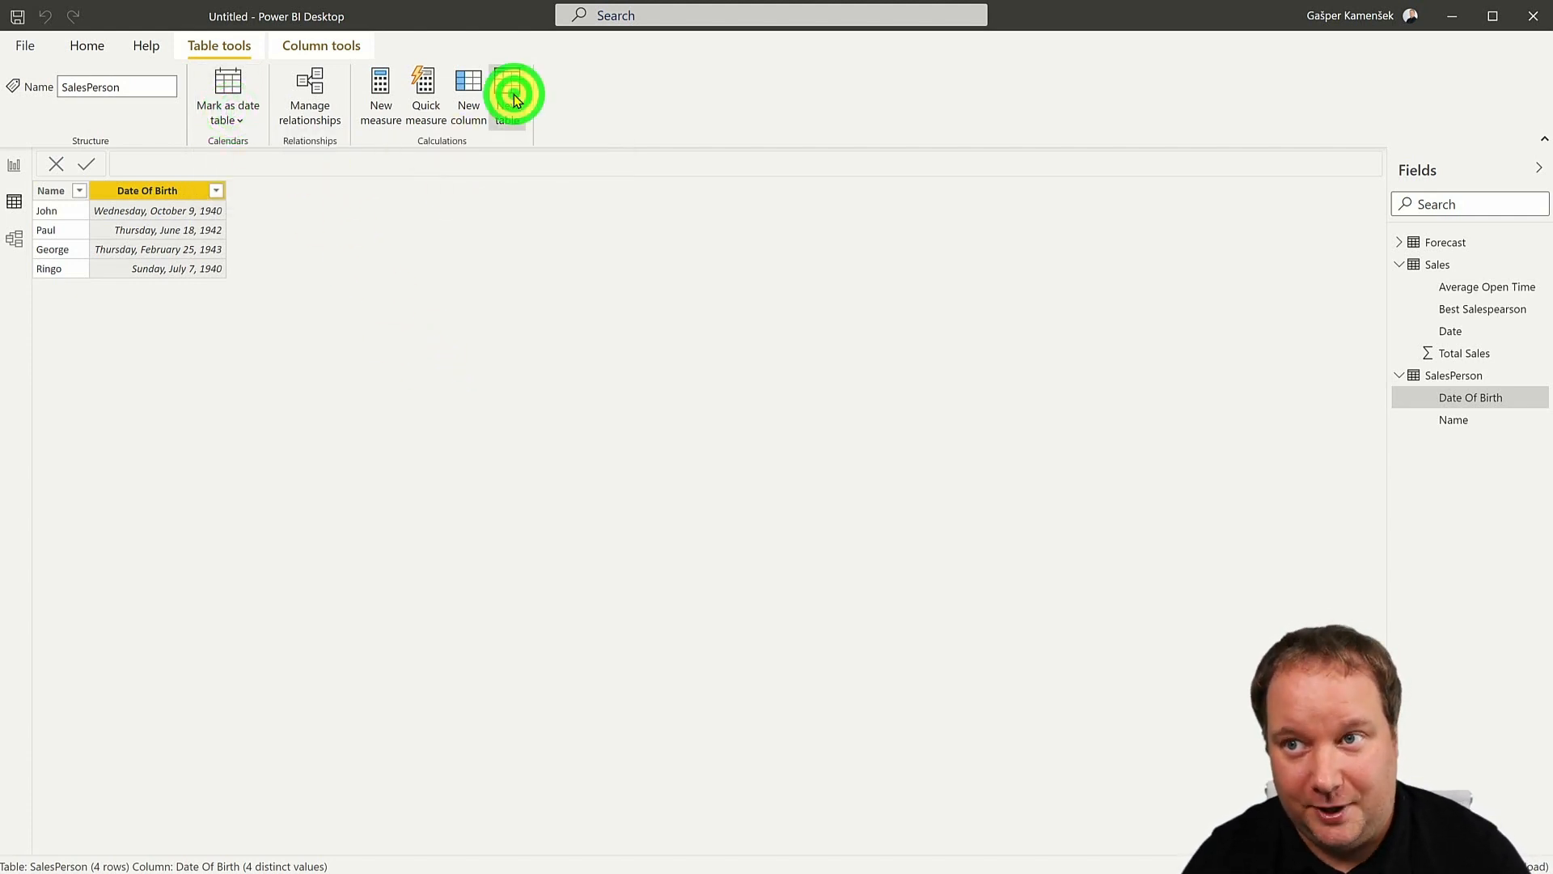
# - Create the new table Calendar = CALENDAR("1/1/2017","12/31/2022")
pyautogui.click(507, 94)
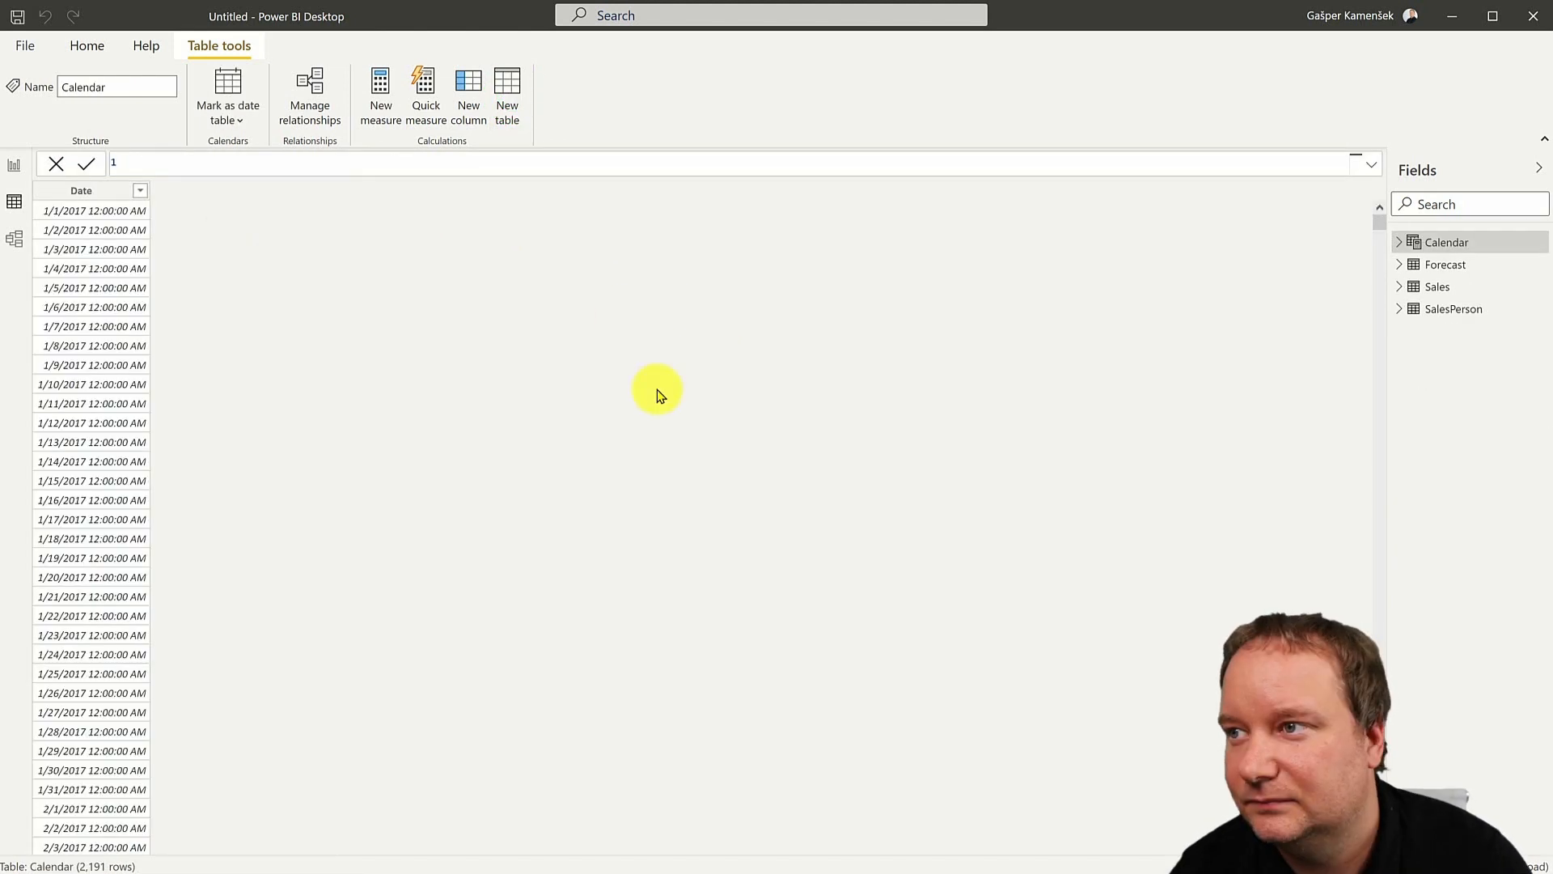
pyautogui.moveTo(1305, 288)
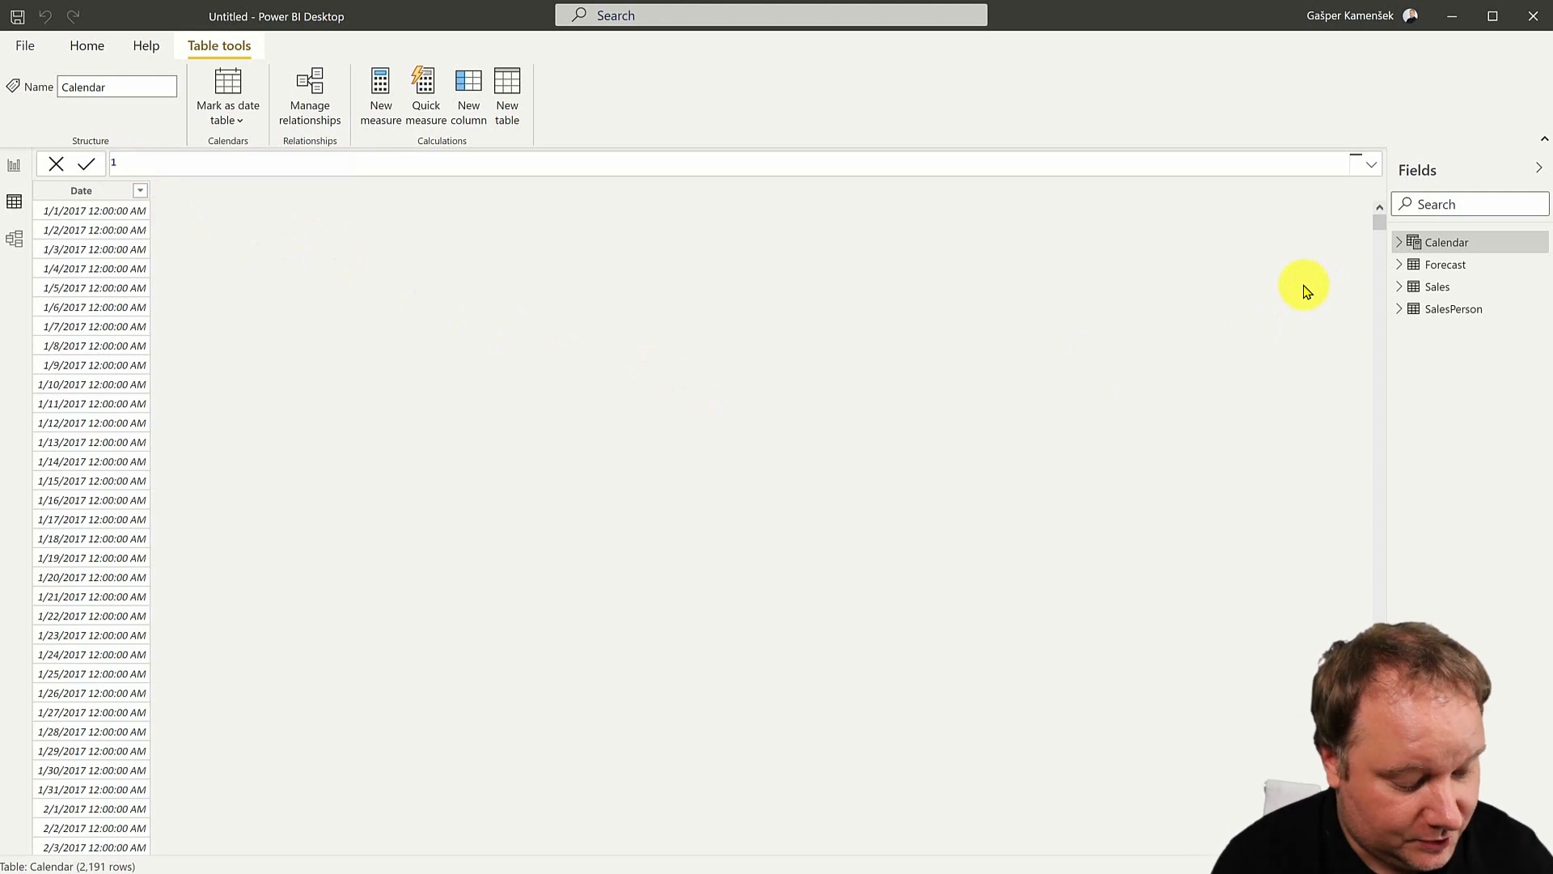
pyautogui.write('Calendar =')
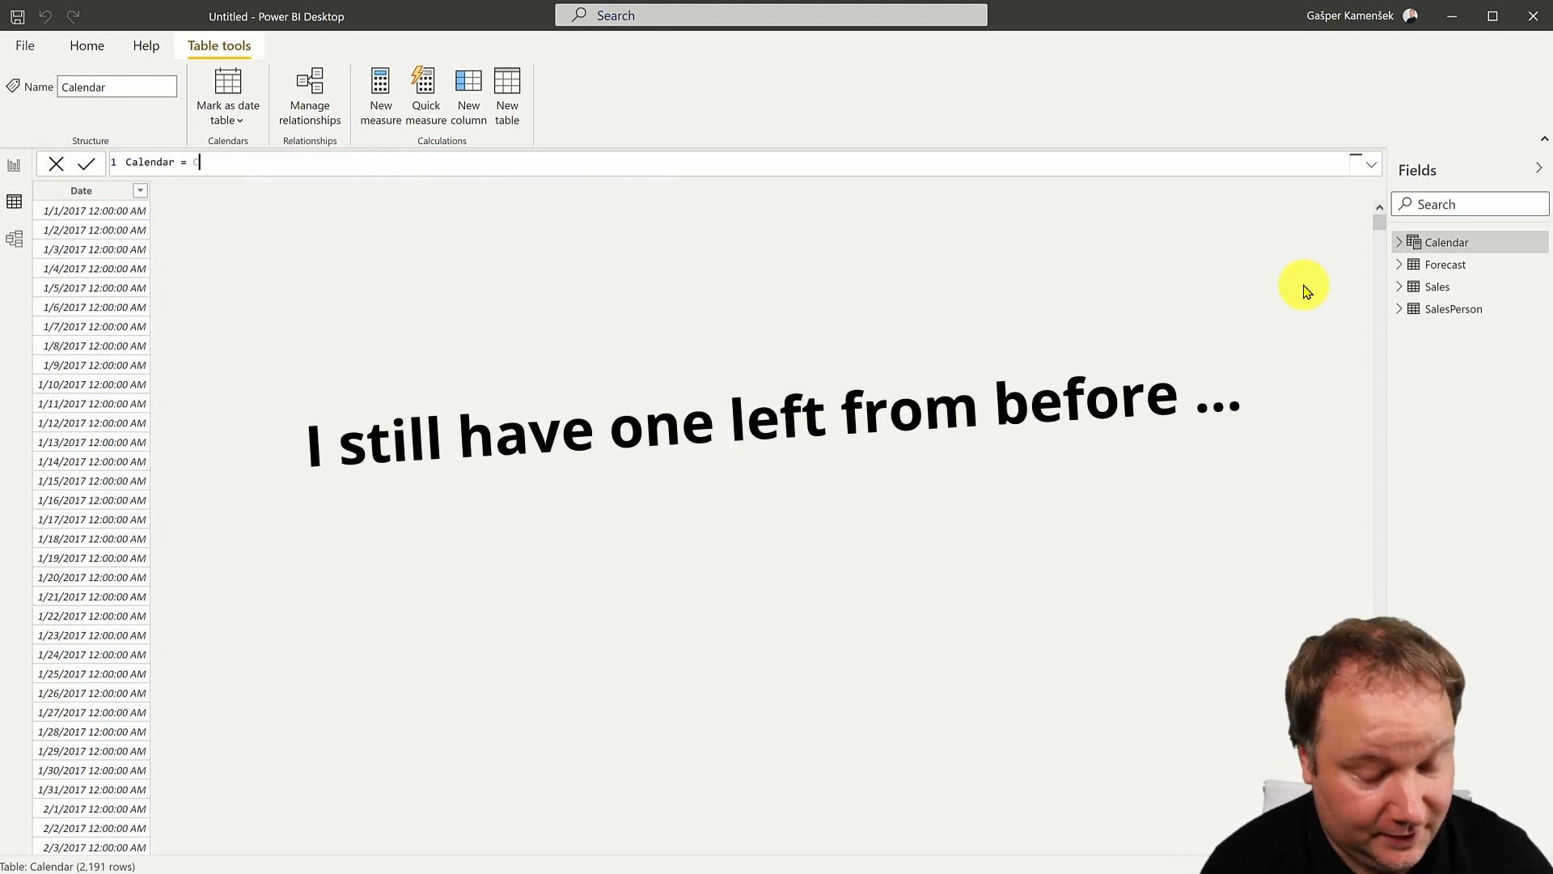
pyautogui.write('ALENDAR(')
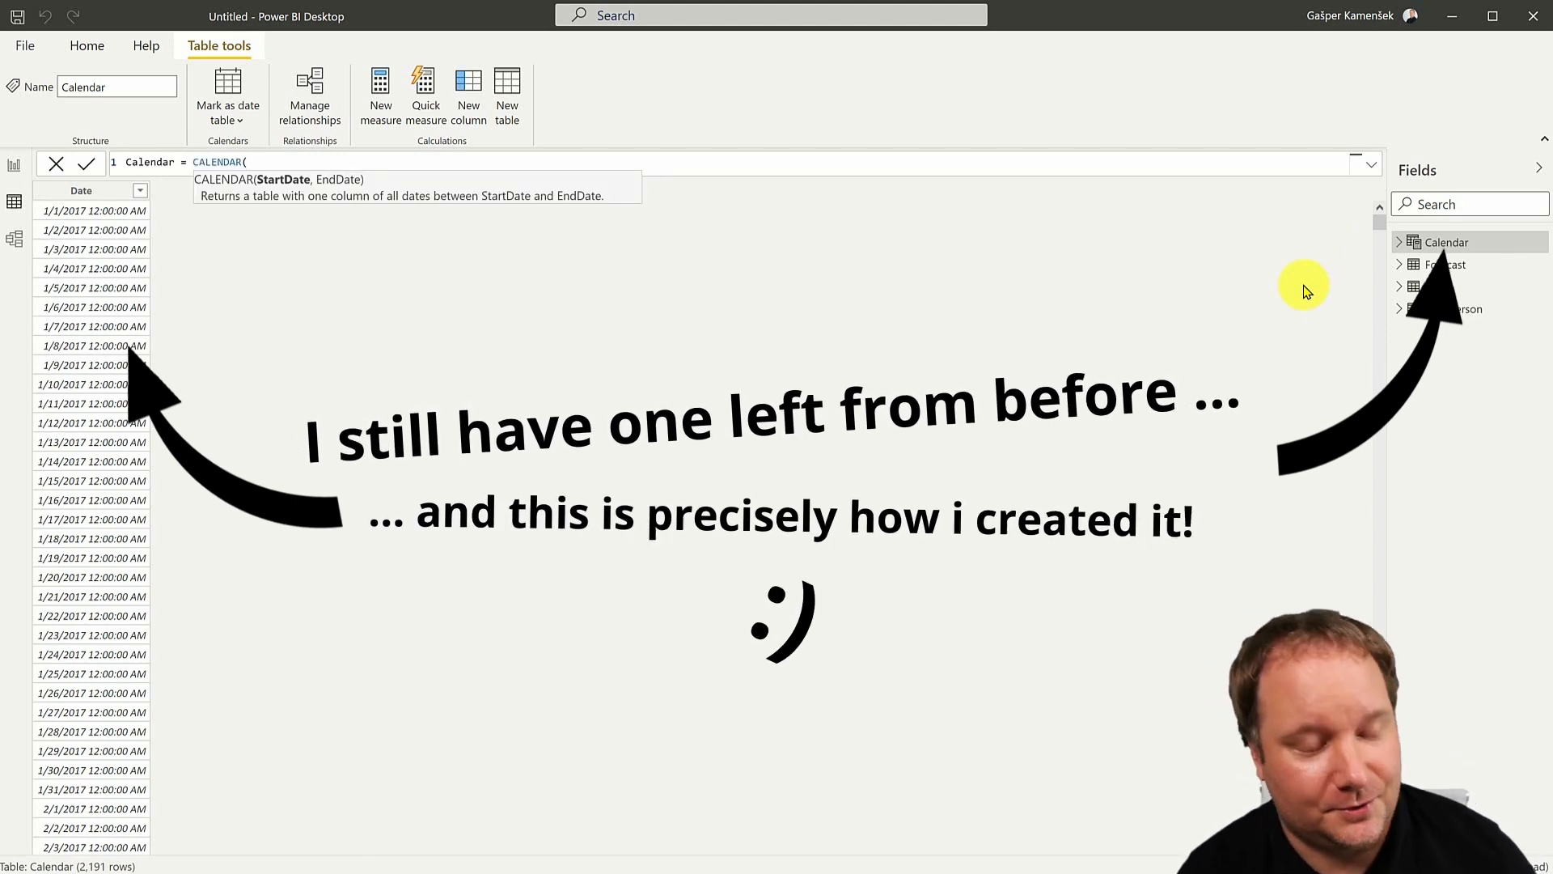
pyautogui.write('"1')
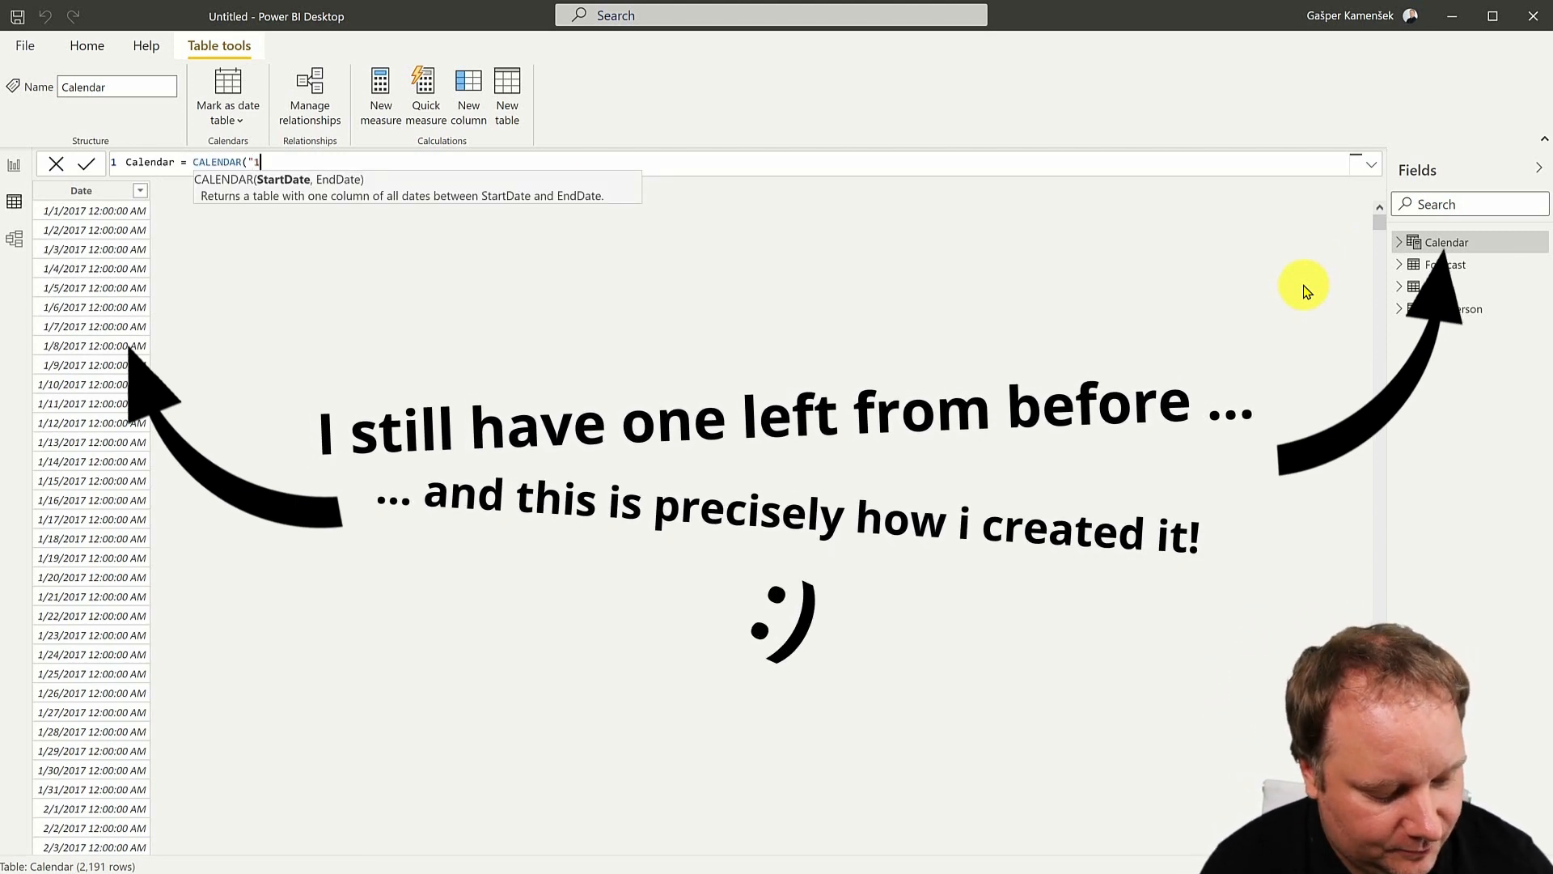
pyautogui.write('/1')
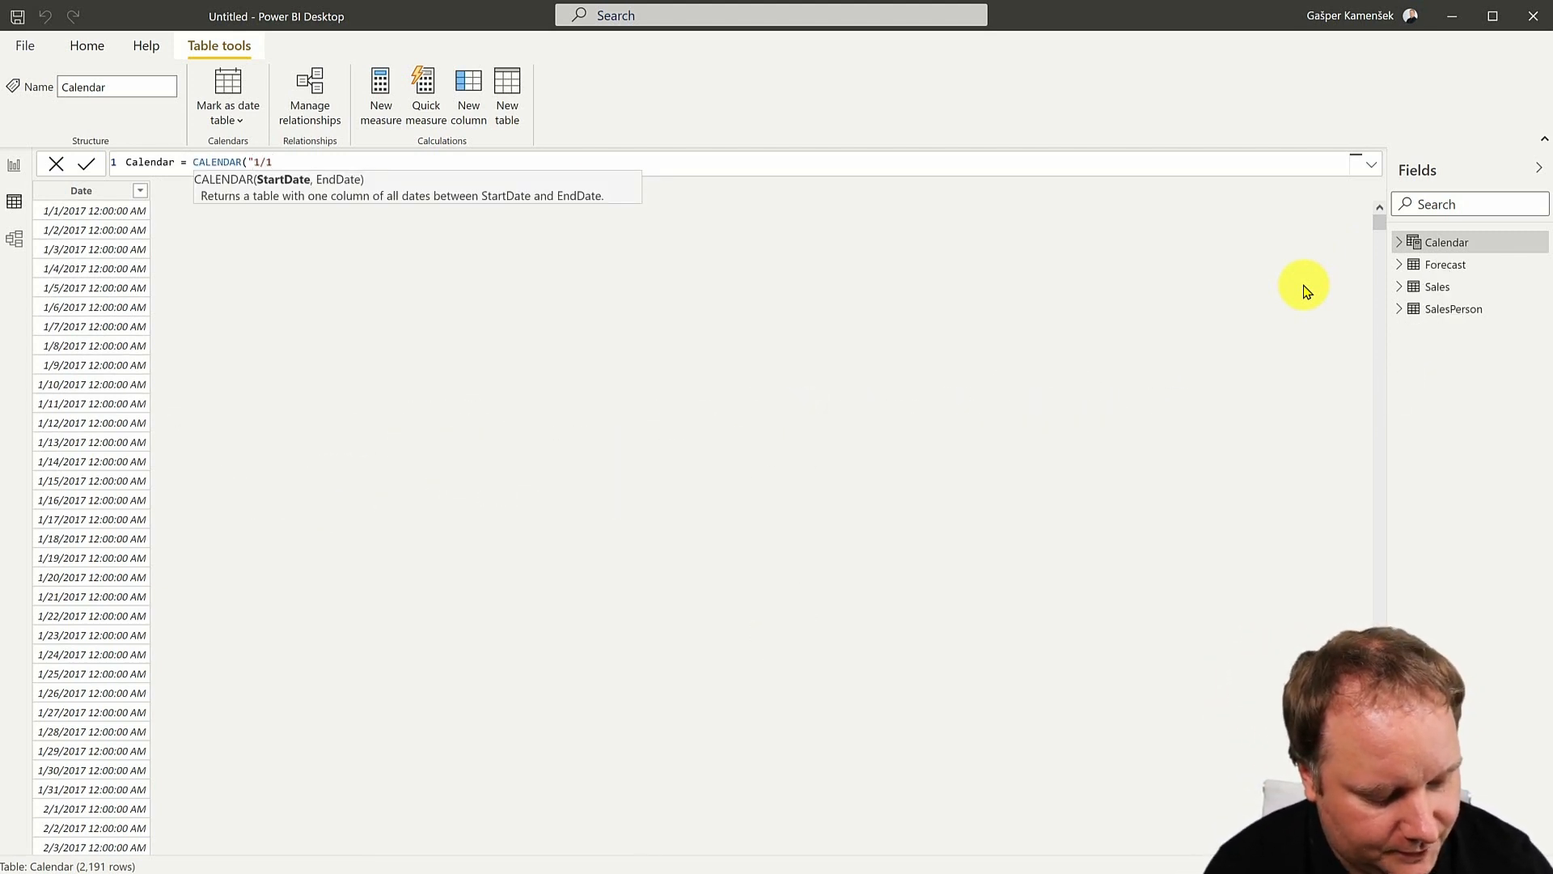
pyautogui.write('/2021')
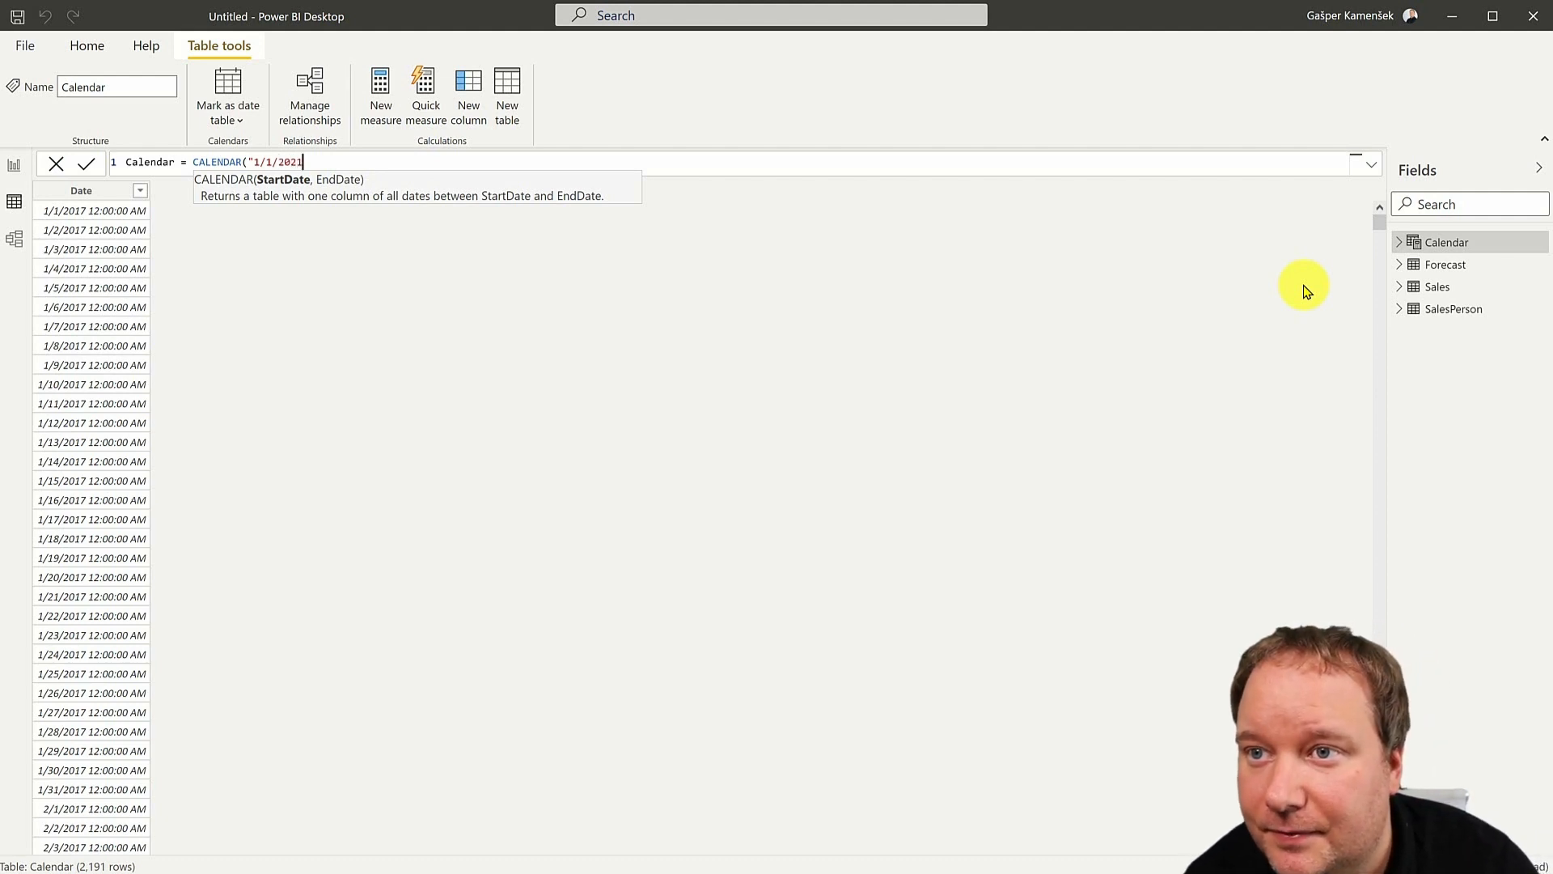
pyautogui.press('Backspace')
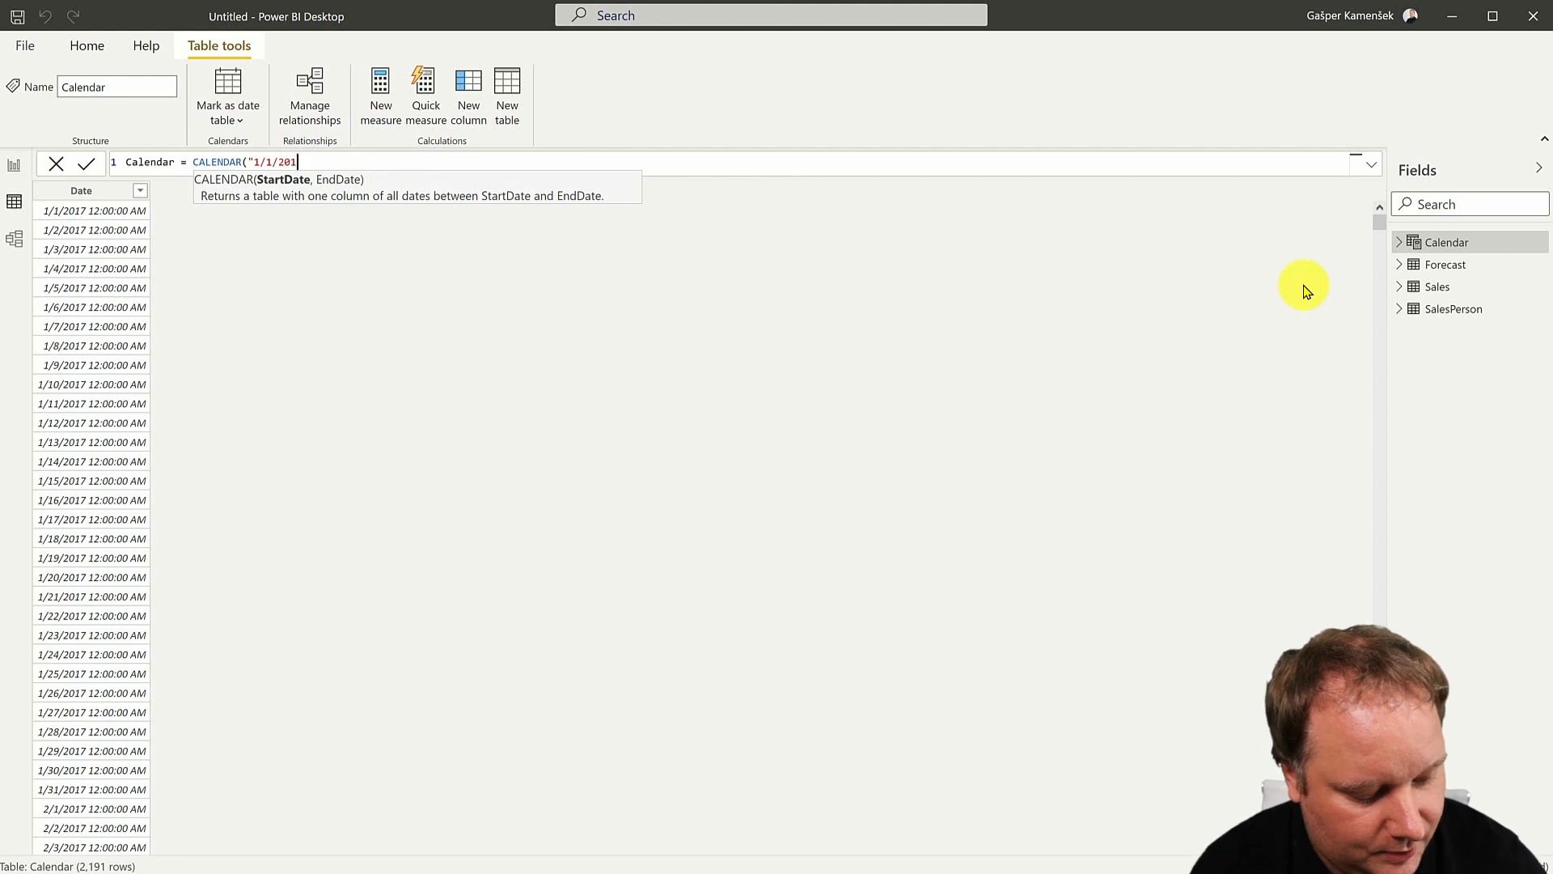
pyautogui.write('7",')
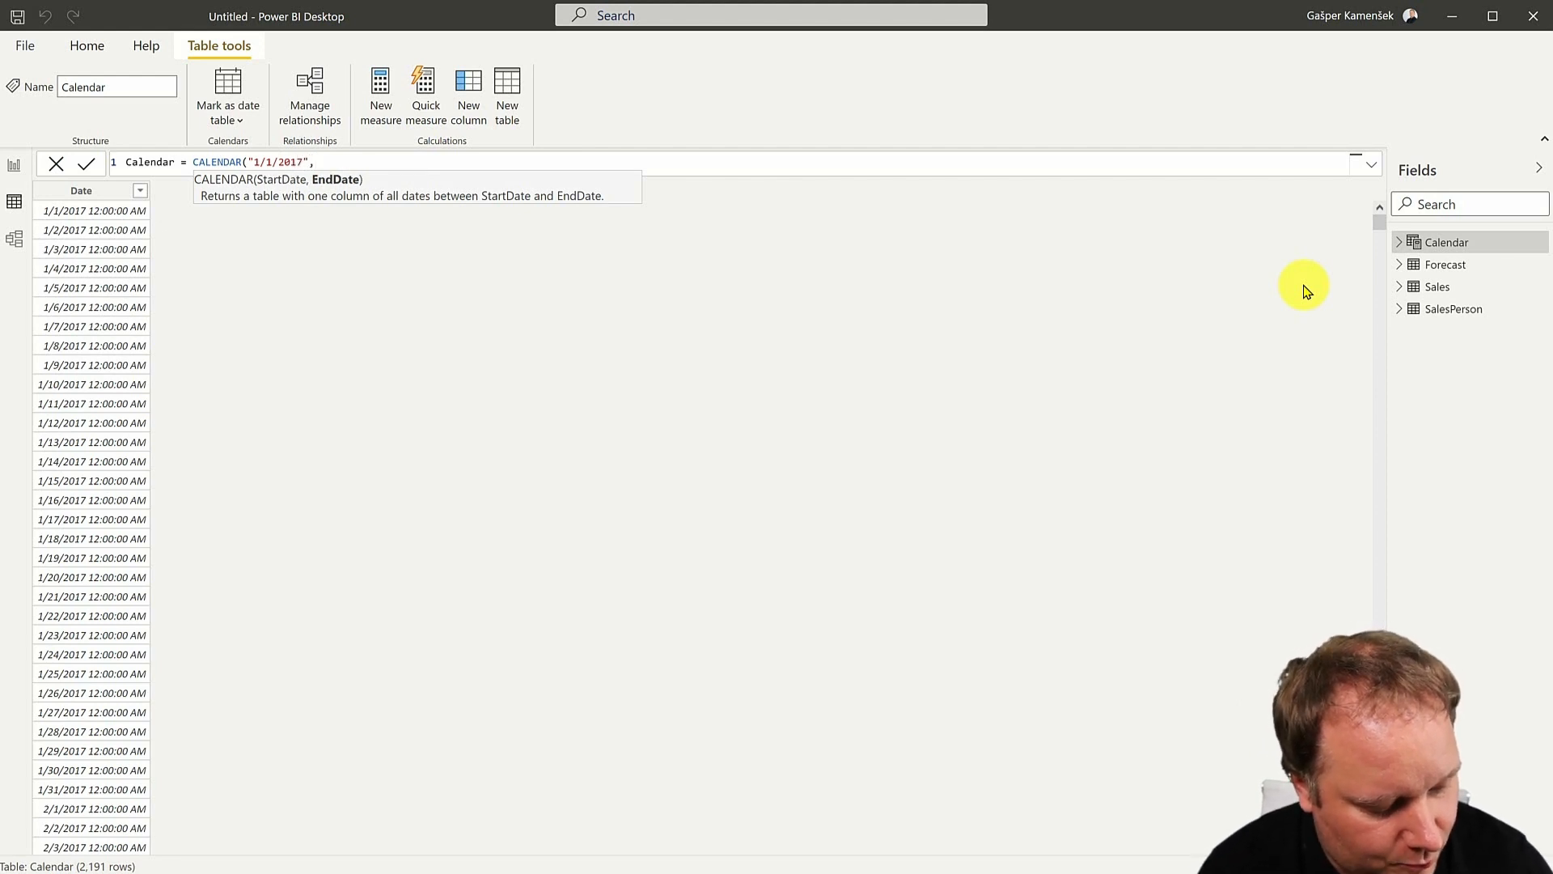
pyautogui.write('"12')
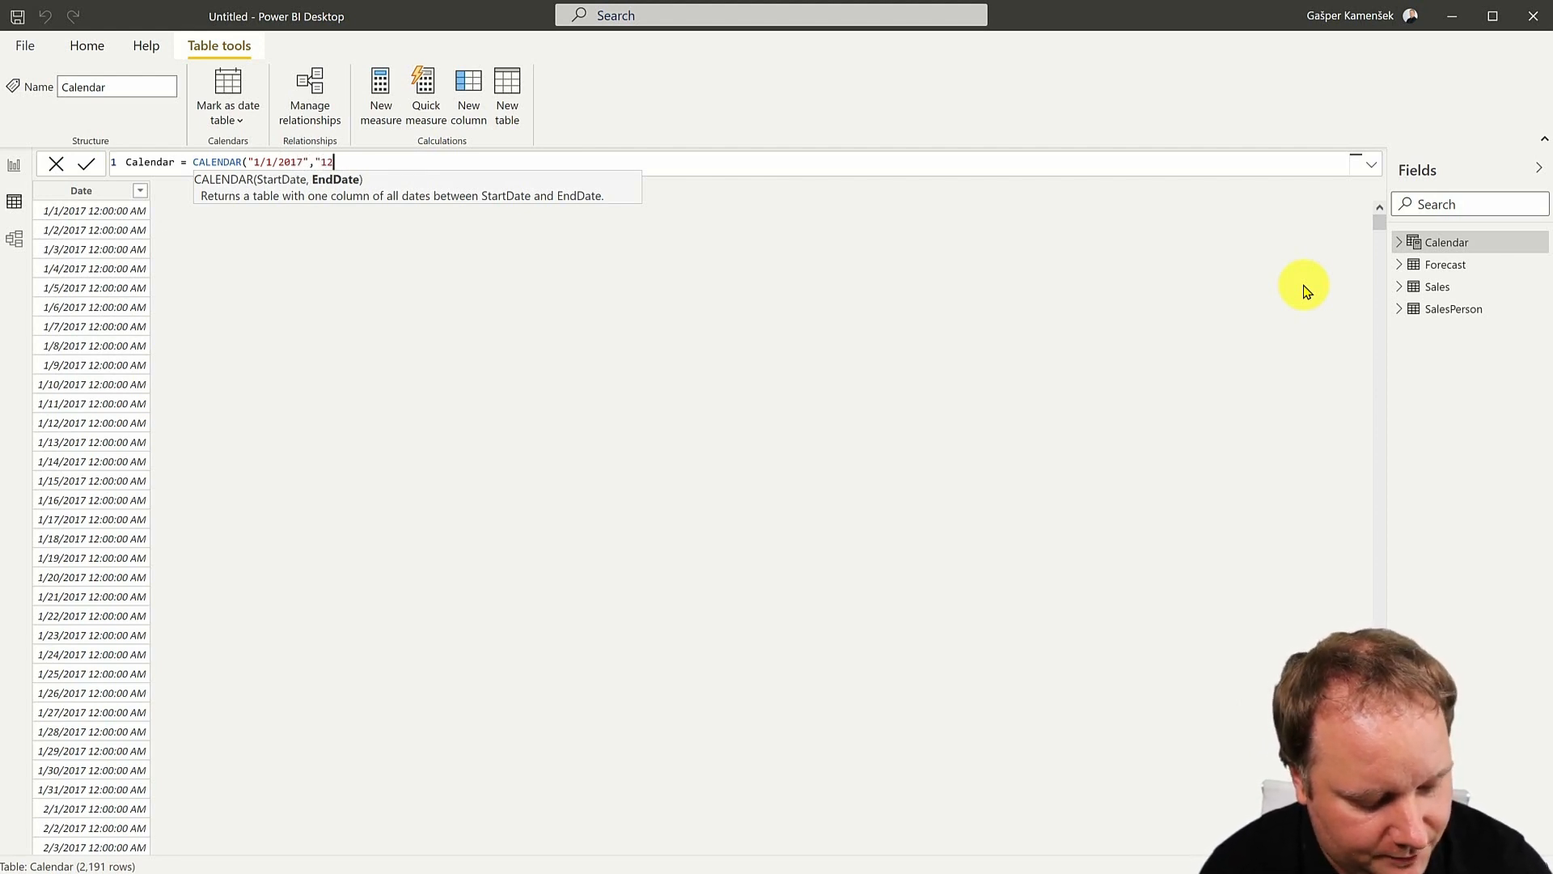
pyautogui.write('/')
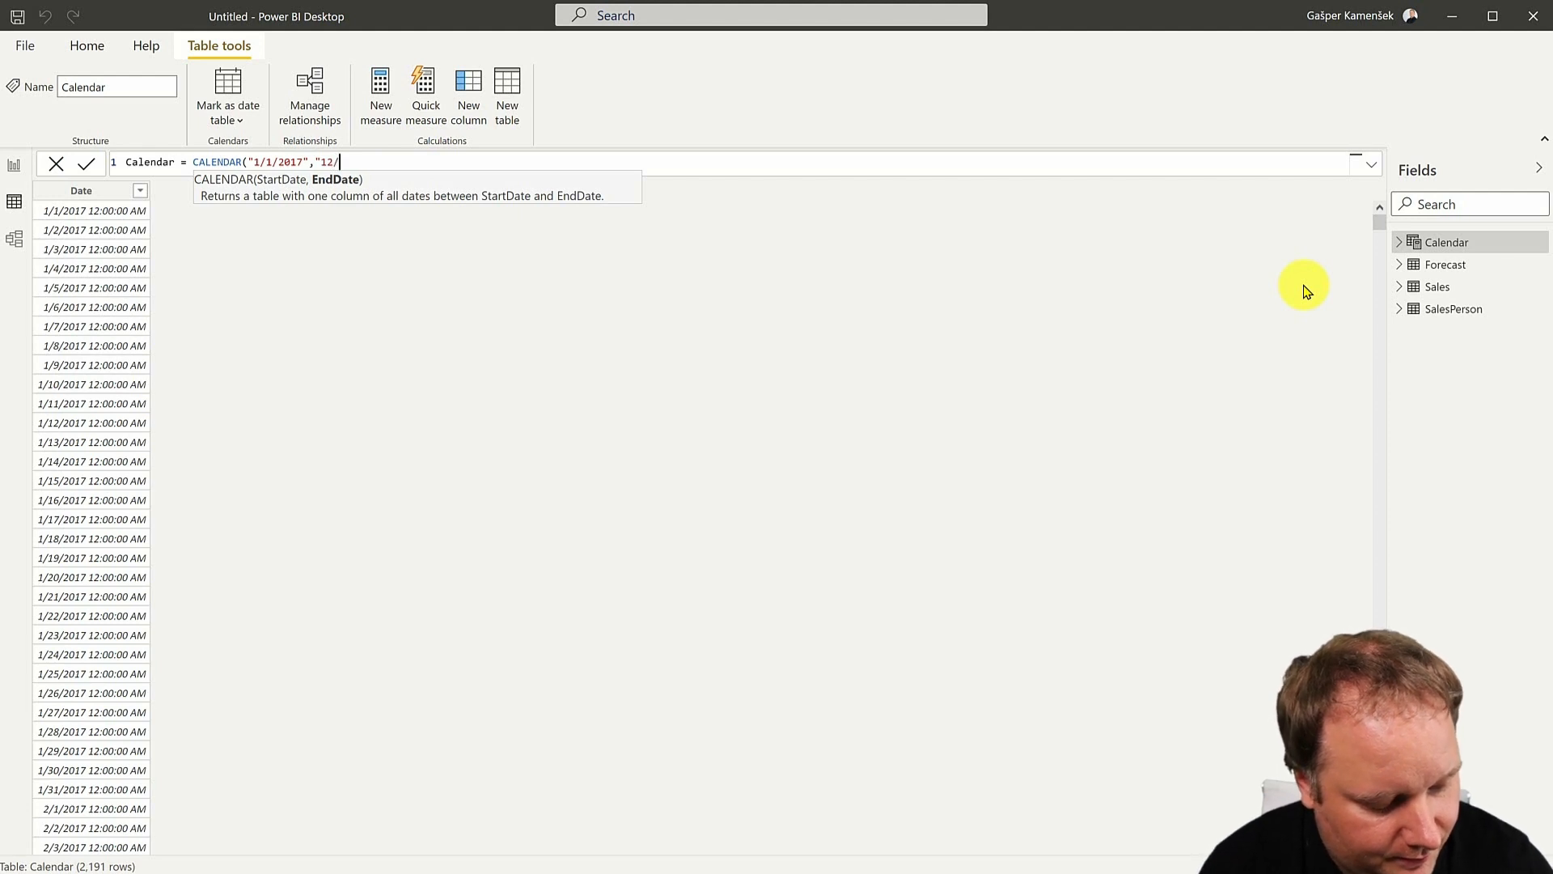
pyautogui.write('31/')
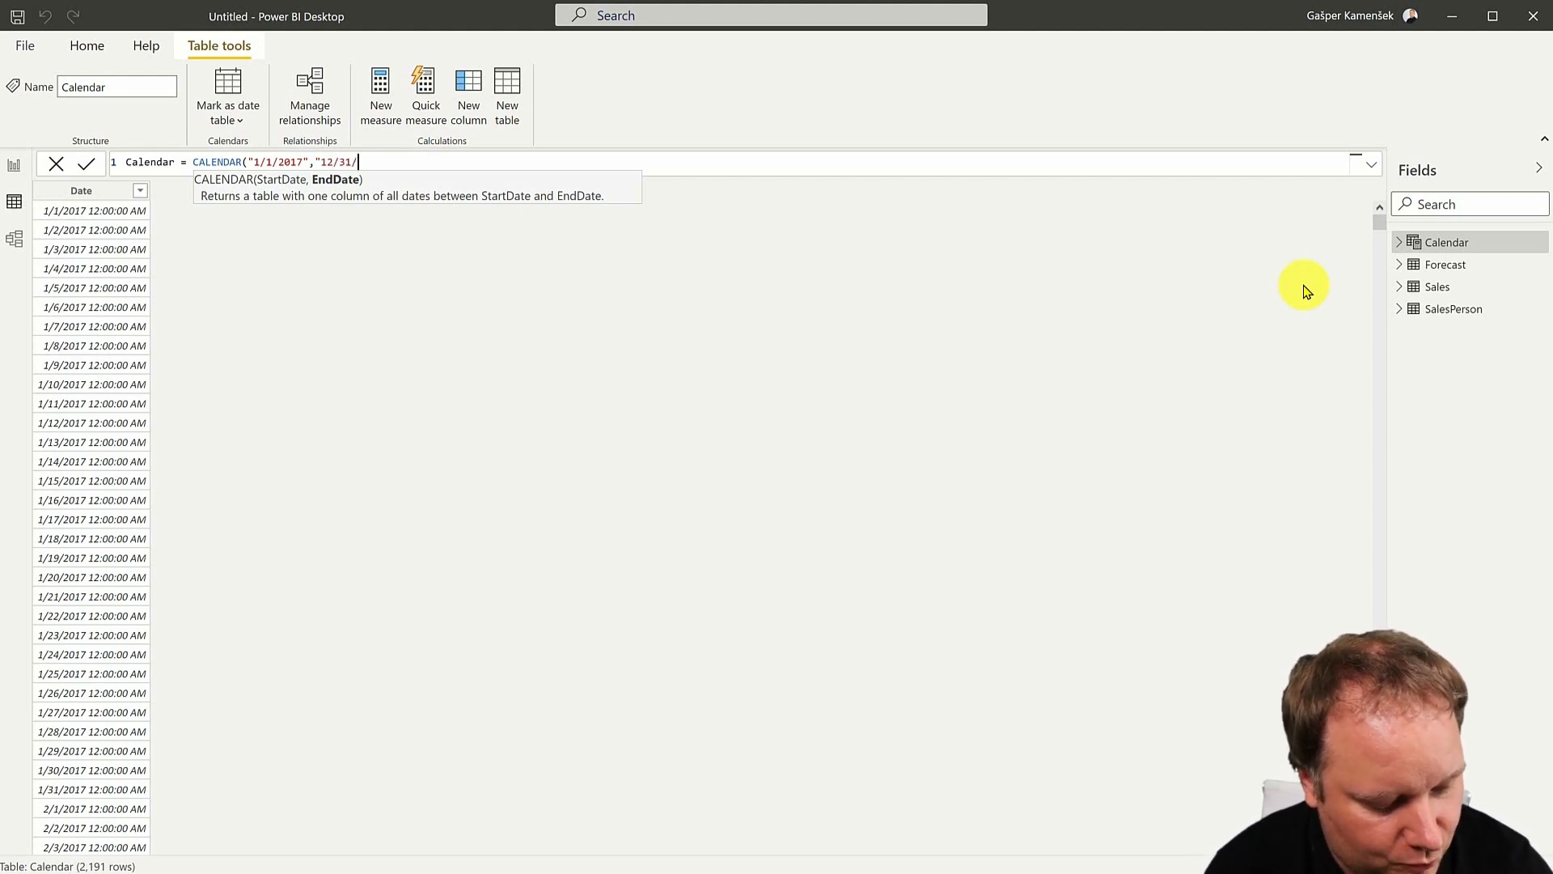
pyautogui.write('2022")')
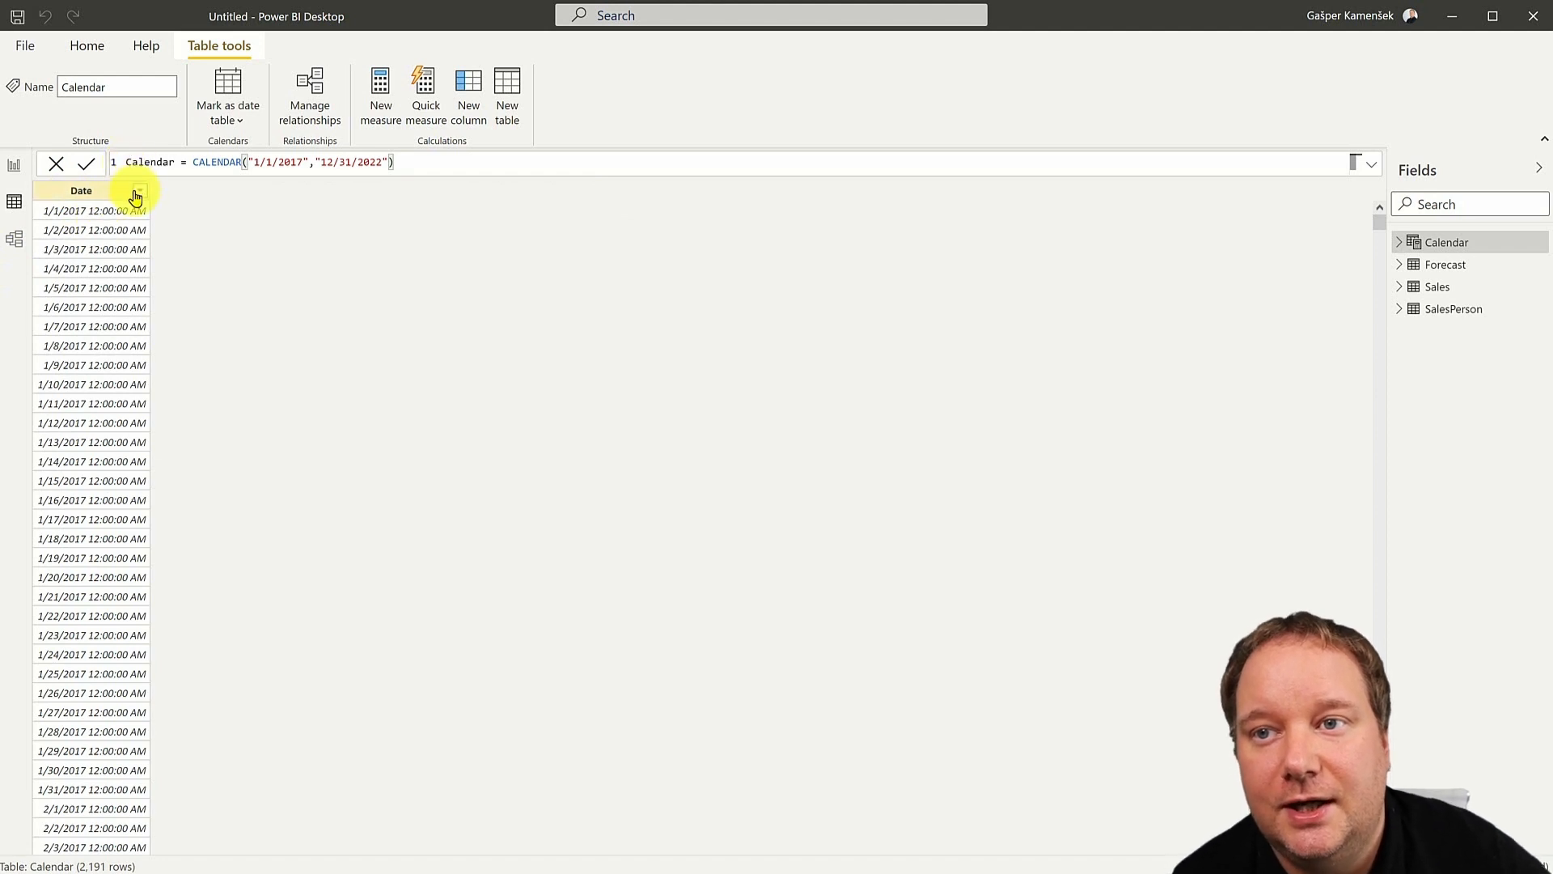
pyautogui.moveTo(396, 268)
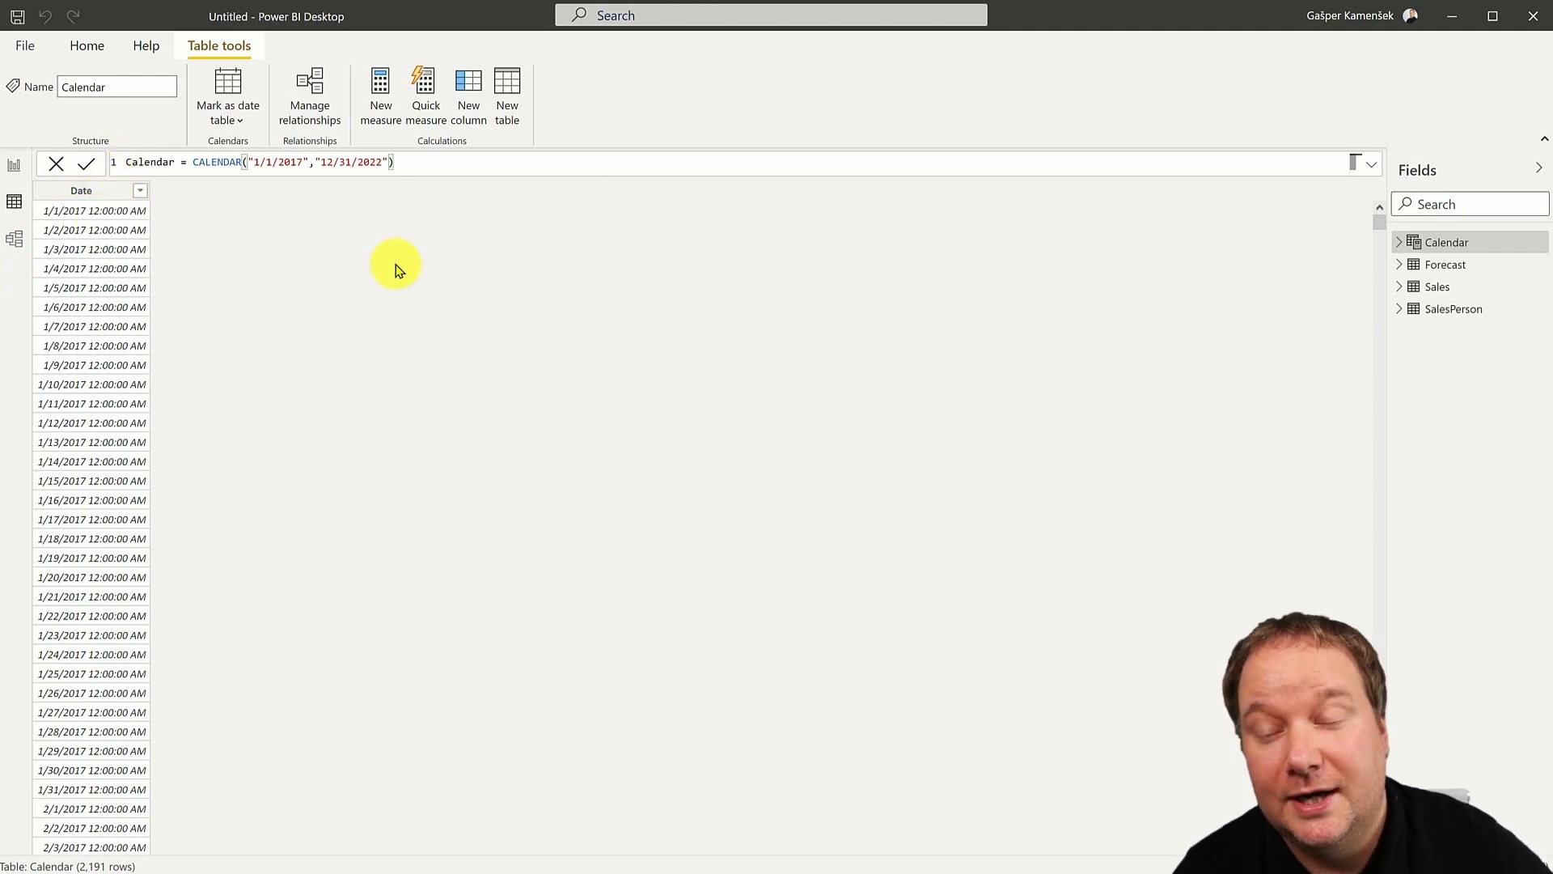
pyautogui.moveTo(468, 89)
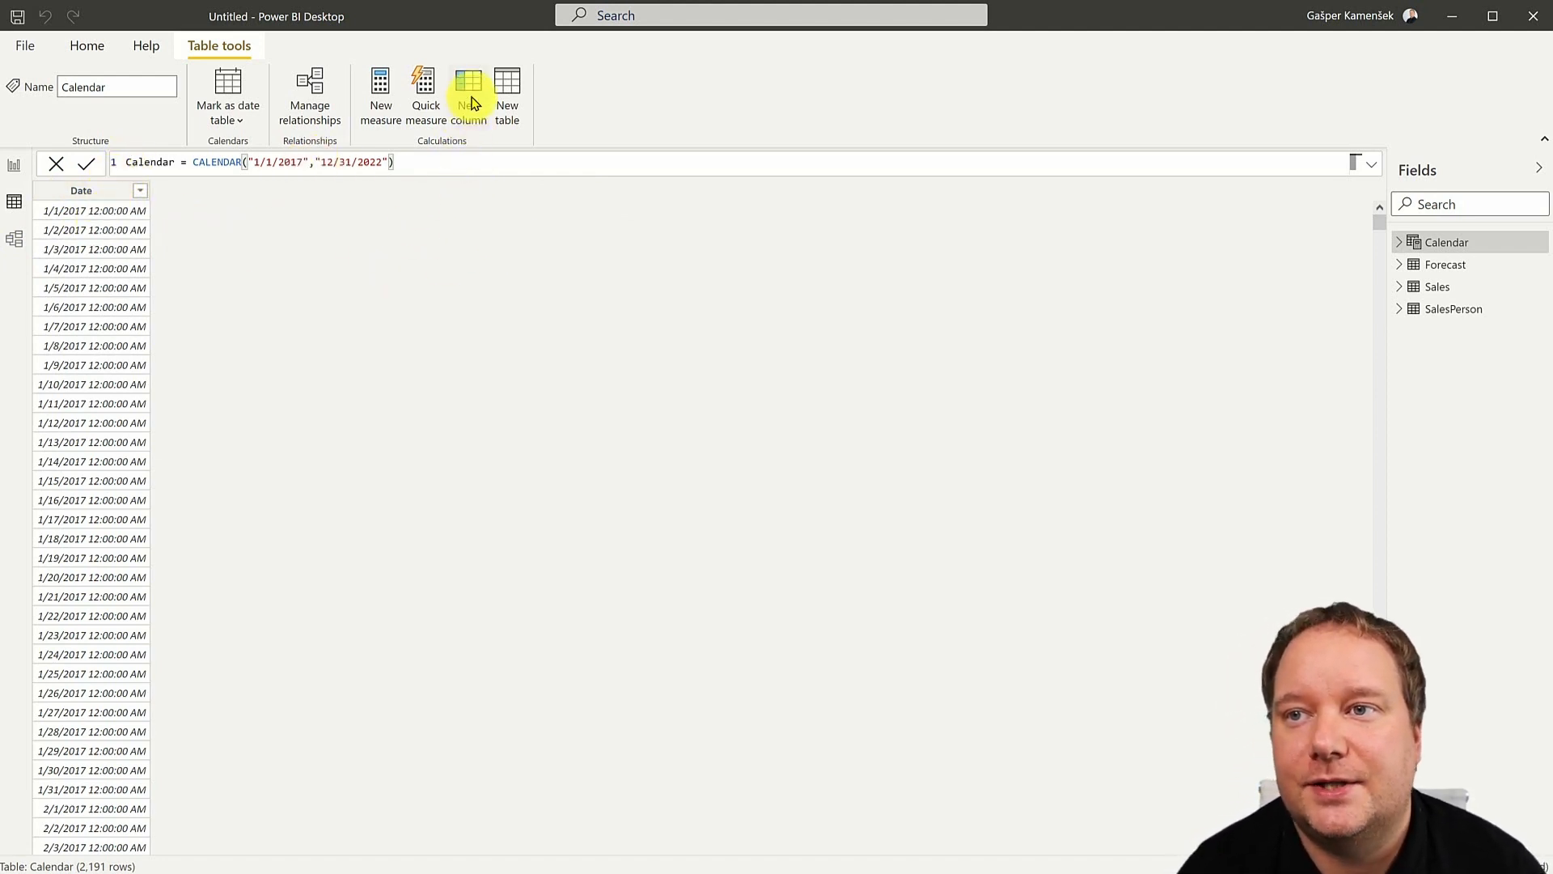
# - Add the column Year = YEAR('Calendar'[Date]) and start another new calculated column
pyautogui.click(467, 94)
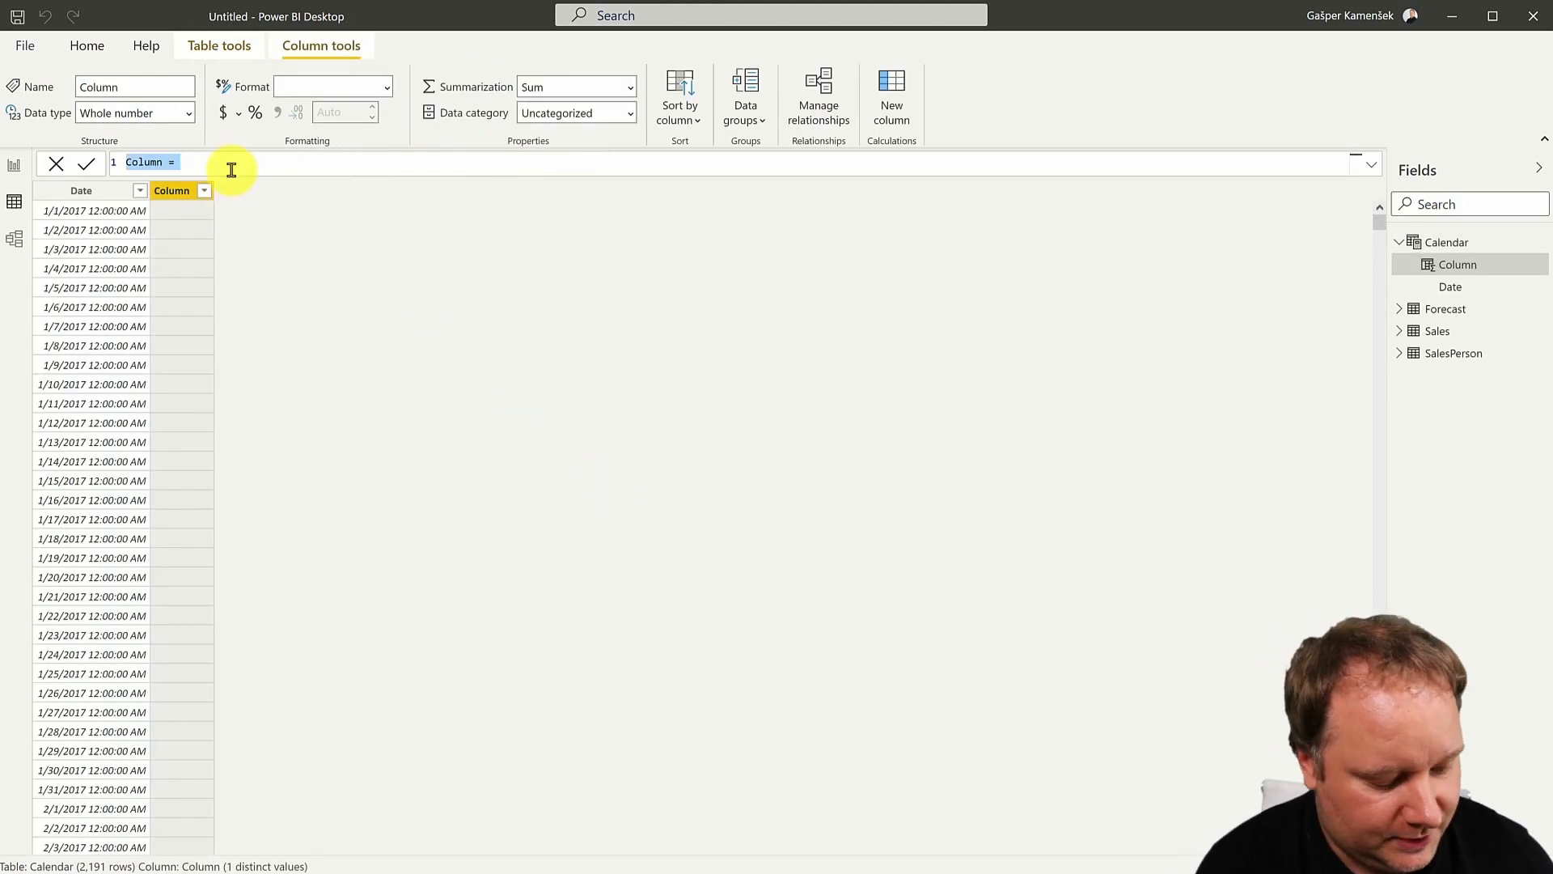
pyautogui.write('Y')
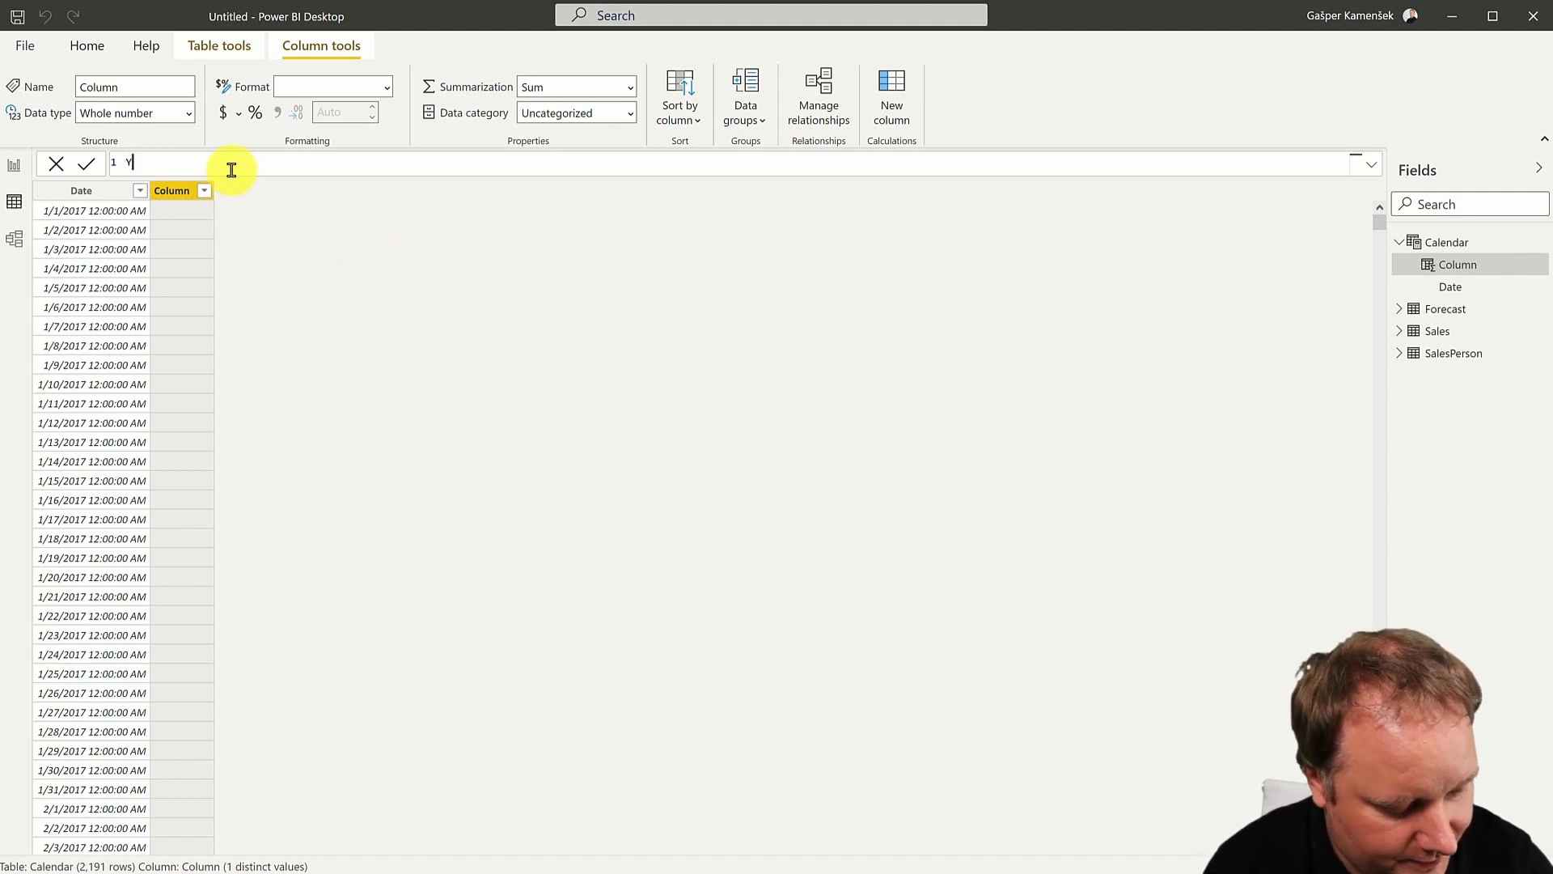
pyautogui.write('Year =')
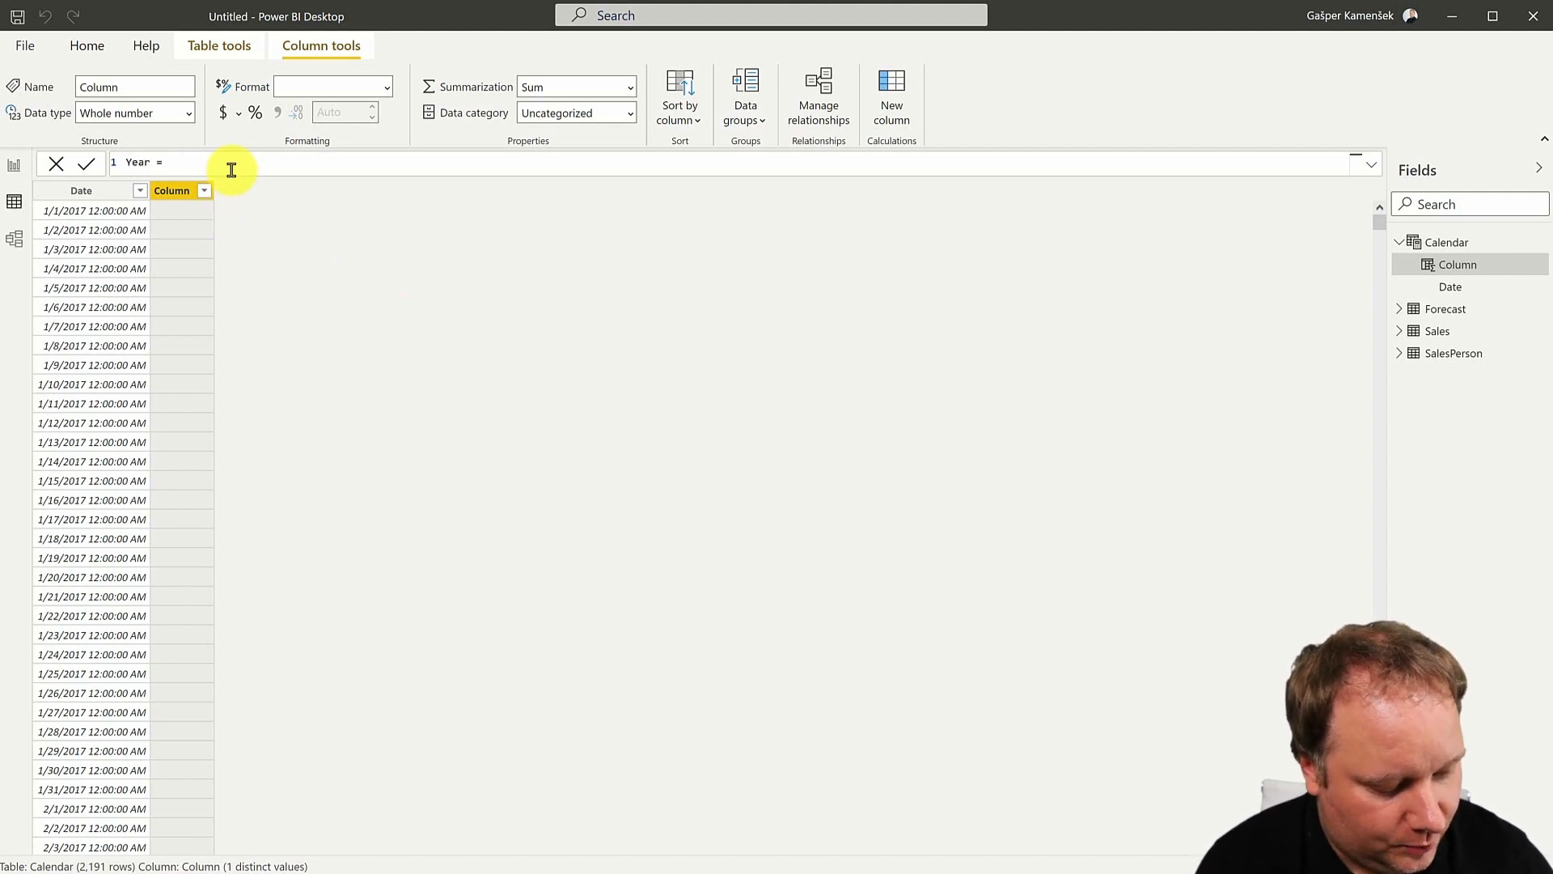
pyautogui.write('Year(Cal')
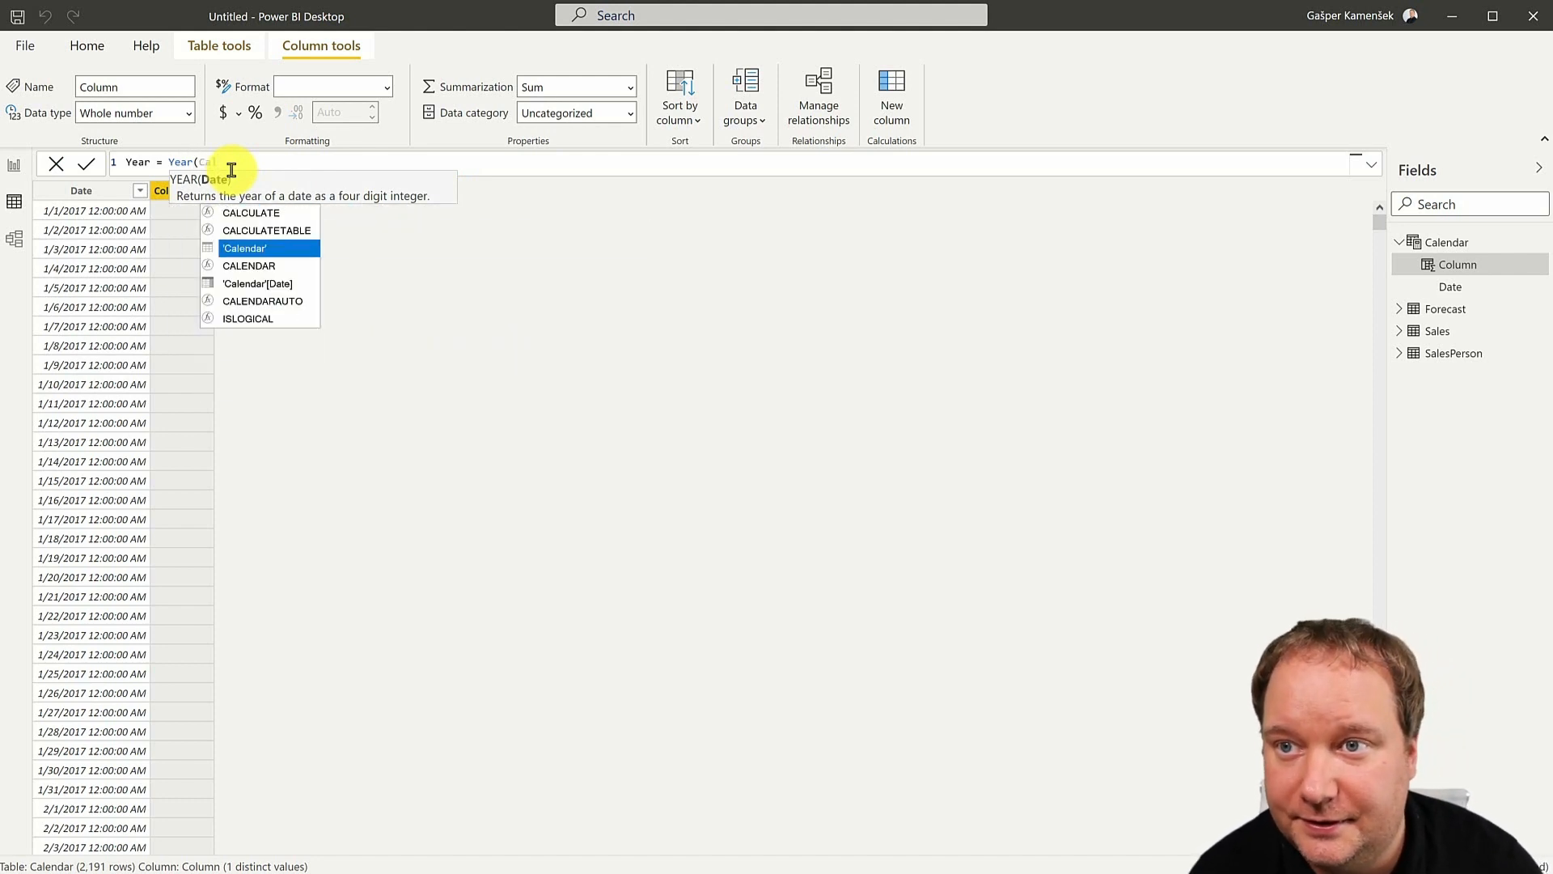
pyautogui.click(257, 283)
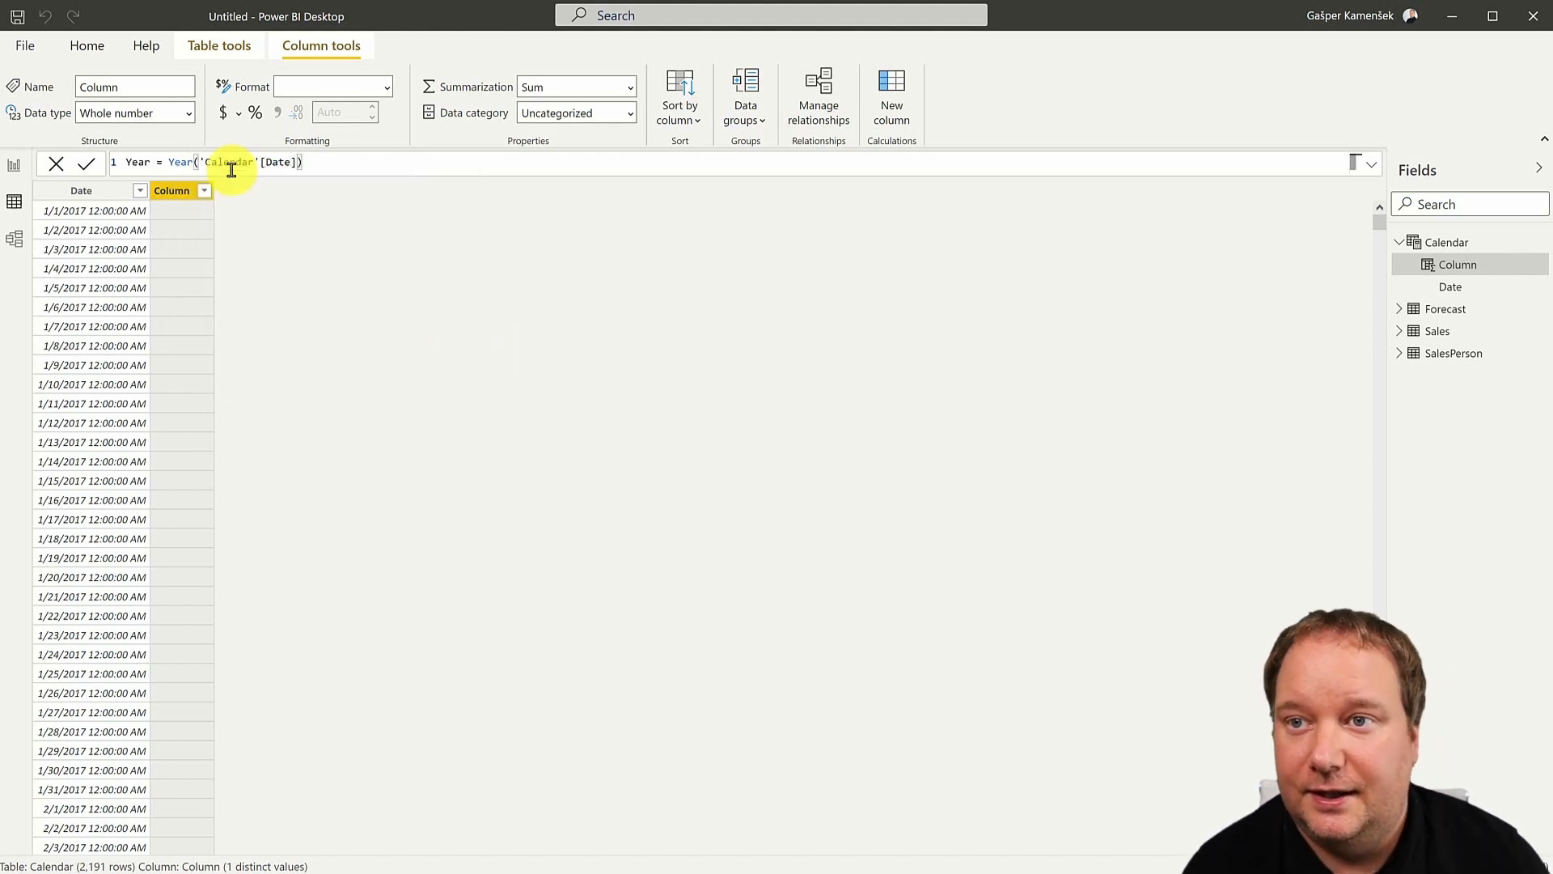
pyautogui.click(87, 163)
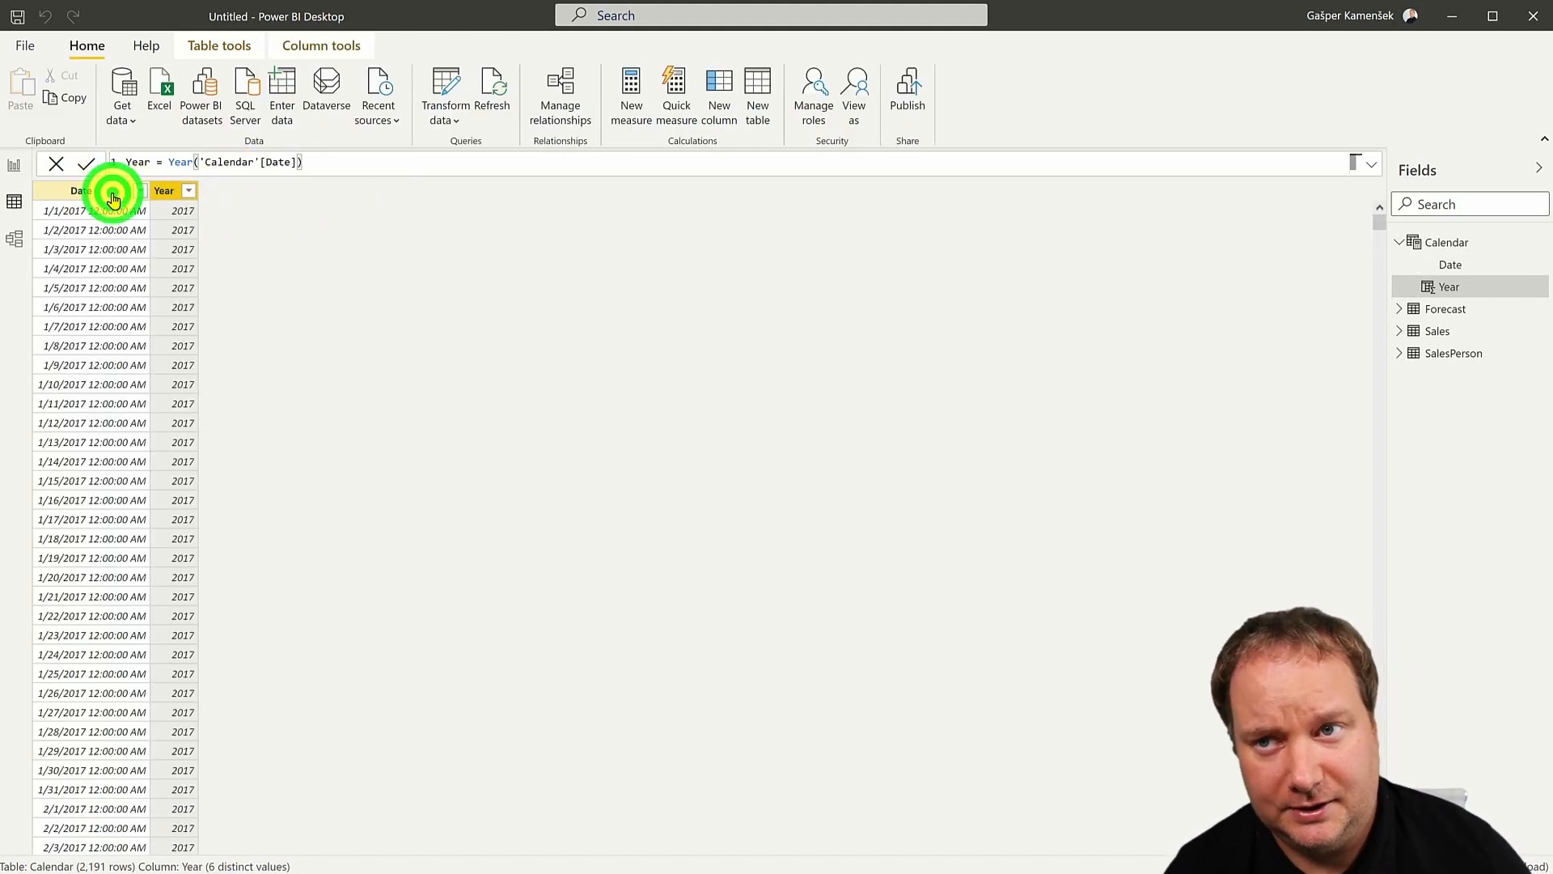
pyautogui.click(80, 190)
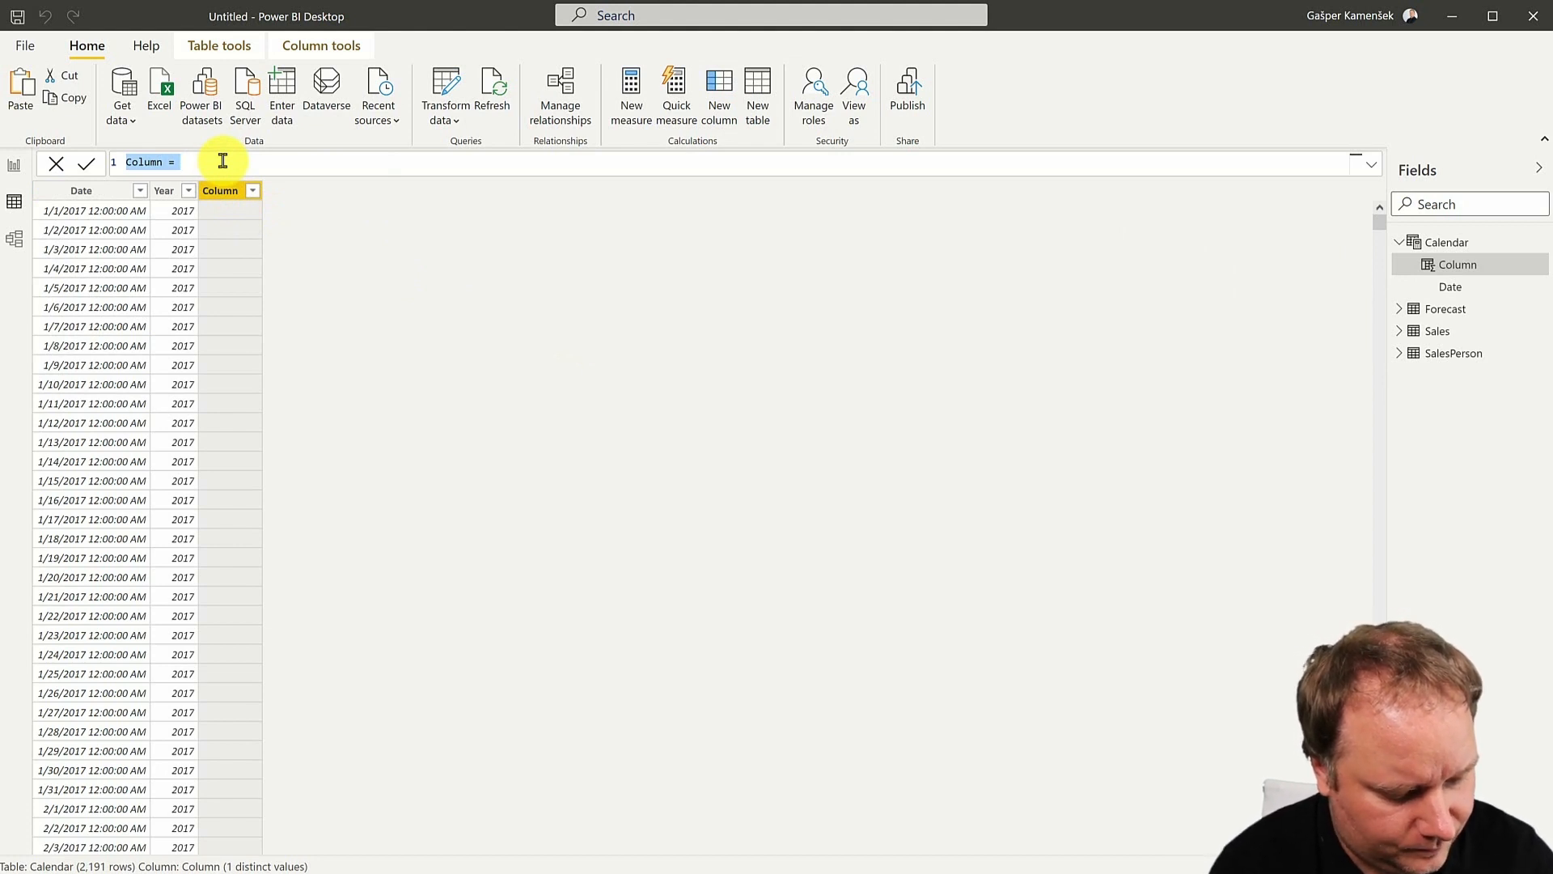
# - Create a Month Name column with FORMAT('Calendar'[Date],"mmmm"), then change the format code to "mmm"
pyautogui.write('Month Name')
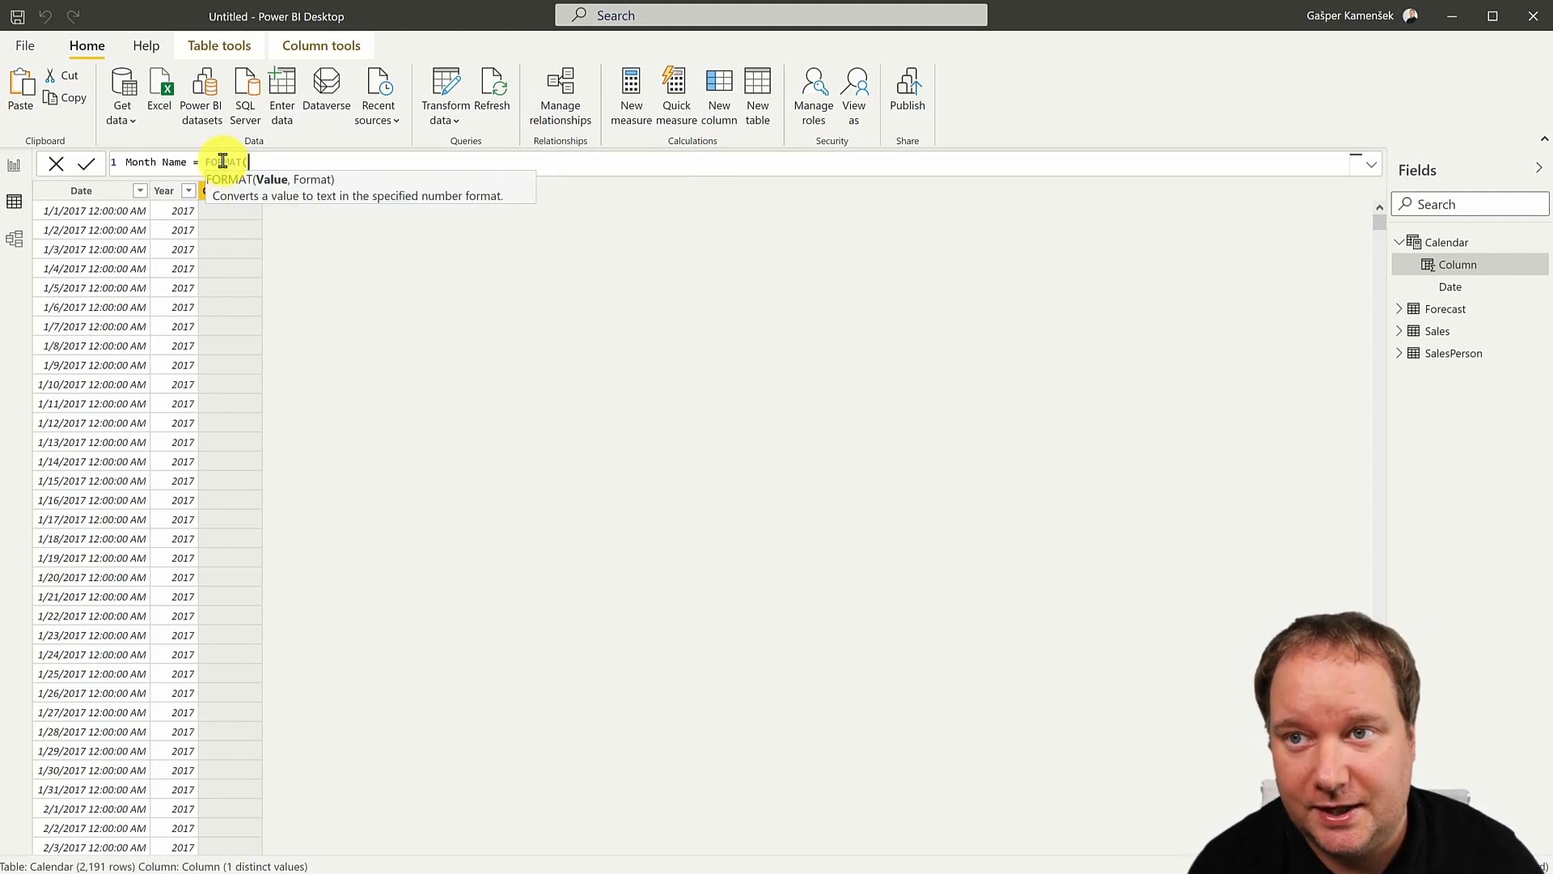
pyautogui.write("Calendar'[Date")
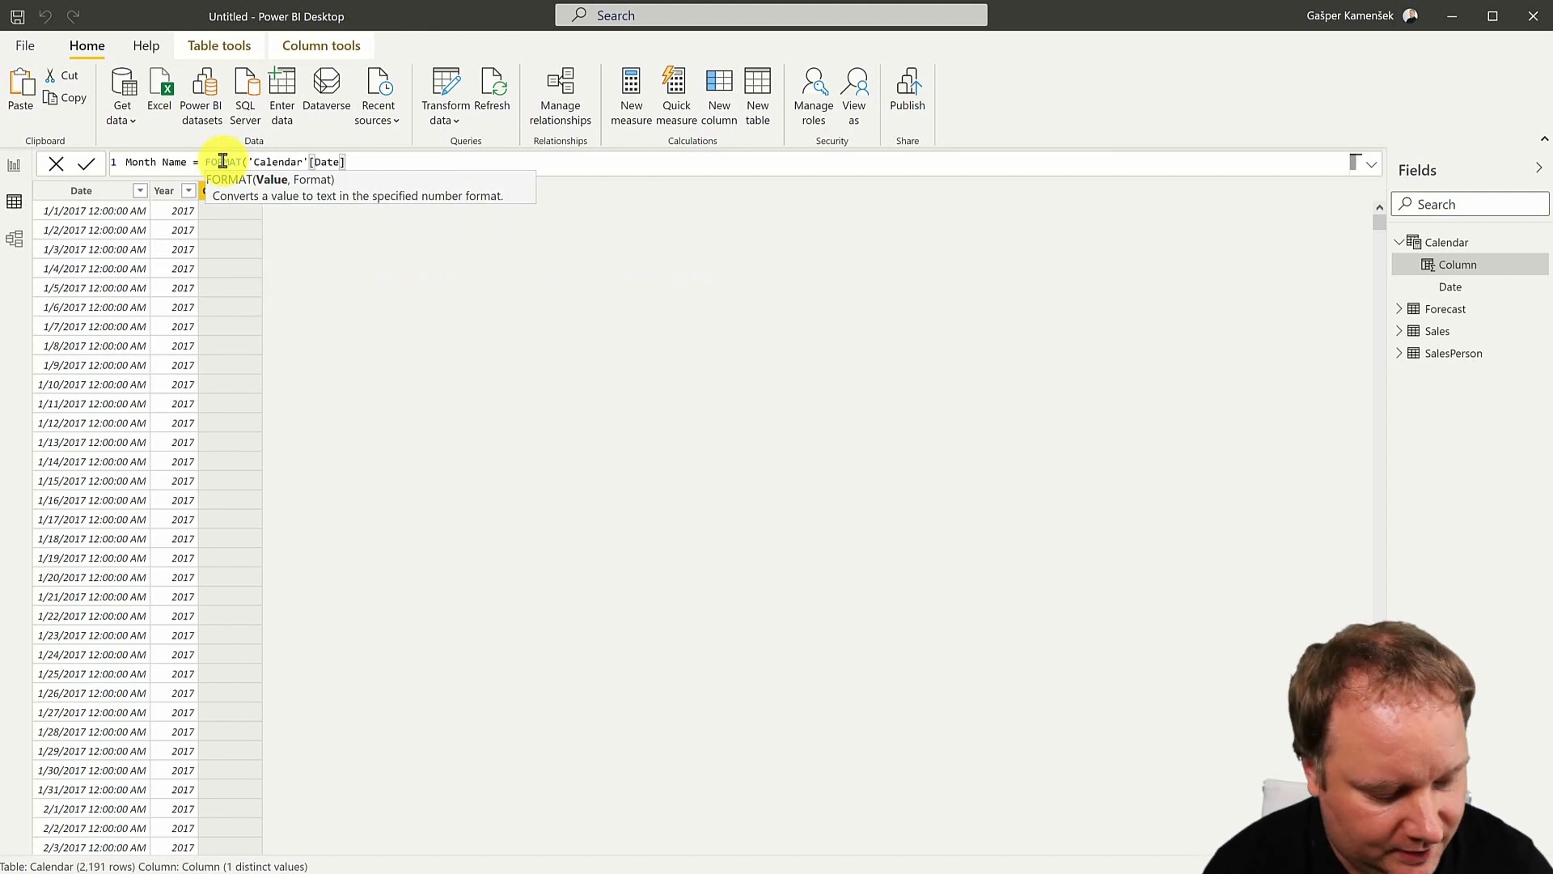
pyautogui.write(',"mm')
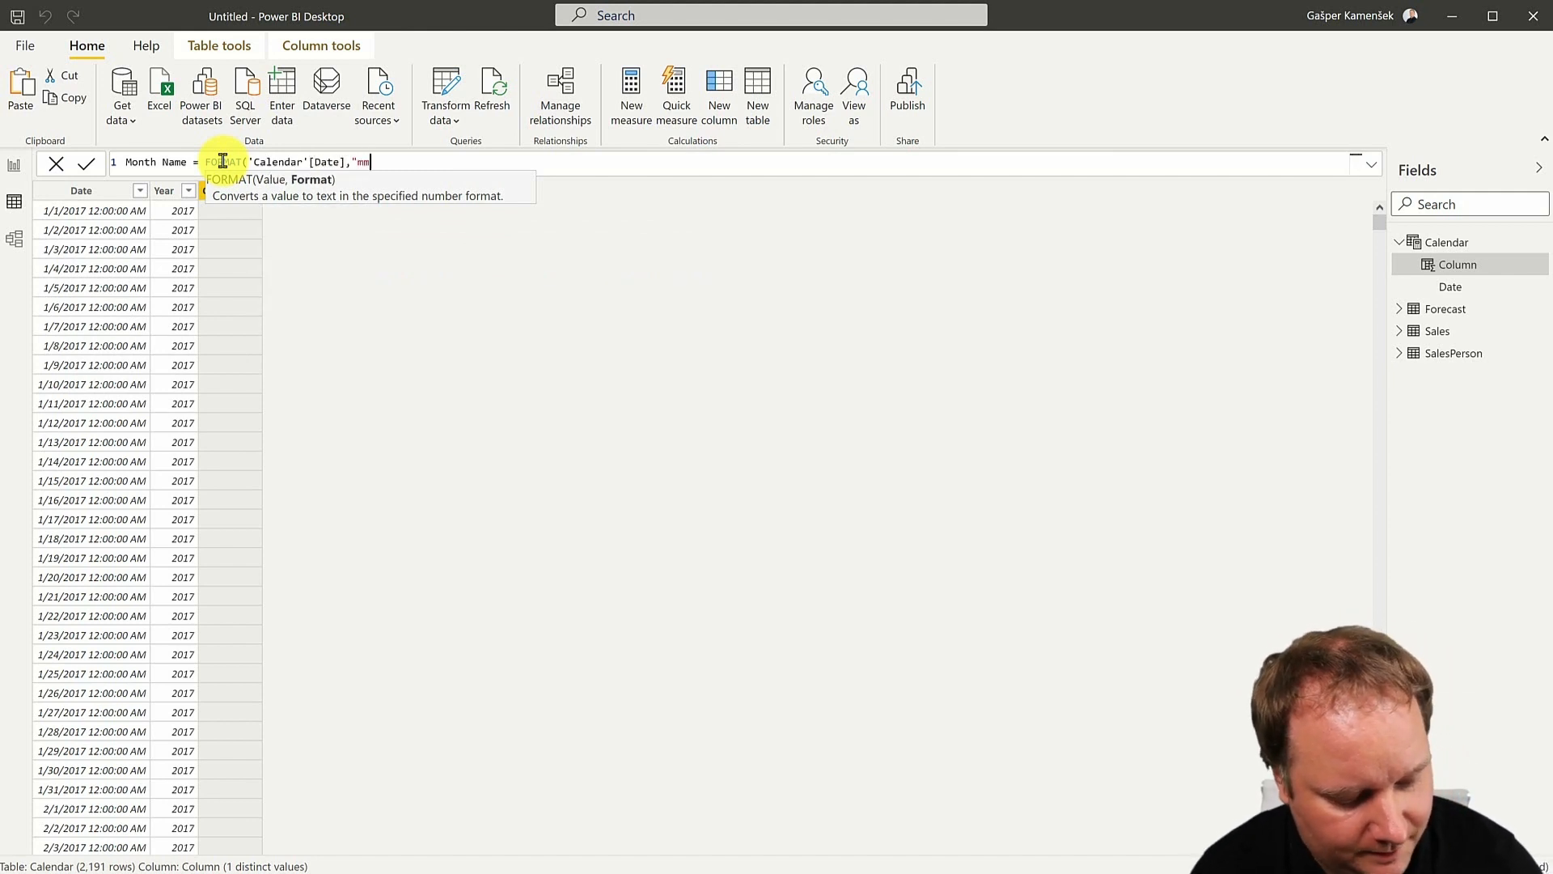
pyautogui.write('mmm")')
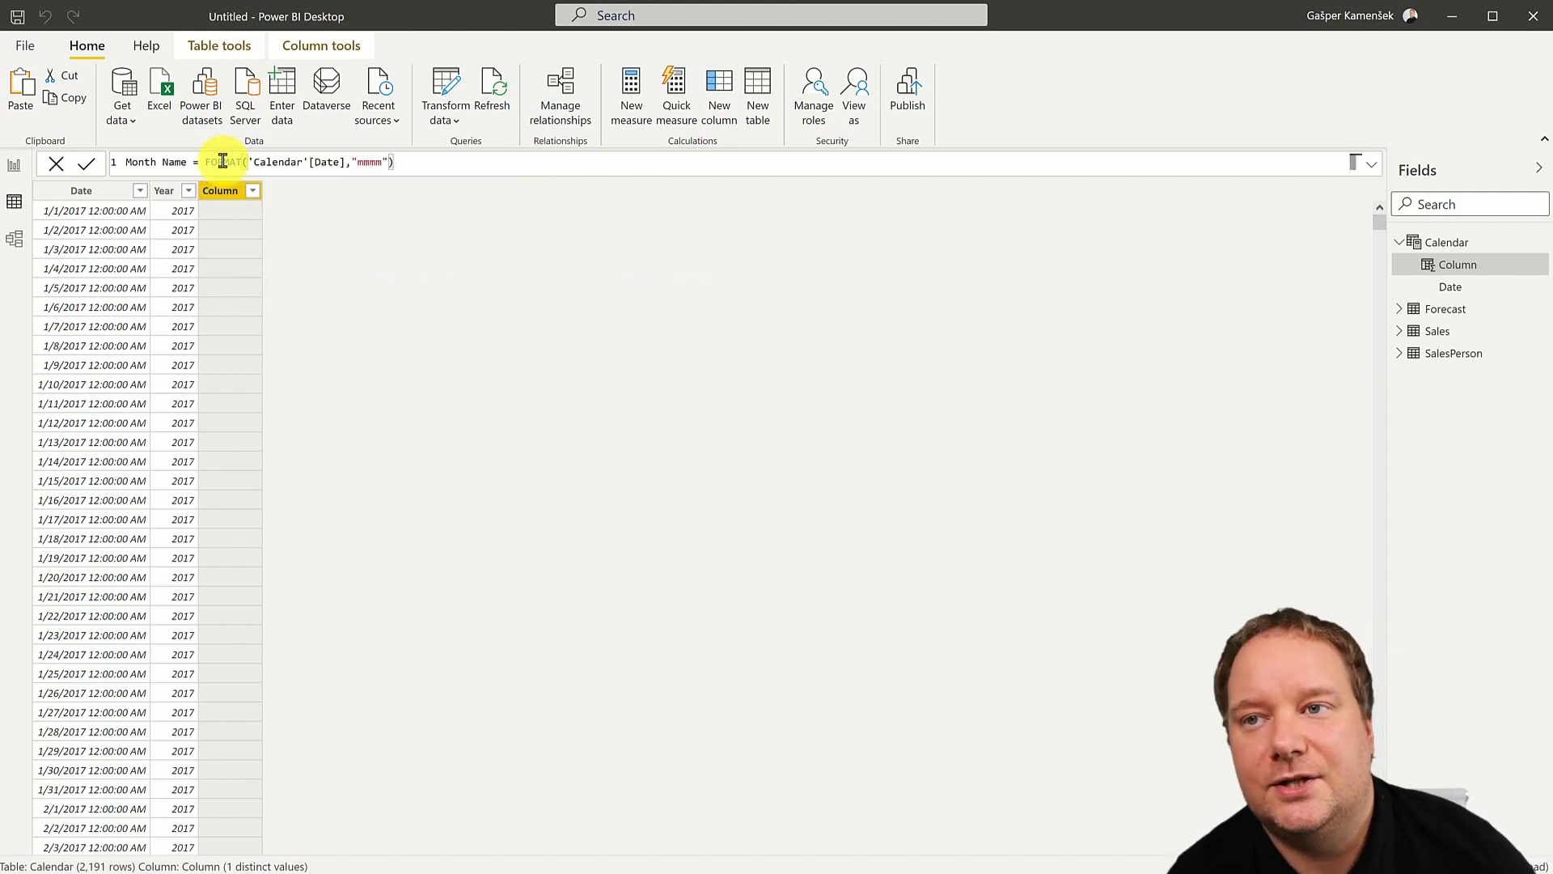
pyautogui.click(85, 162)
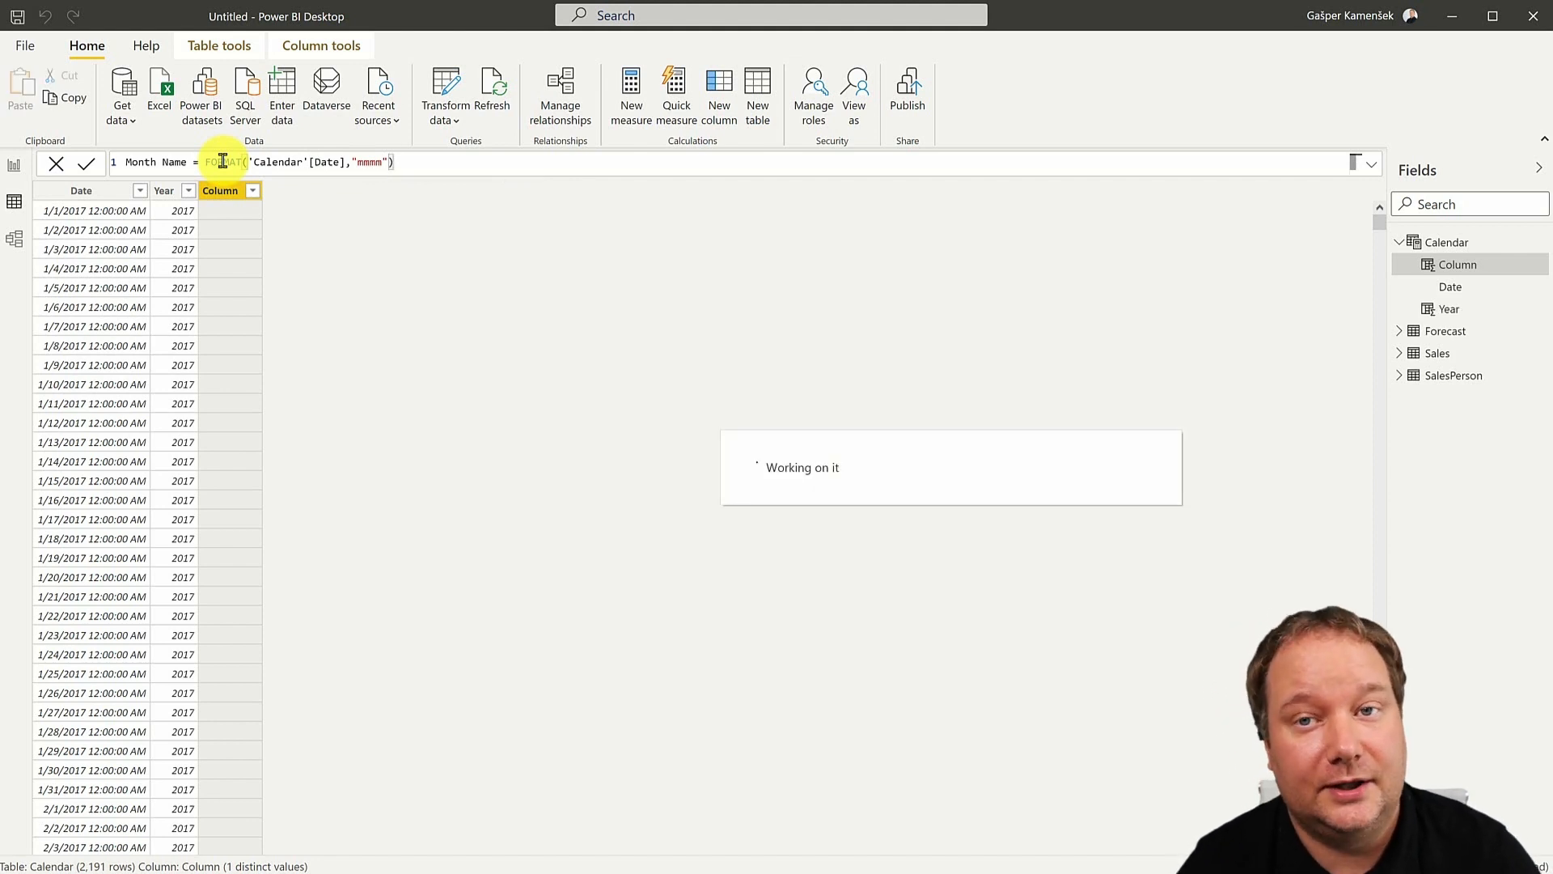
pyautogui.click(87, 163)
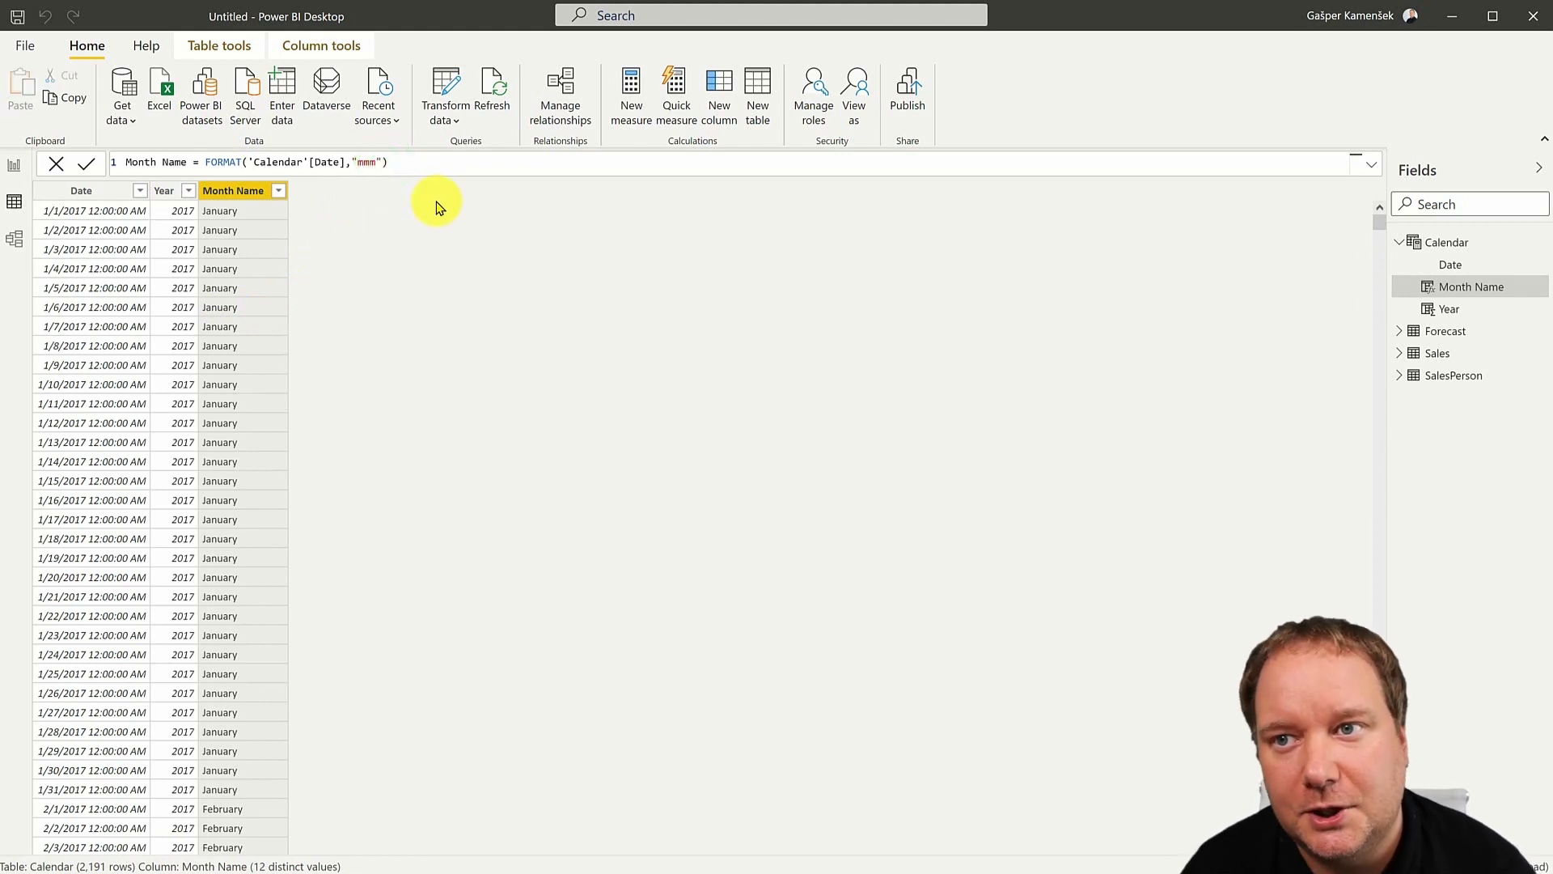
pyautogui.click(85, 162)
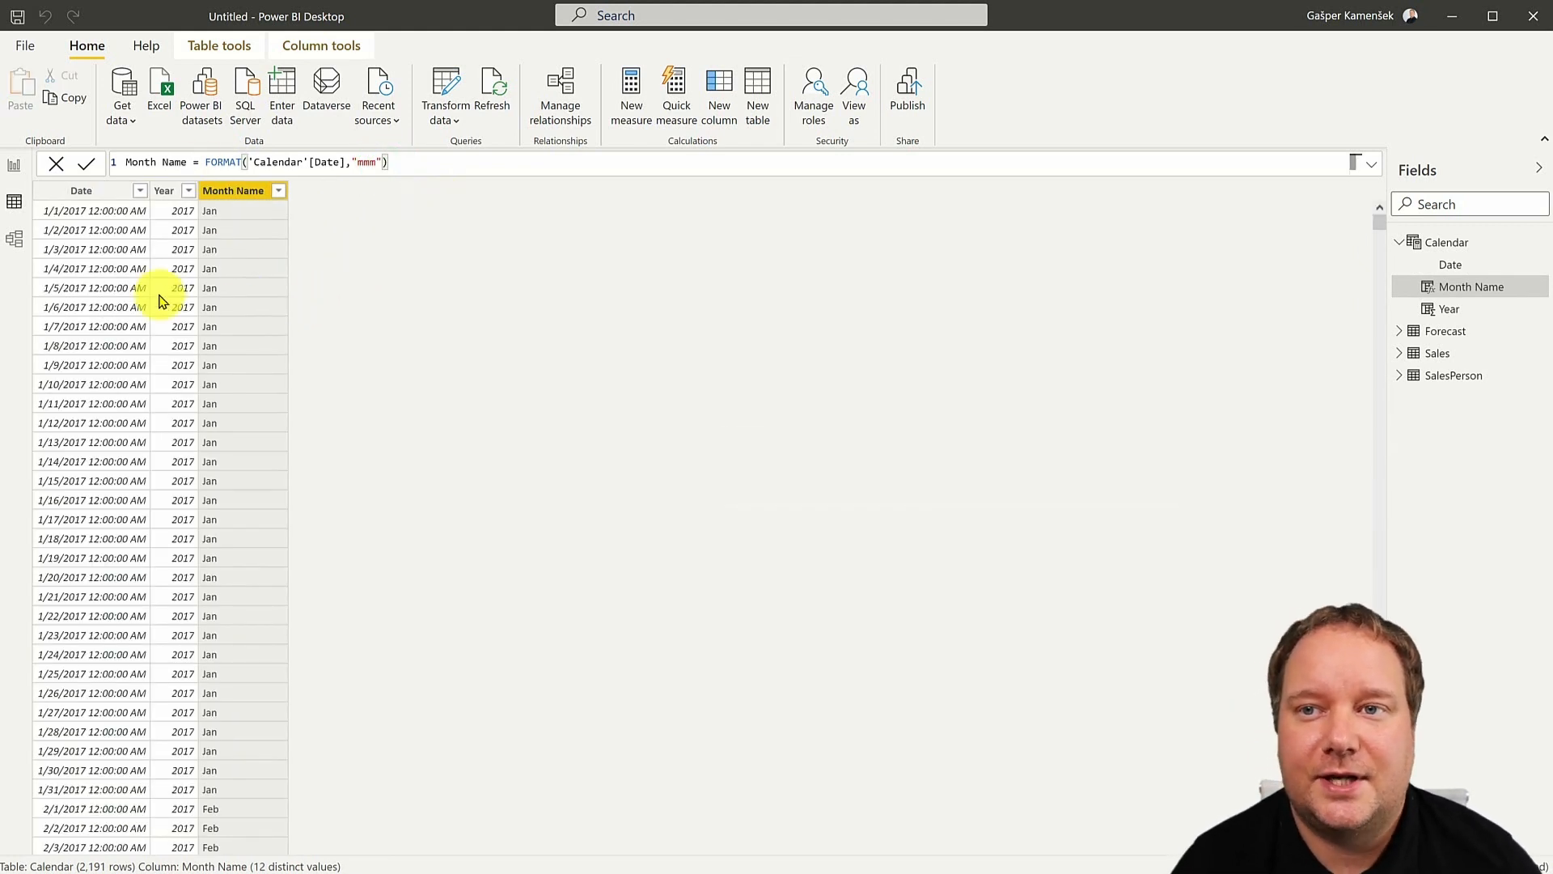
pyautogui.moveTo(248, 250)
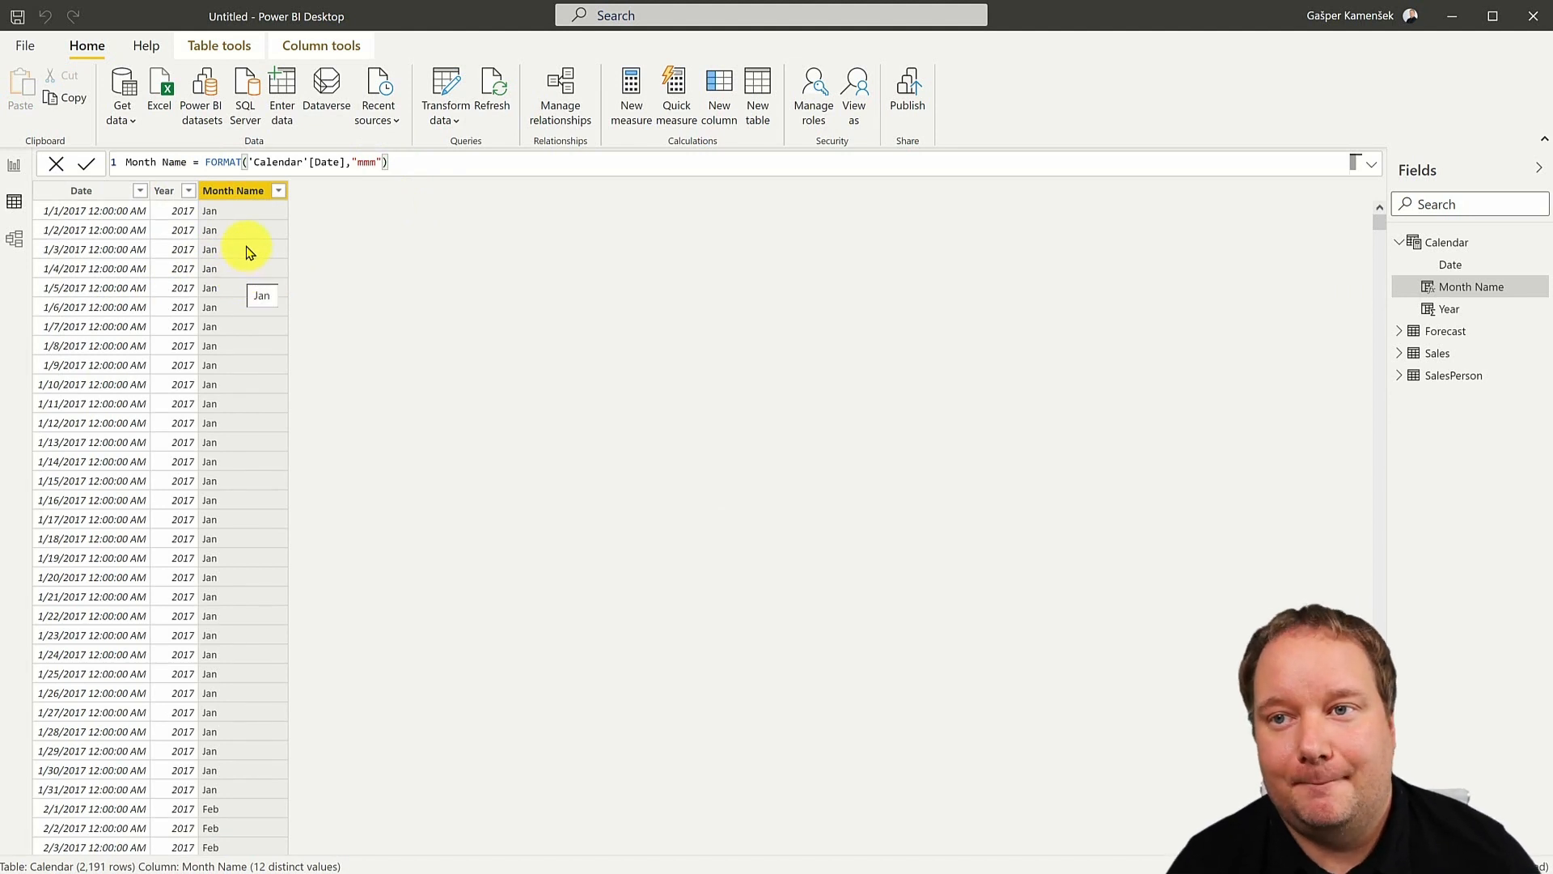
pyautogui.moveTo(426, 173)
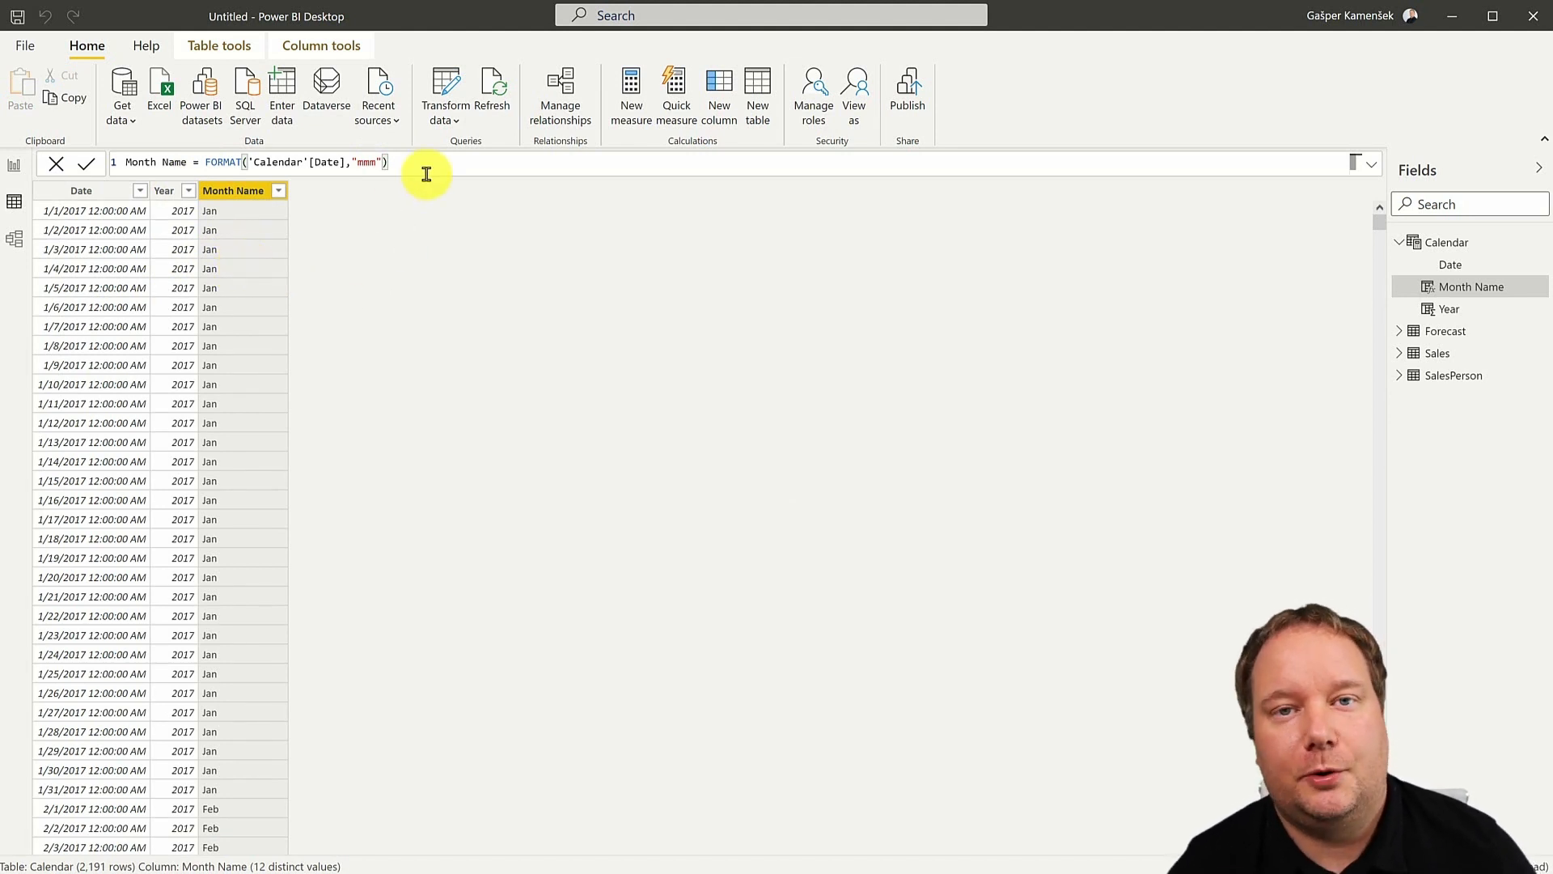
pyautogui.moveTo(456, 185)
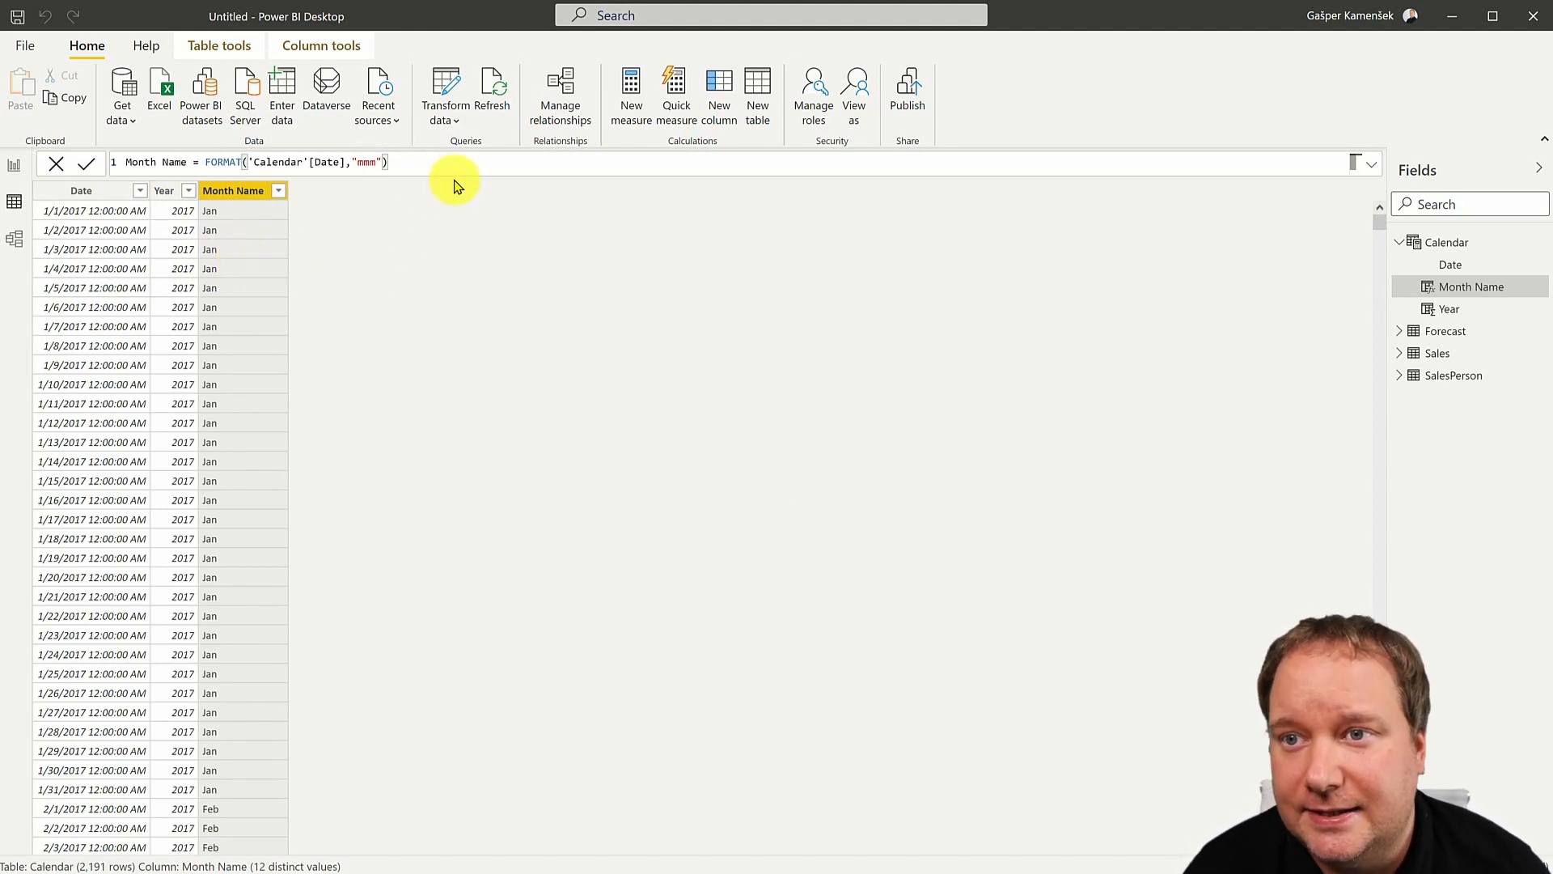
pyautogui.moveTo(1396, 286)
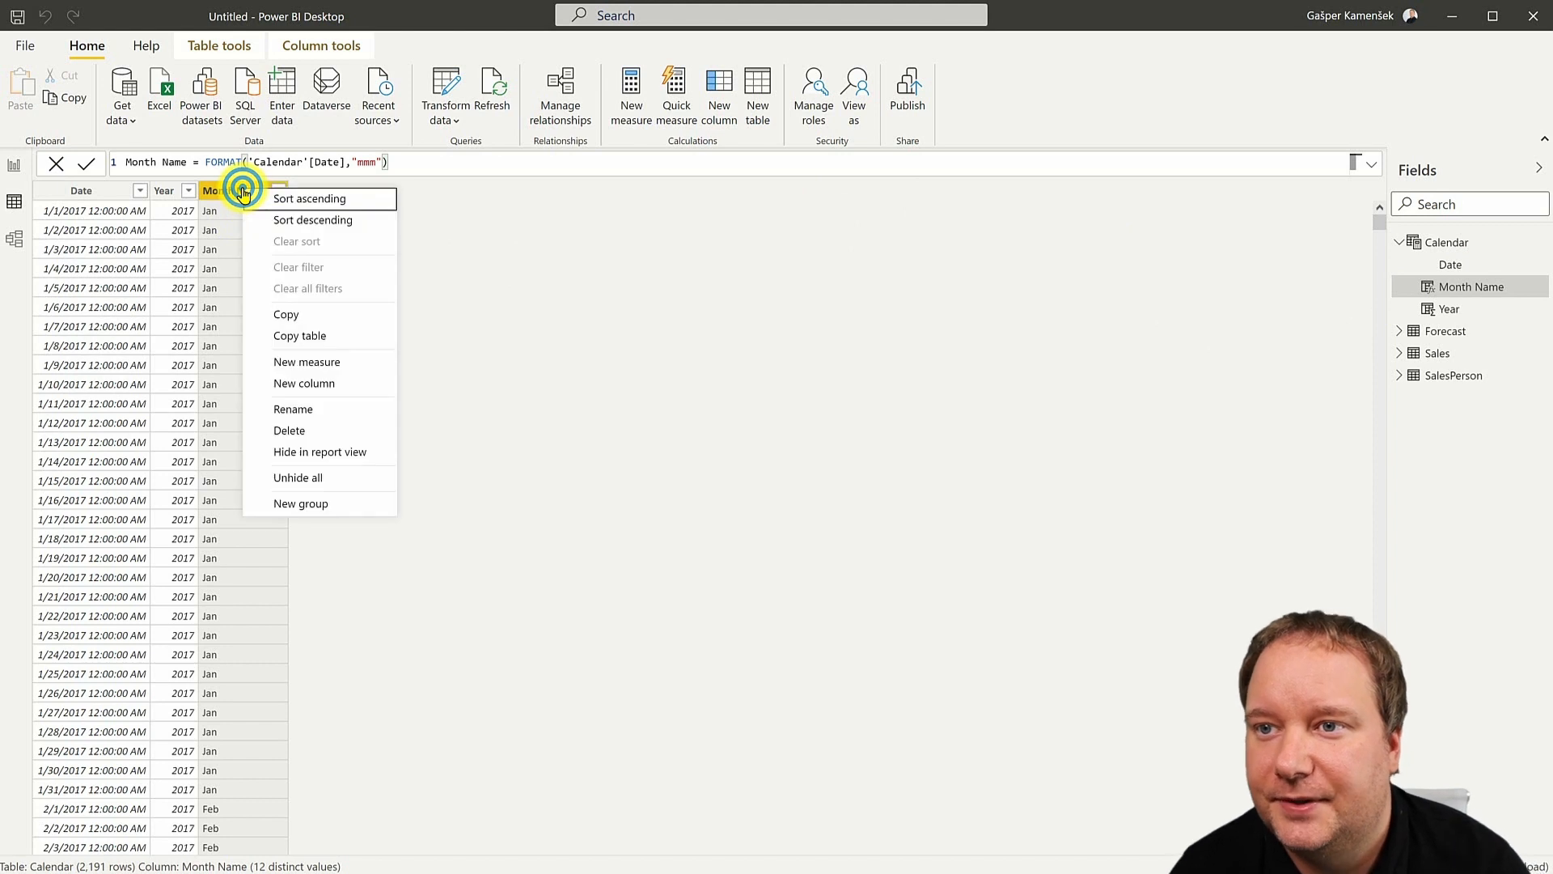
pyautogui.moveTo(426, 392)
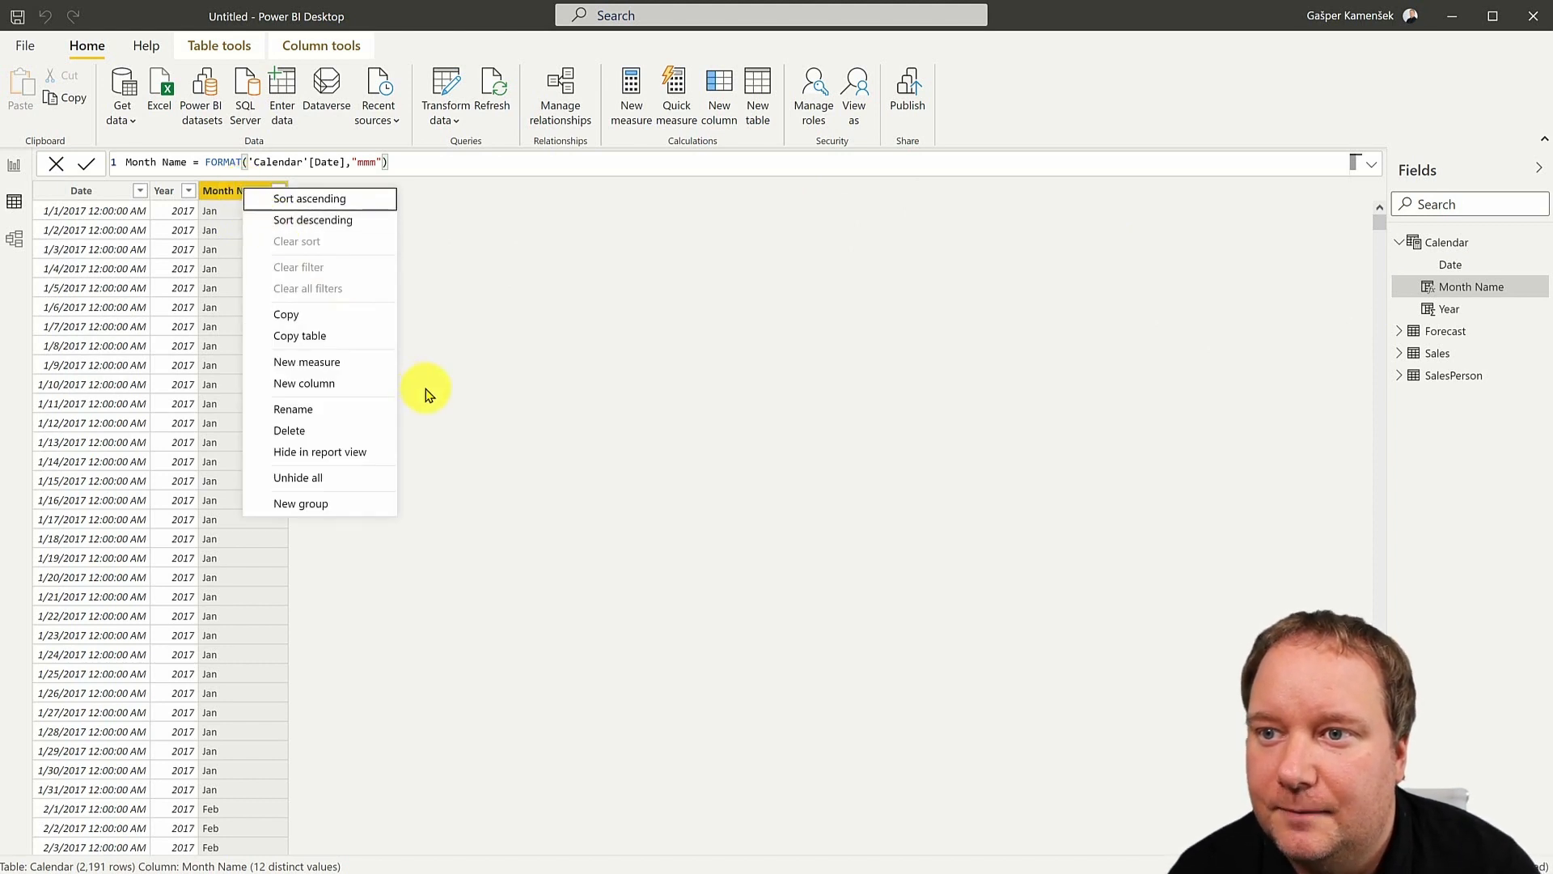
# - Delete the Month Name column, confirming the prompt, then delete the Year column
pyautogui.click(288, 429)
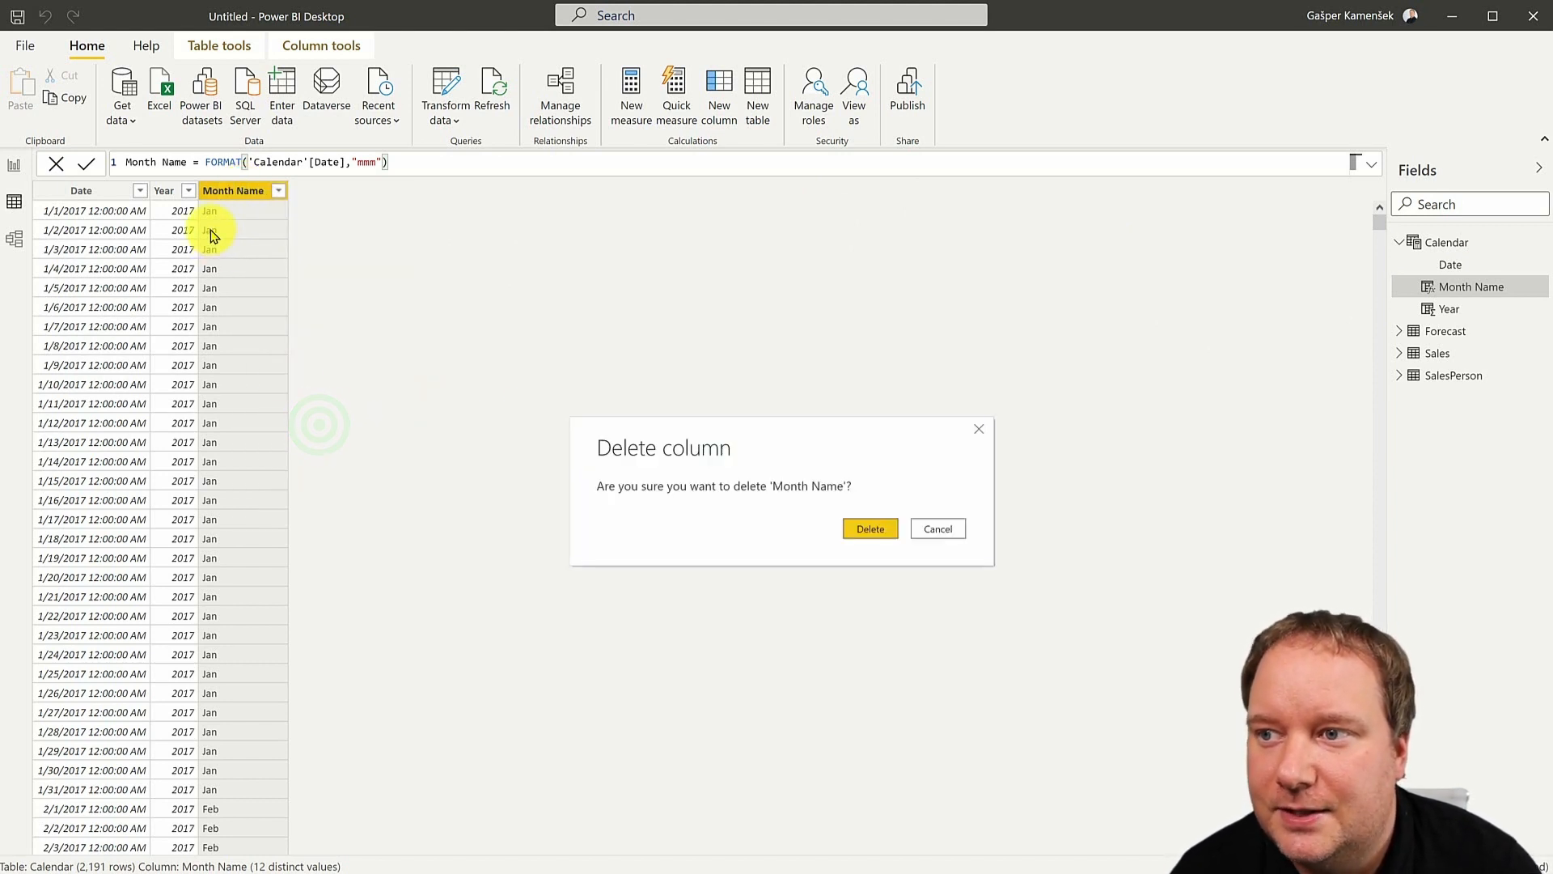
pyautogui.click(935, 529)
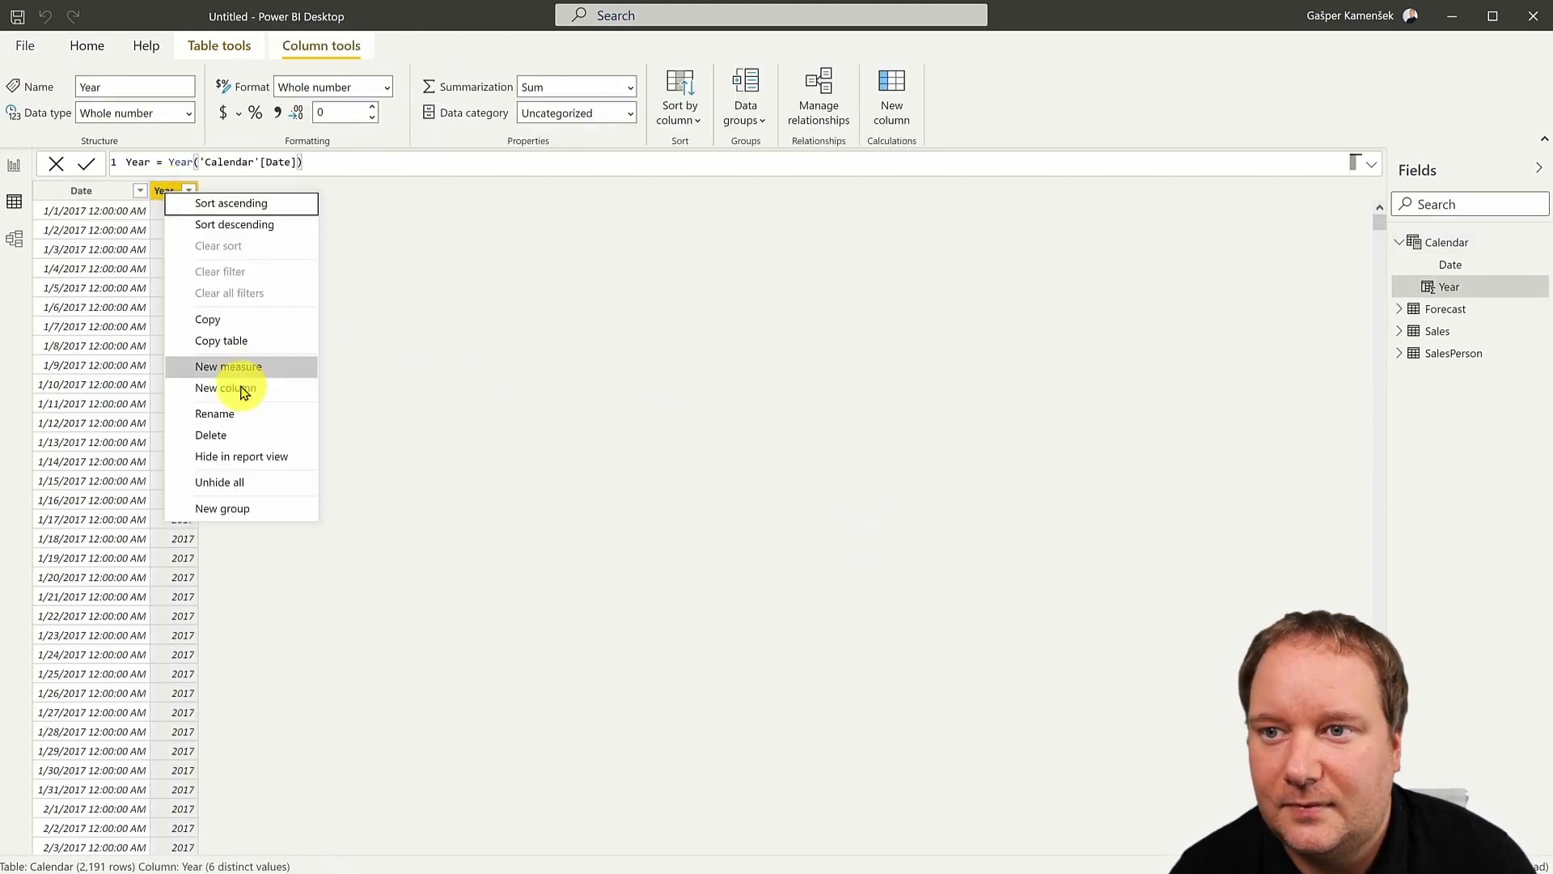
pyautogui.moveTo(246, 421)
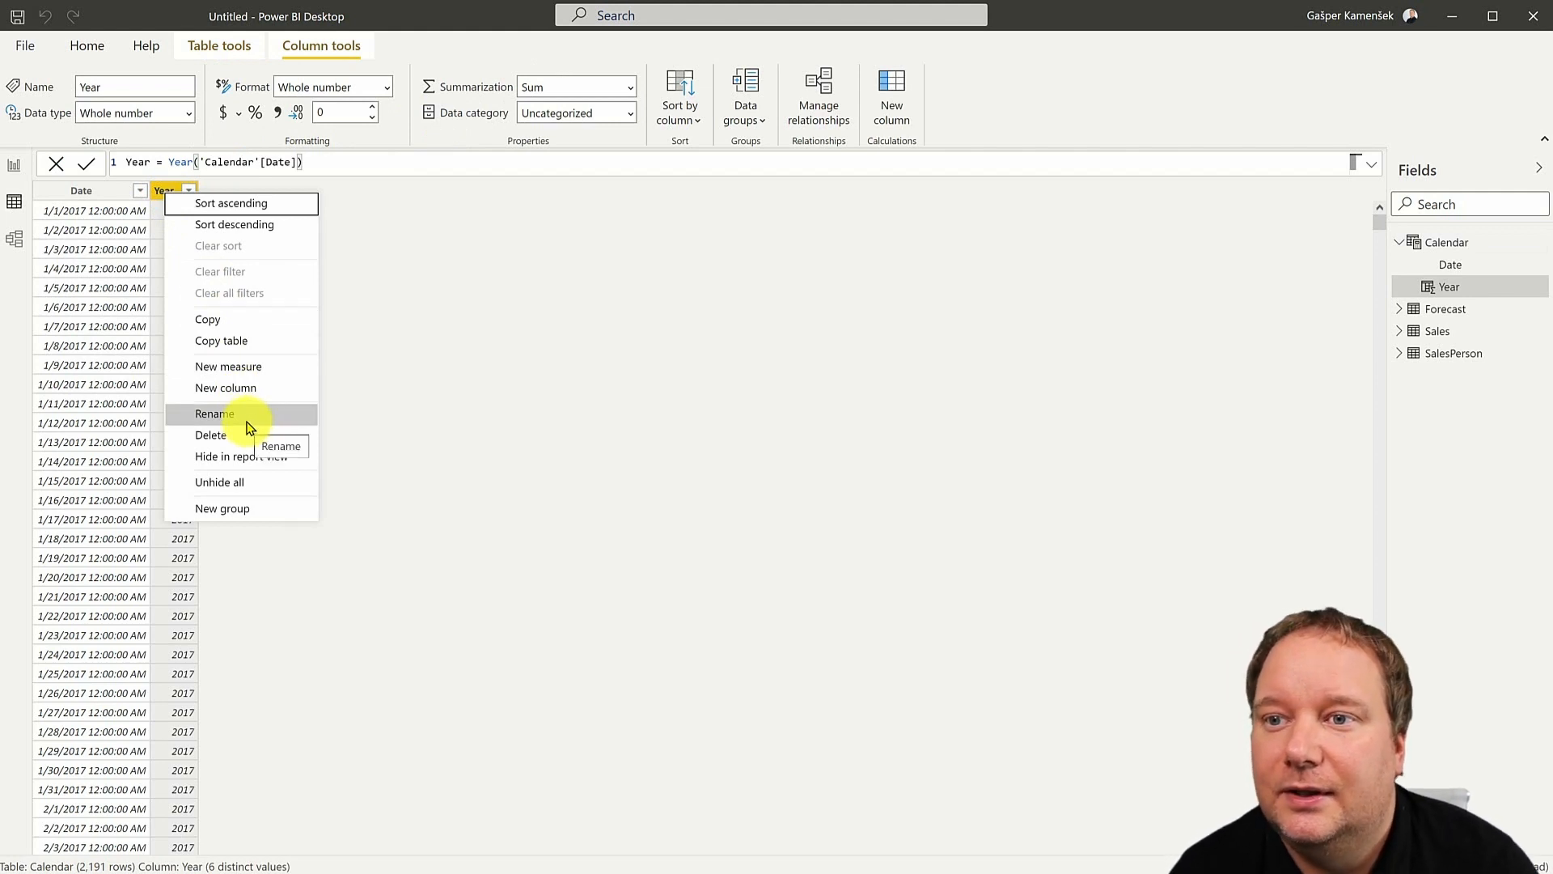
pyautogui.click(212, 435)
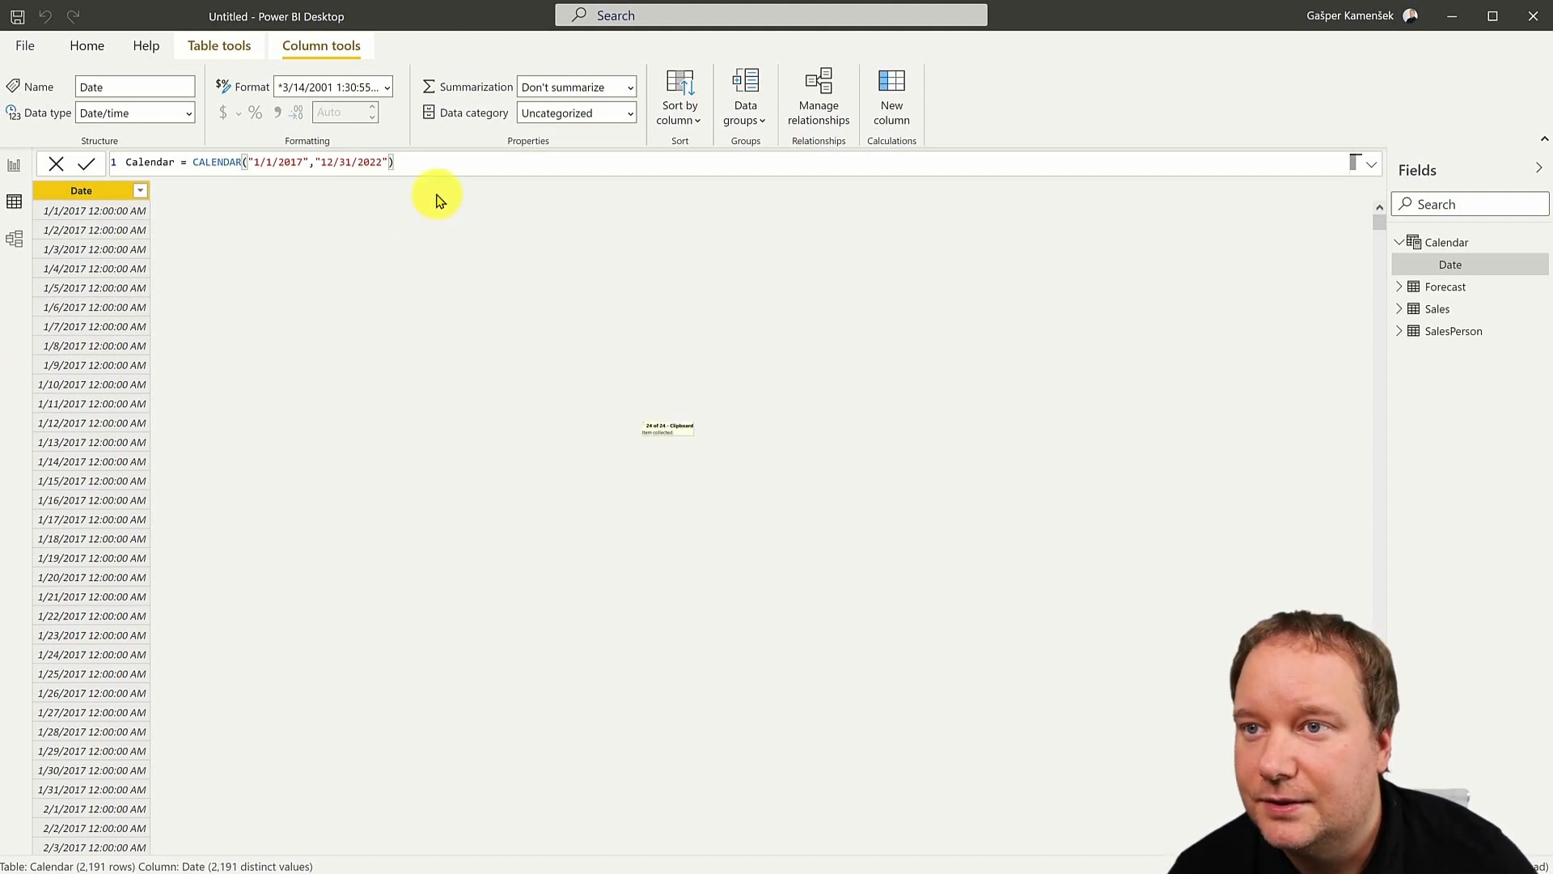
# - Replace the Calendar formula with ADDCOLUMNS(CALENDAR("1/1/2017","12/31/2022"), ...) defining the date columns
pyautogui.click(85, 164)
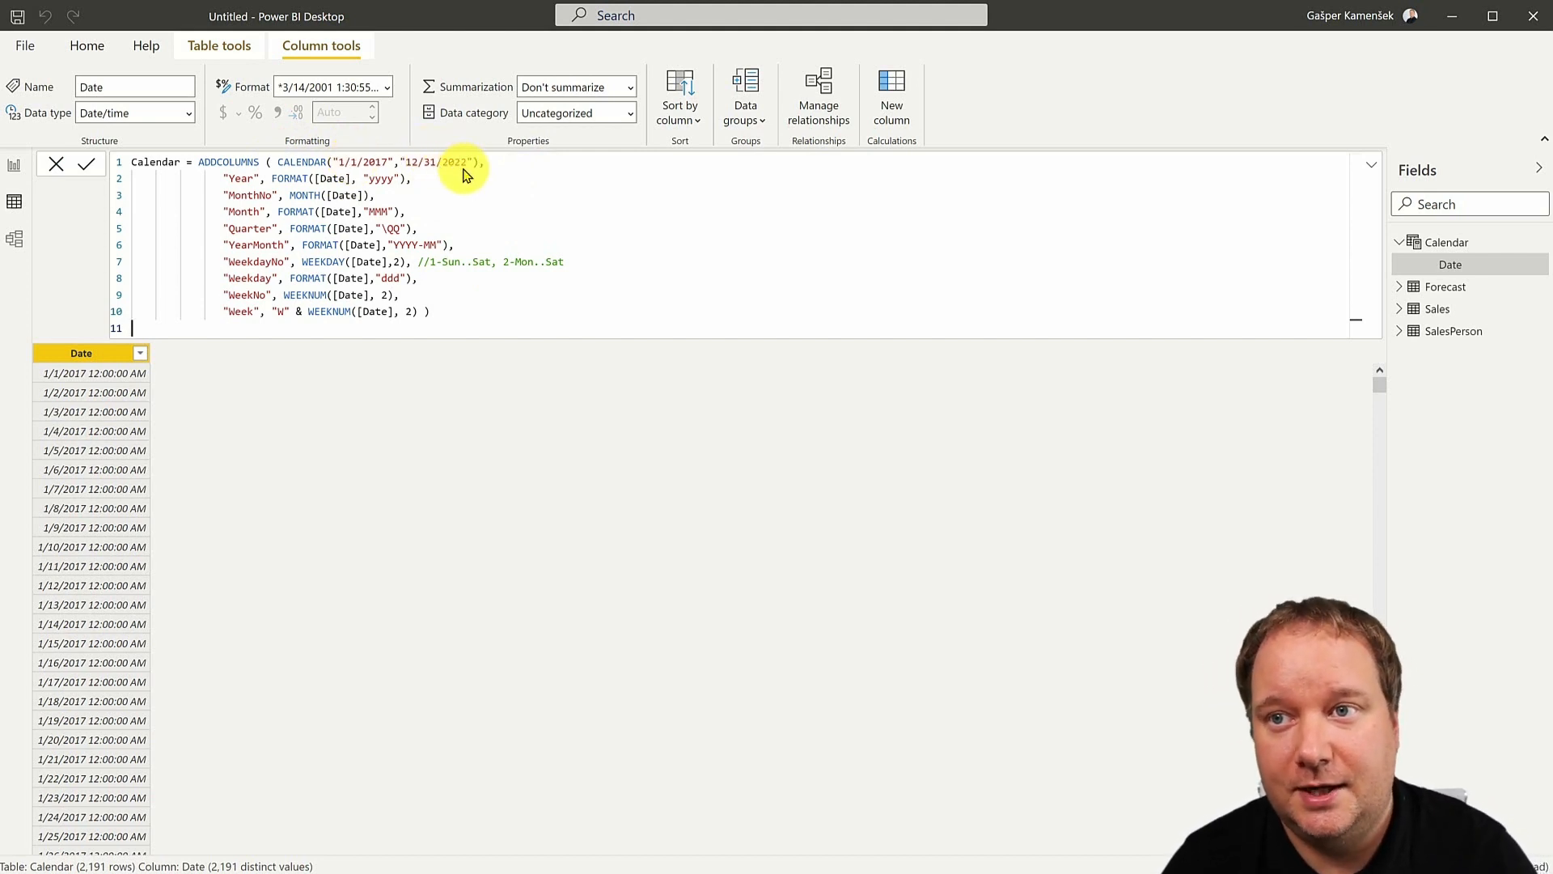
pyautogui.moveTo(204, 169)
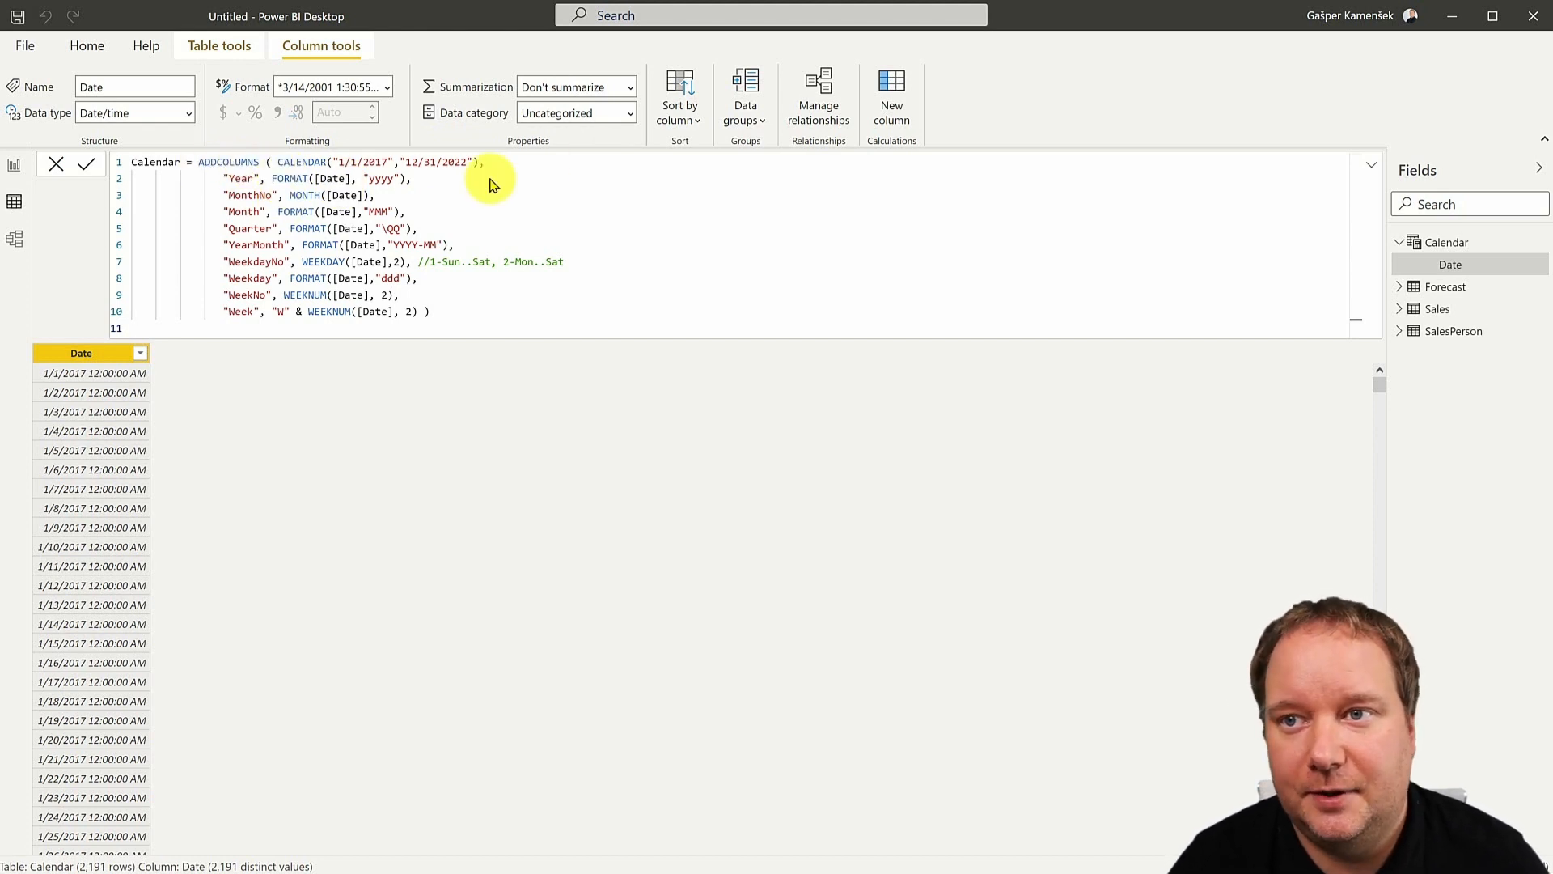
pyautogui.moveTo(543, 250)
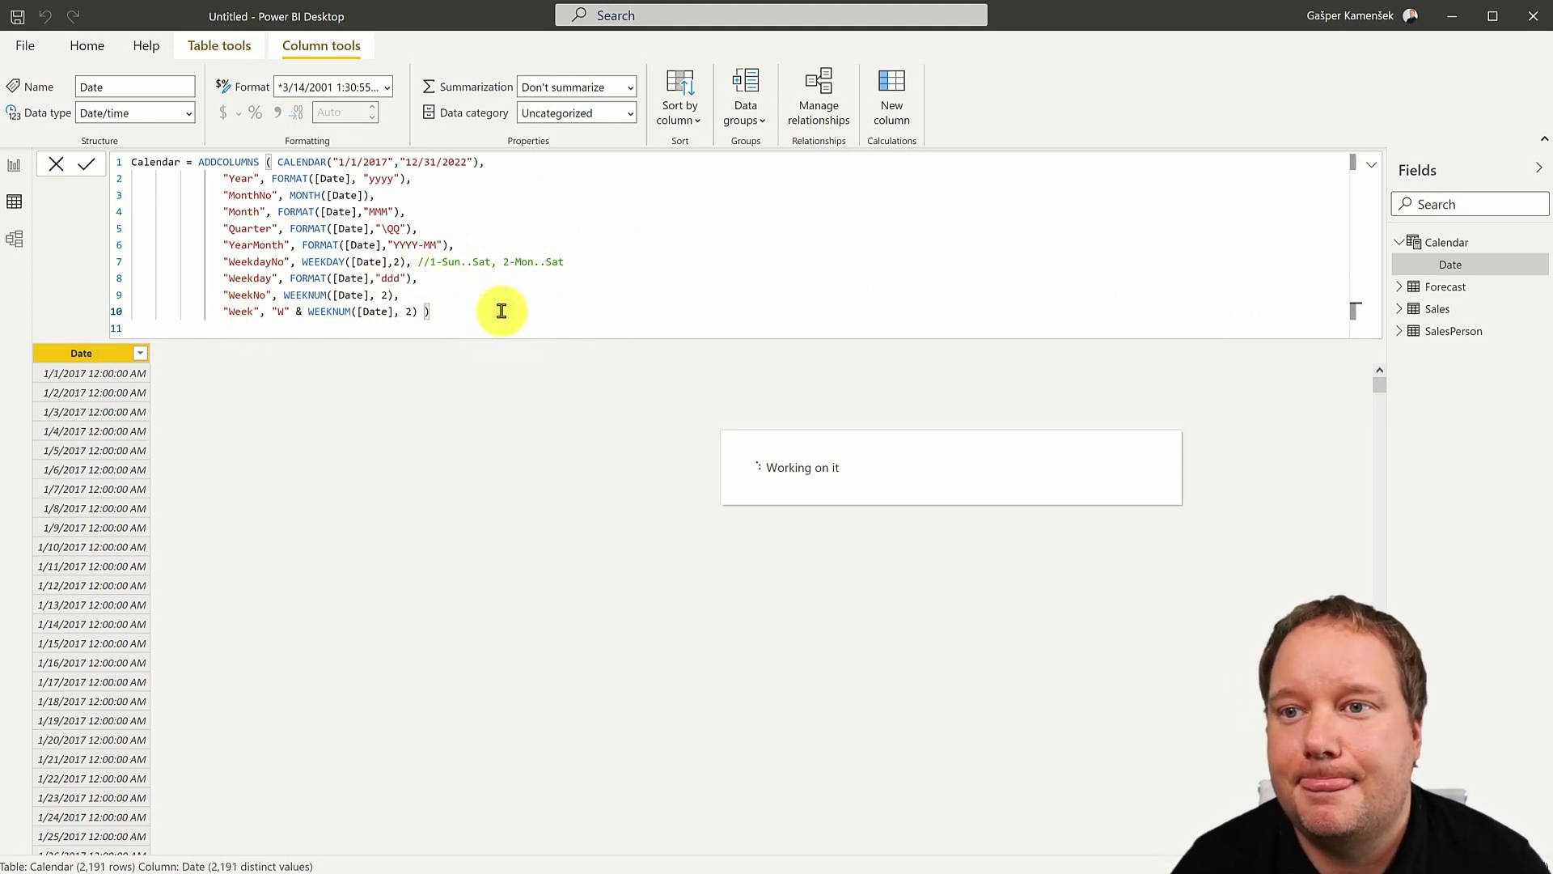
# - Commit the ADDCOLUMNS formula and review the new Year, Month, Quarter, Weekday and Week columns
pyautogui.click(87, 164)
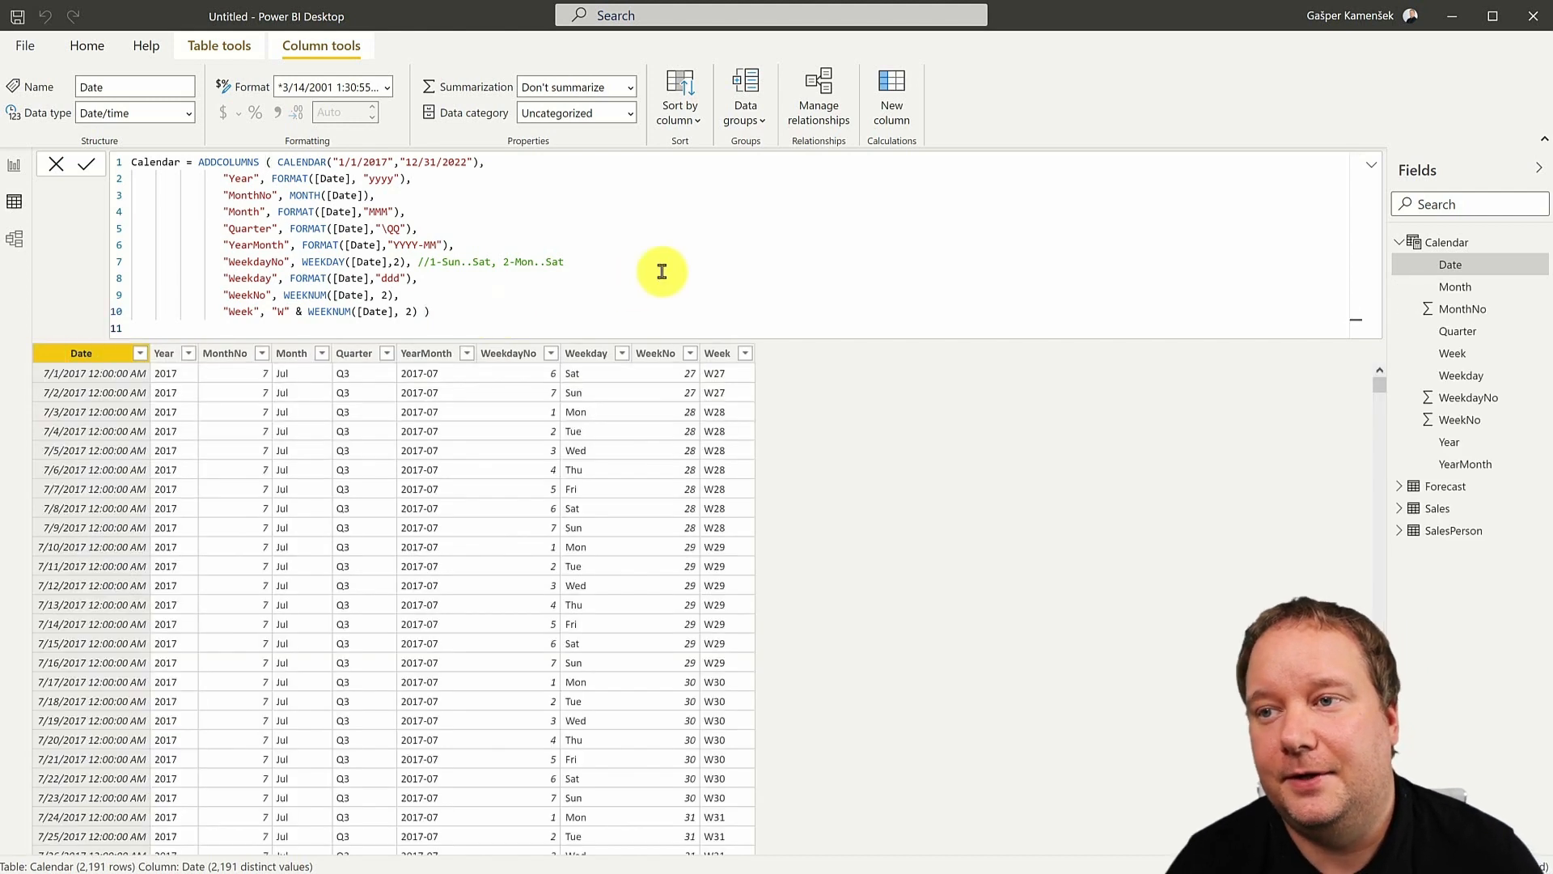
pyautogui.moveTo(817, 273)
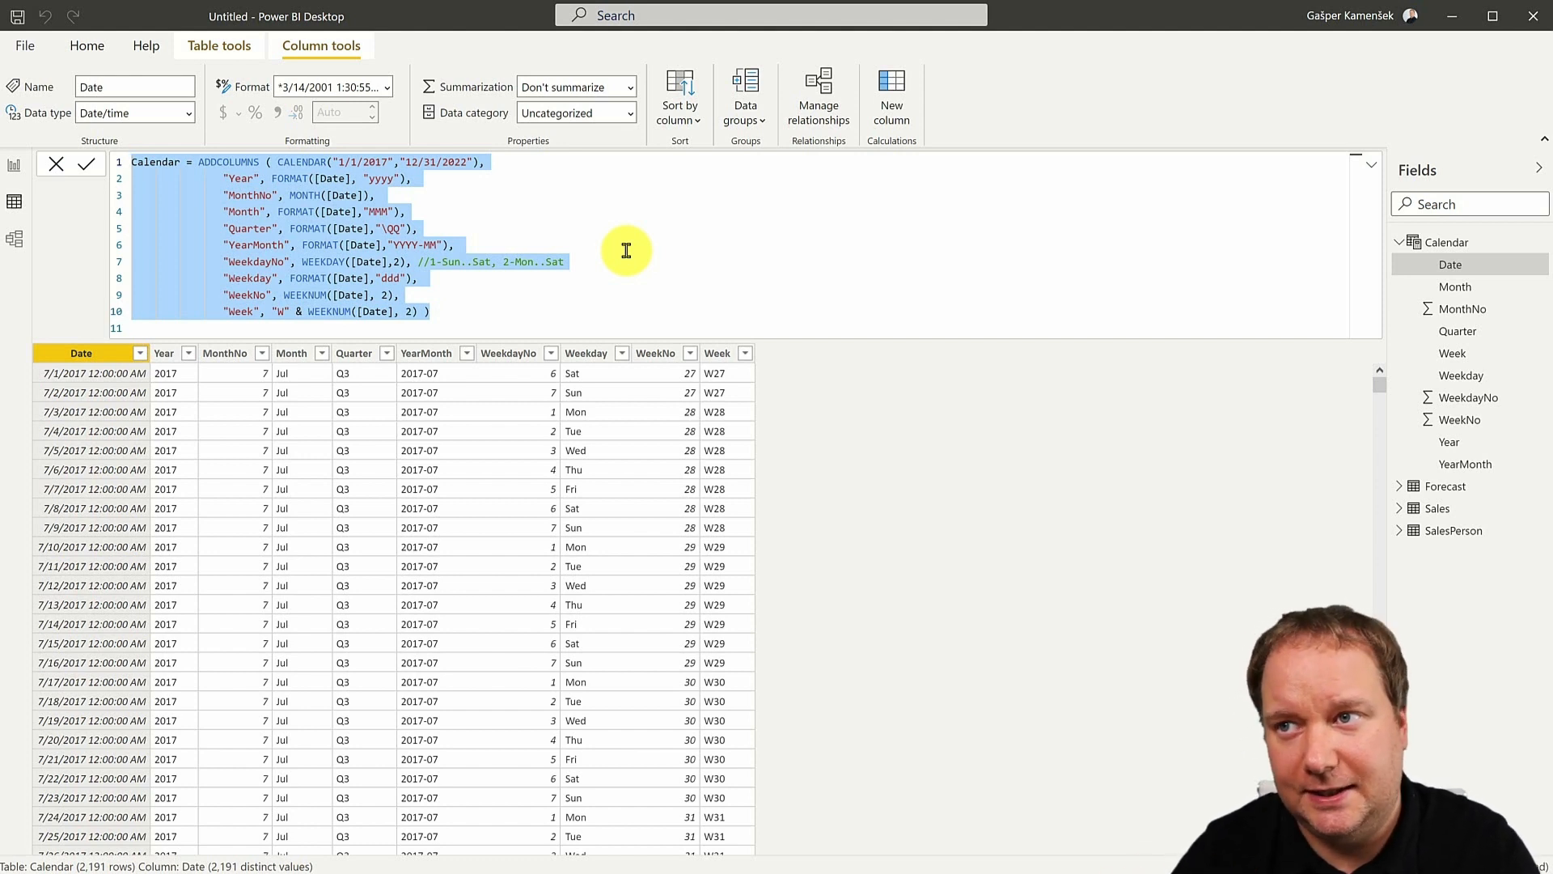
pyautogui.moveTo(798, 209)
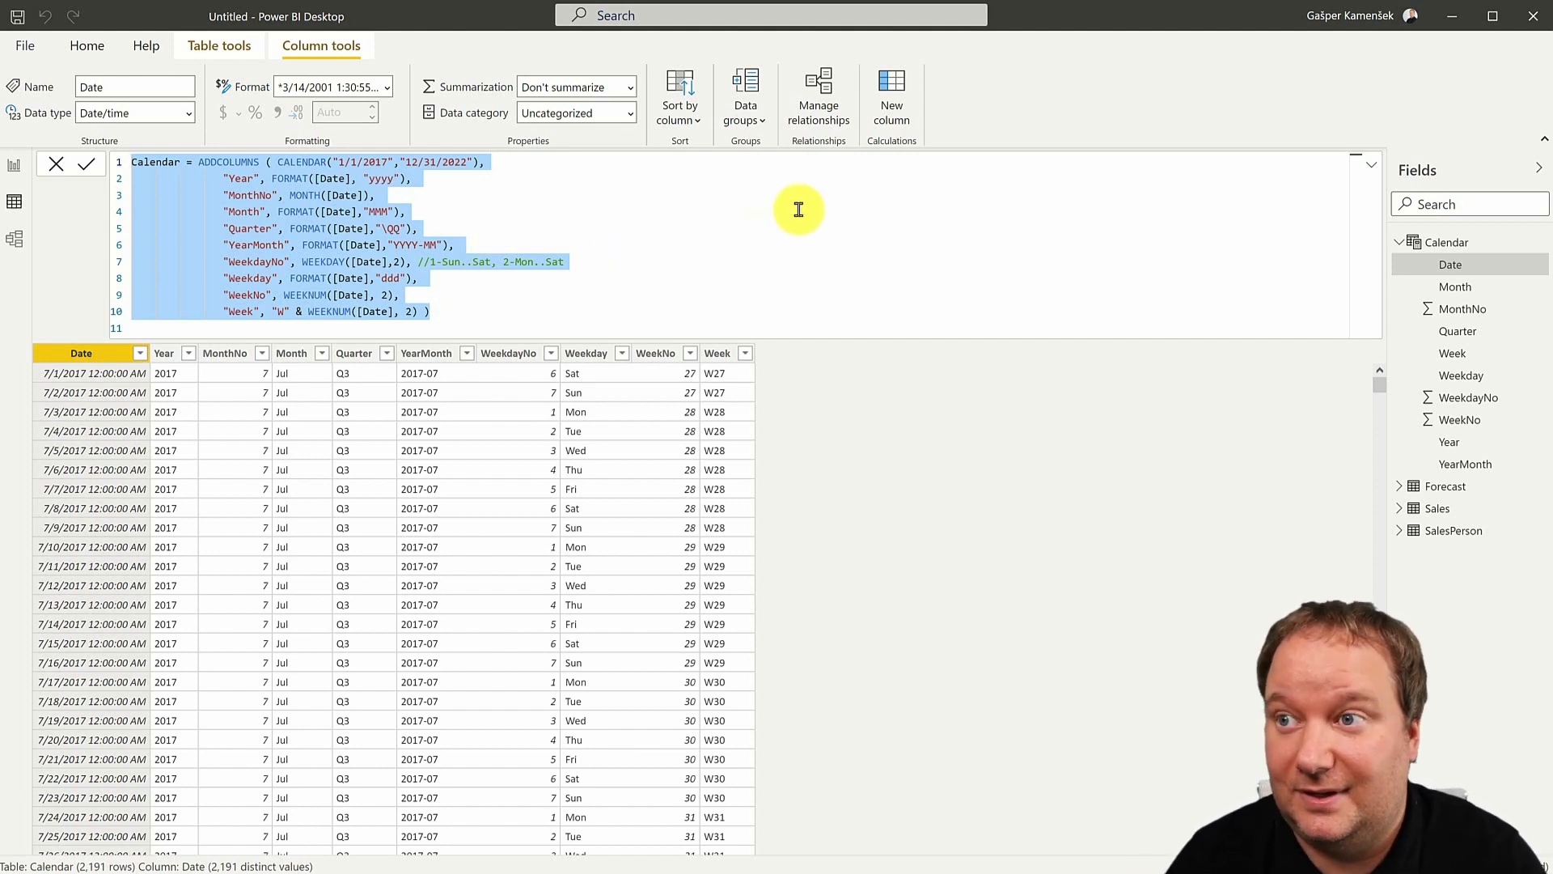
pyautogui.moveTo(843, 199)
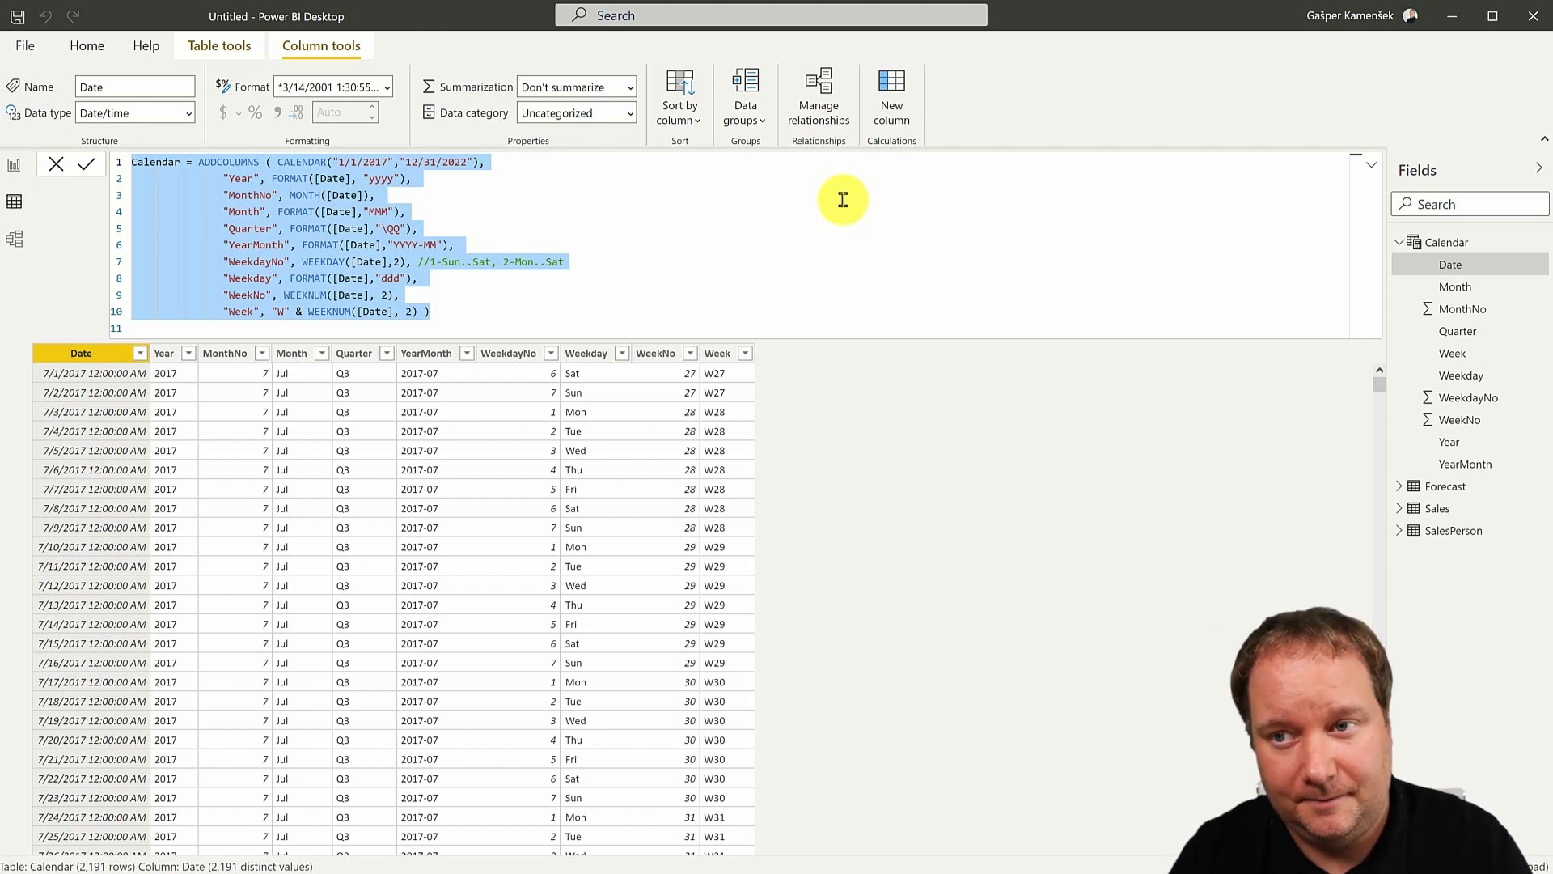
pyautogui.moveTo(676, 259)
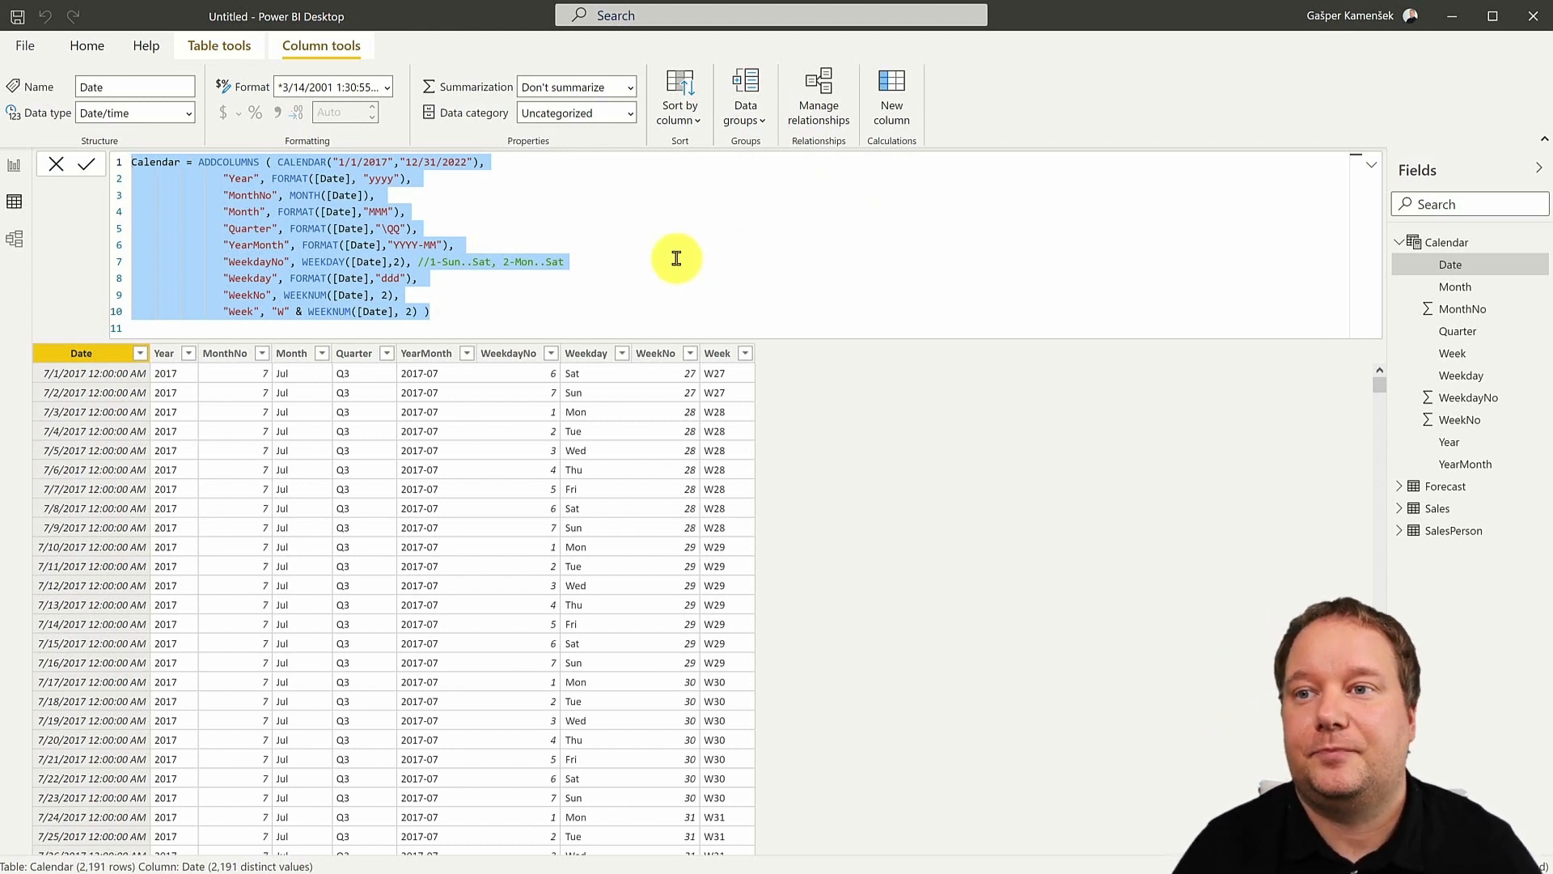
pyautogui.click(428, 311)
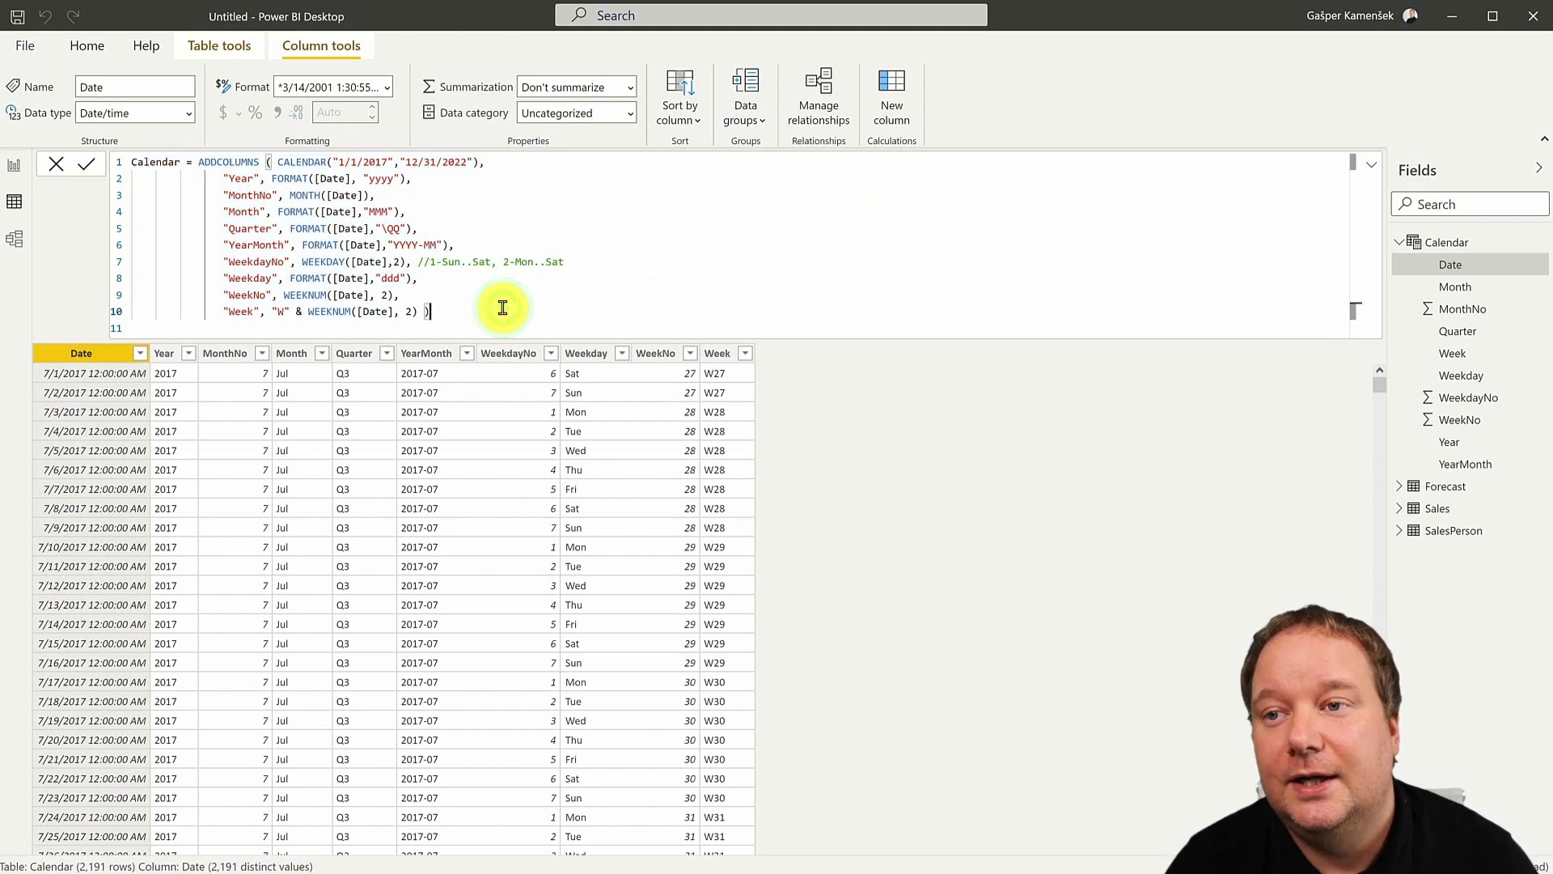